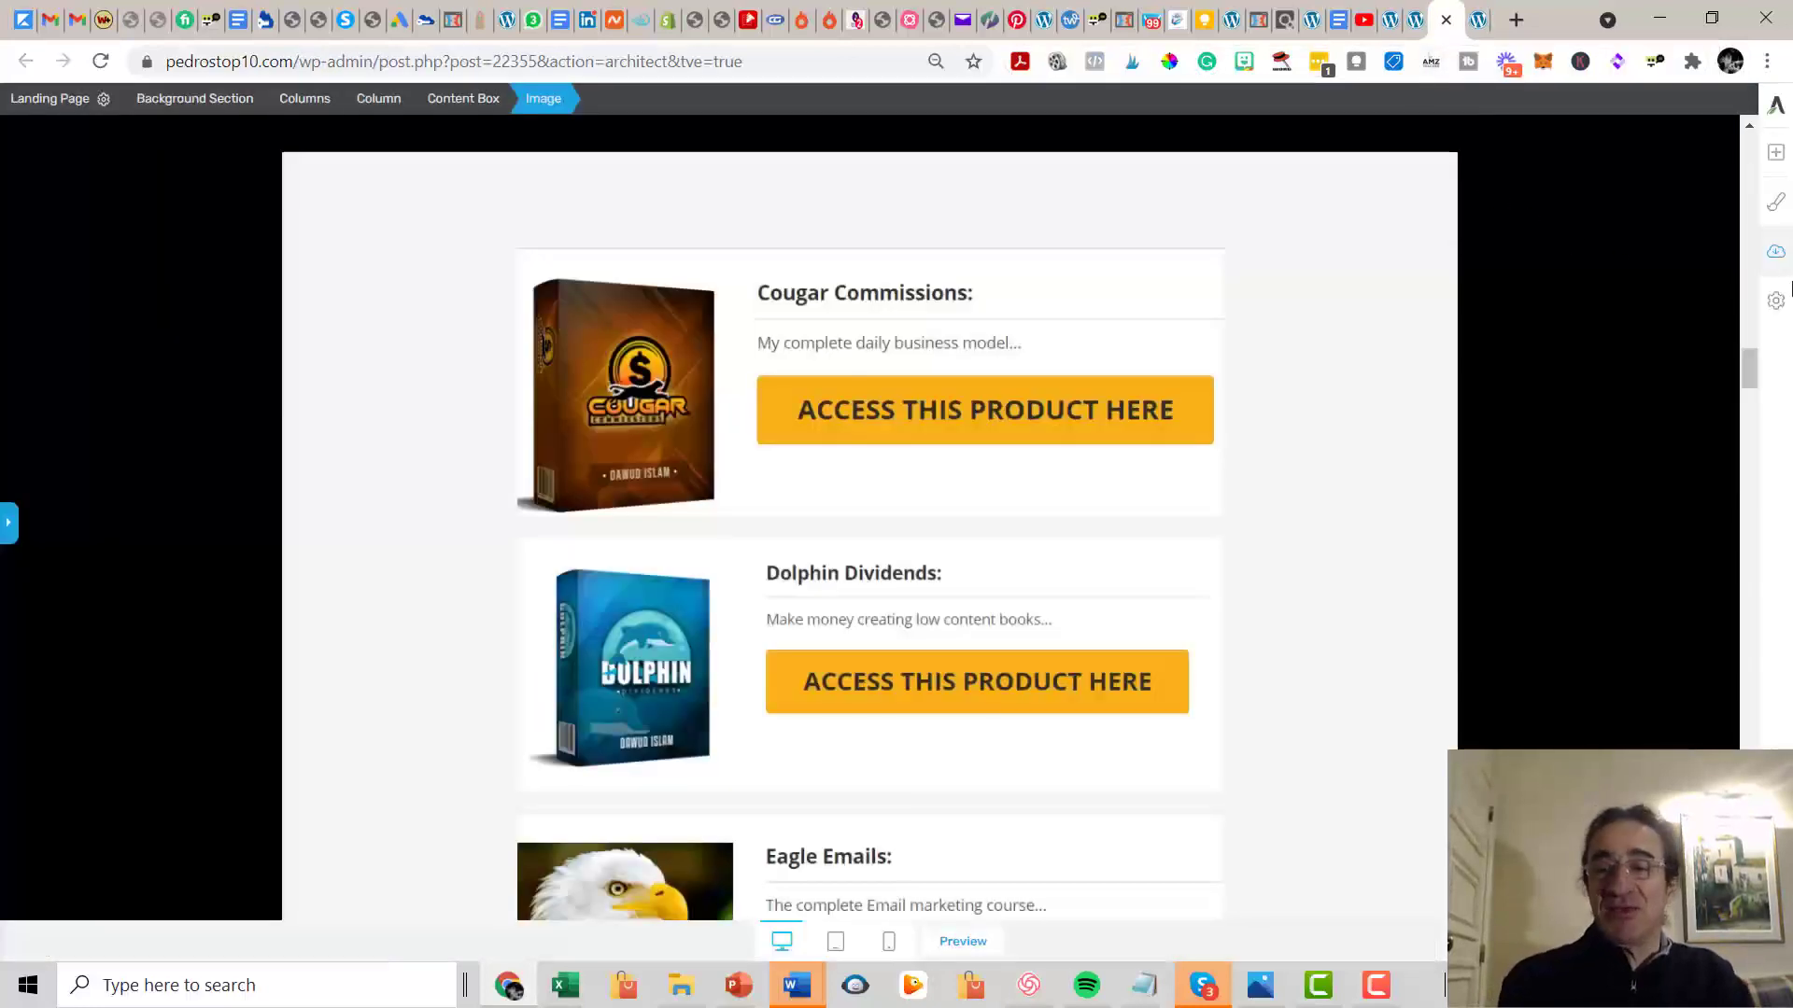
mouse_move(1751, 378)
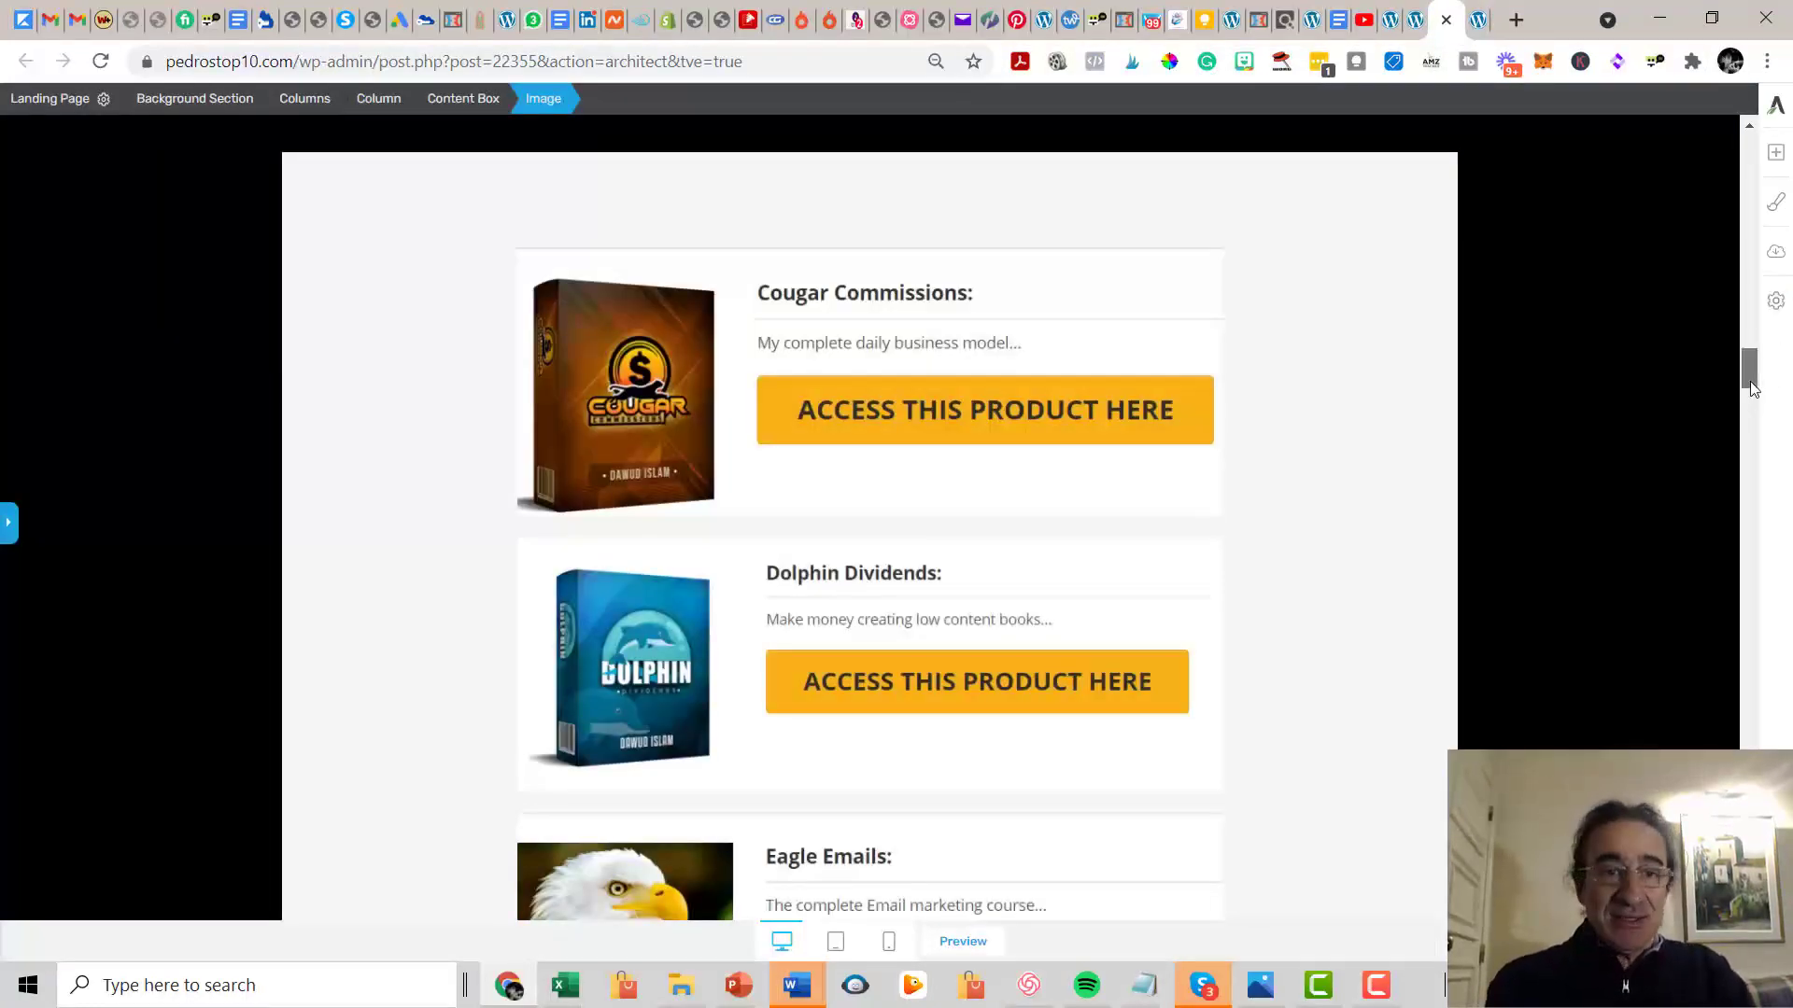
Scroll down through the bonus page's product list in the Thrive Architect editor.
scroll(up, 3)
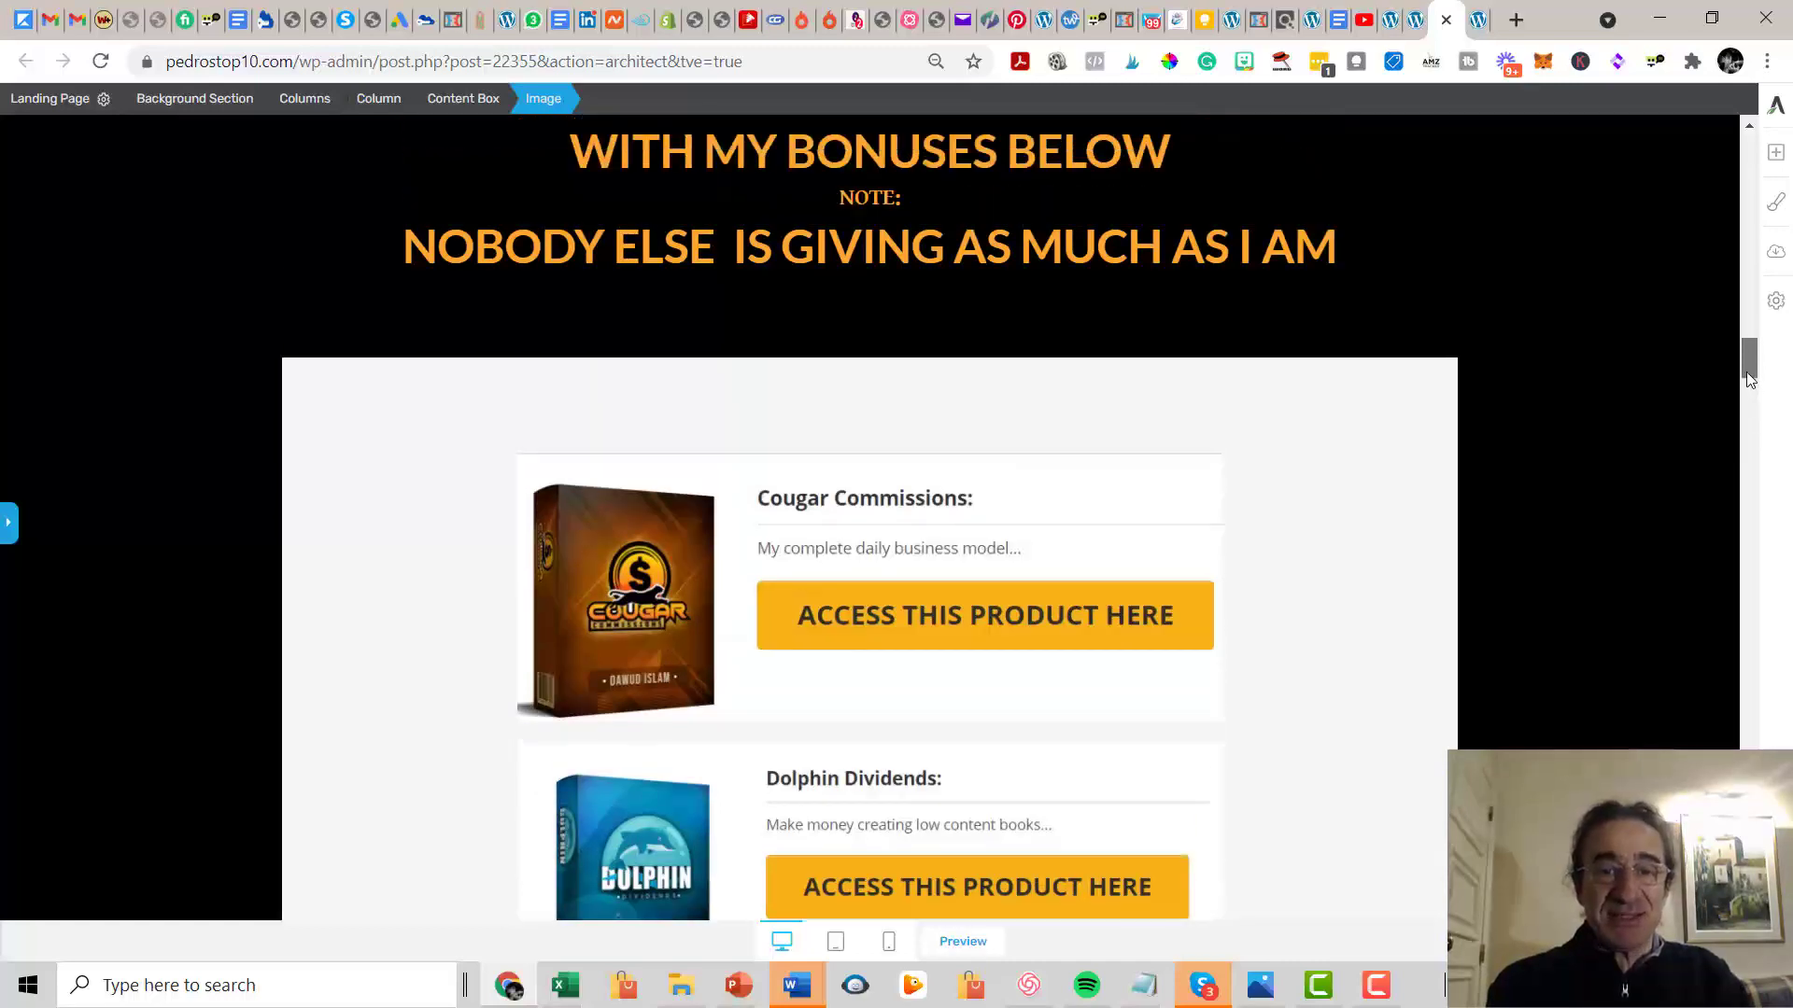
scroll(up, 3)
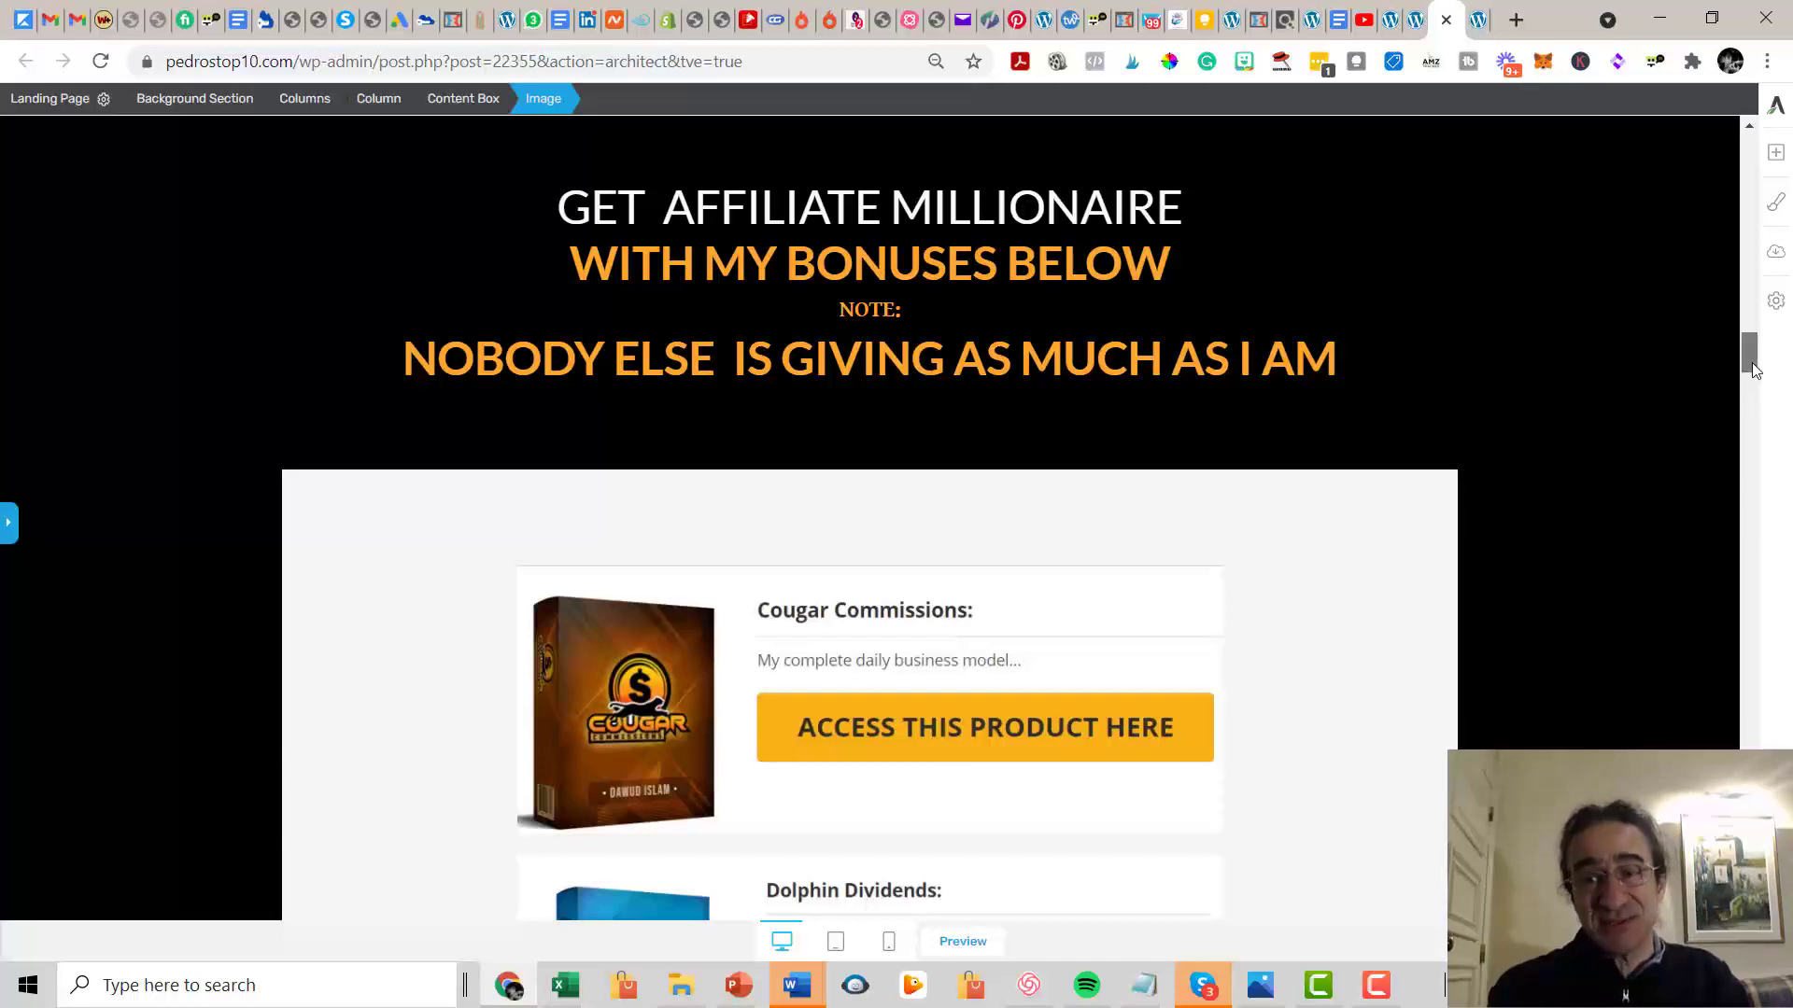
scroll(down, 3)
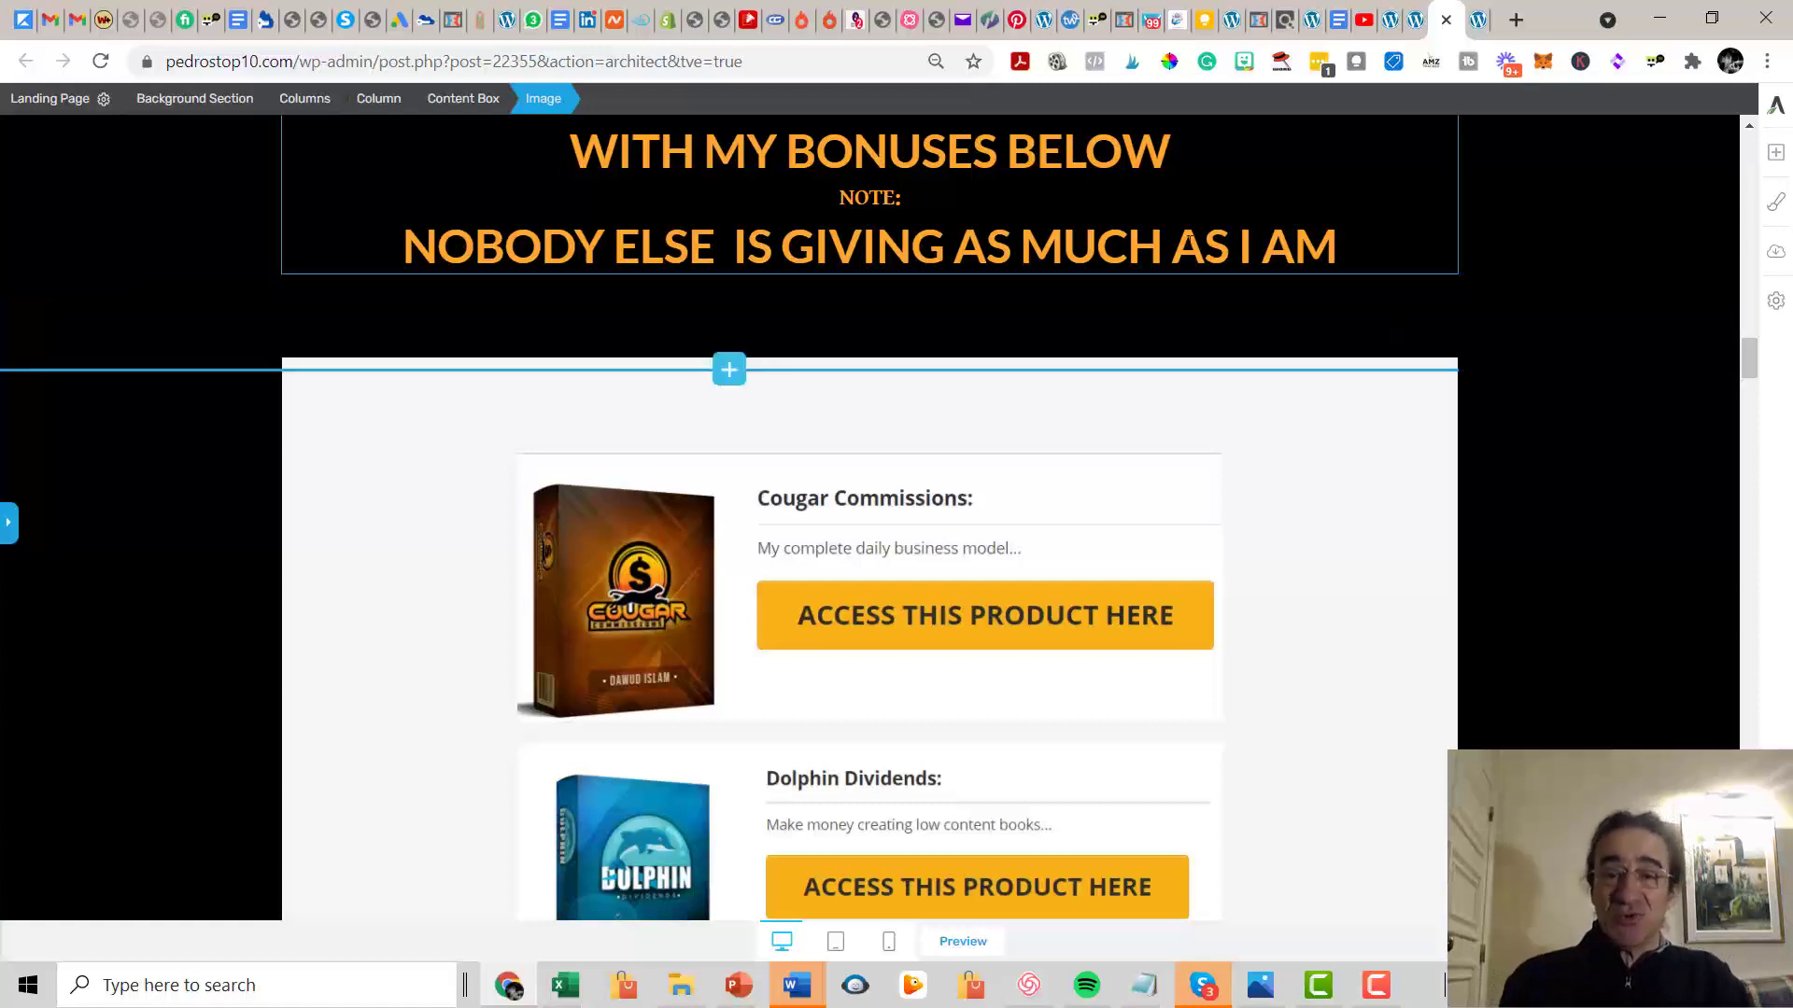
scroll(down, 3)
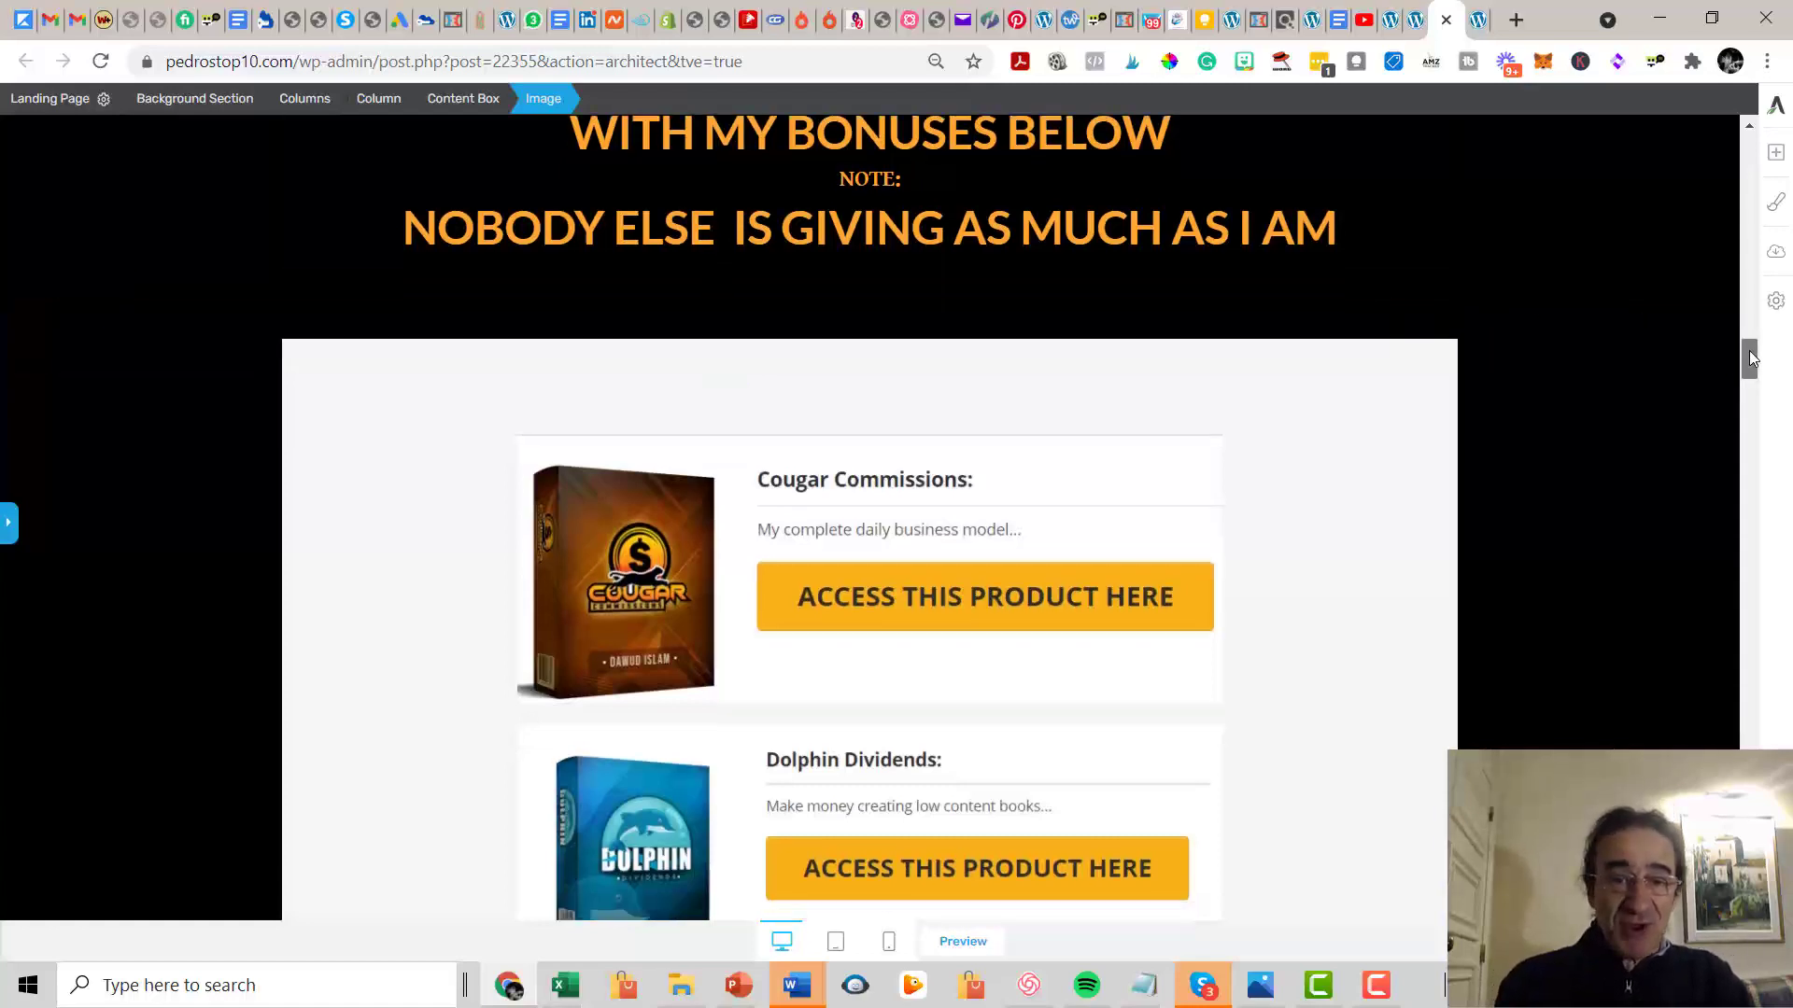
scroll(down, 3)
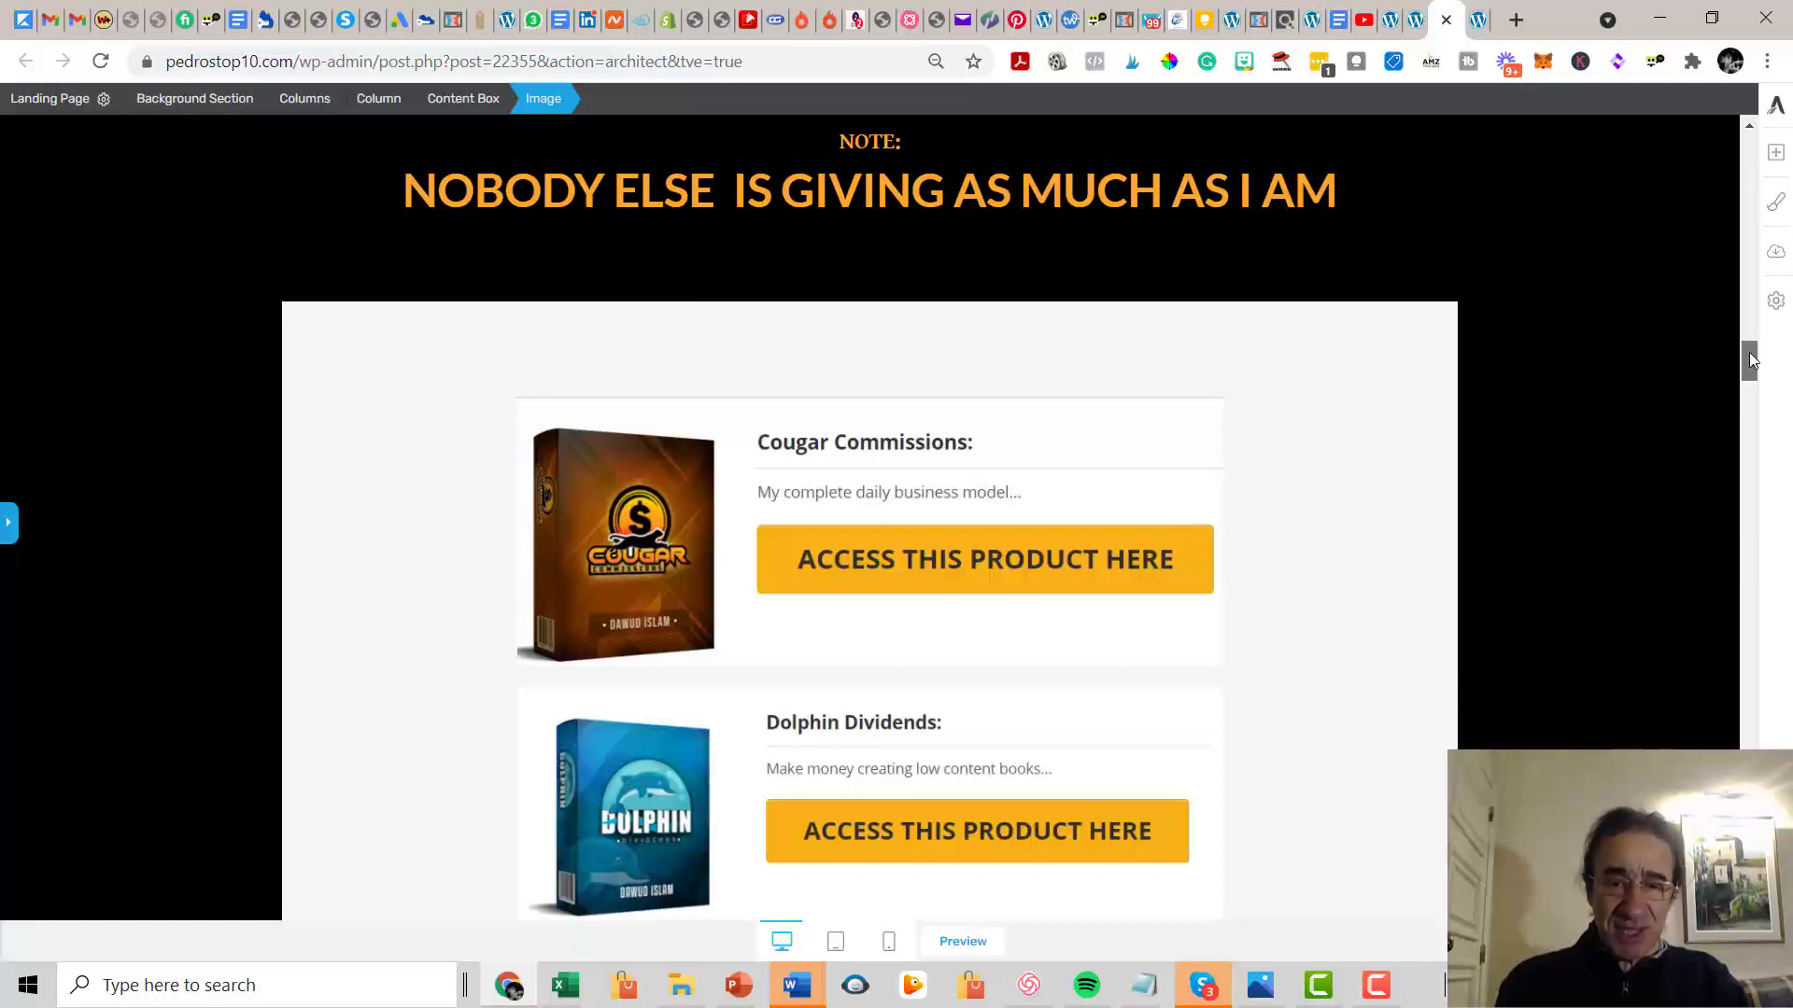
scroll(down, 3)
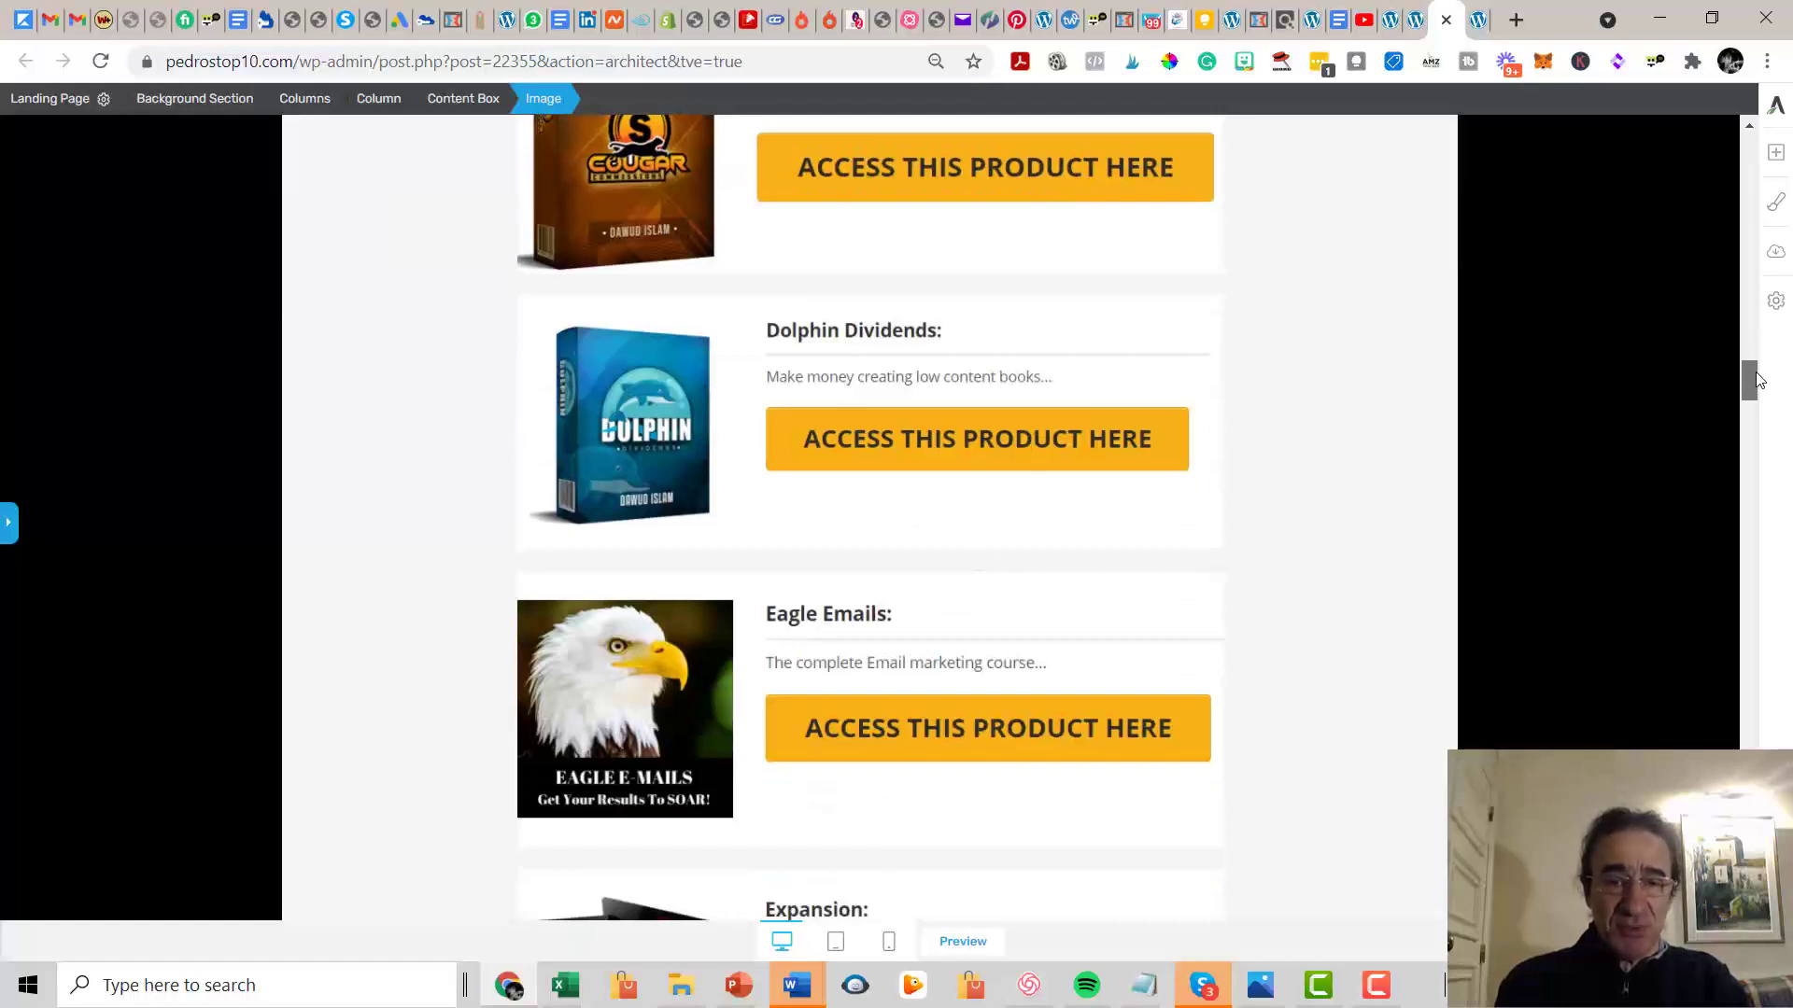
scroll(down, 3)
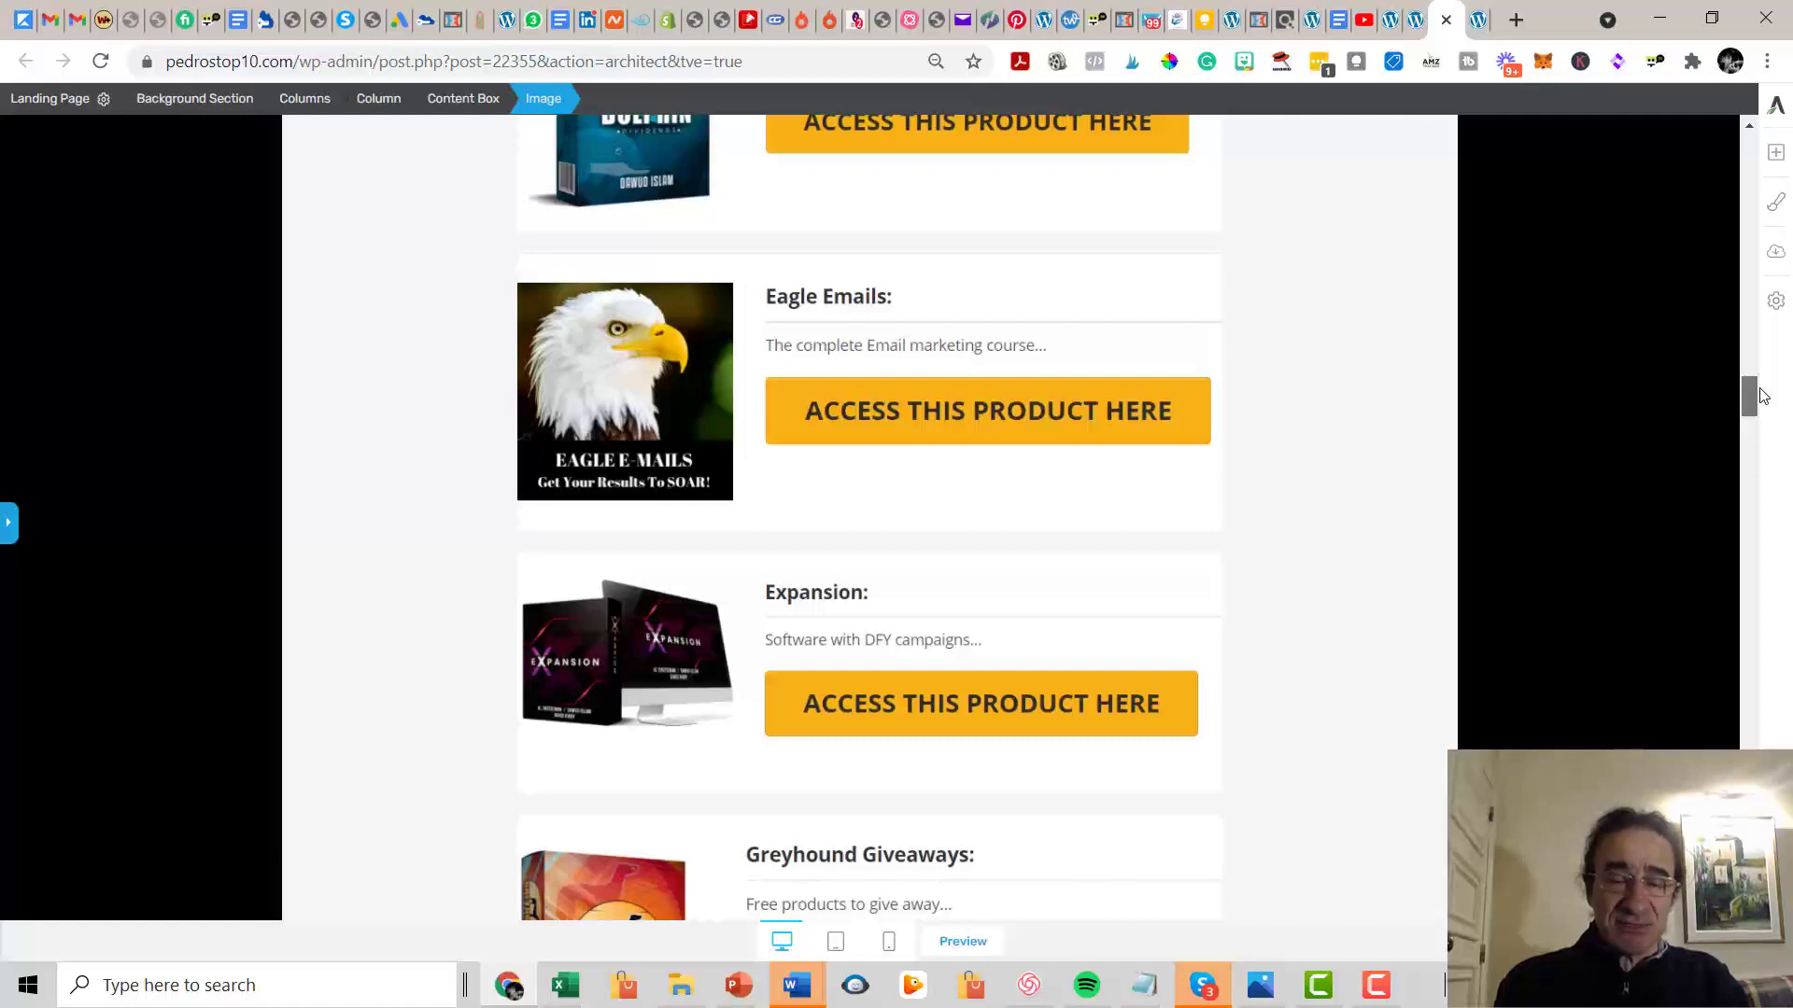
scroll(down, 3)
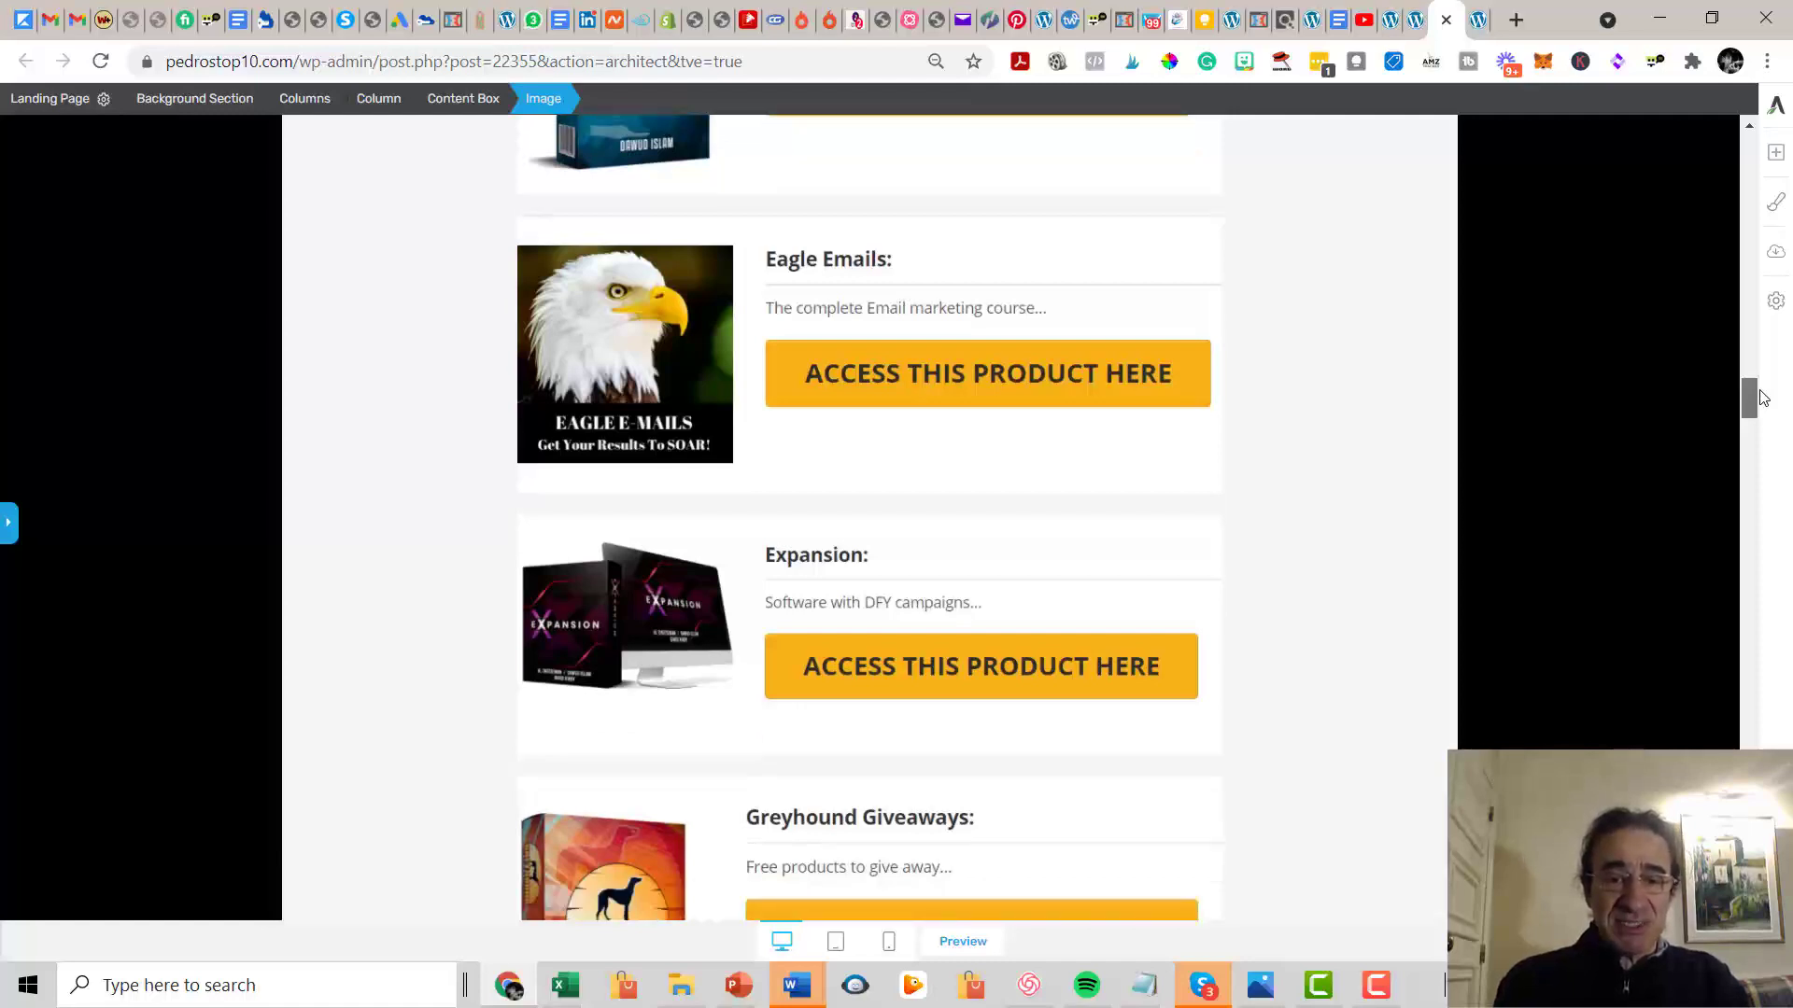
scroll(down, 3)
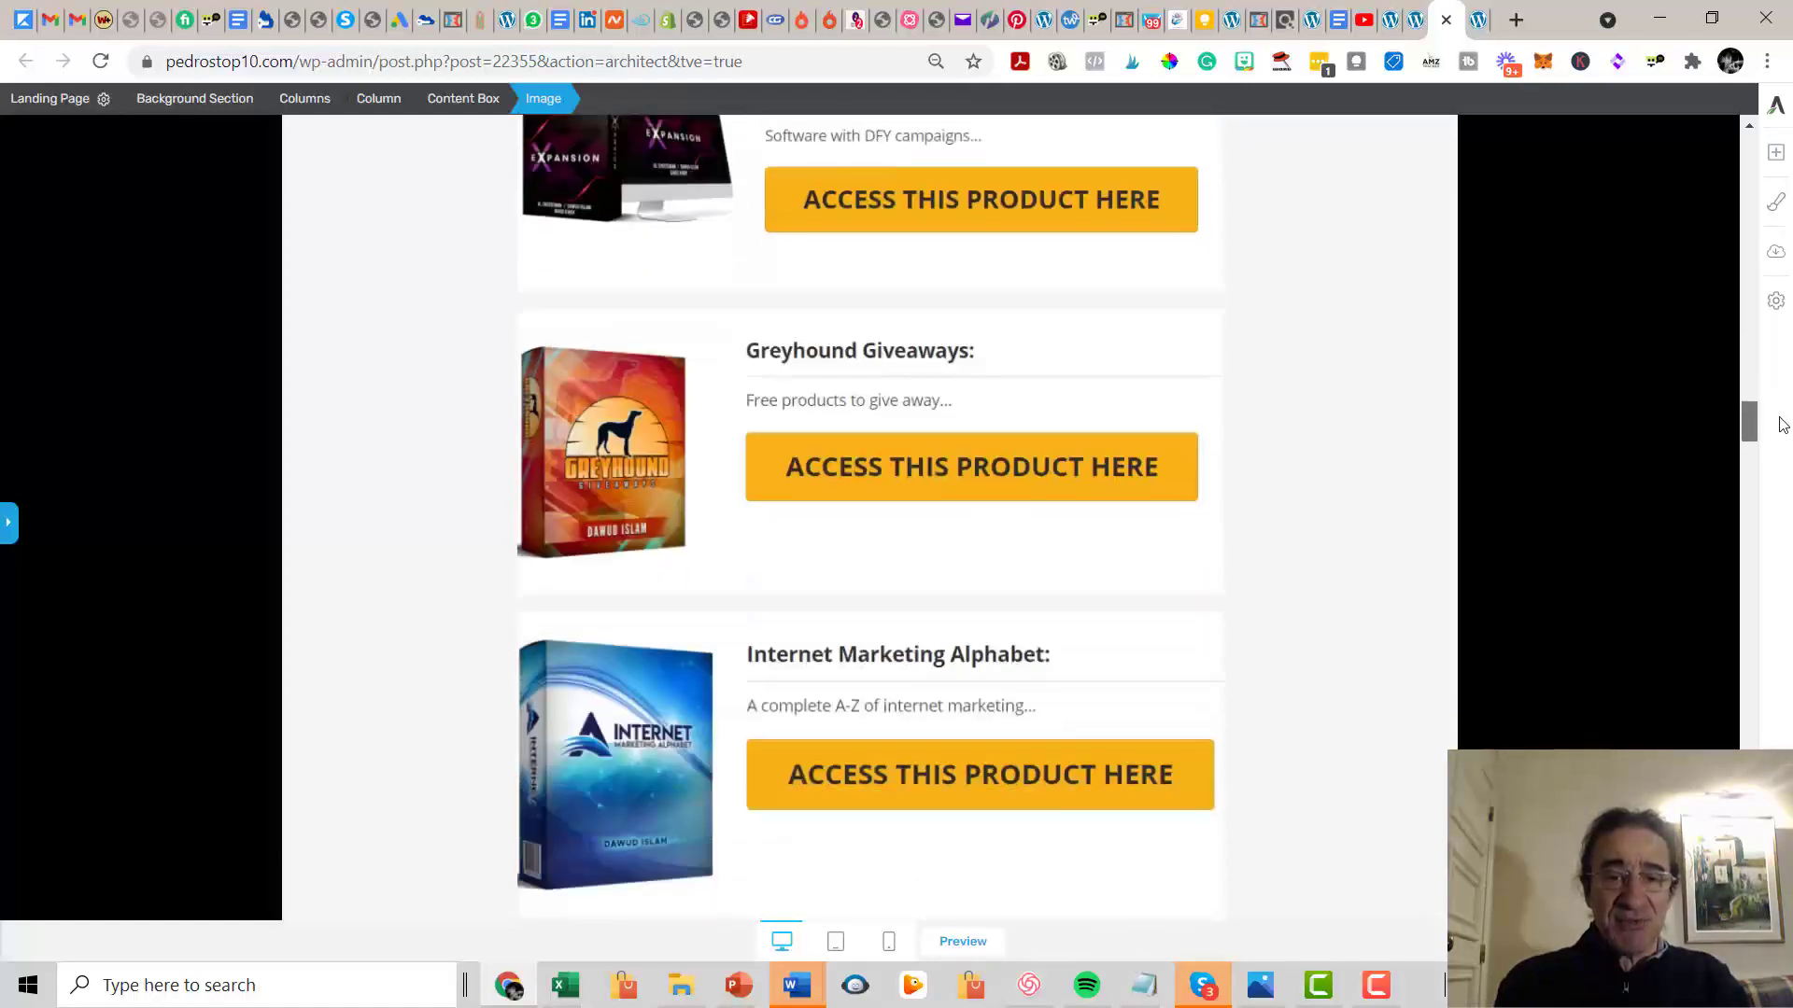
scroll(down, 3)
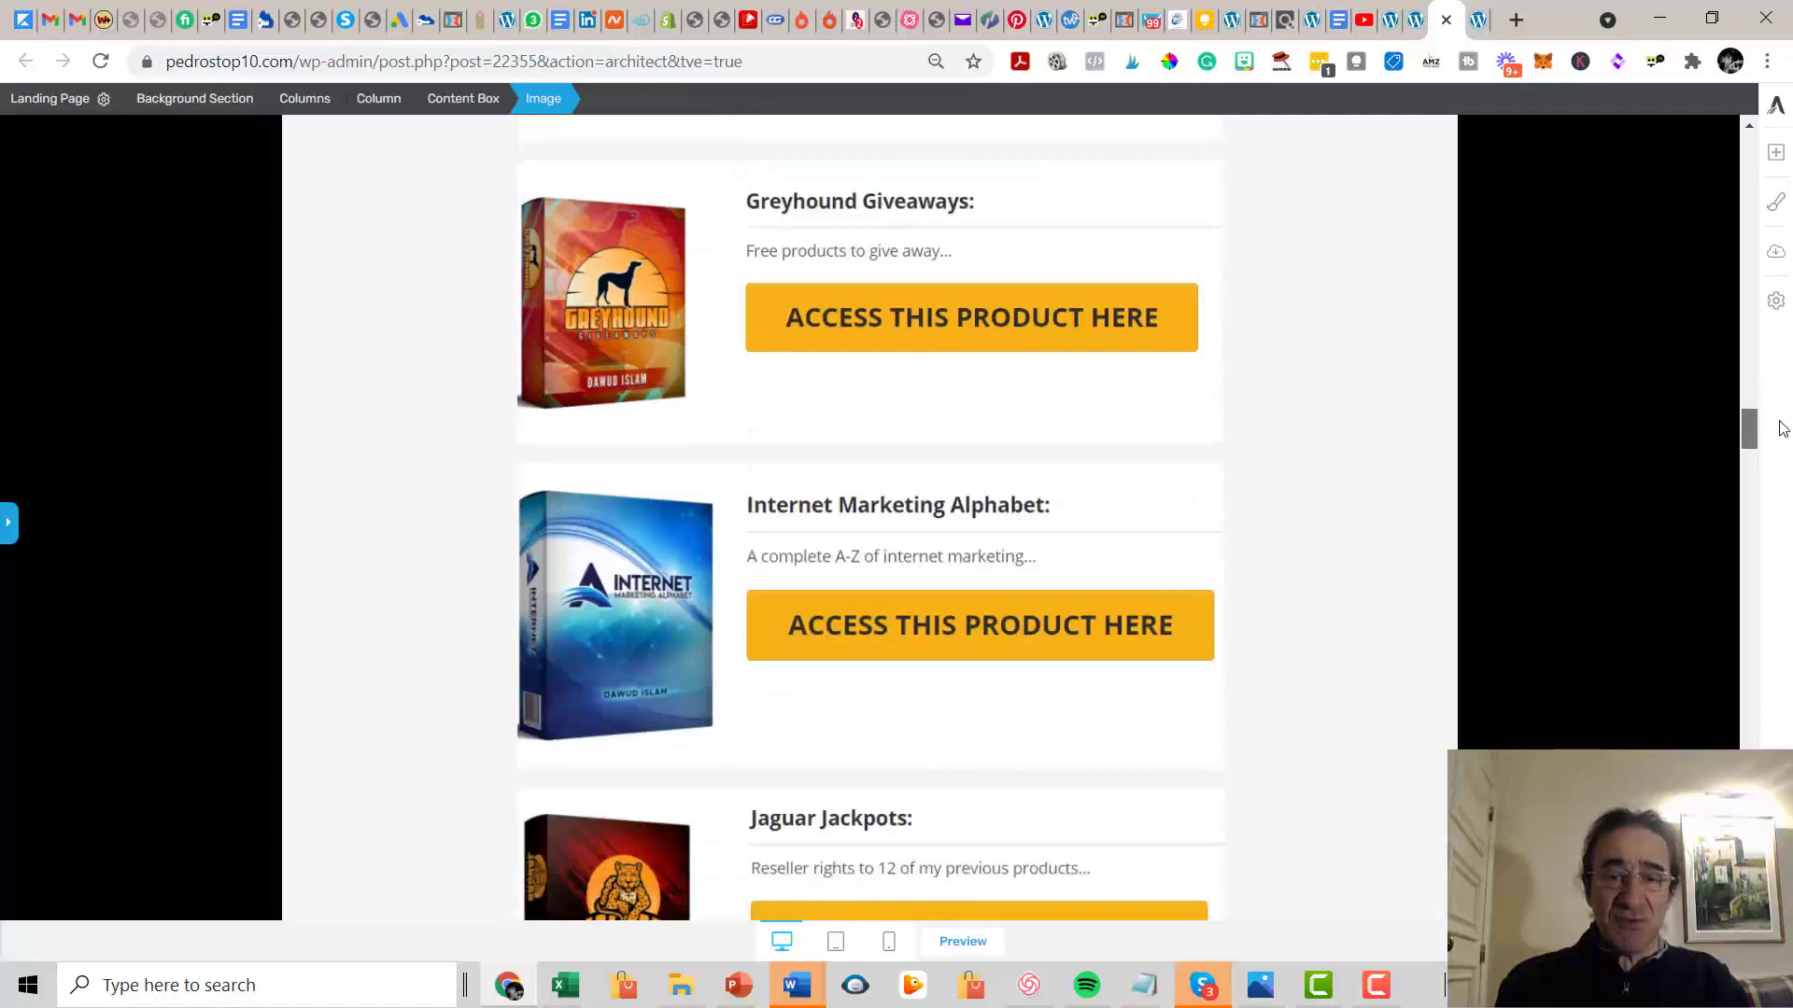
scroll(down, 3)
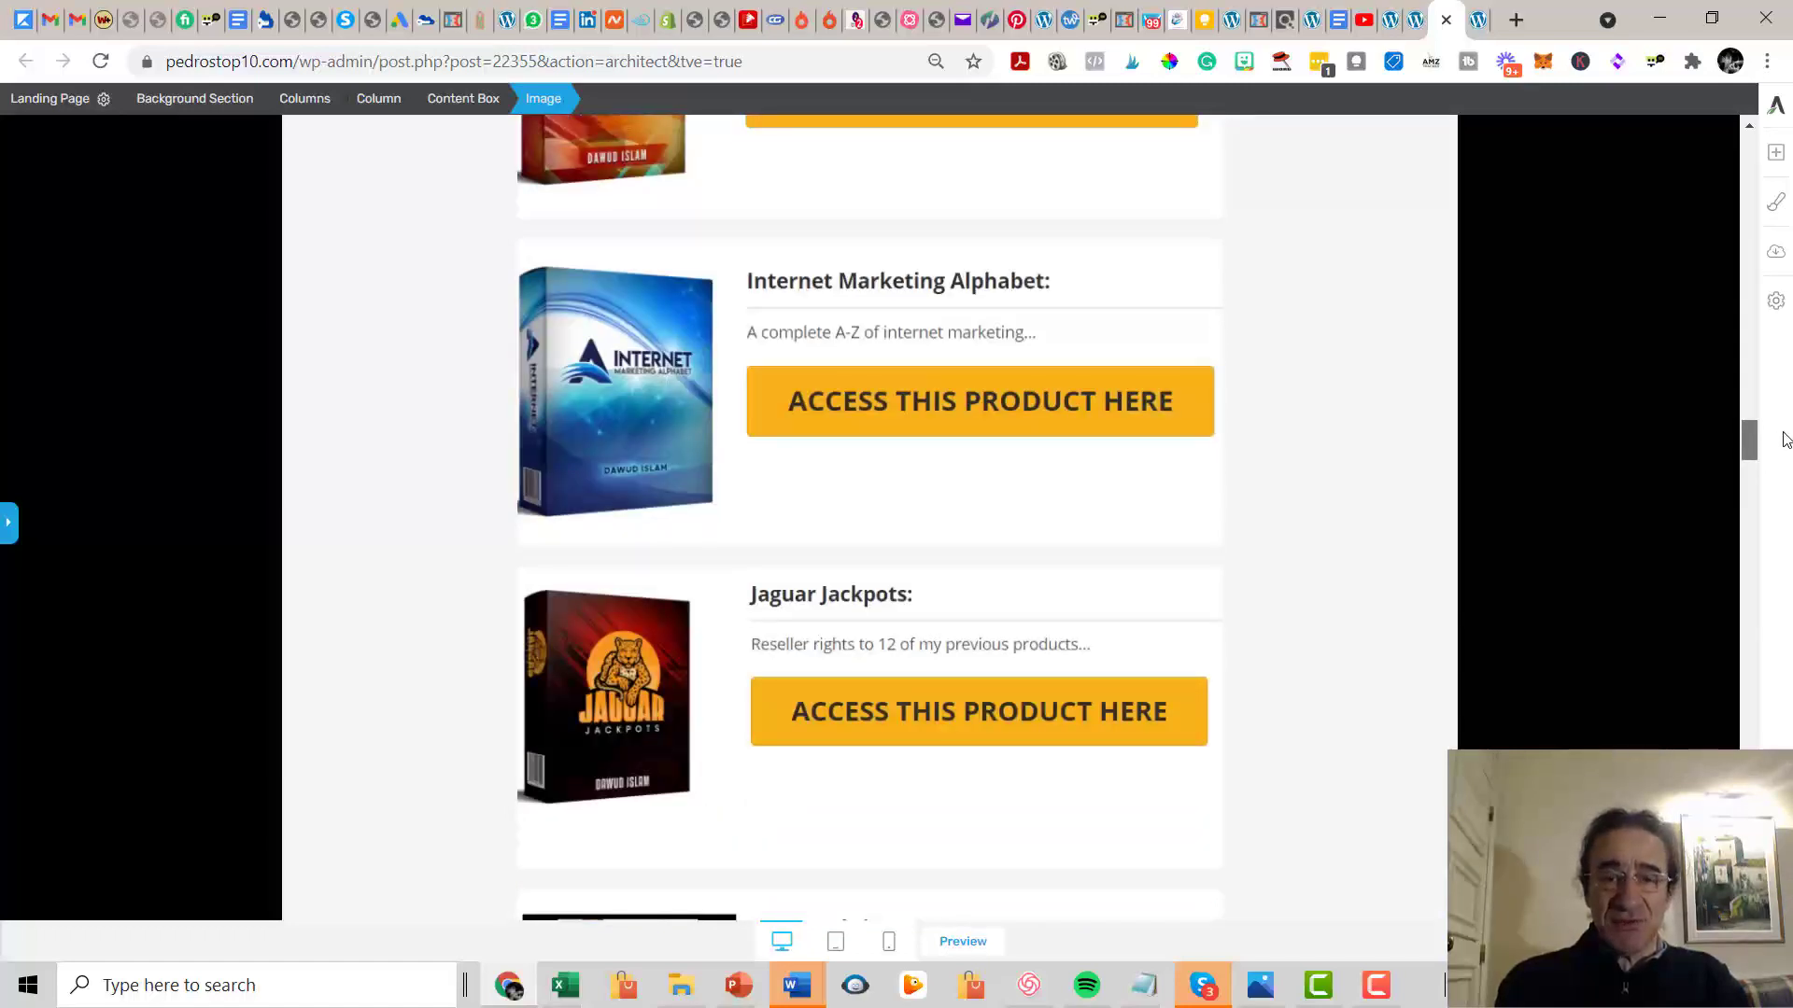
scroll(down, 3)
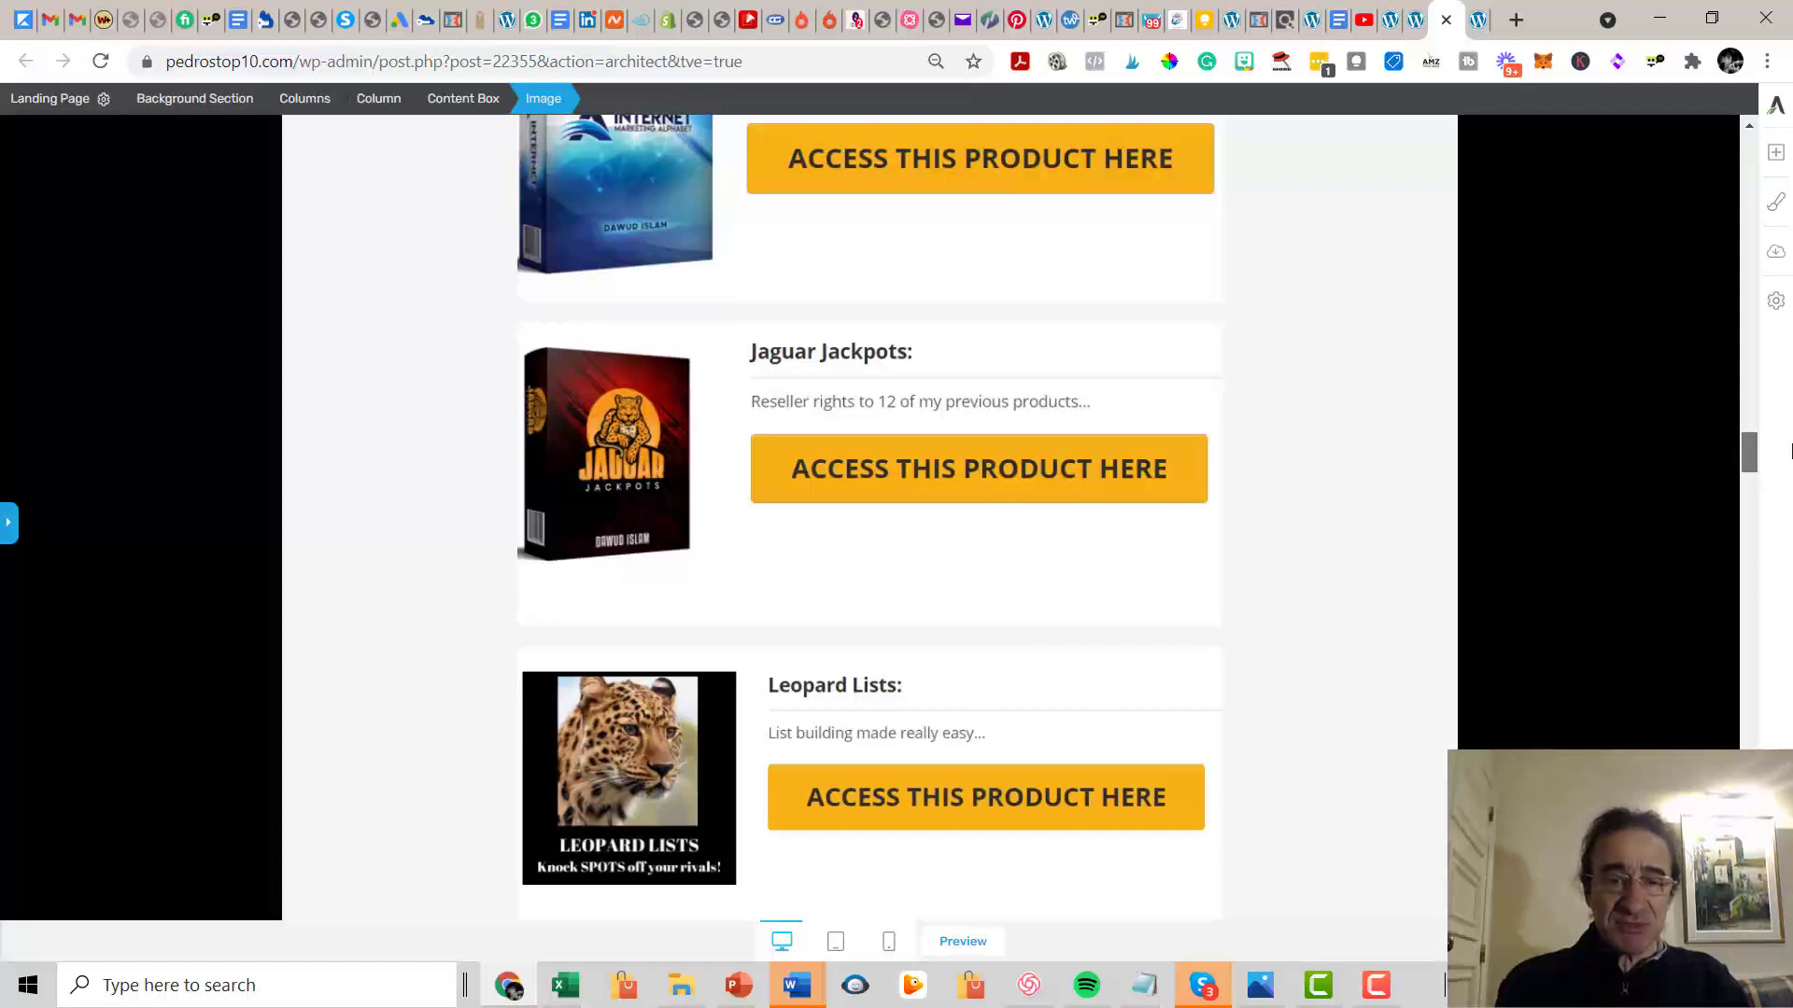
scroll(down, 3)
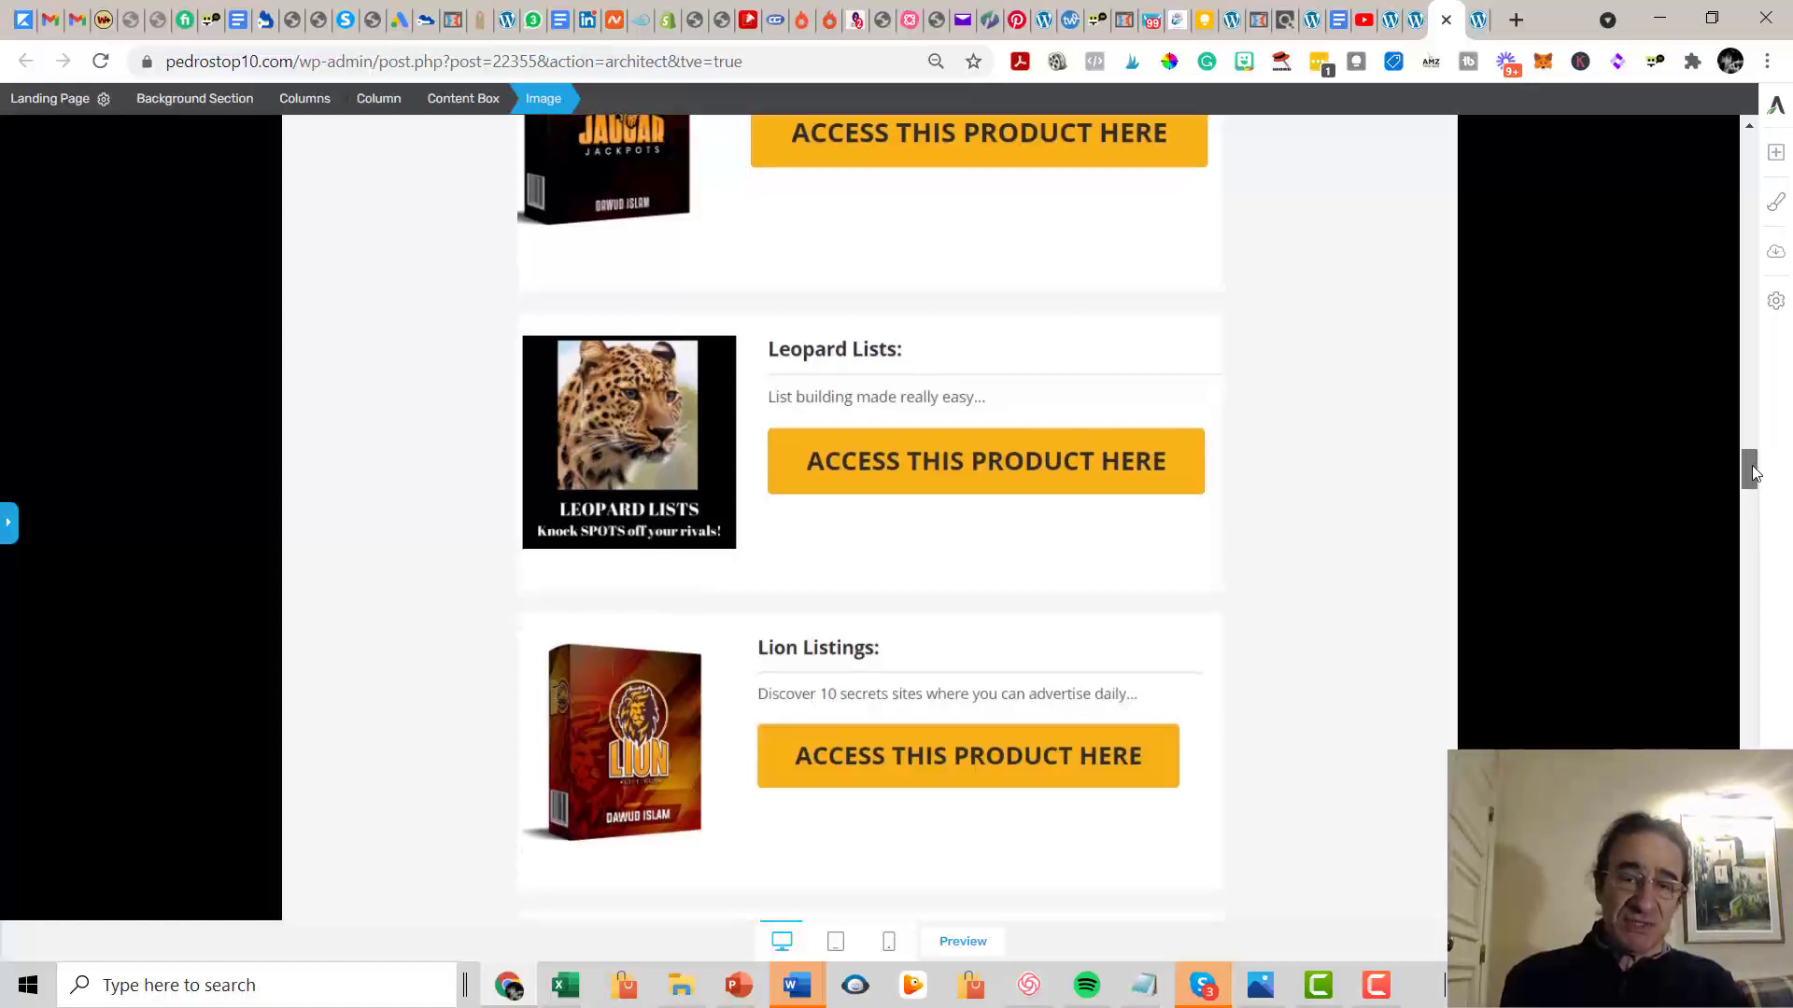
scroll(down, 3)
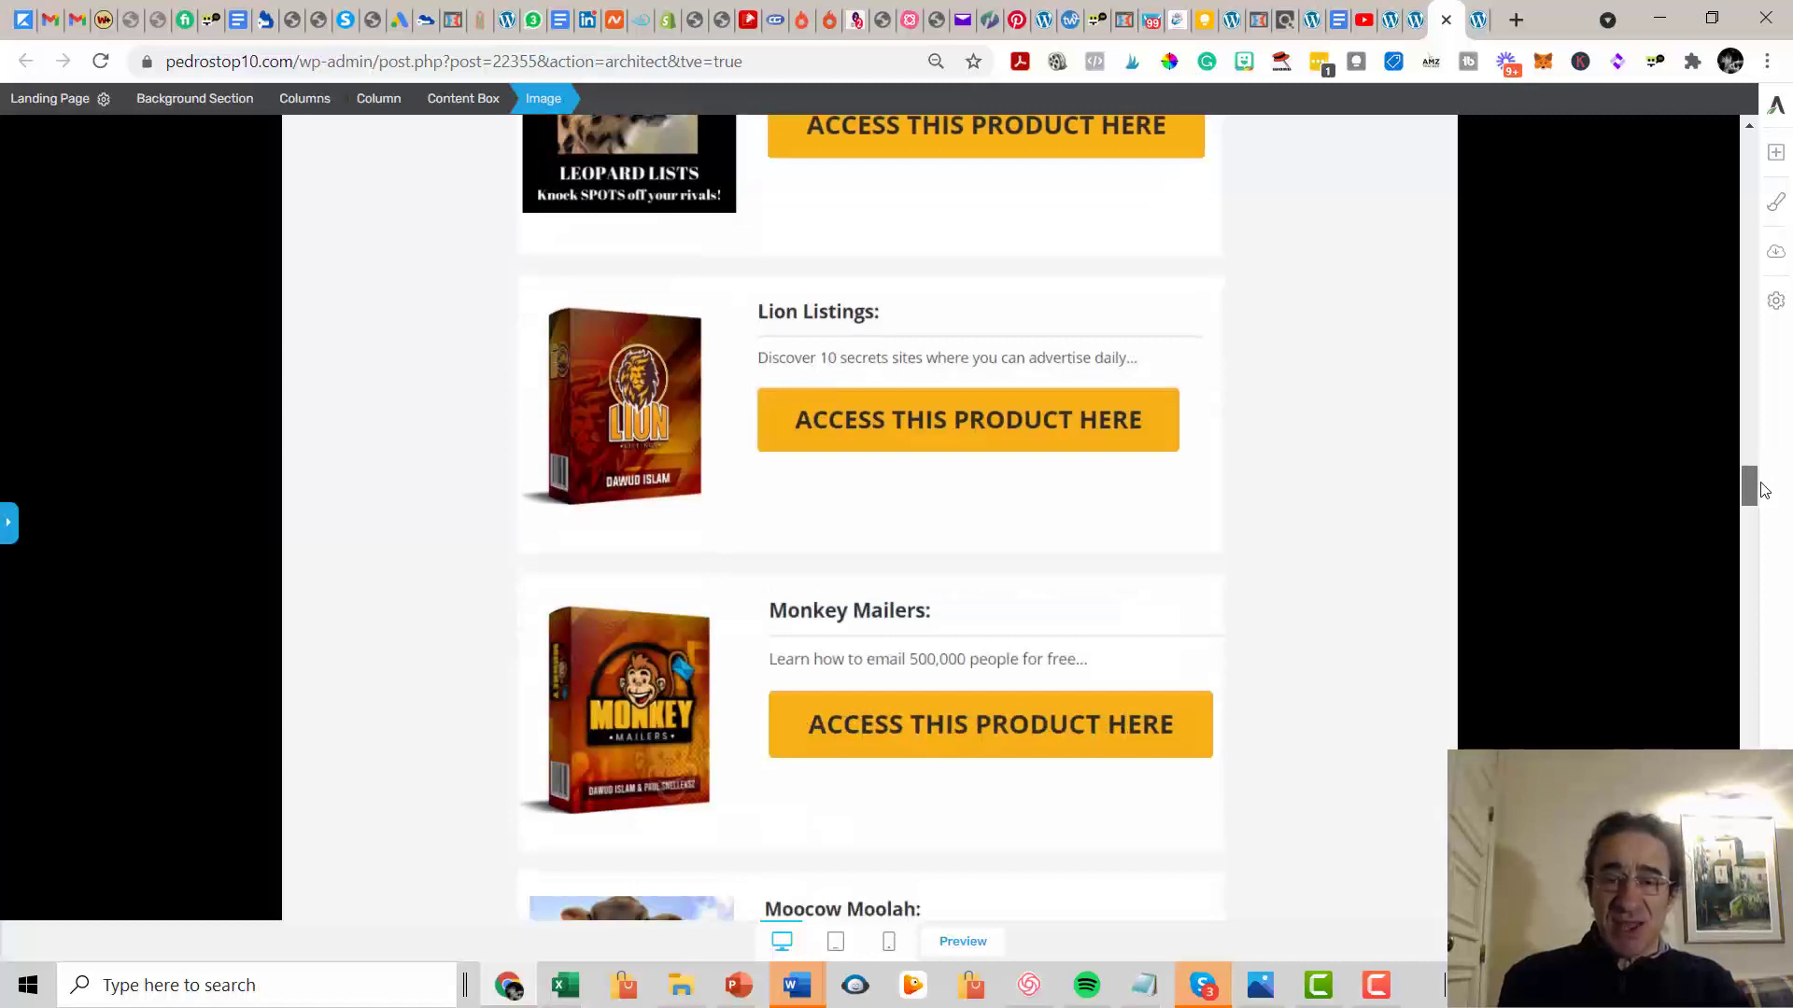
scroll(down, 3)
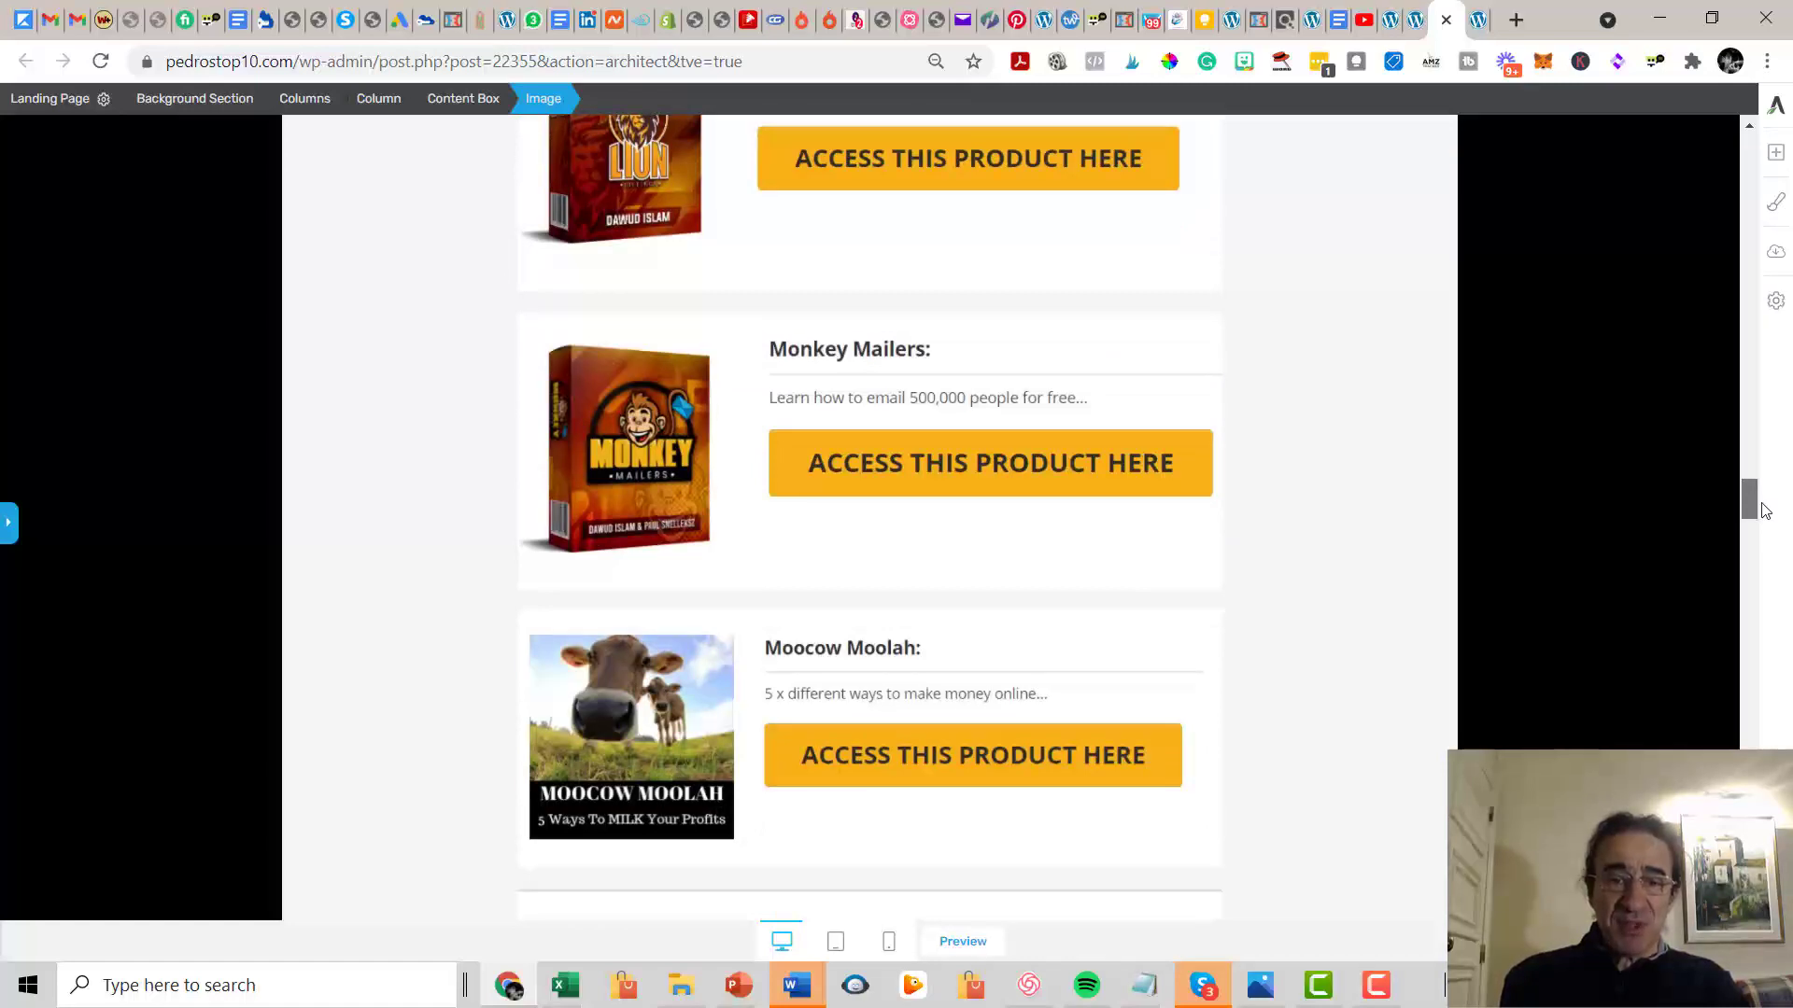
scroll(down, 3)
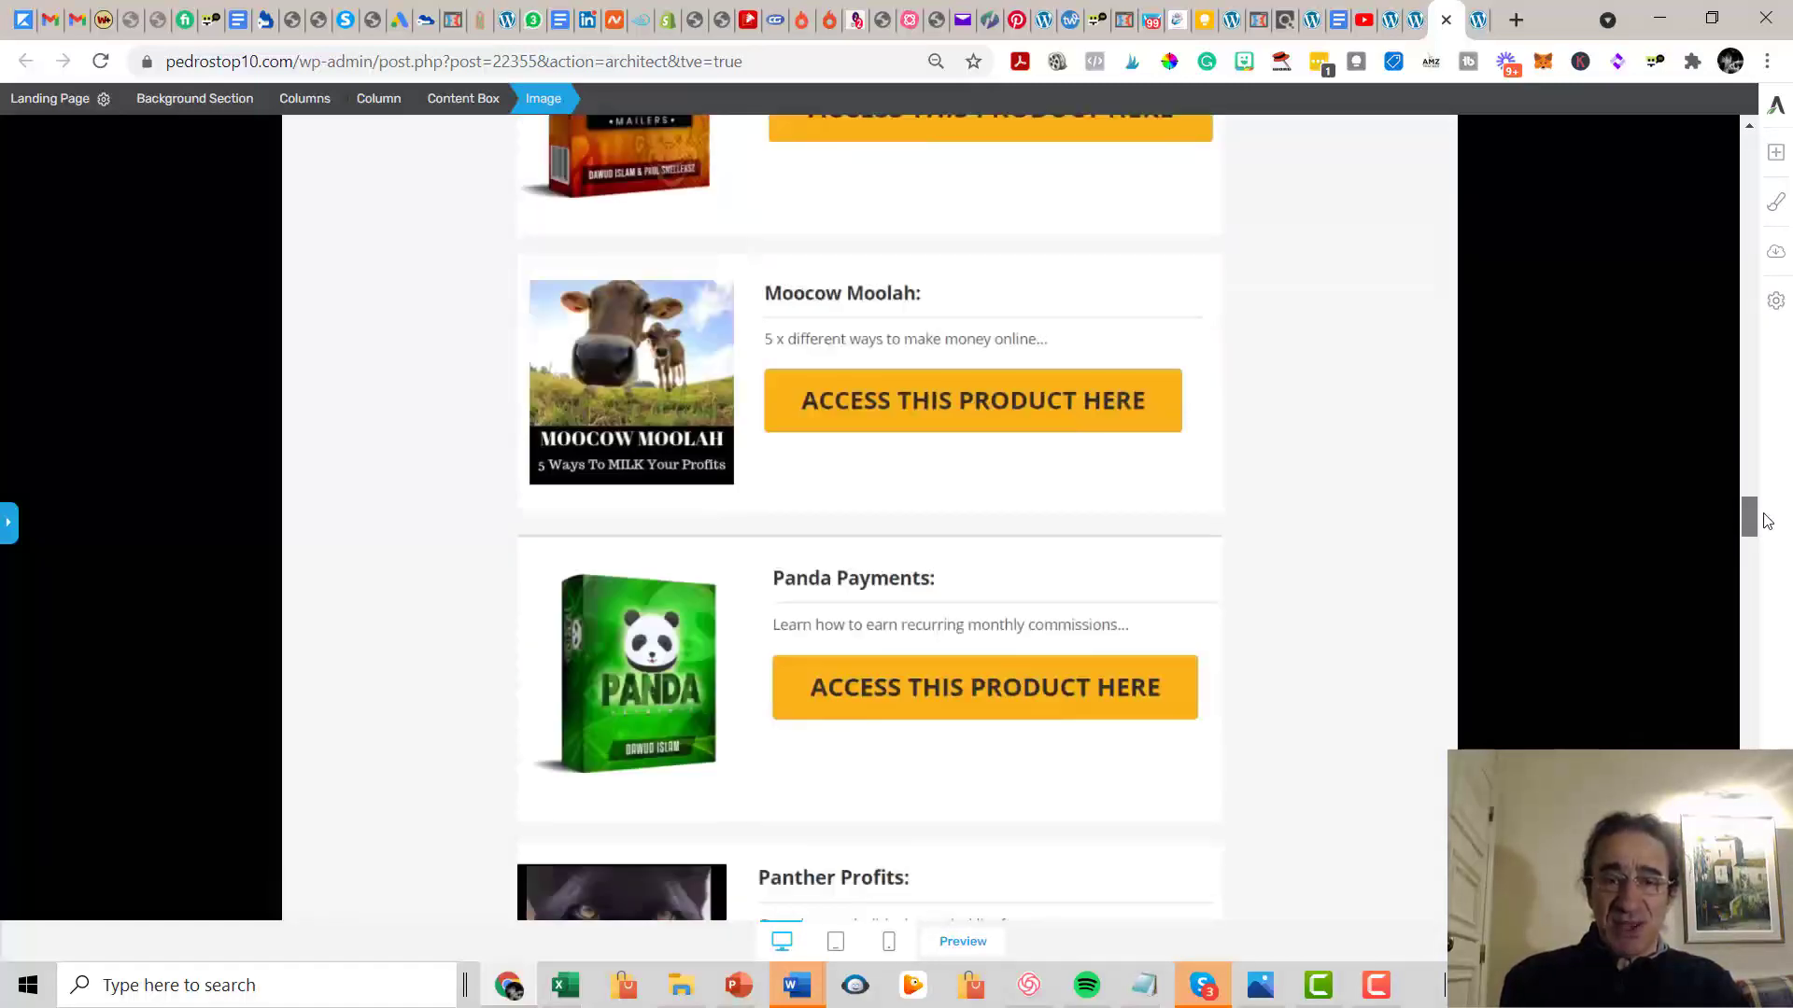
scroll(down, 3)
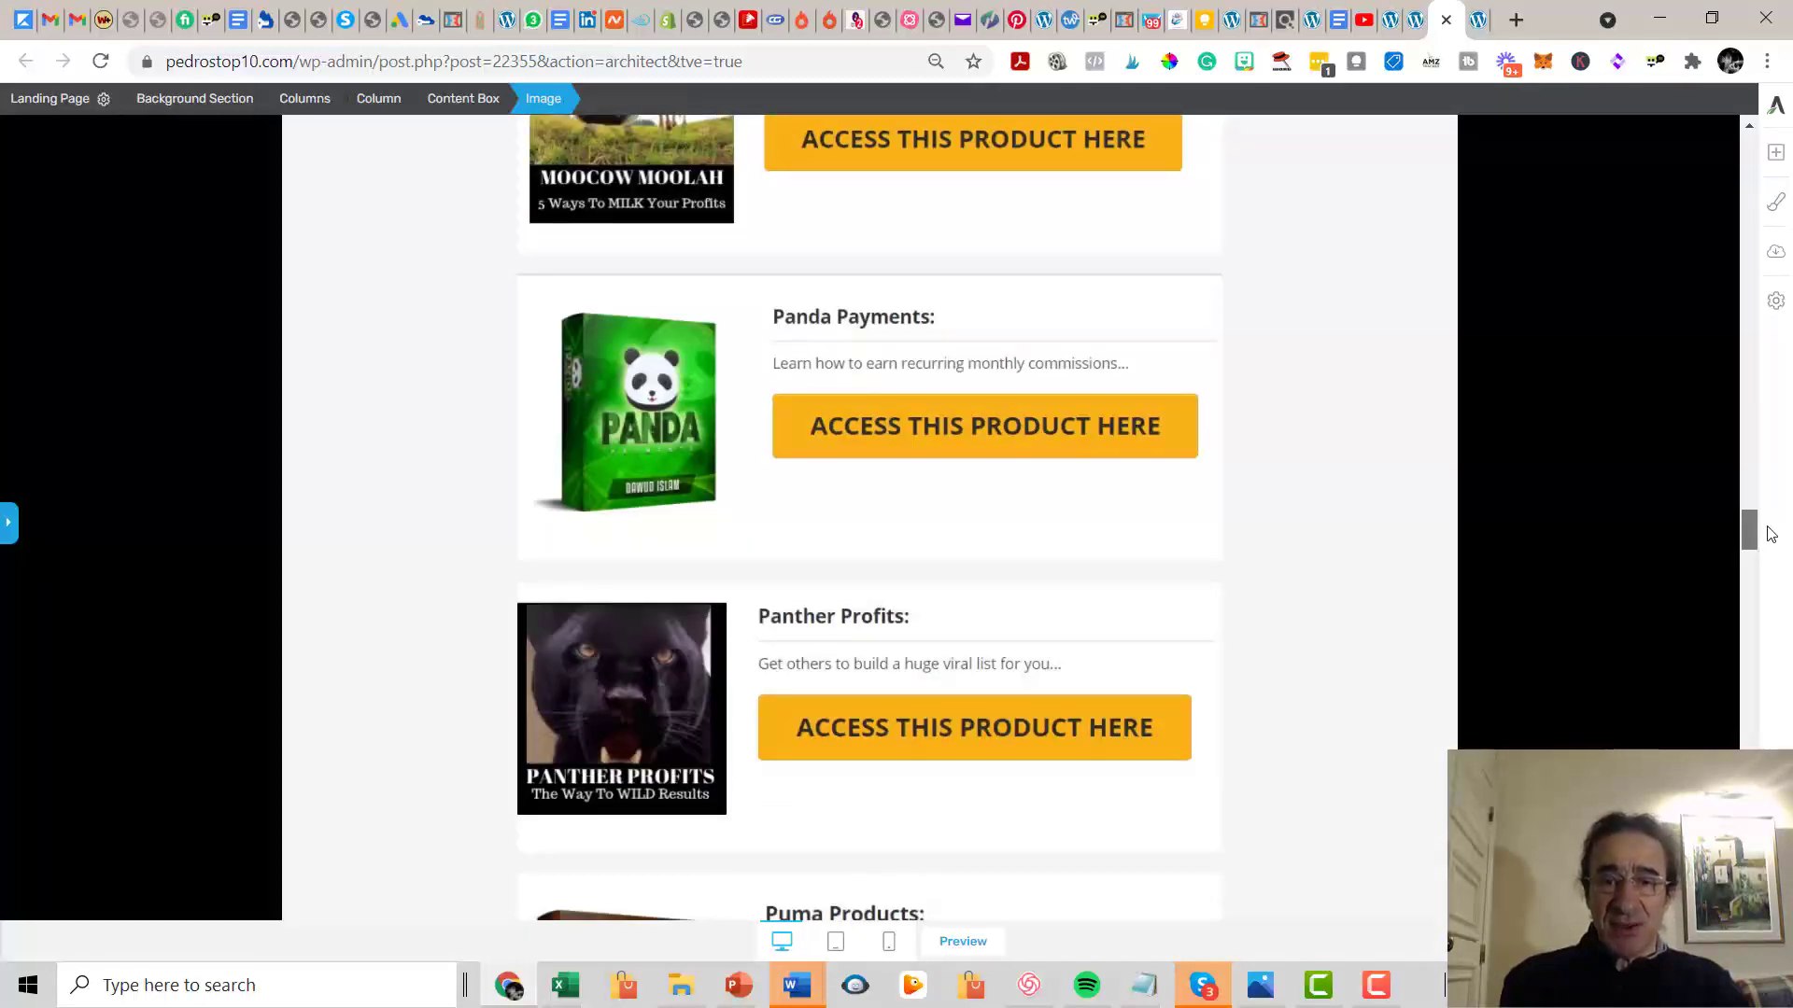
scroll(down, 3)
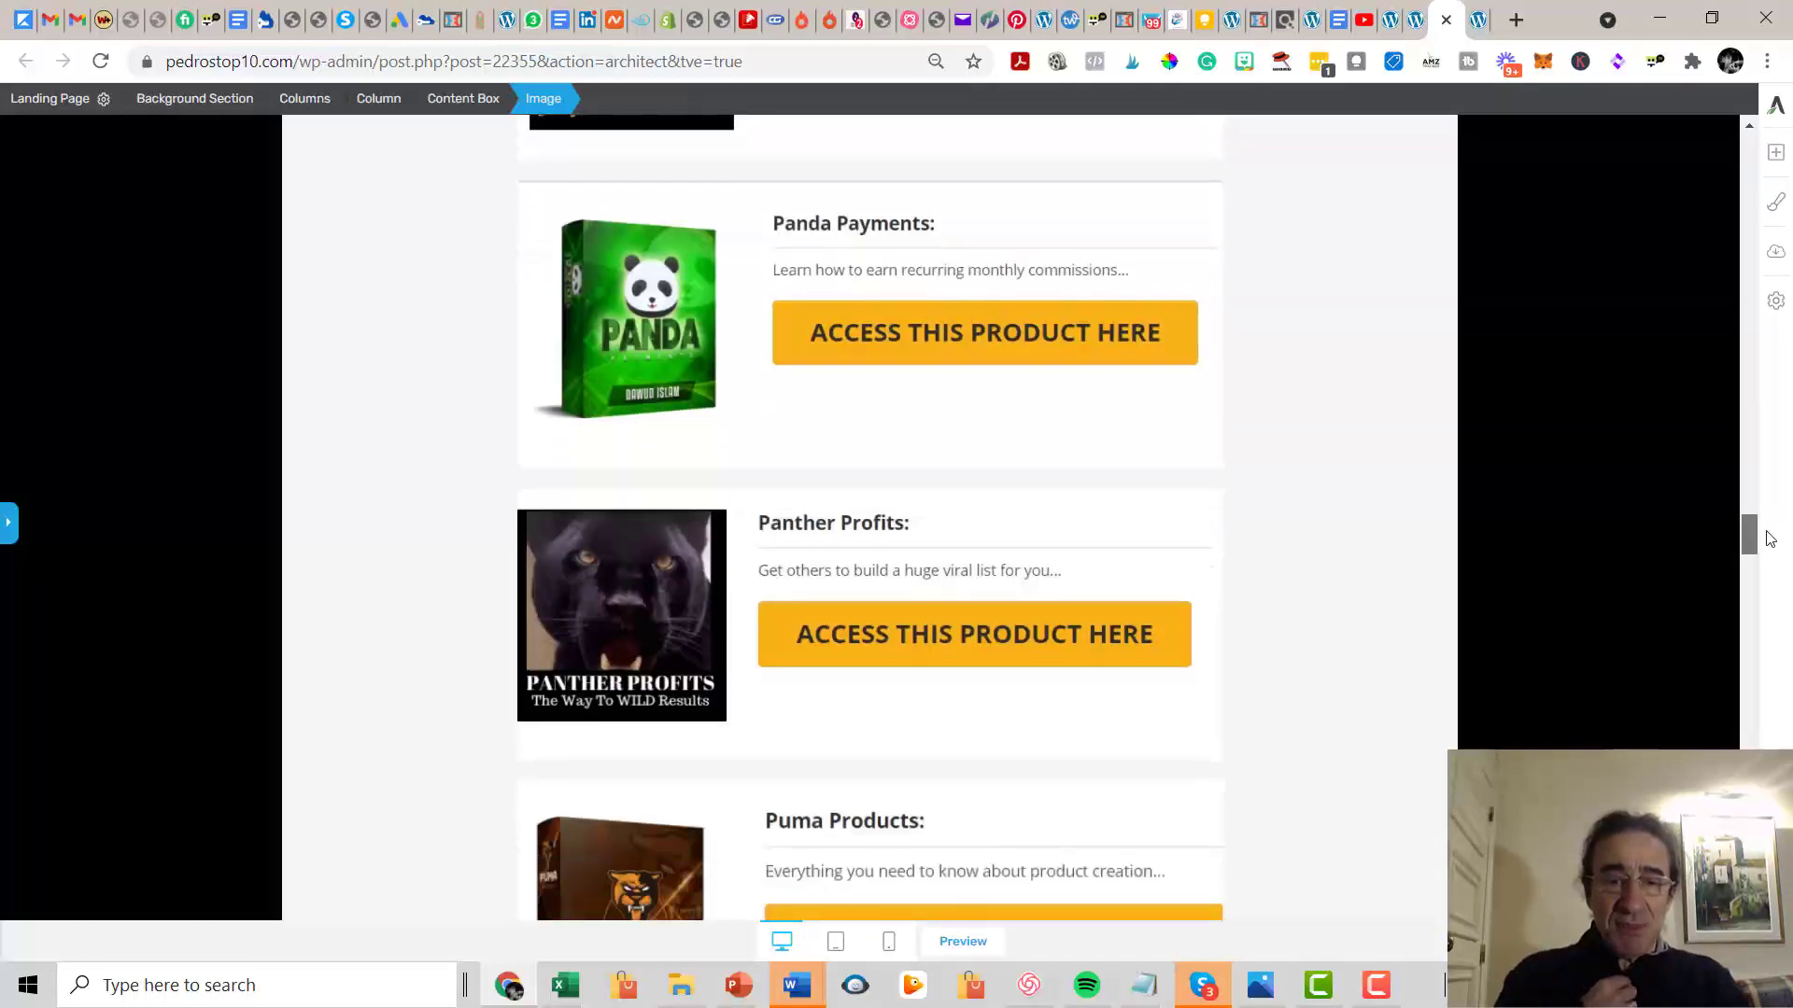
scroll(down, 3)
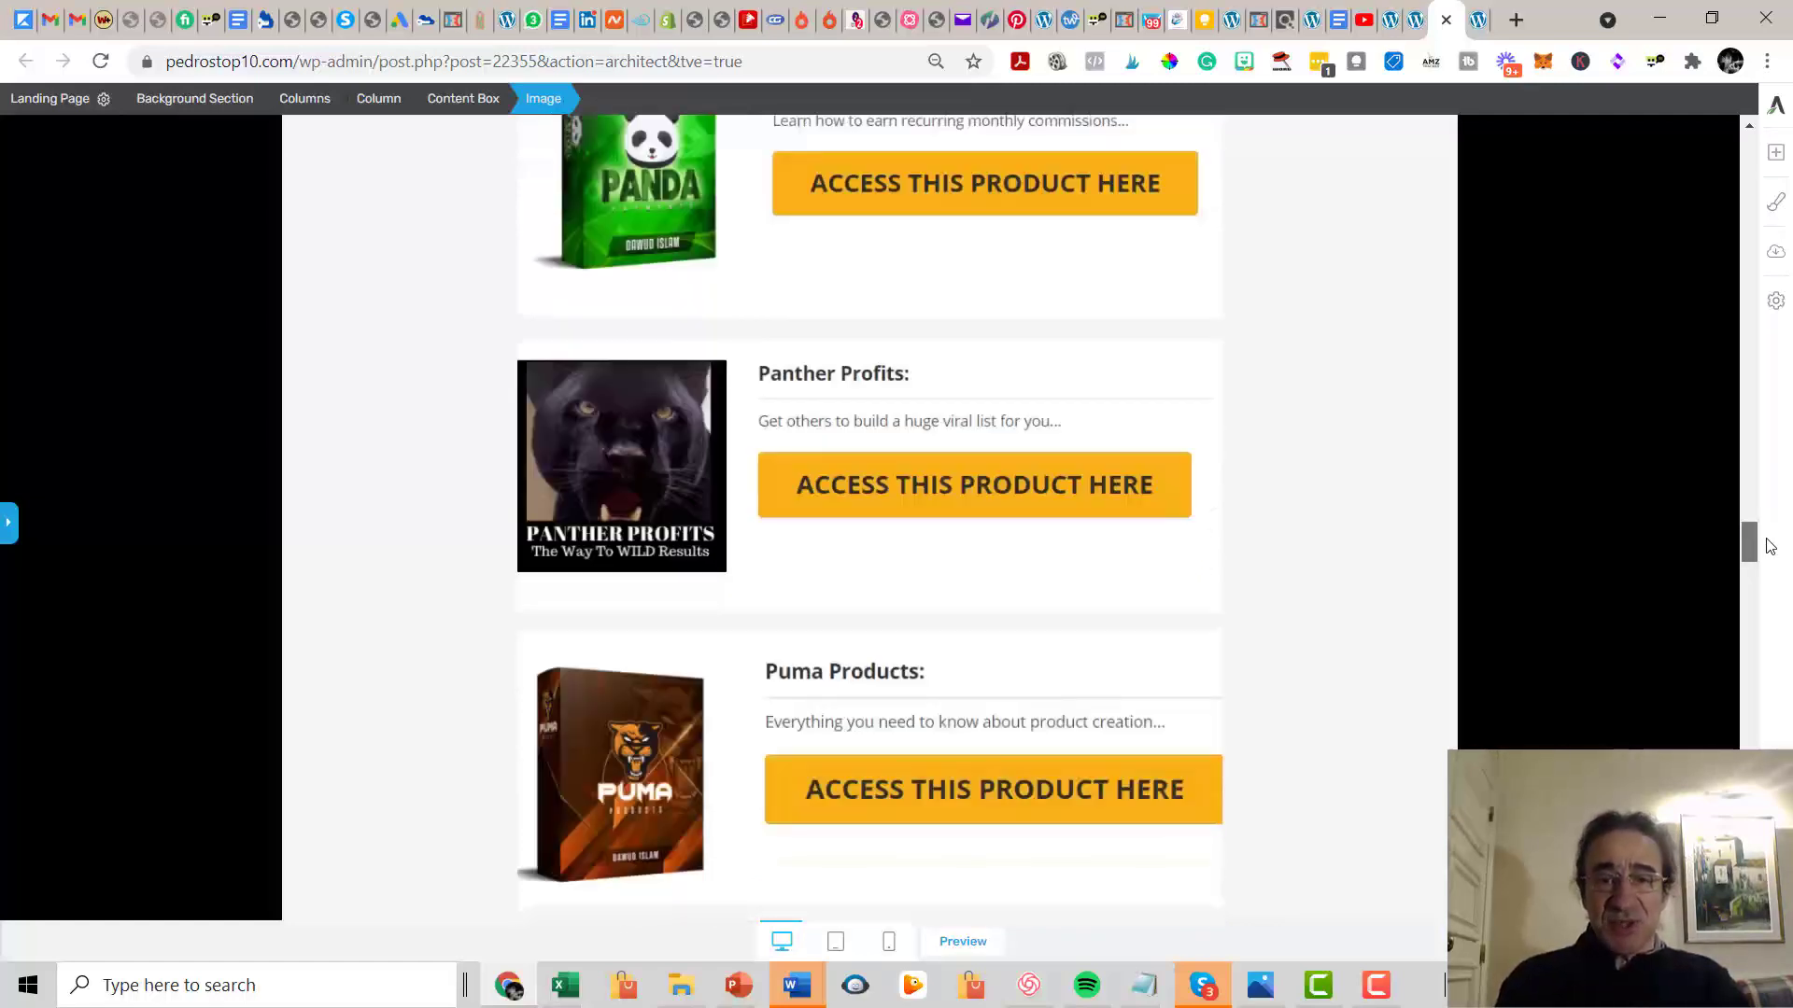
scroll(down, 3)
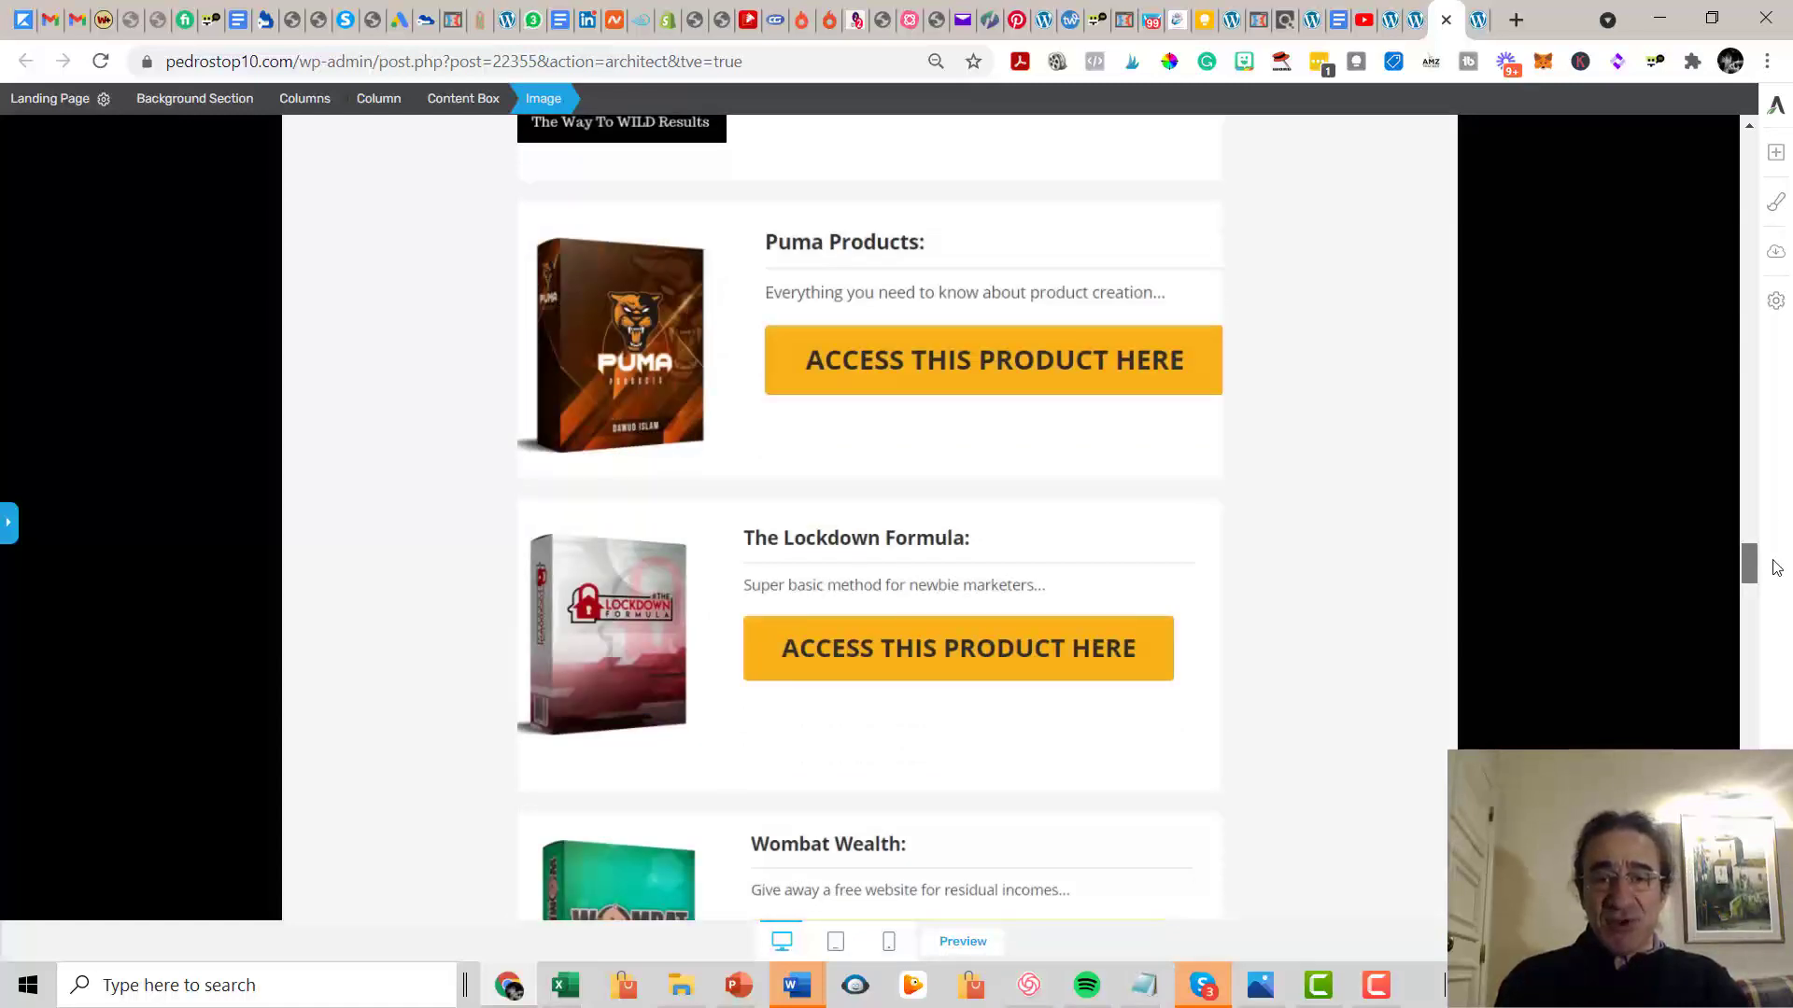
scroll(down, 3)
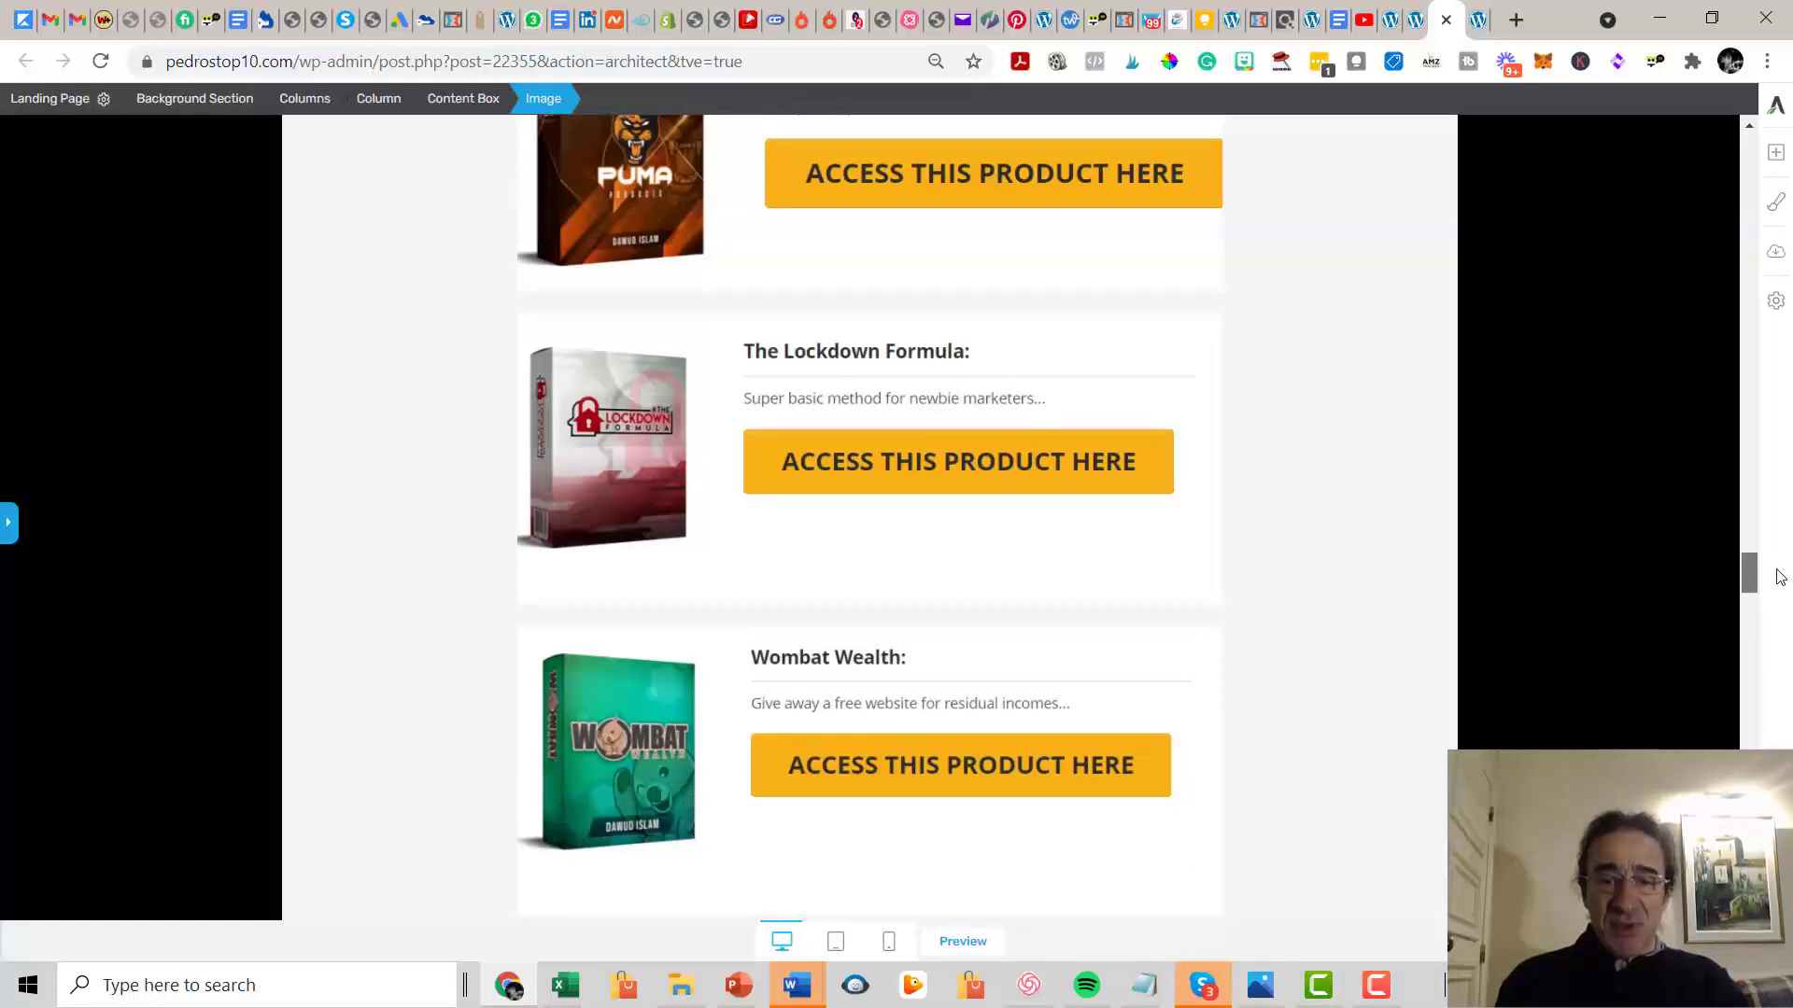
scroll(down, 3)
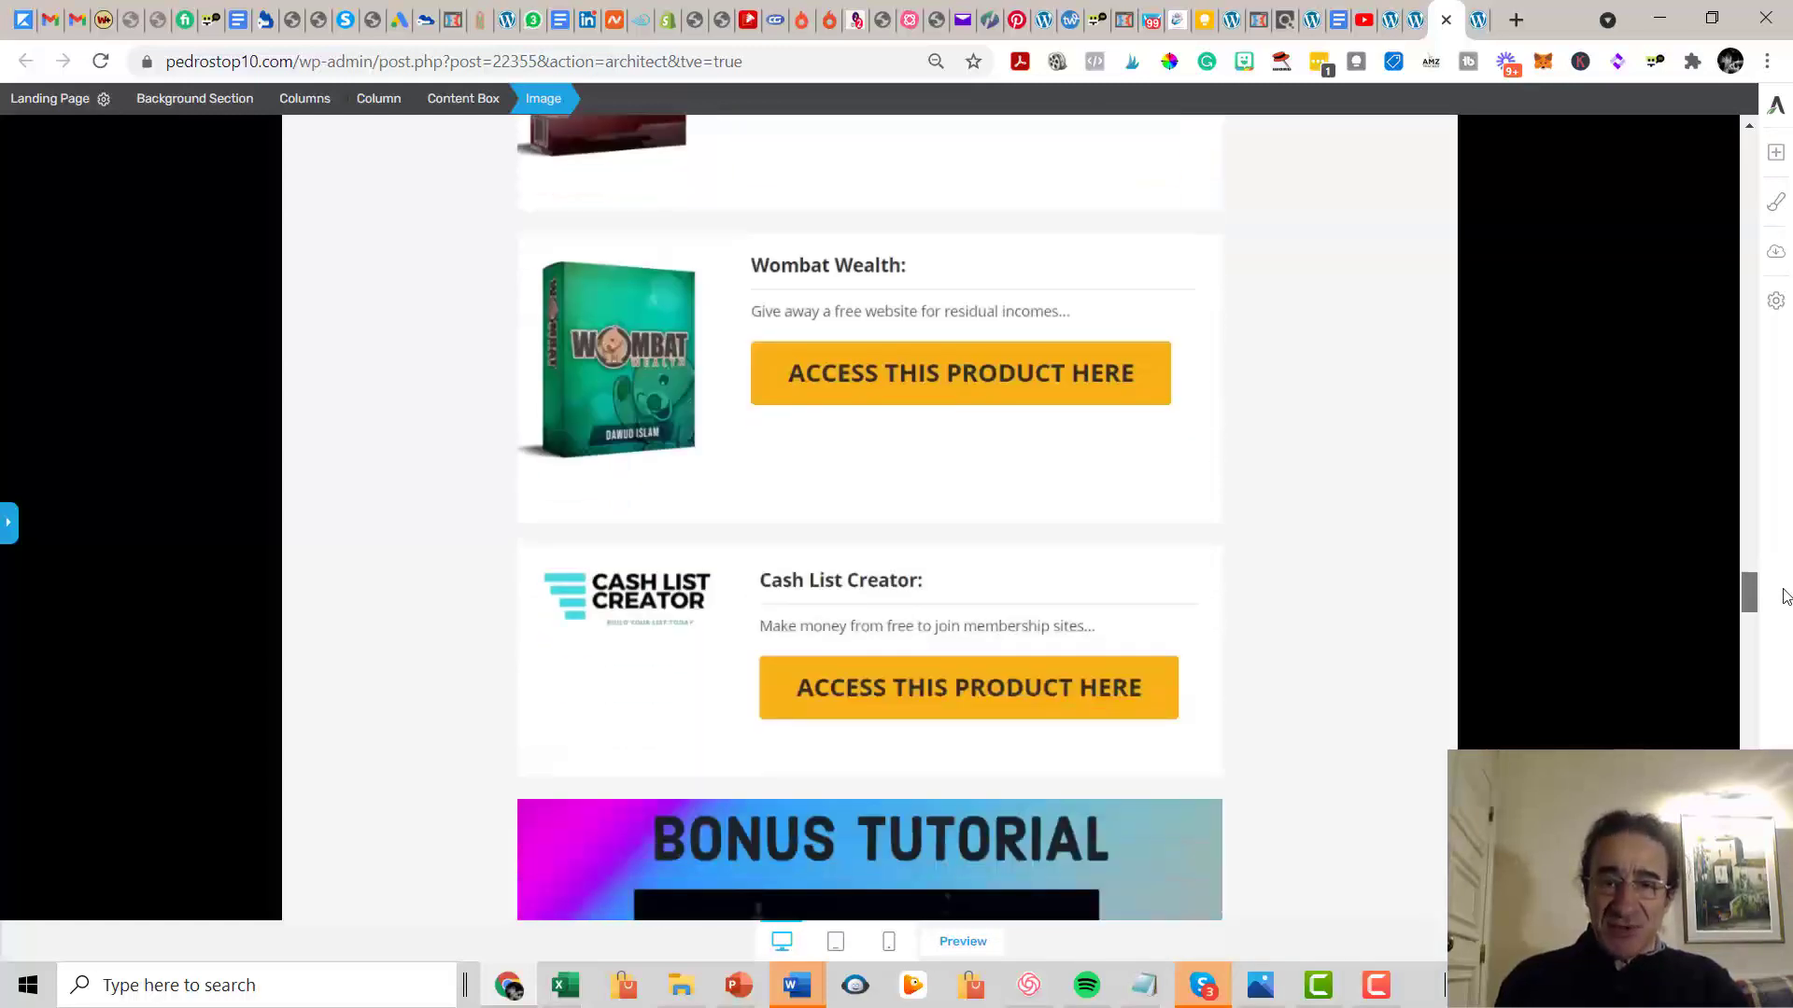
scroll(down, 3)
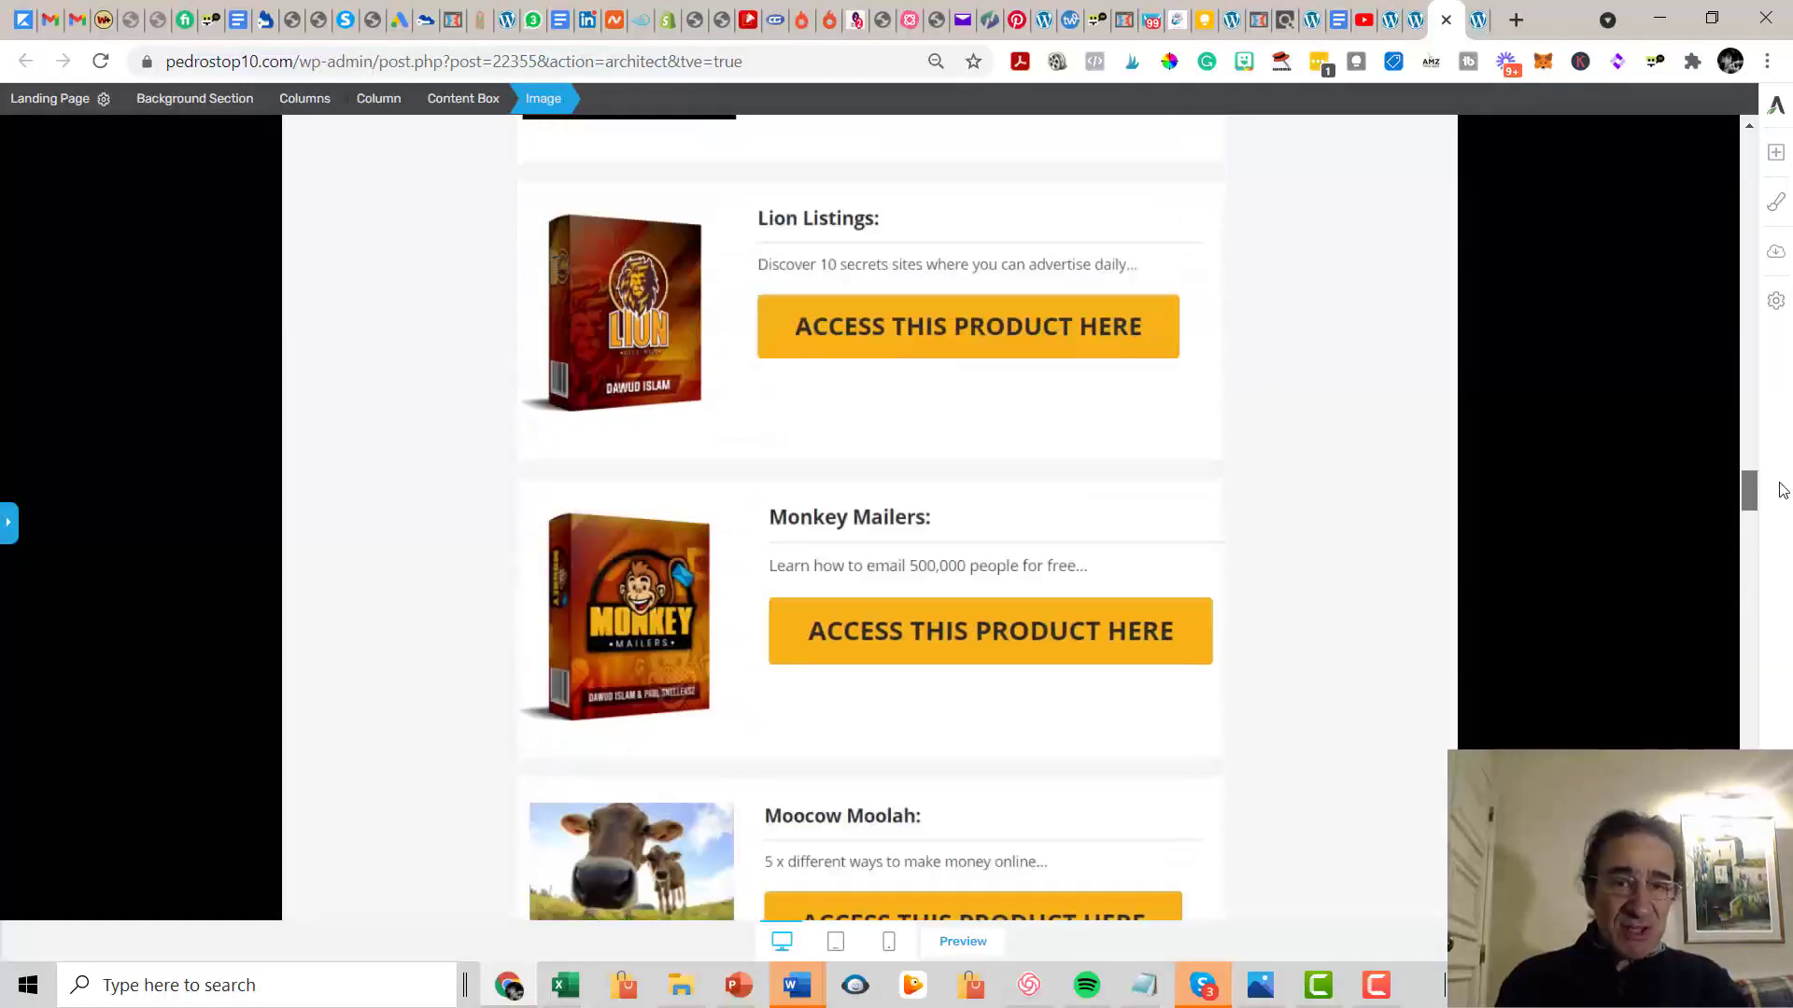
scroll(up, 3)
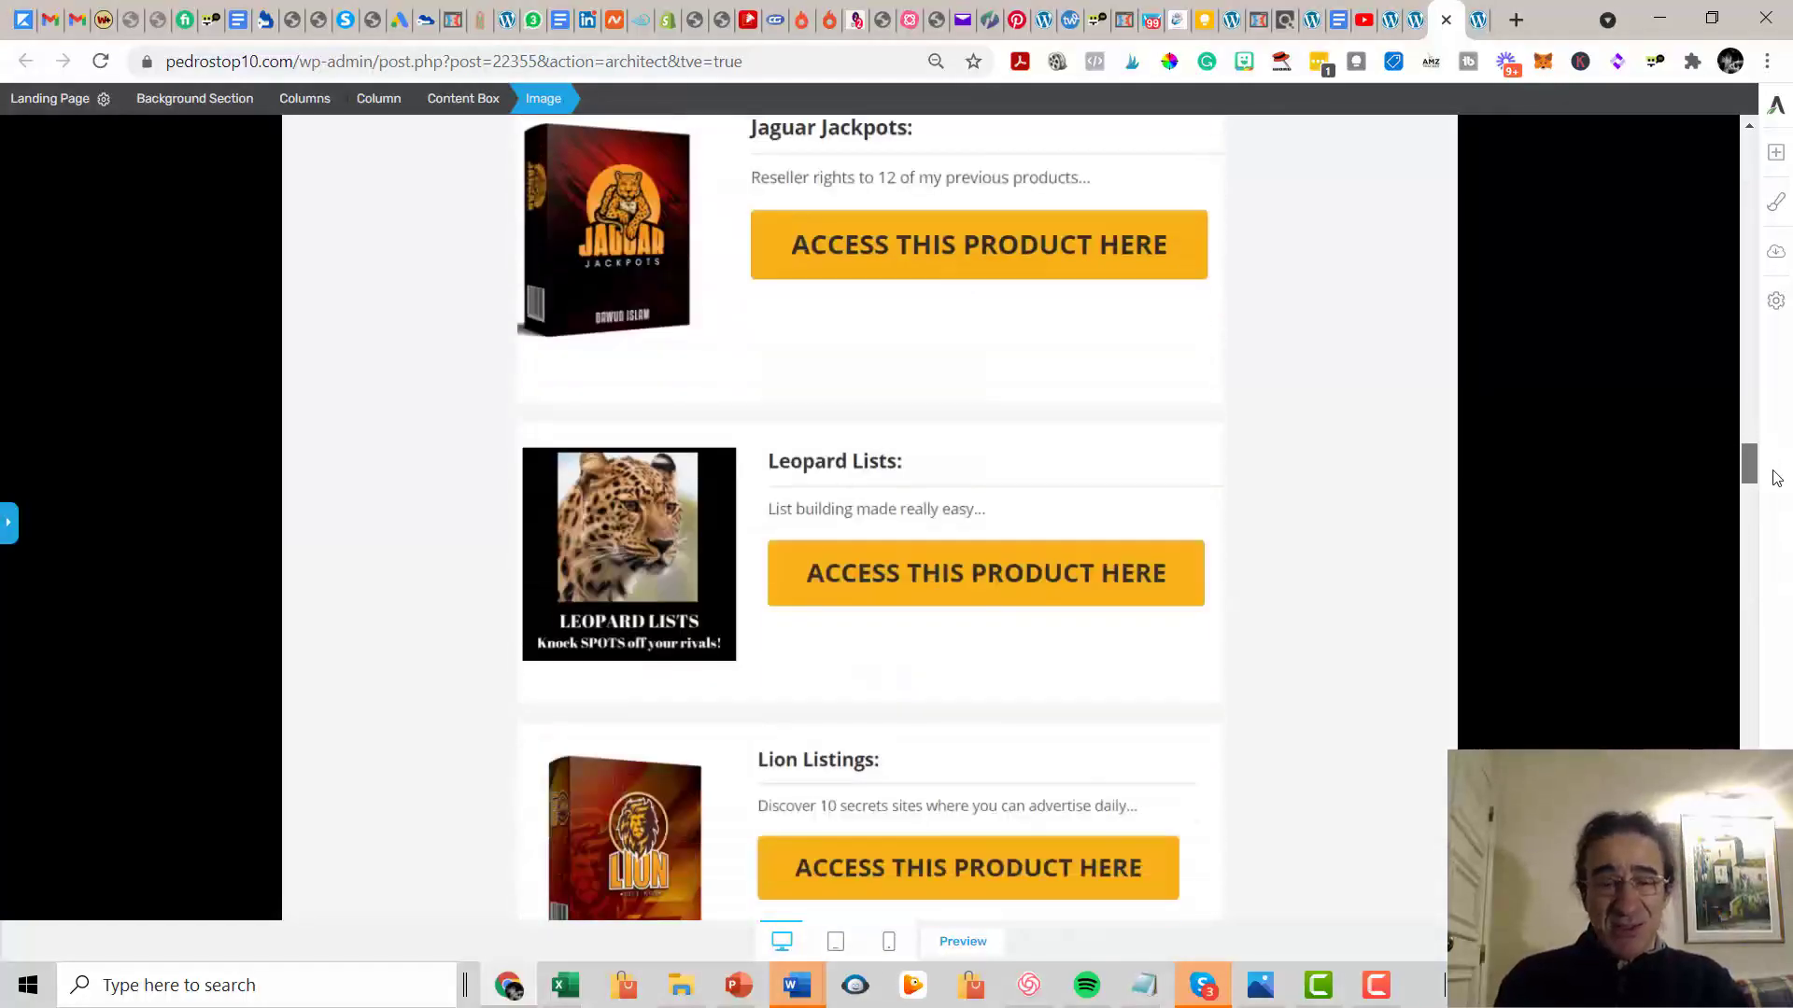
scroll(down, 3)
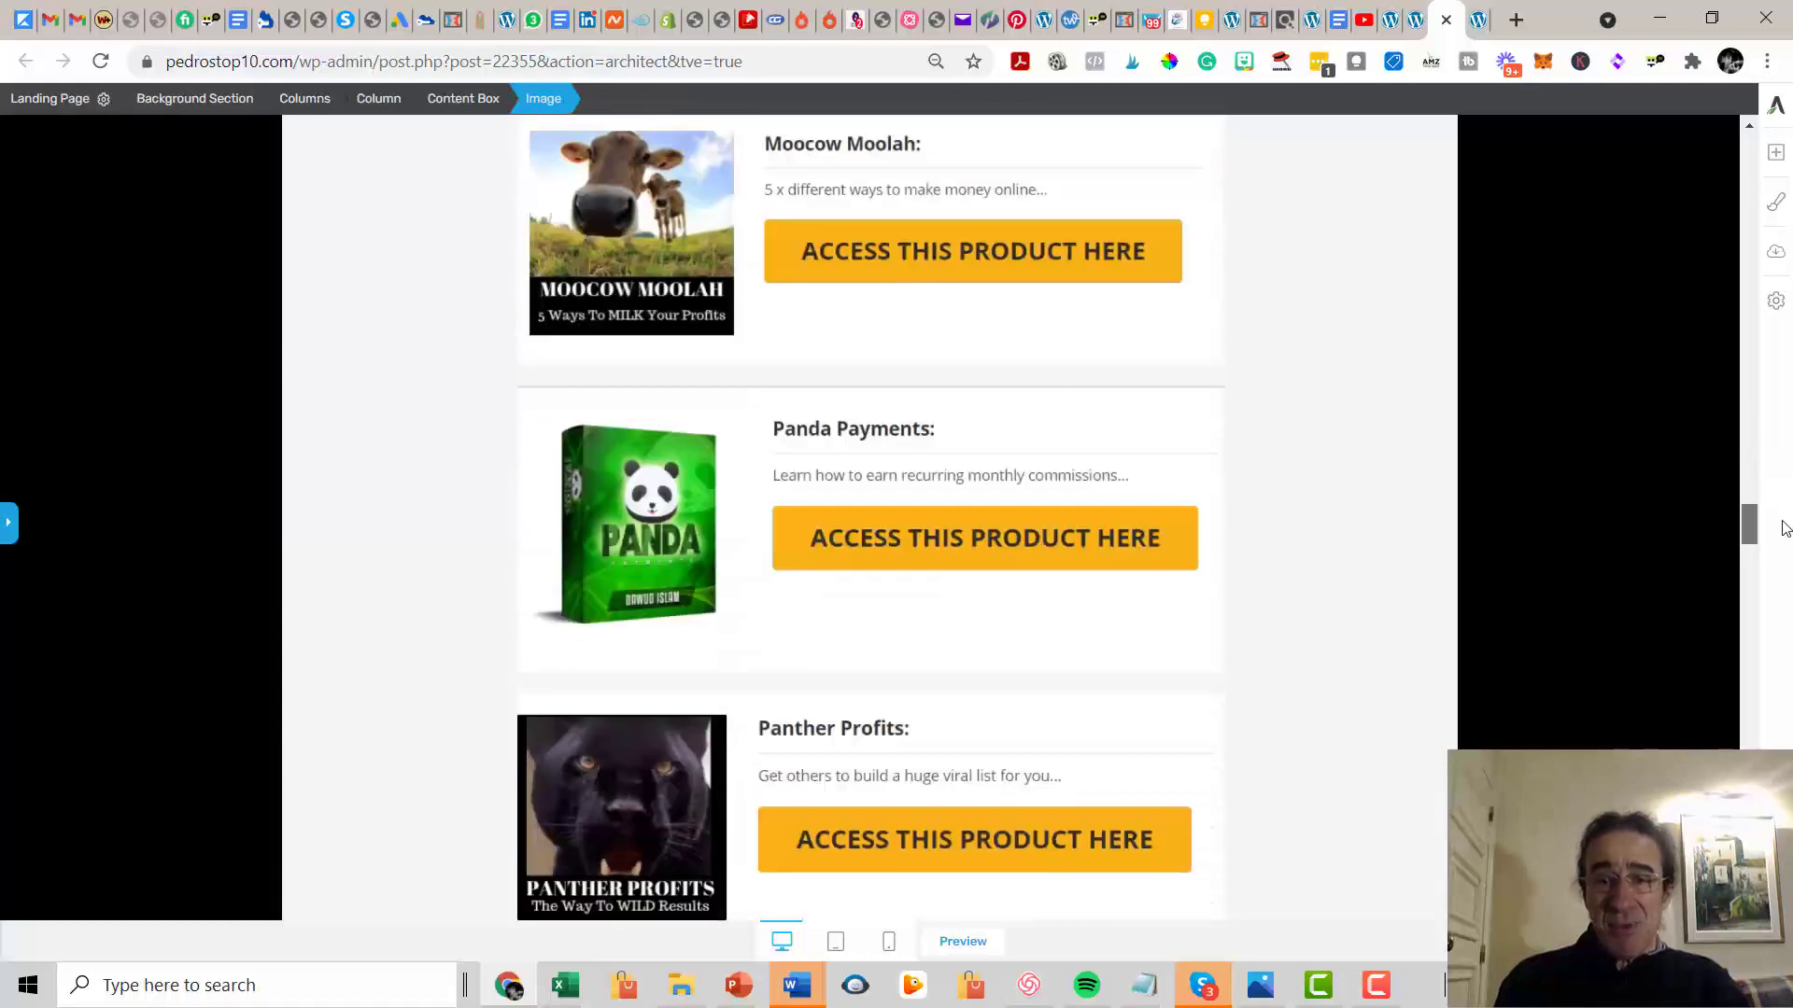
Finish reviewing the product list, then switch to the Fast Track to 1 Million members home page.
scroll(down, 3)
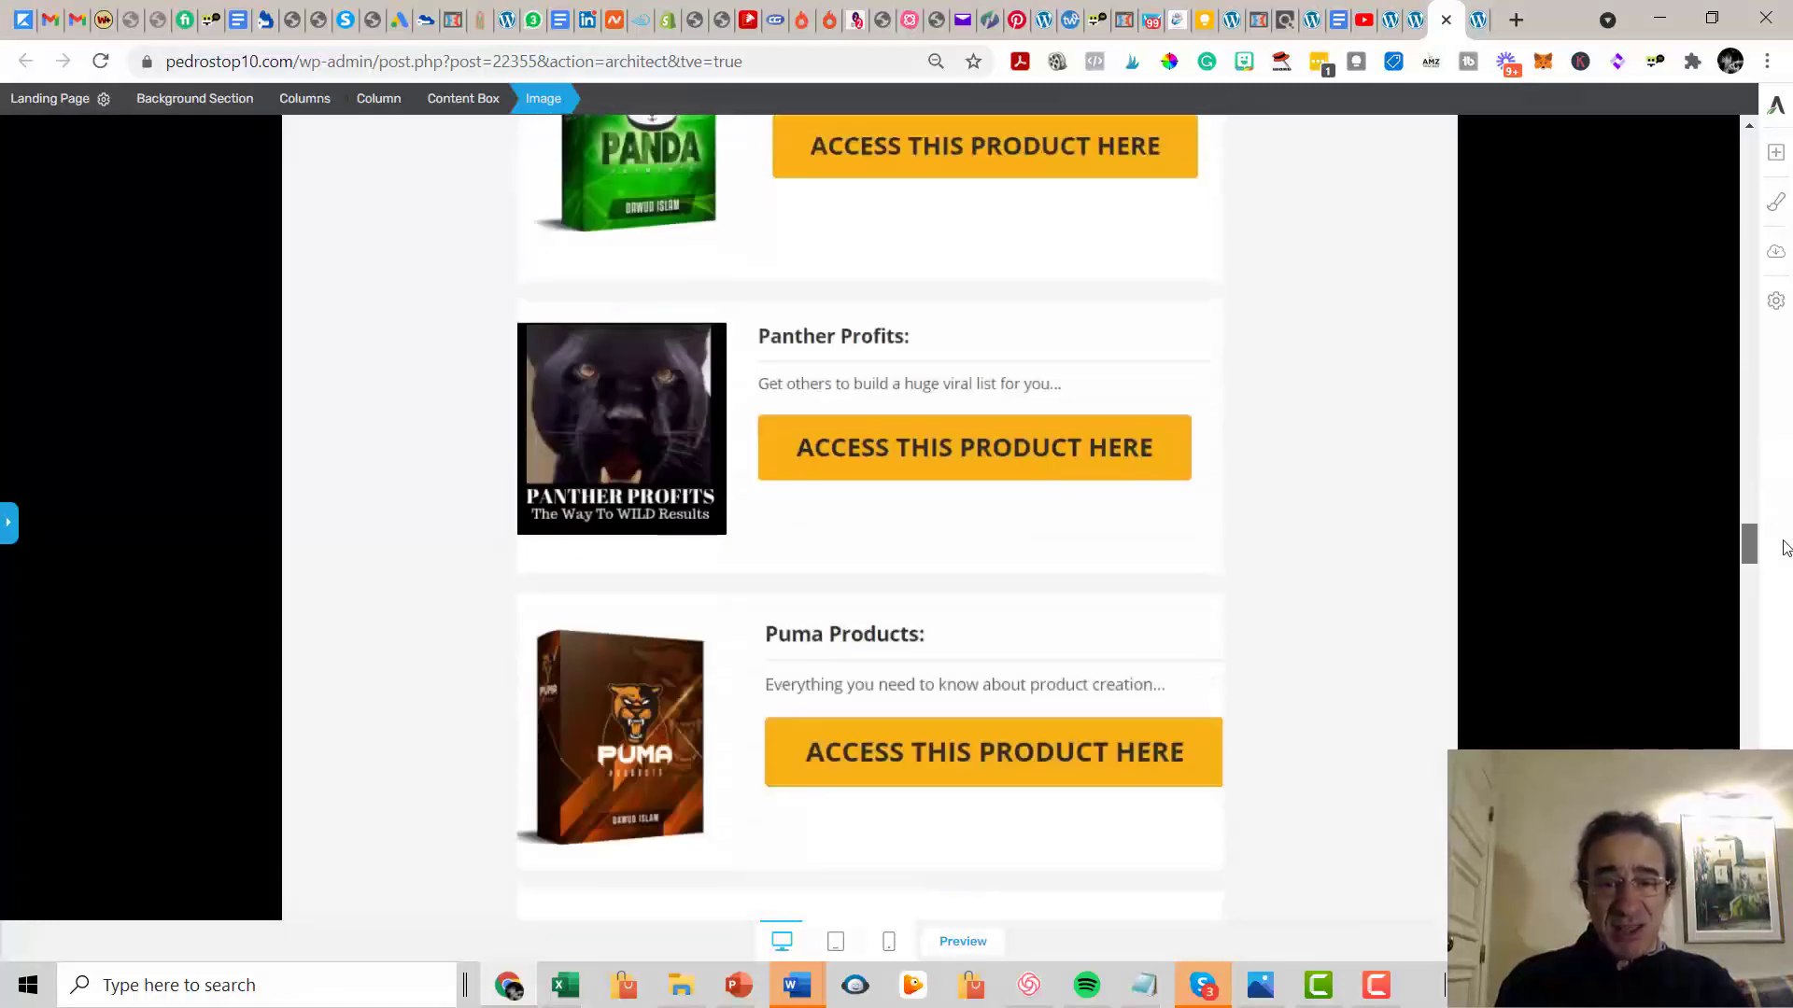
scroll(down, 3)
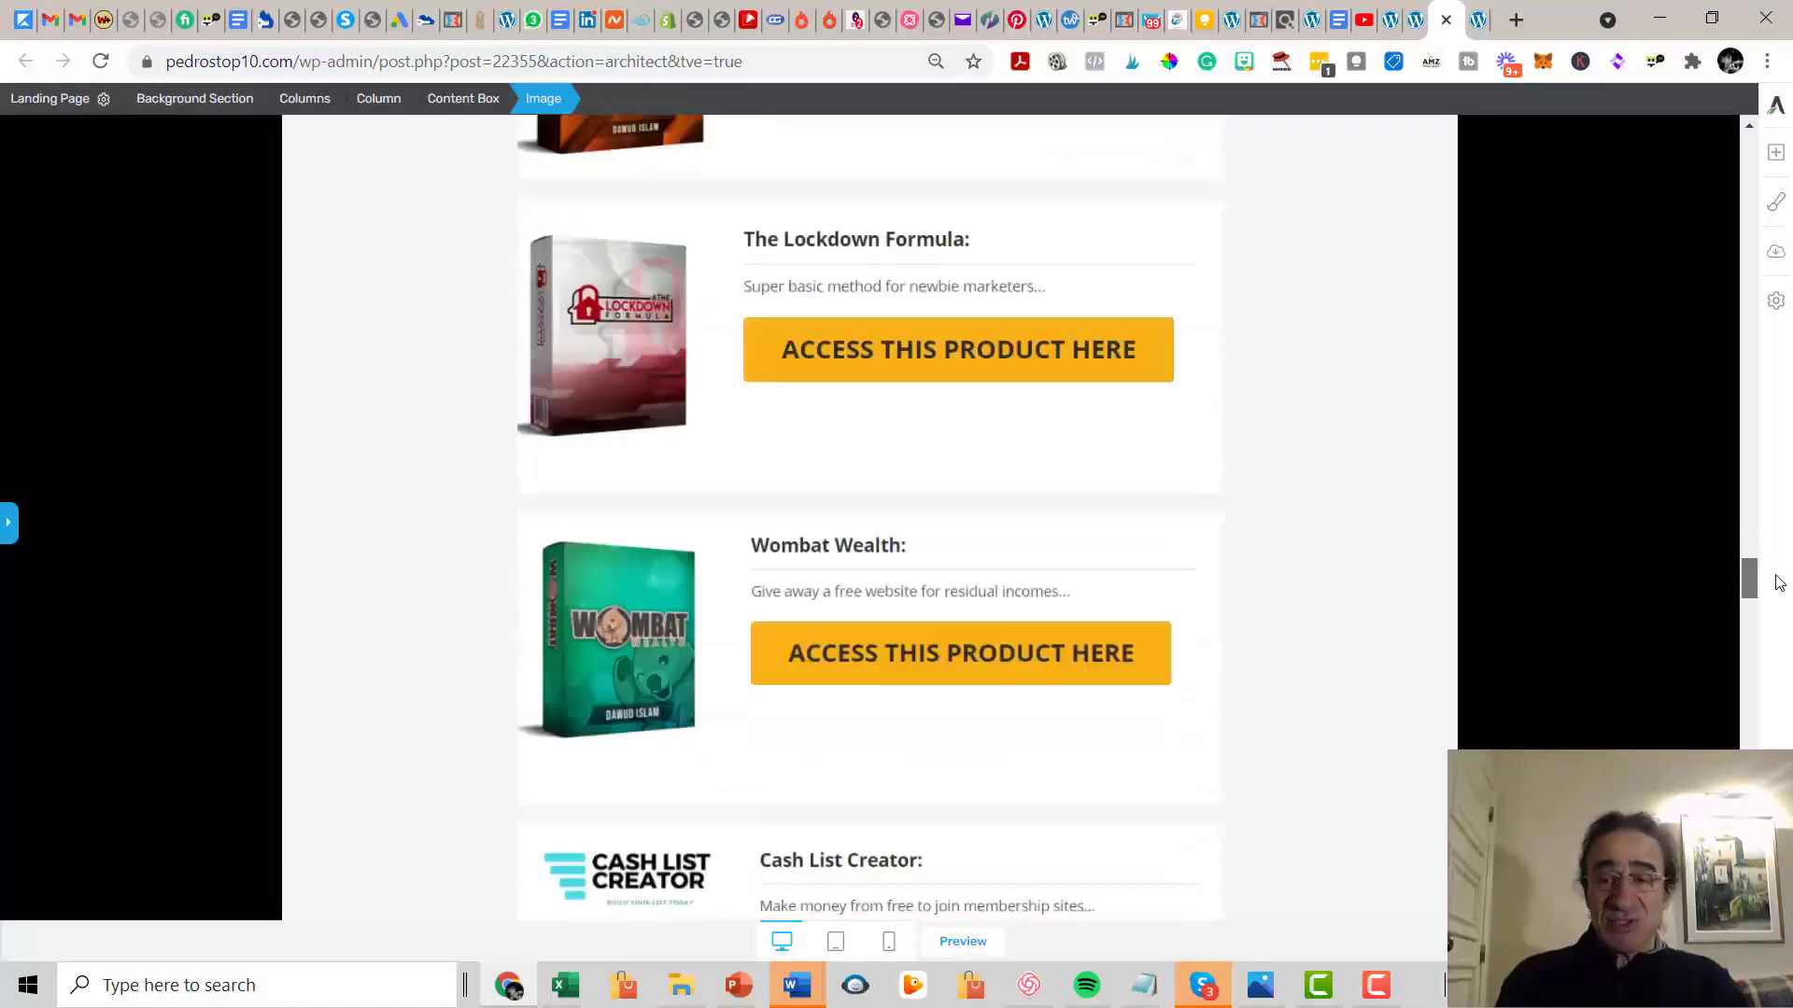
scroll(down, 3)
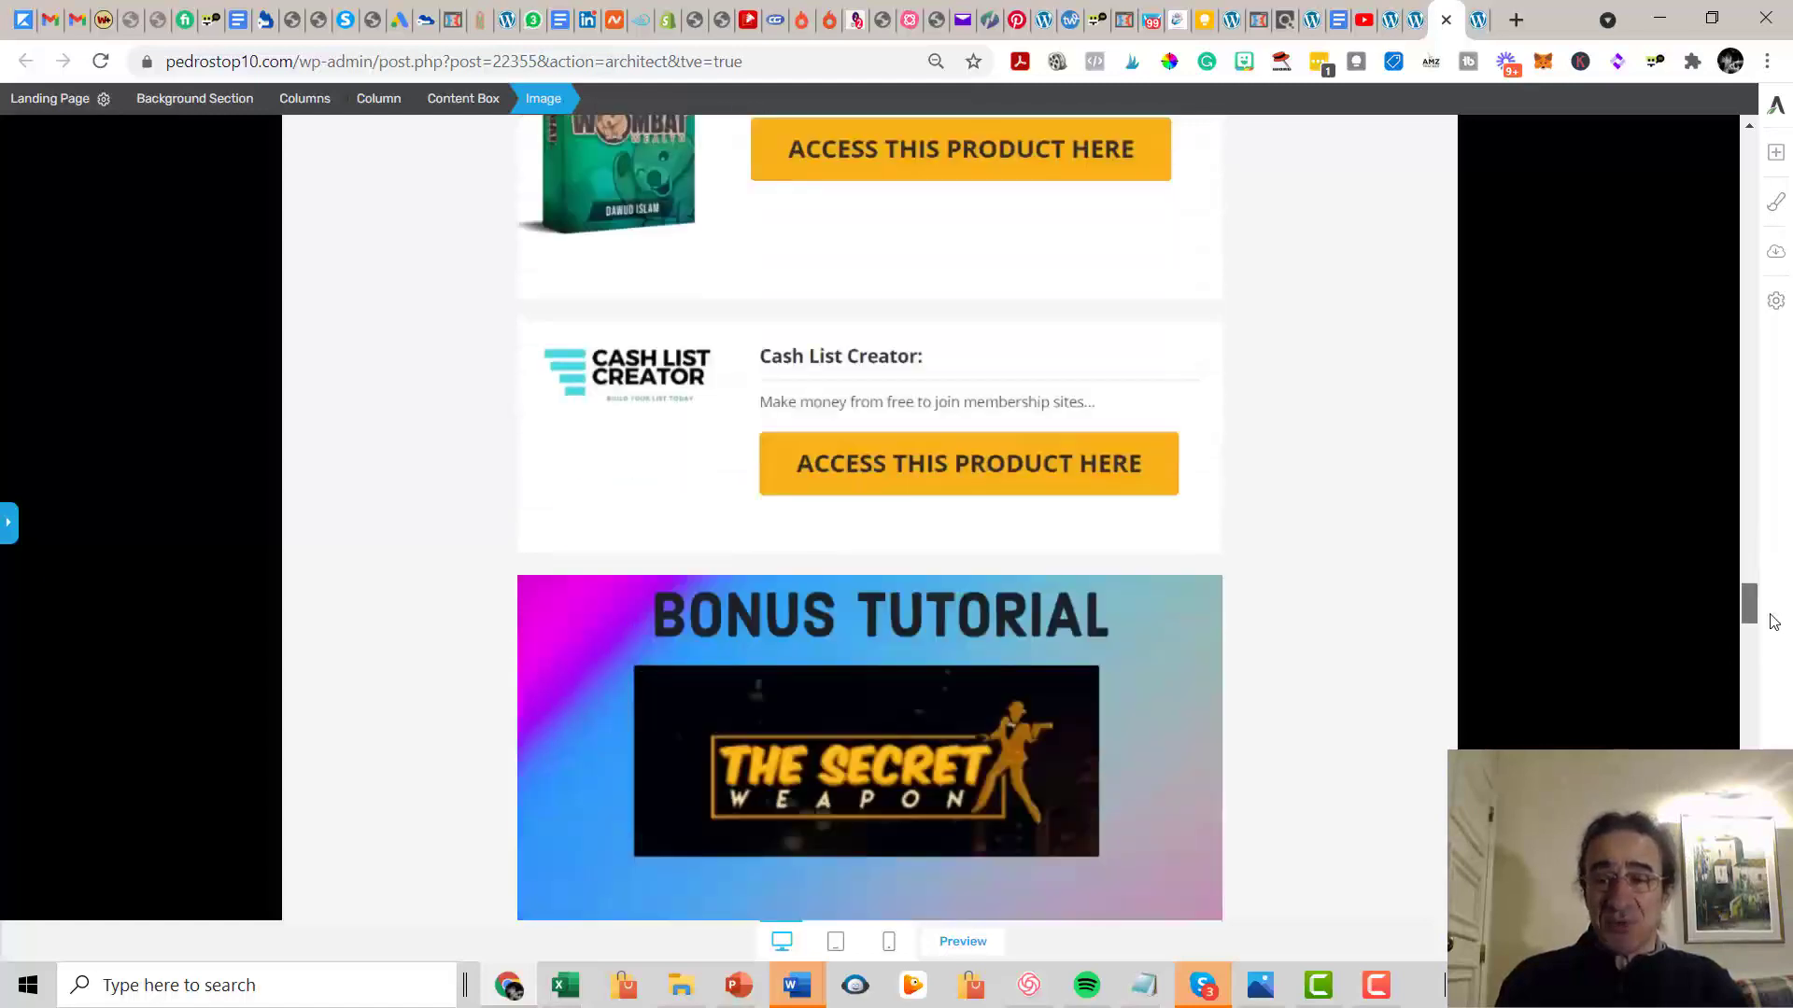
scroll(down, 3)
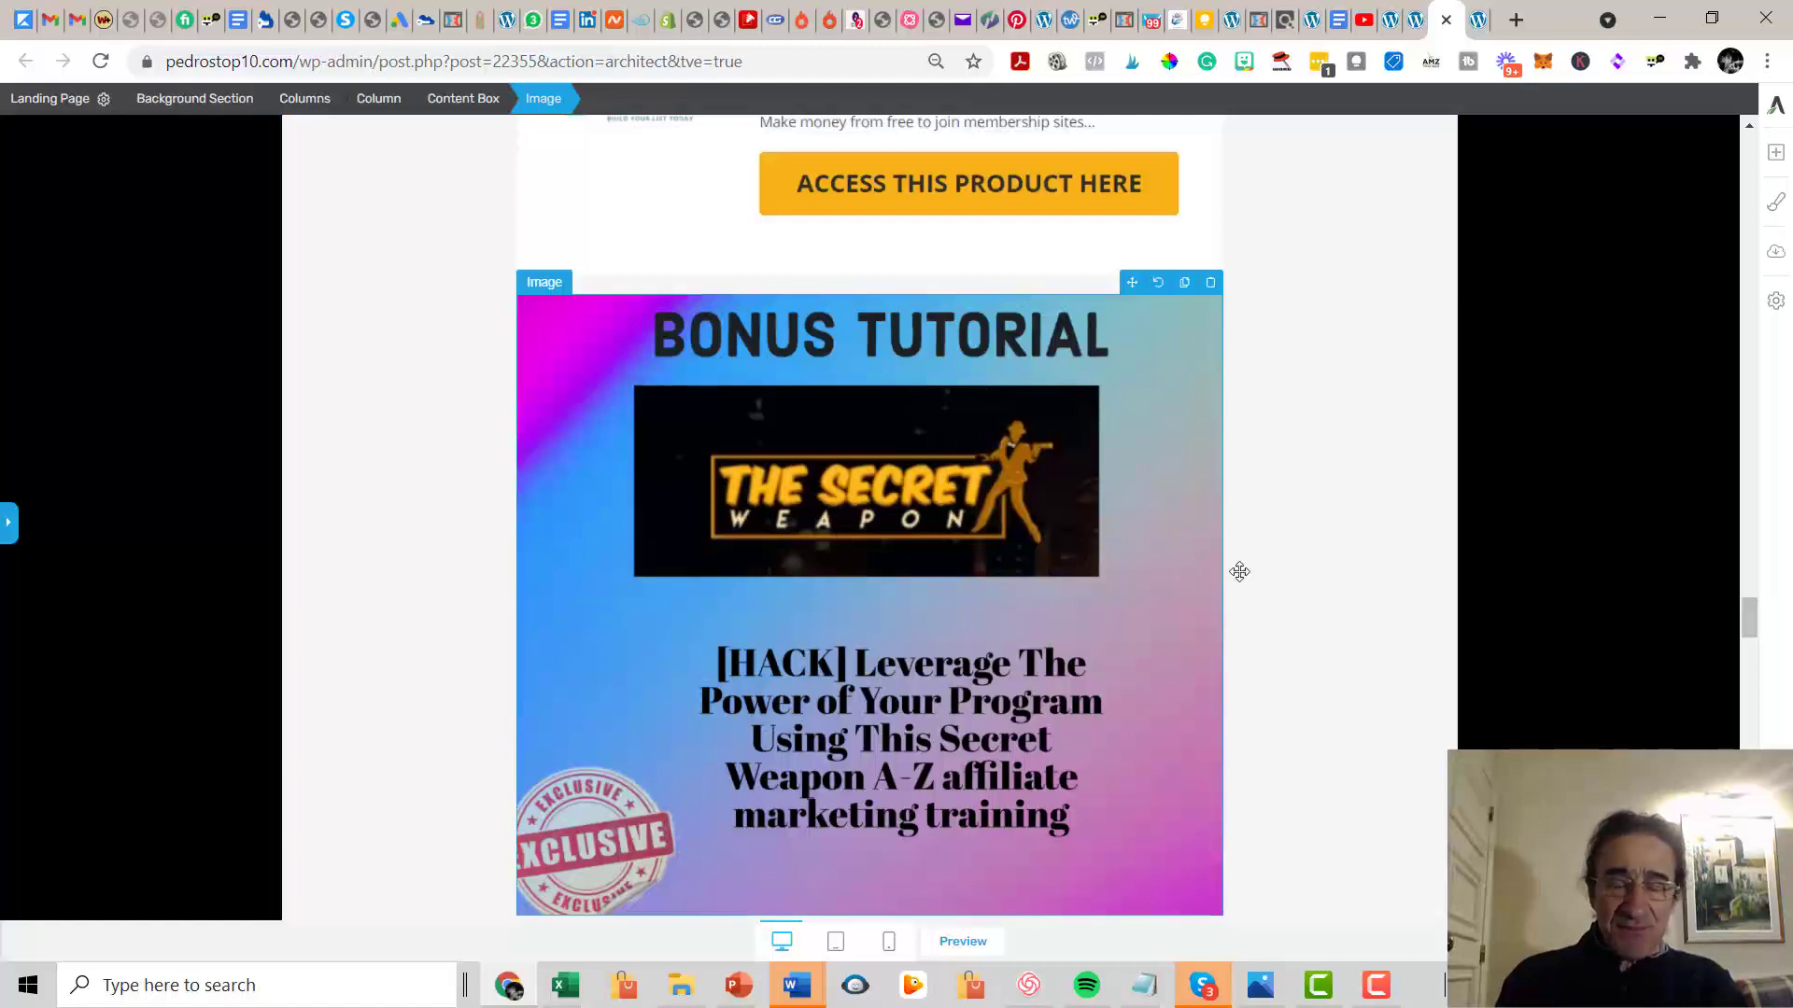
scroll(down, 3)
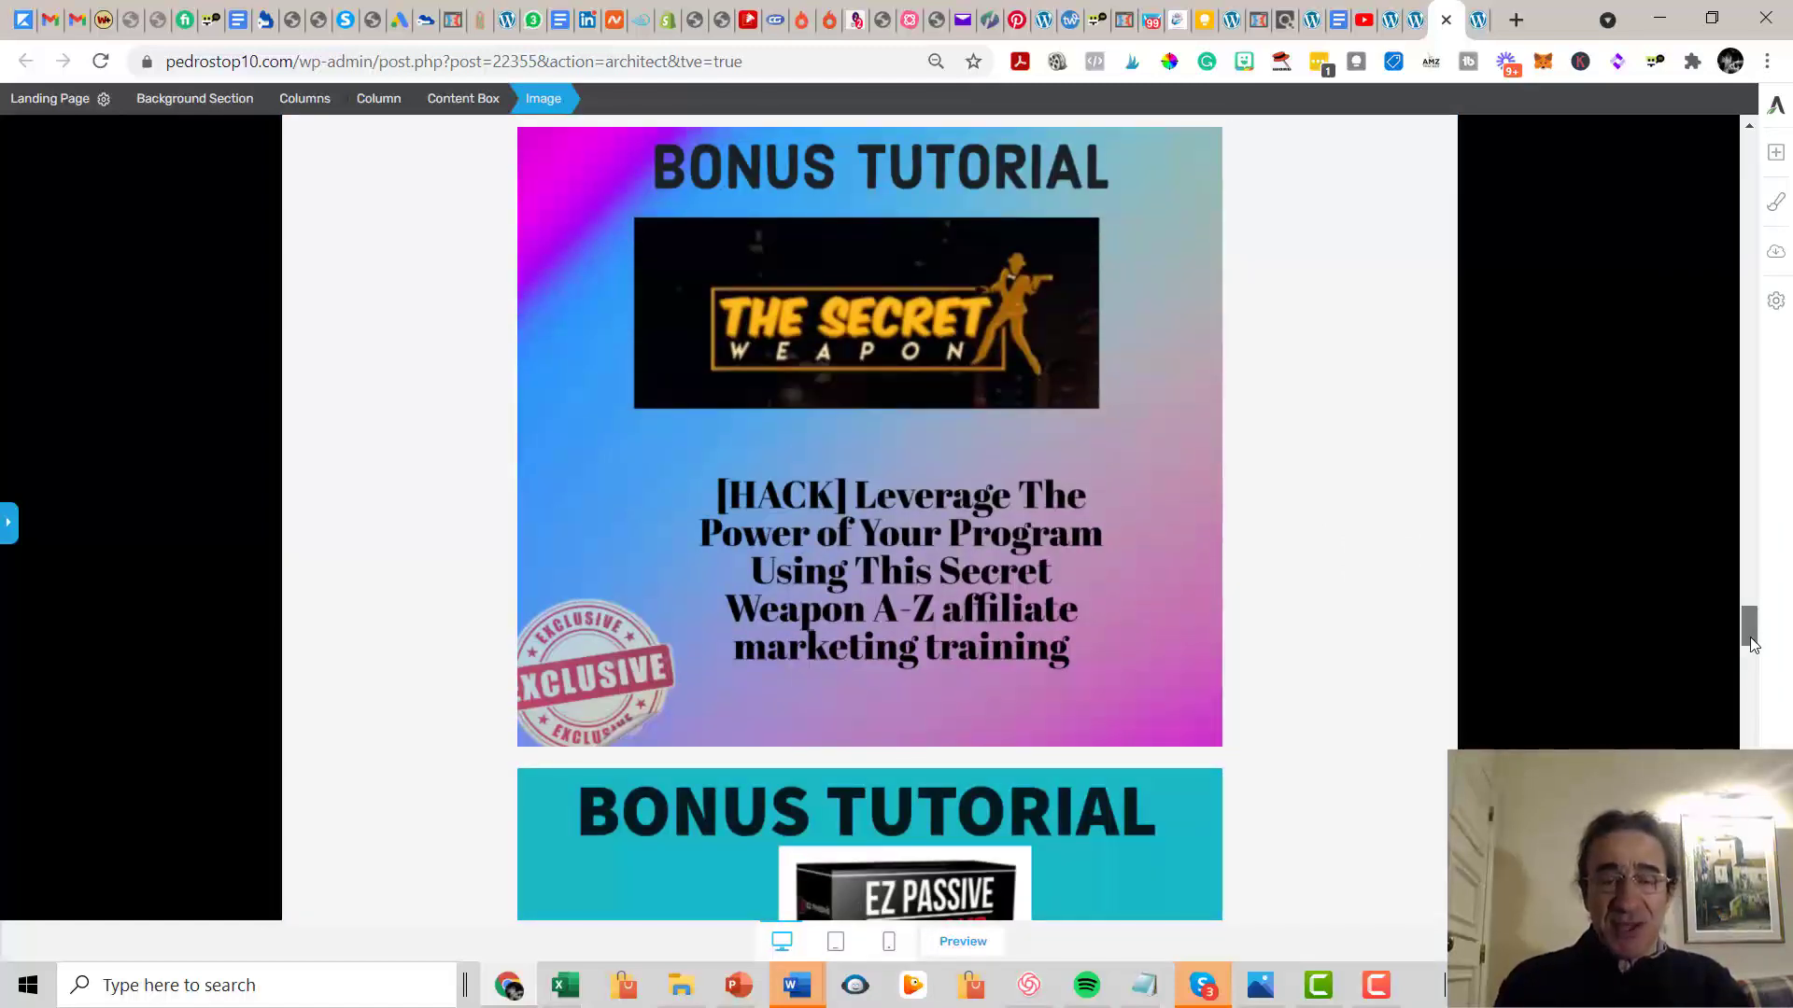
scroll(down, 3)
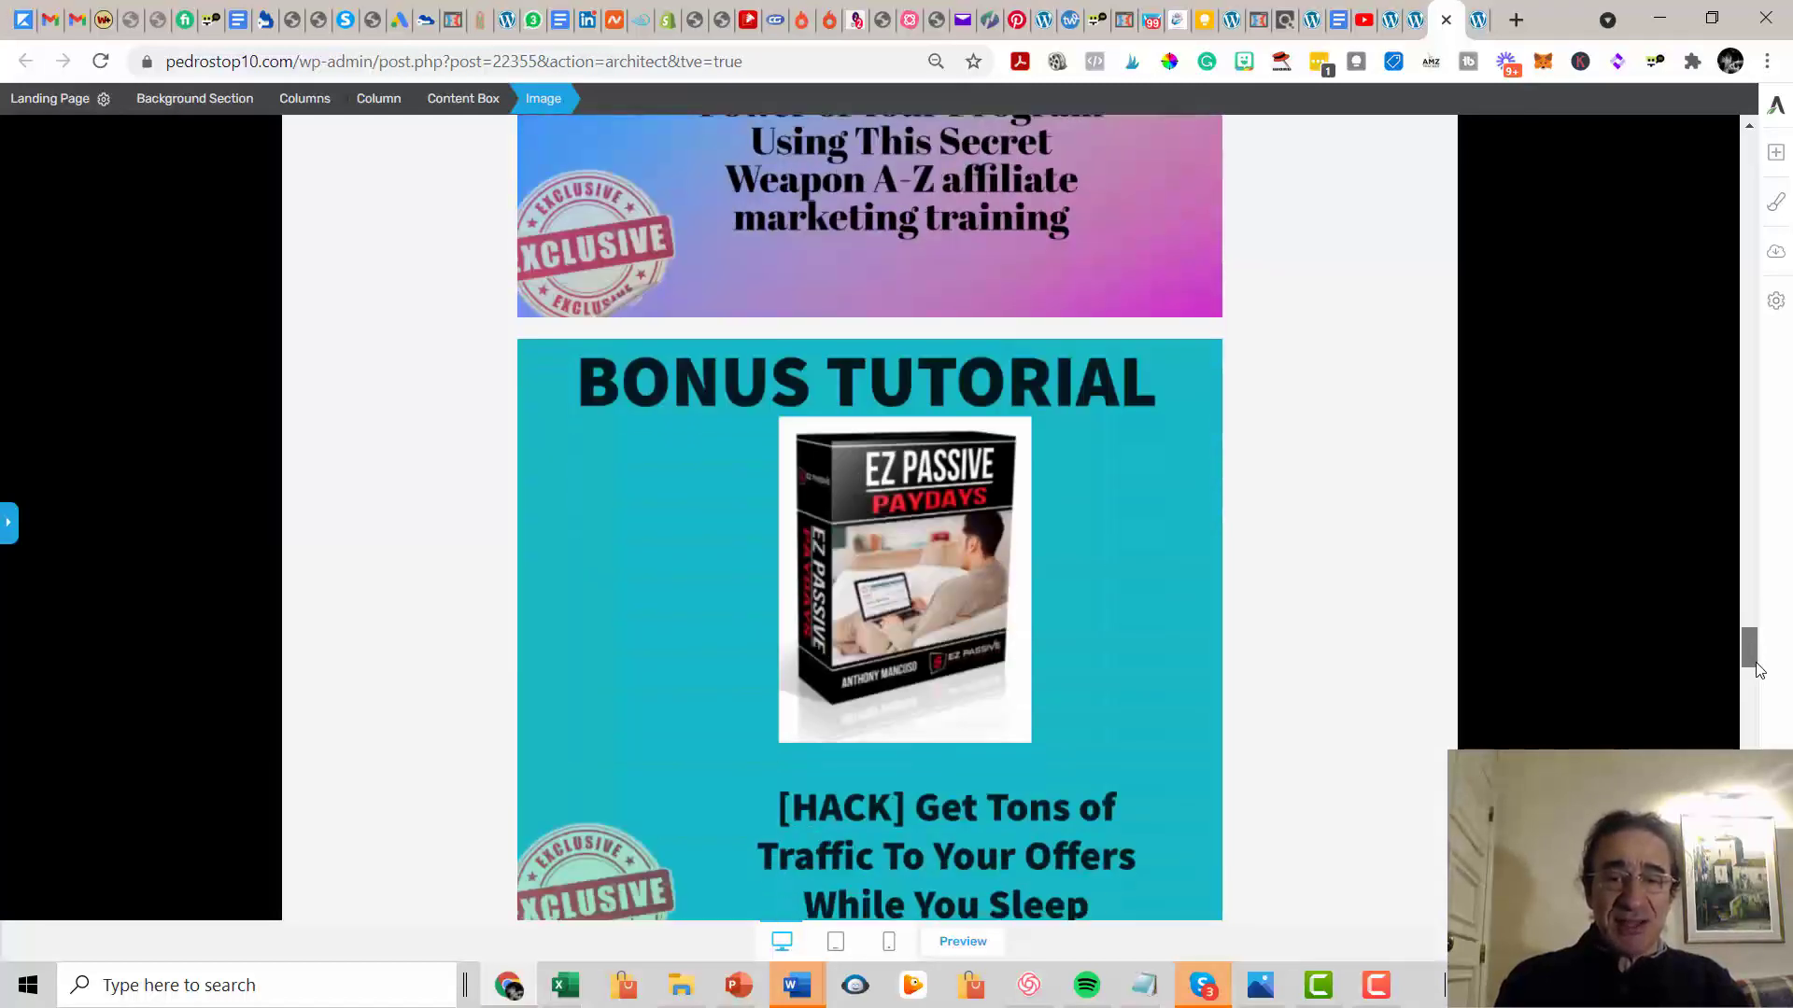
scroll(down, 3)
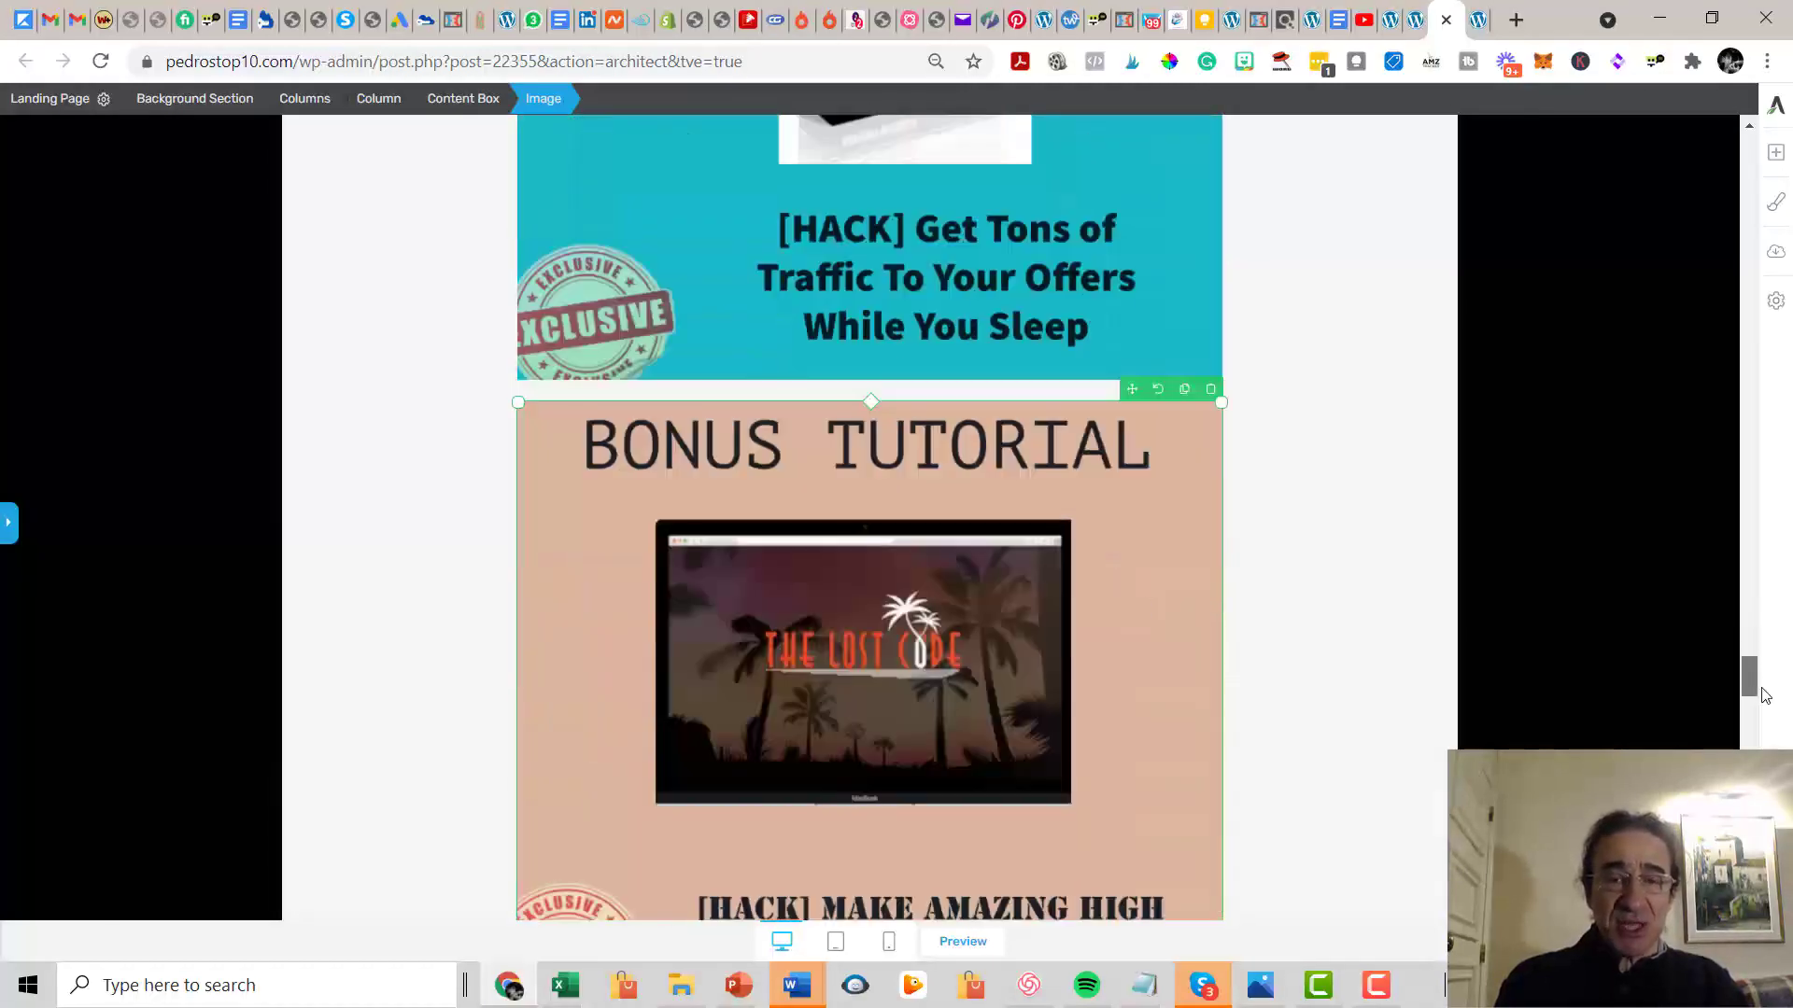
scroll(up, 3)
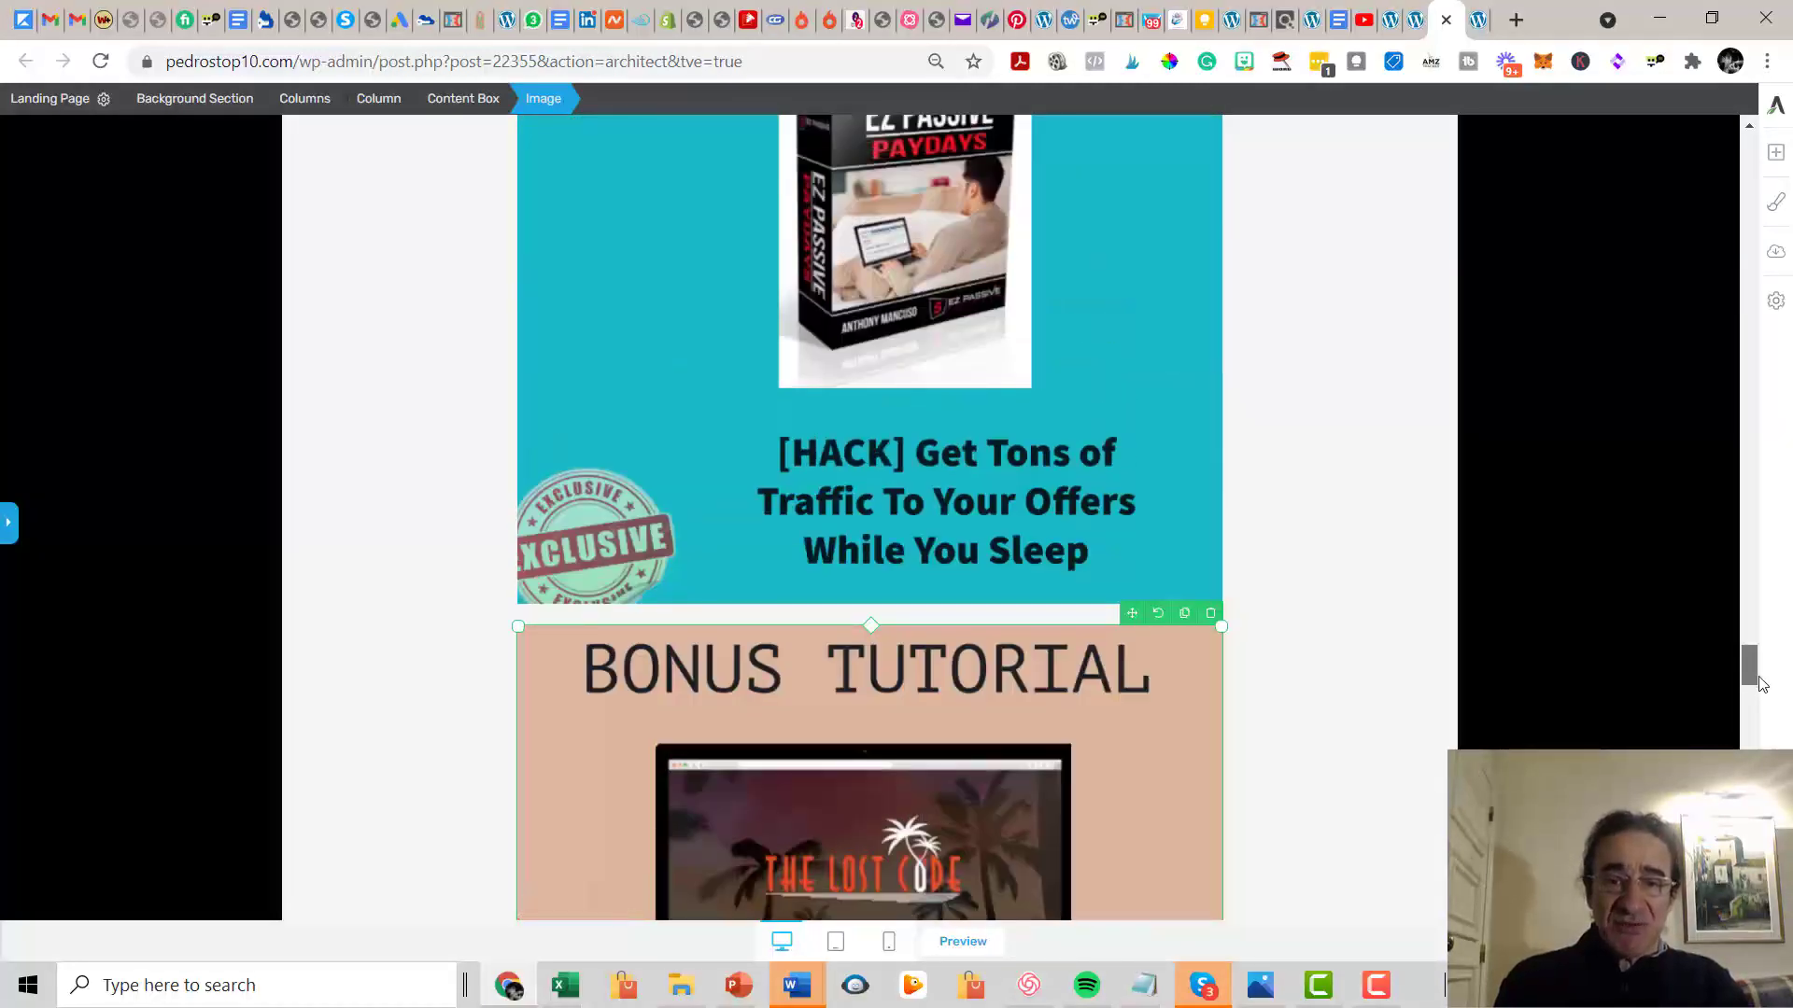
scroll(down, 3)
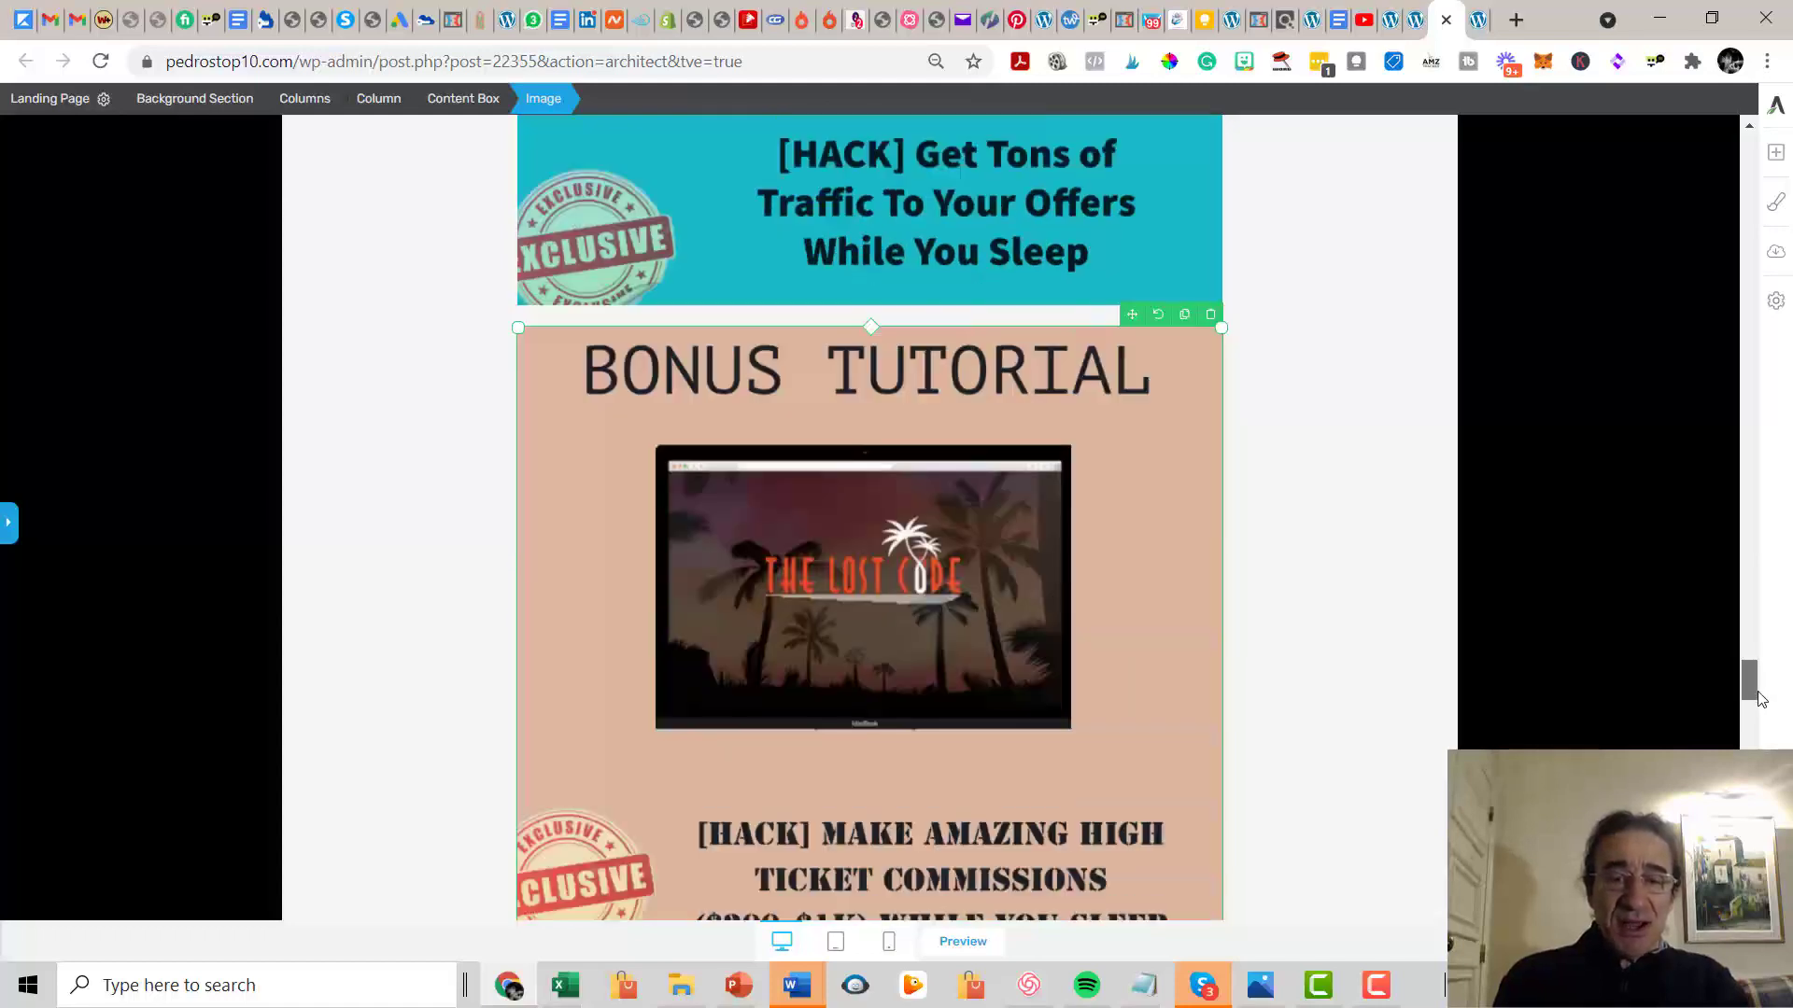
scroll(down, 3)
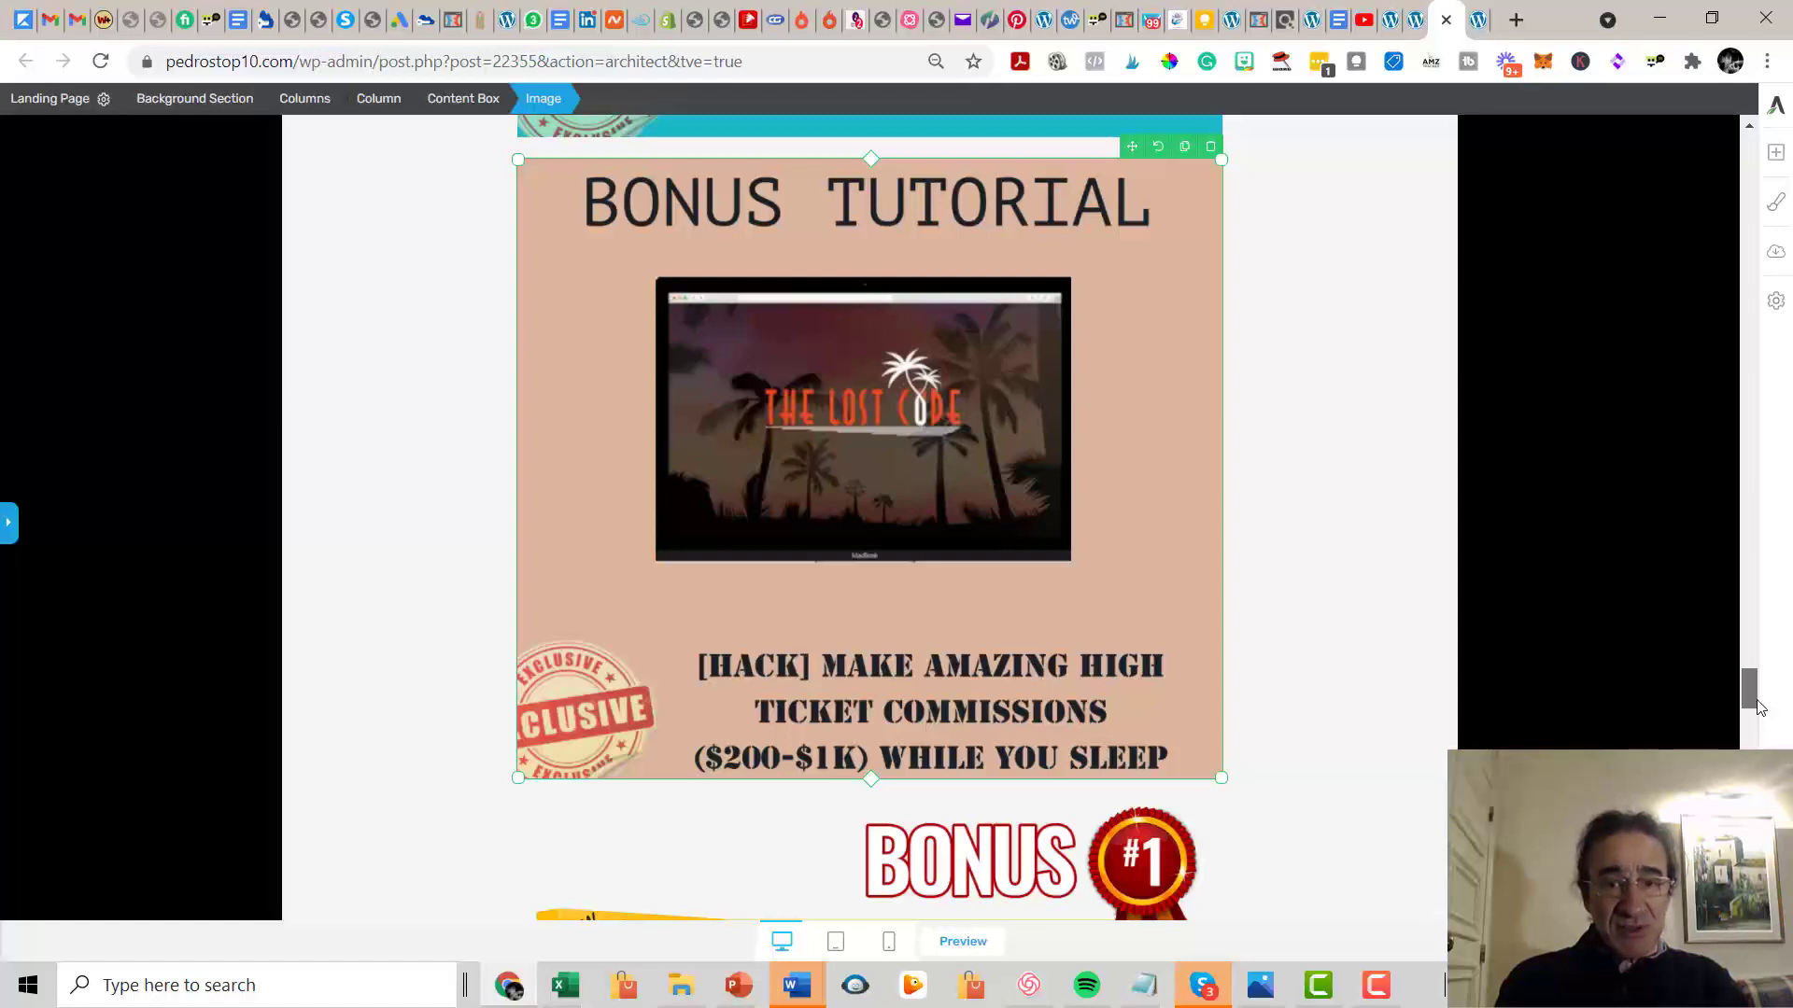
scroll(down, 3)
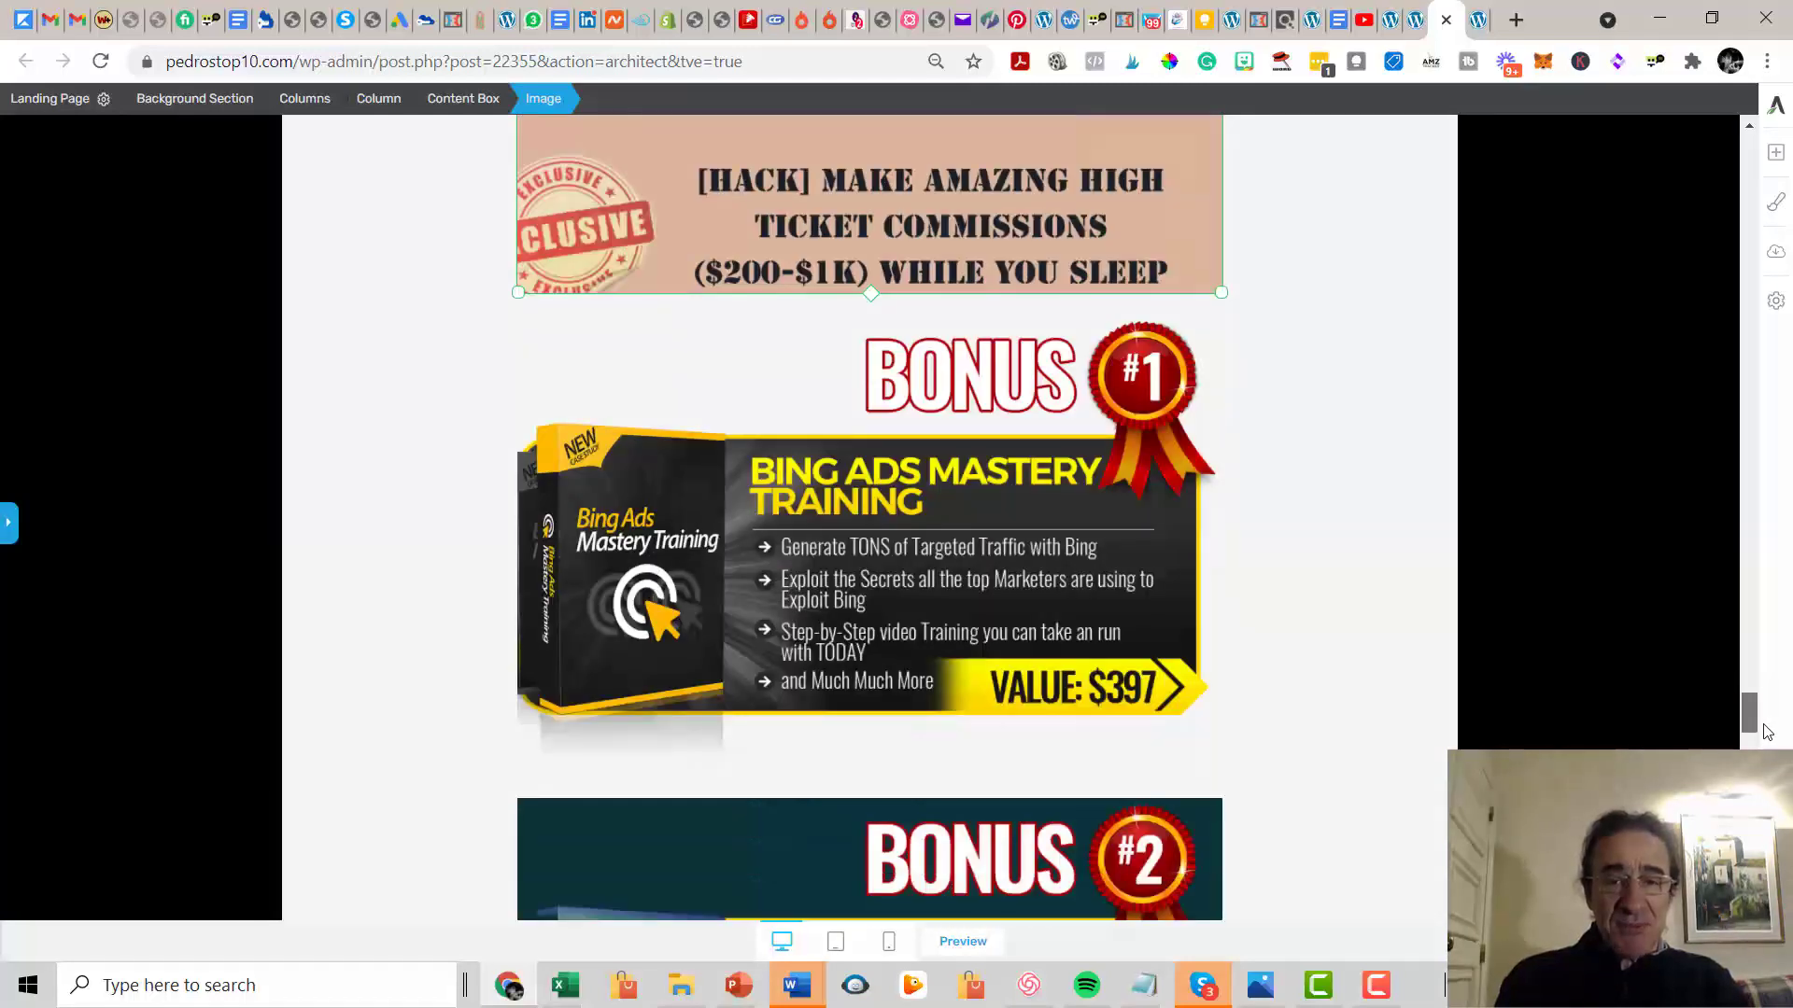
scroll(down, 3)
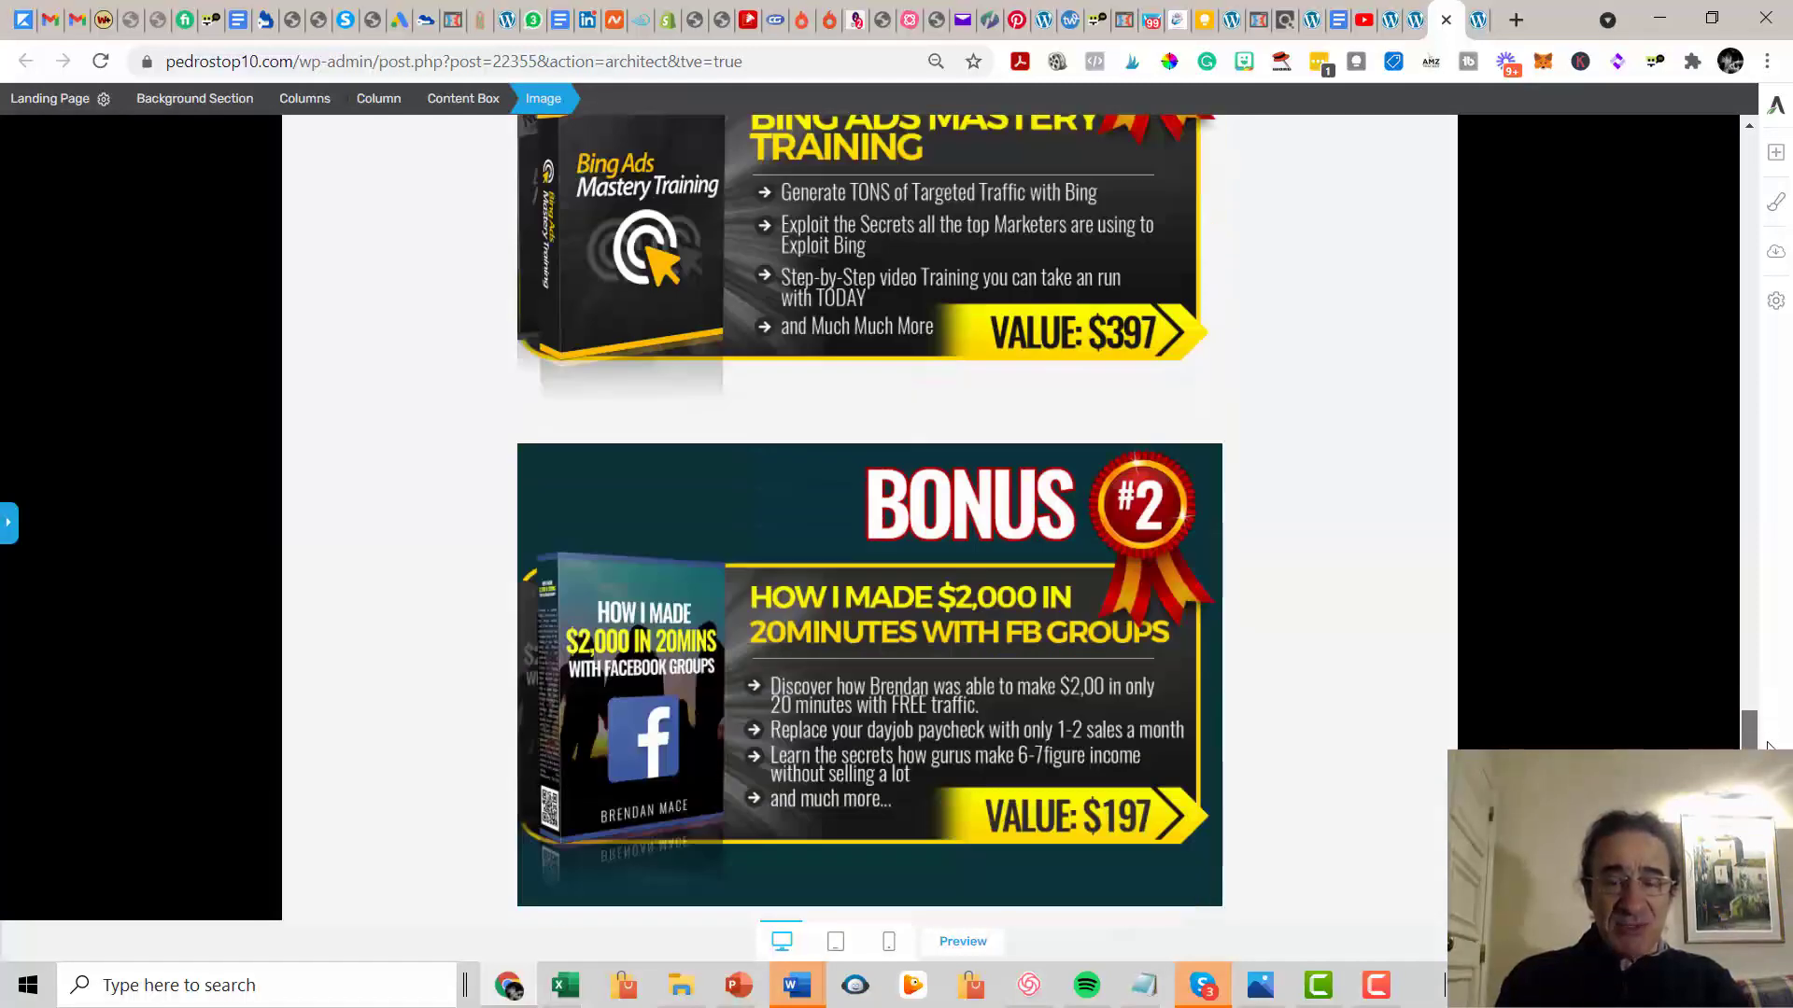
scroll(down, 3)
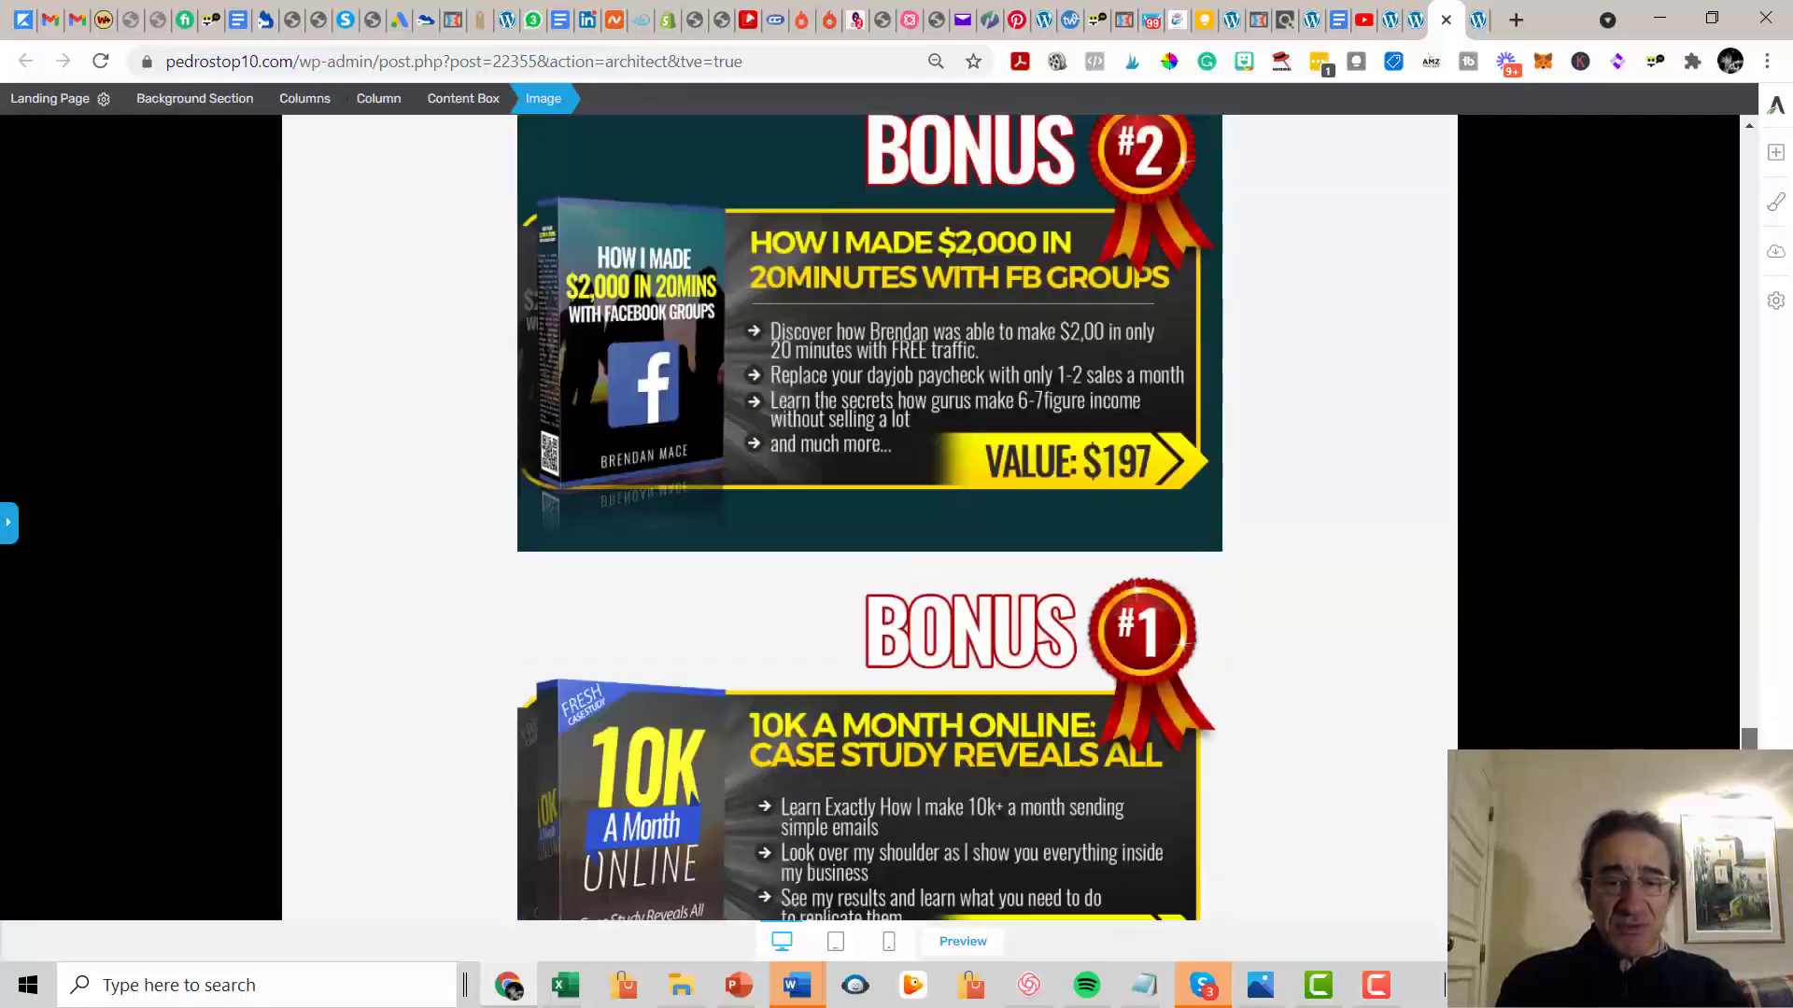
scroll(down, 3)
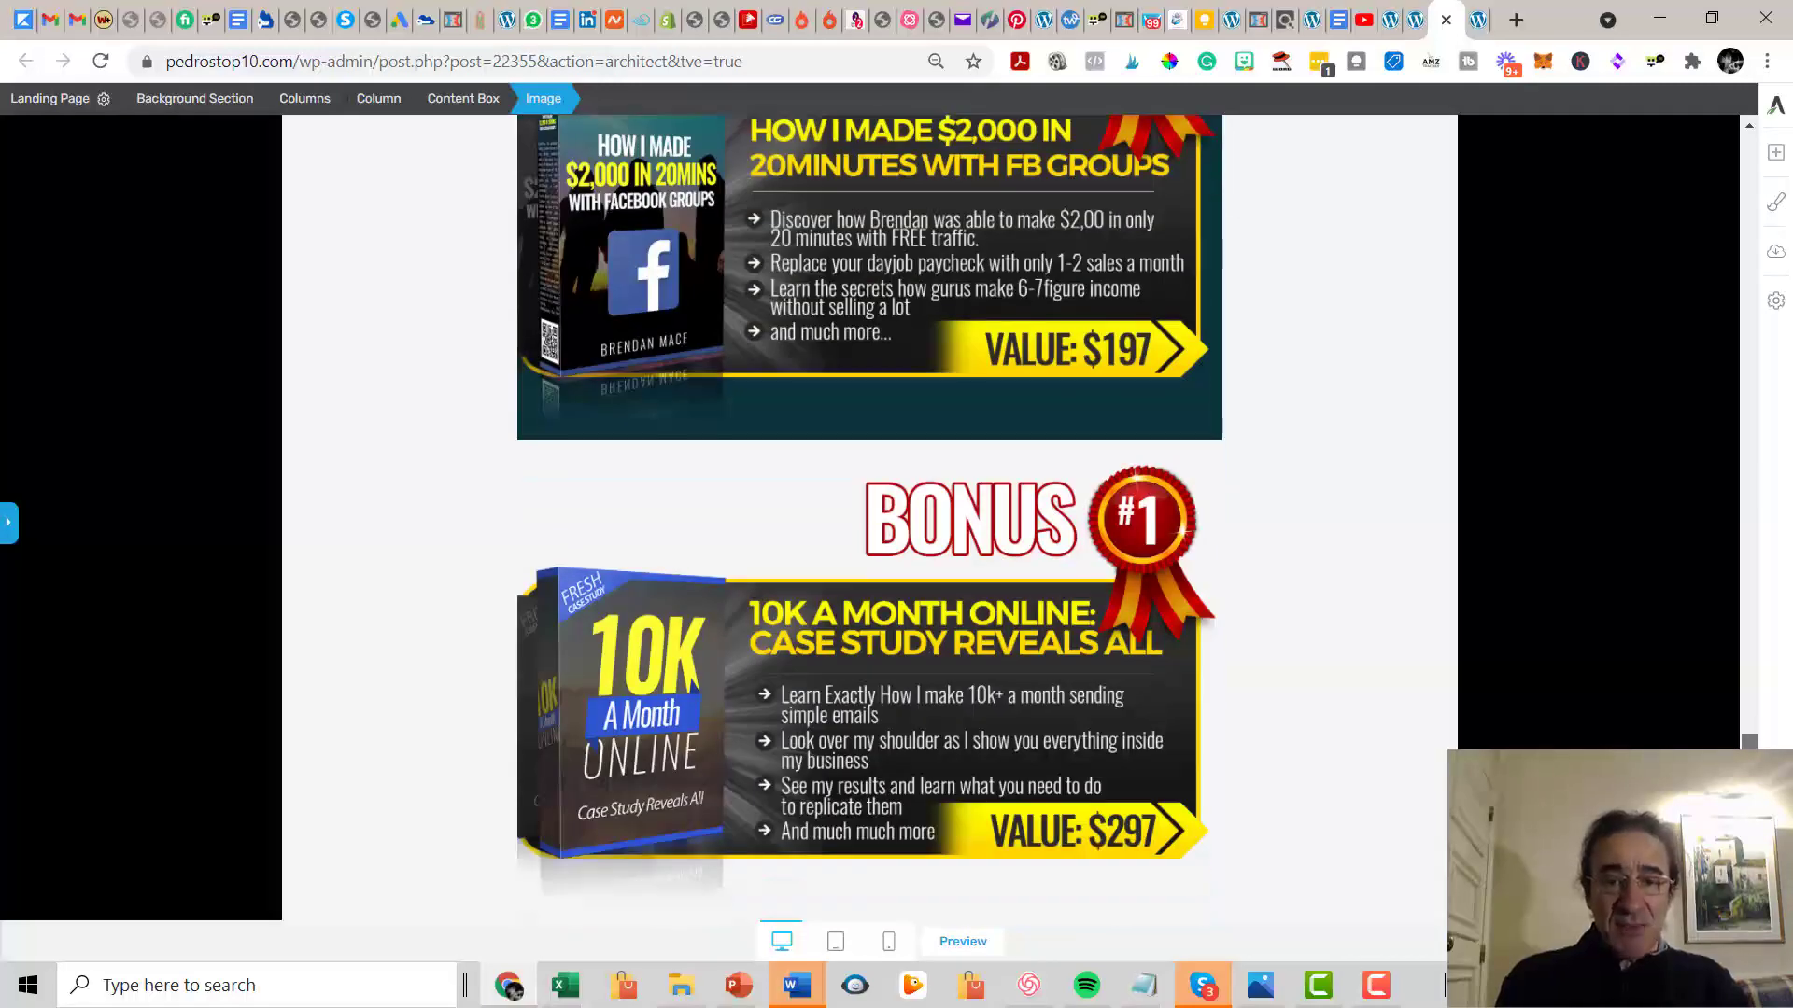
scroll(down, 3)
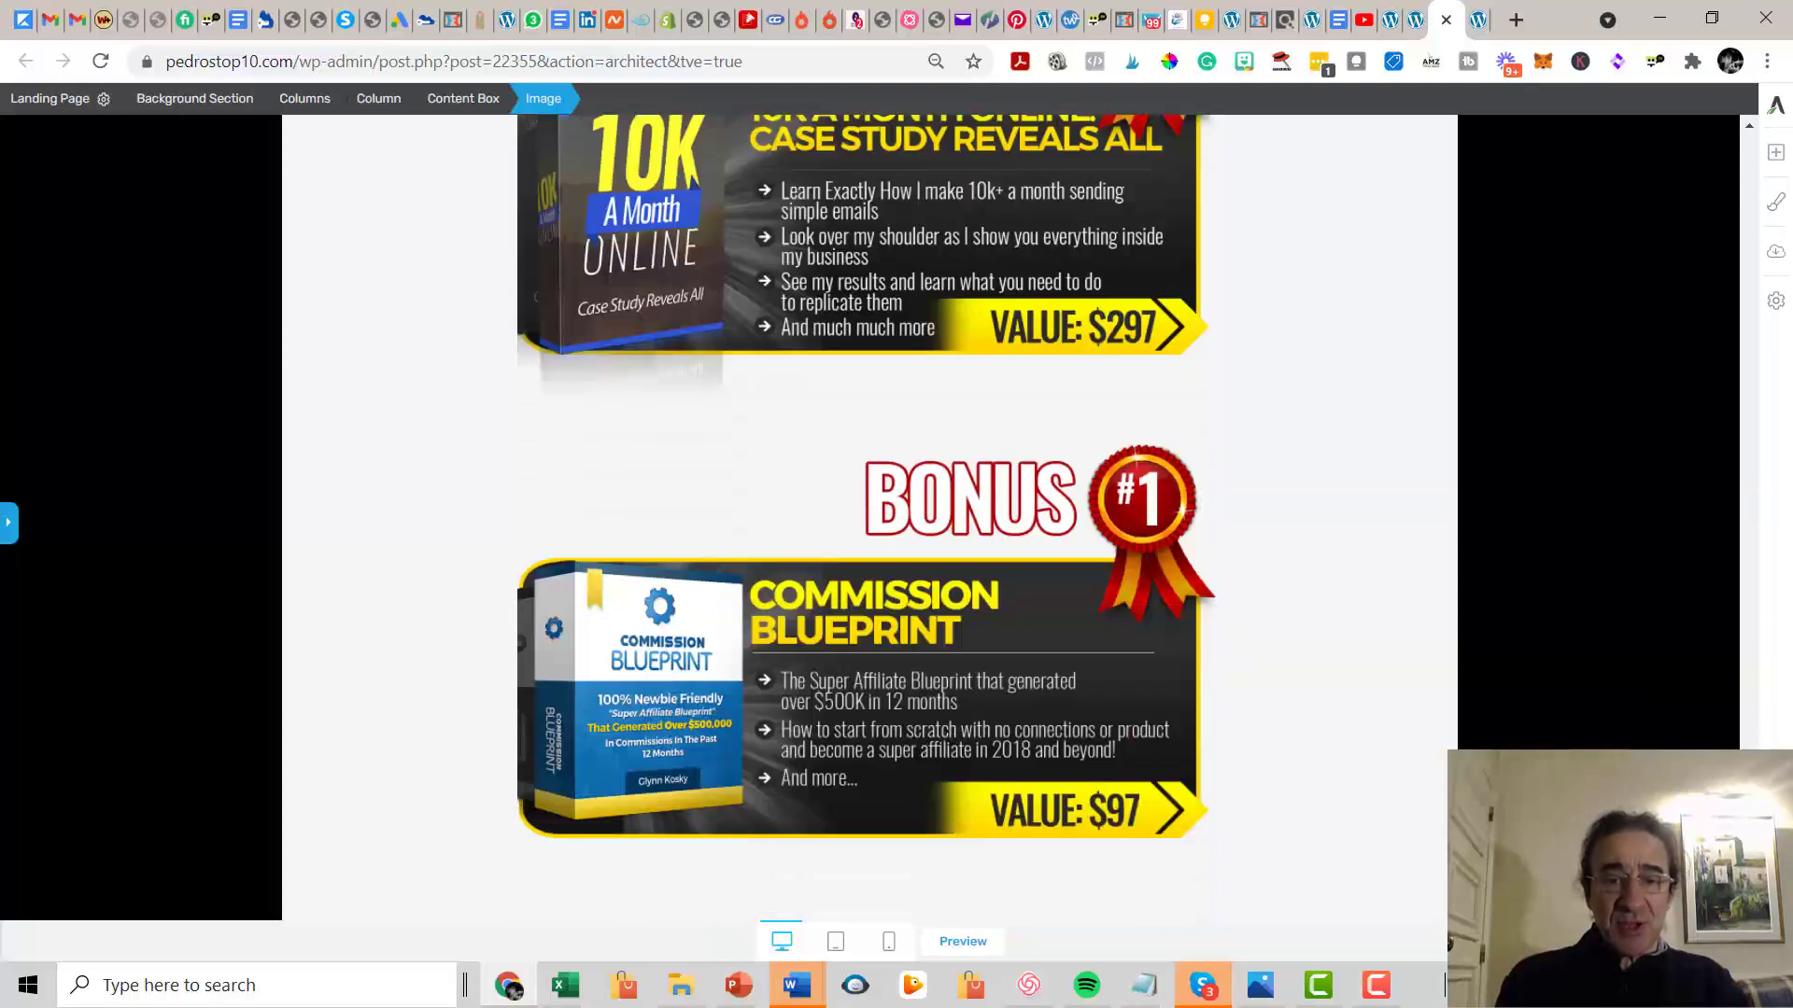
scroll(down, 3)
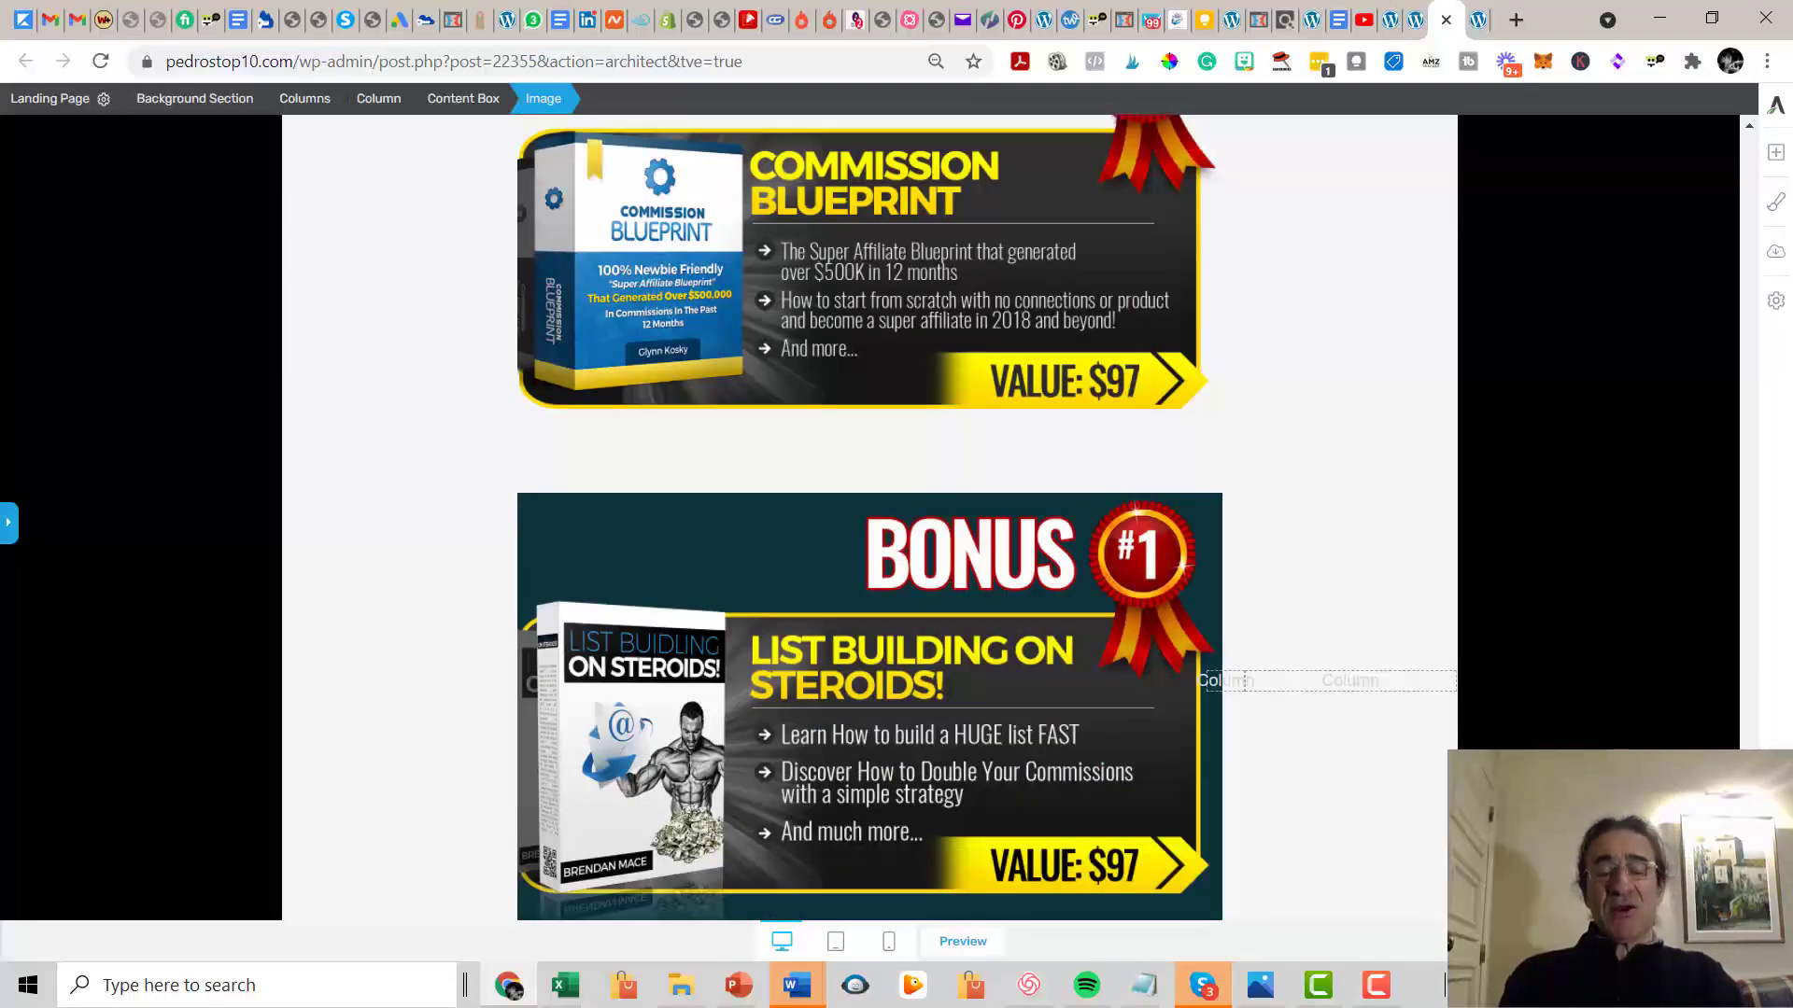
scroll(down, 3)
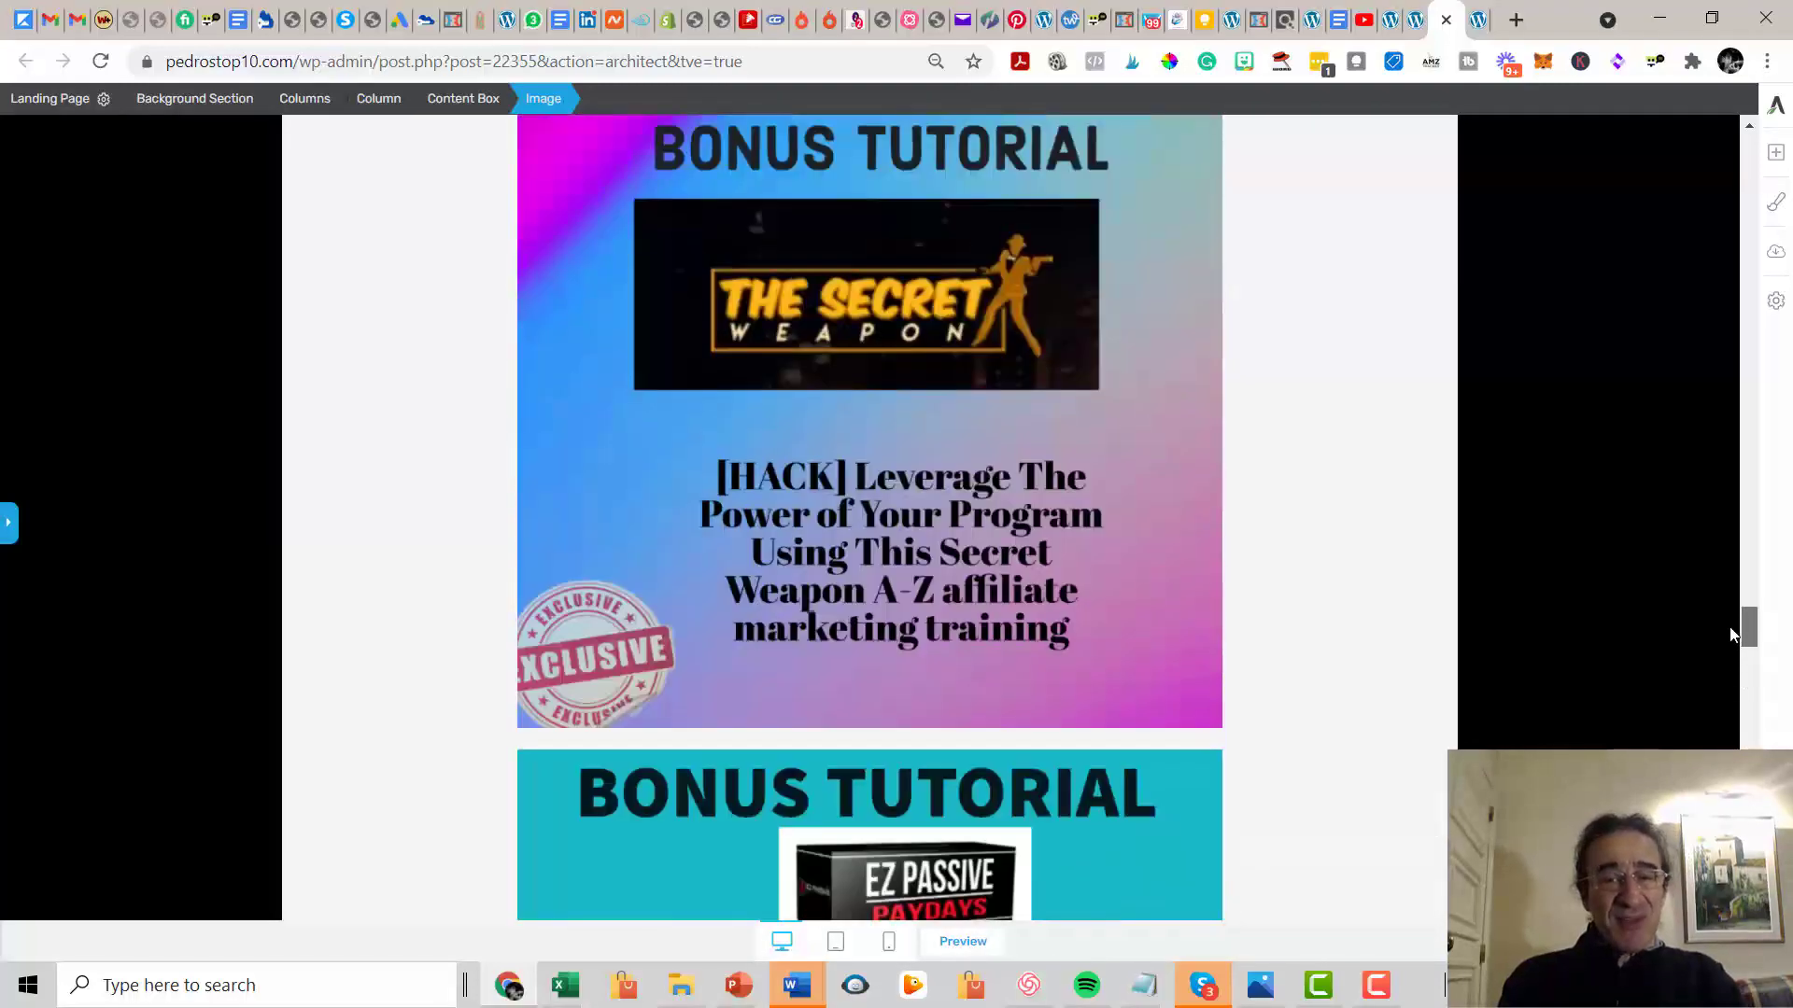
scroll(down, 3)
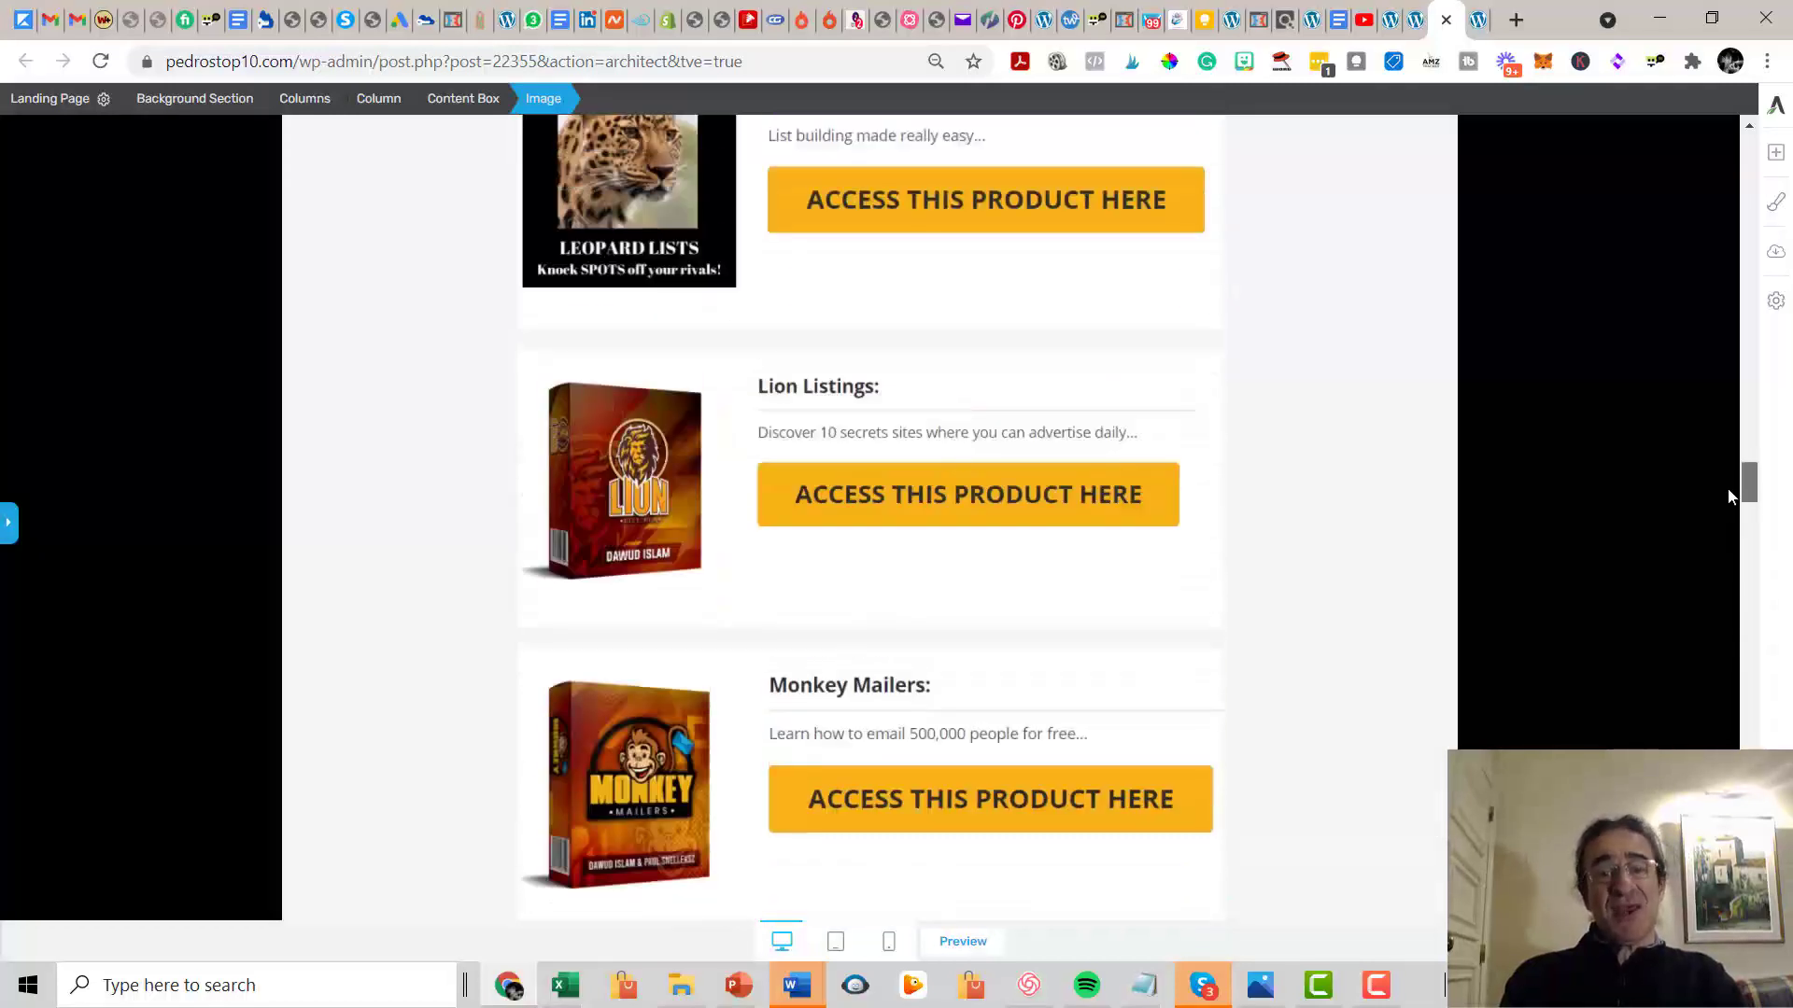
scroll(up, 3)
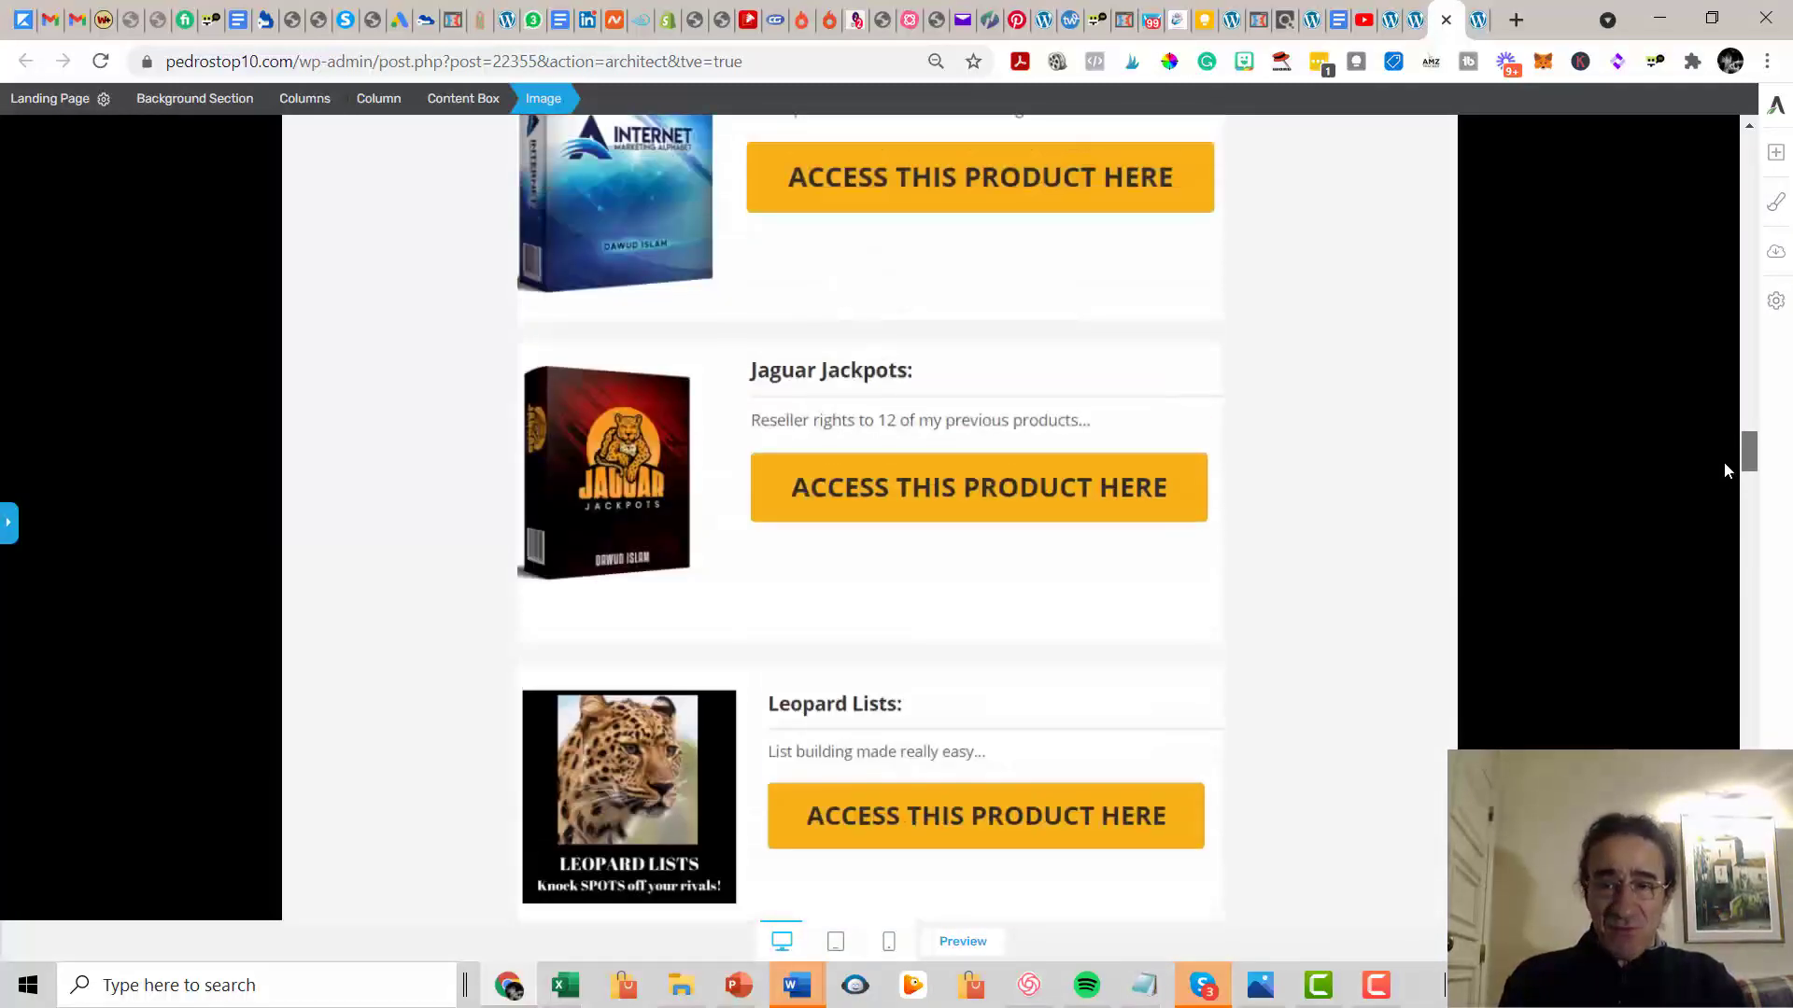
scroll(up, 3)
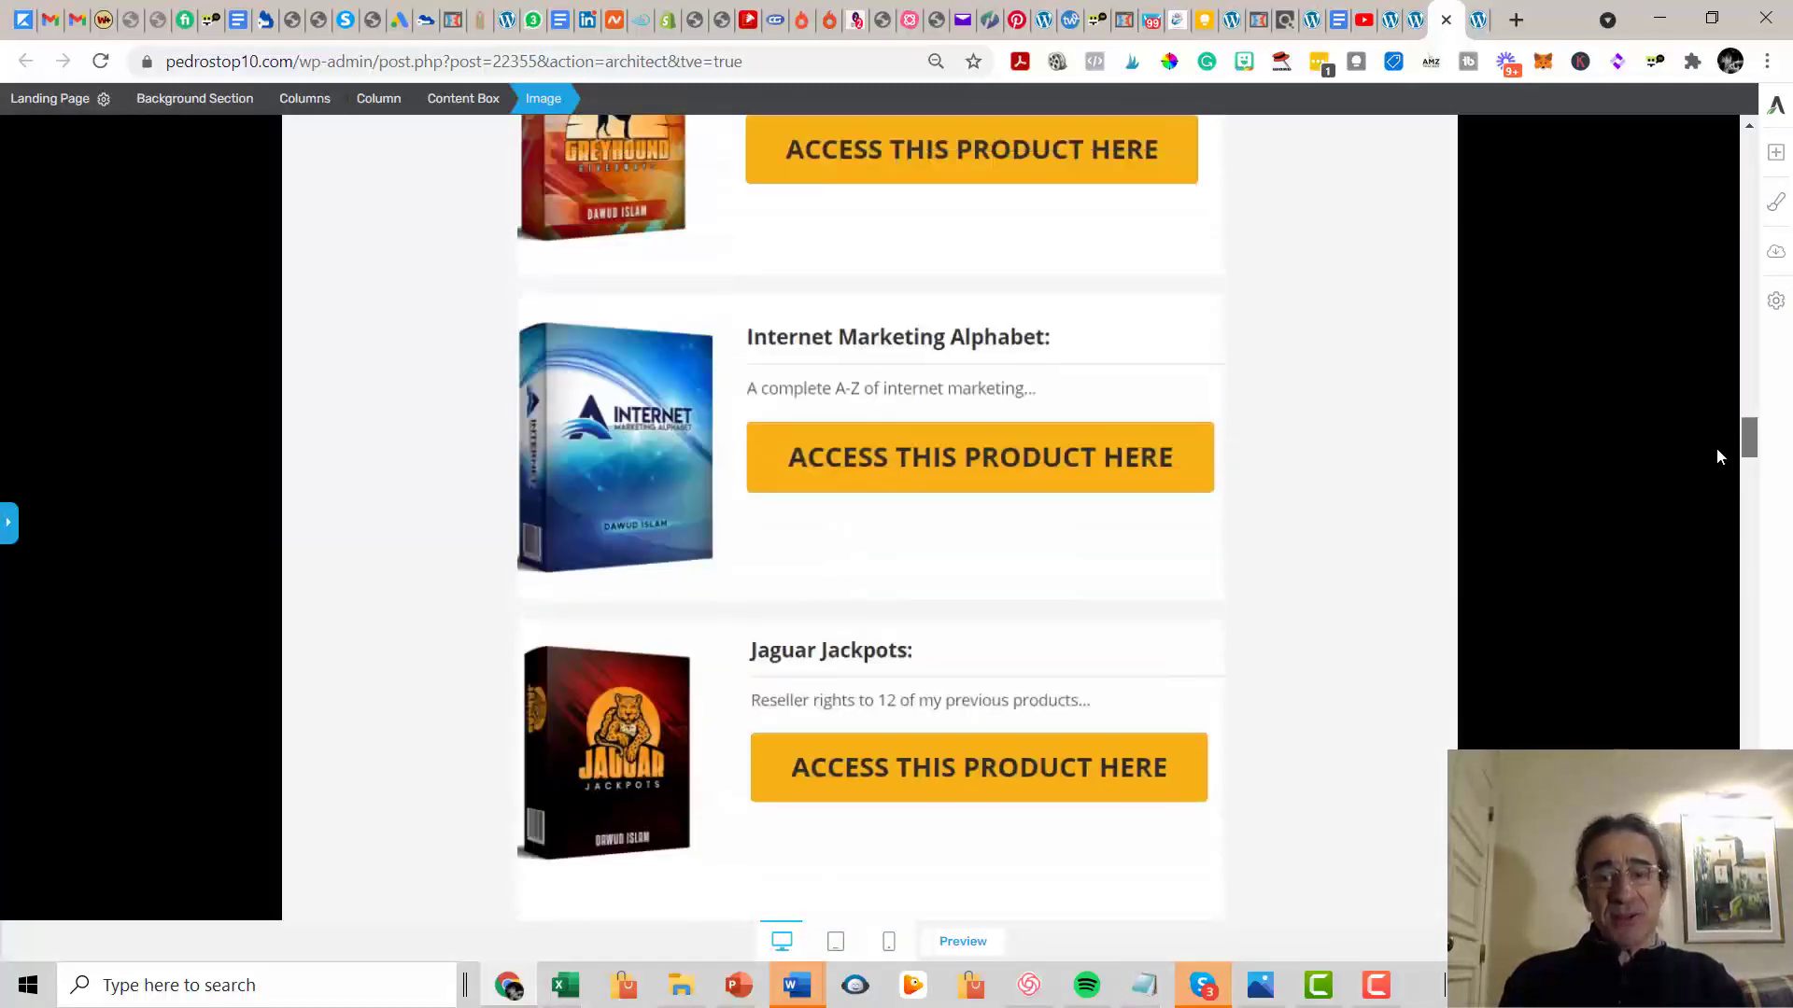
scroll(up, 3)
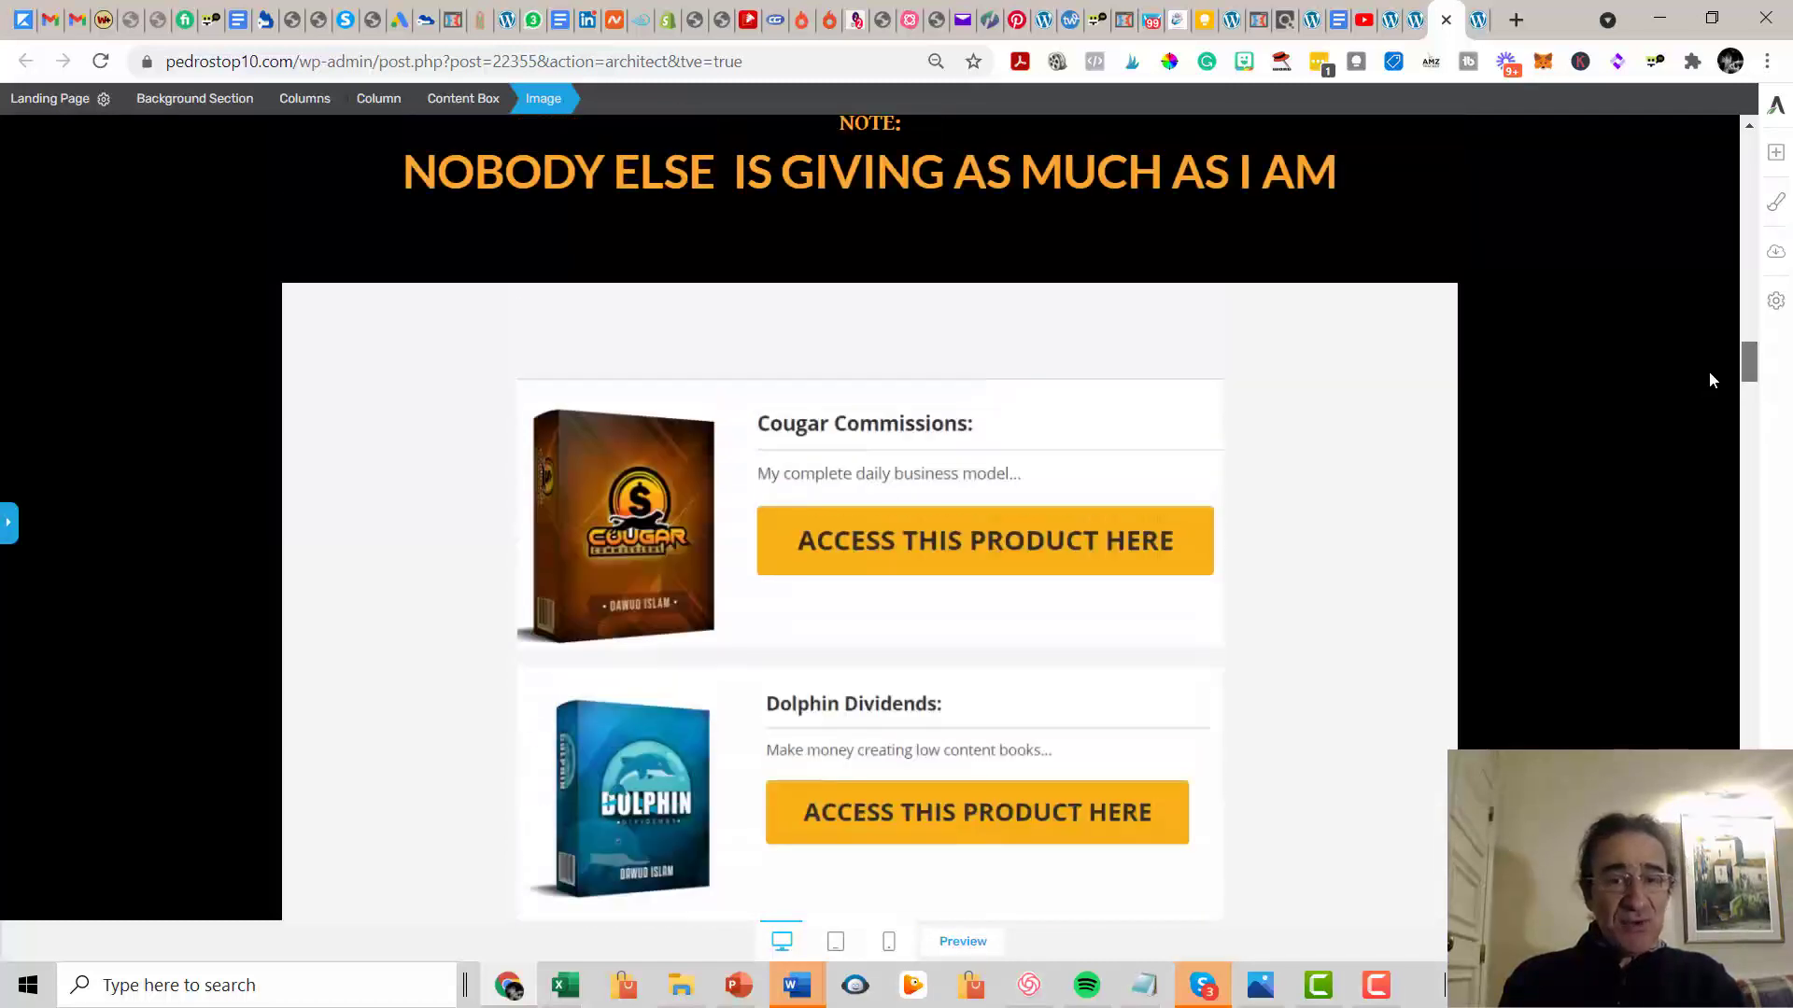
scroll(down, 3)
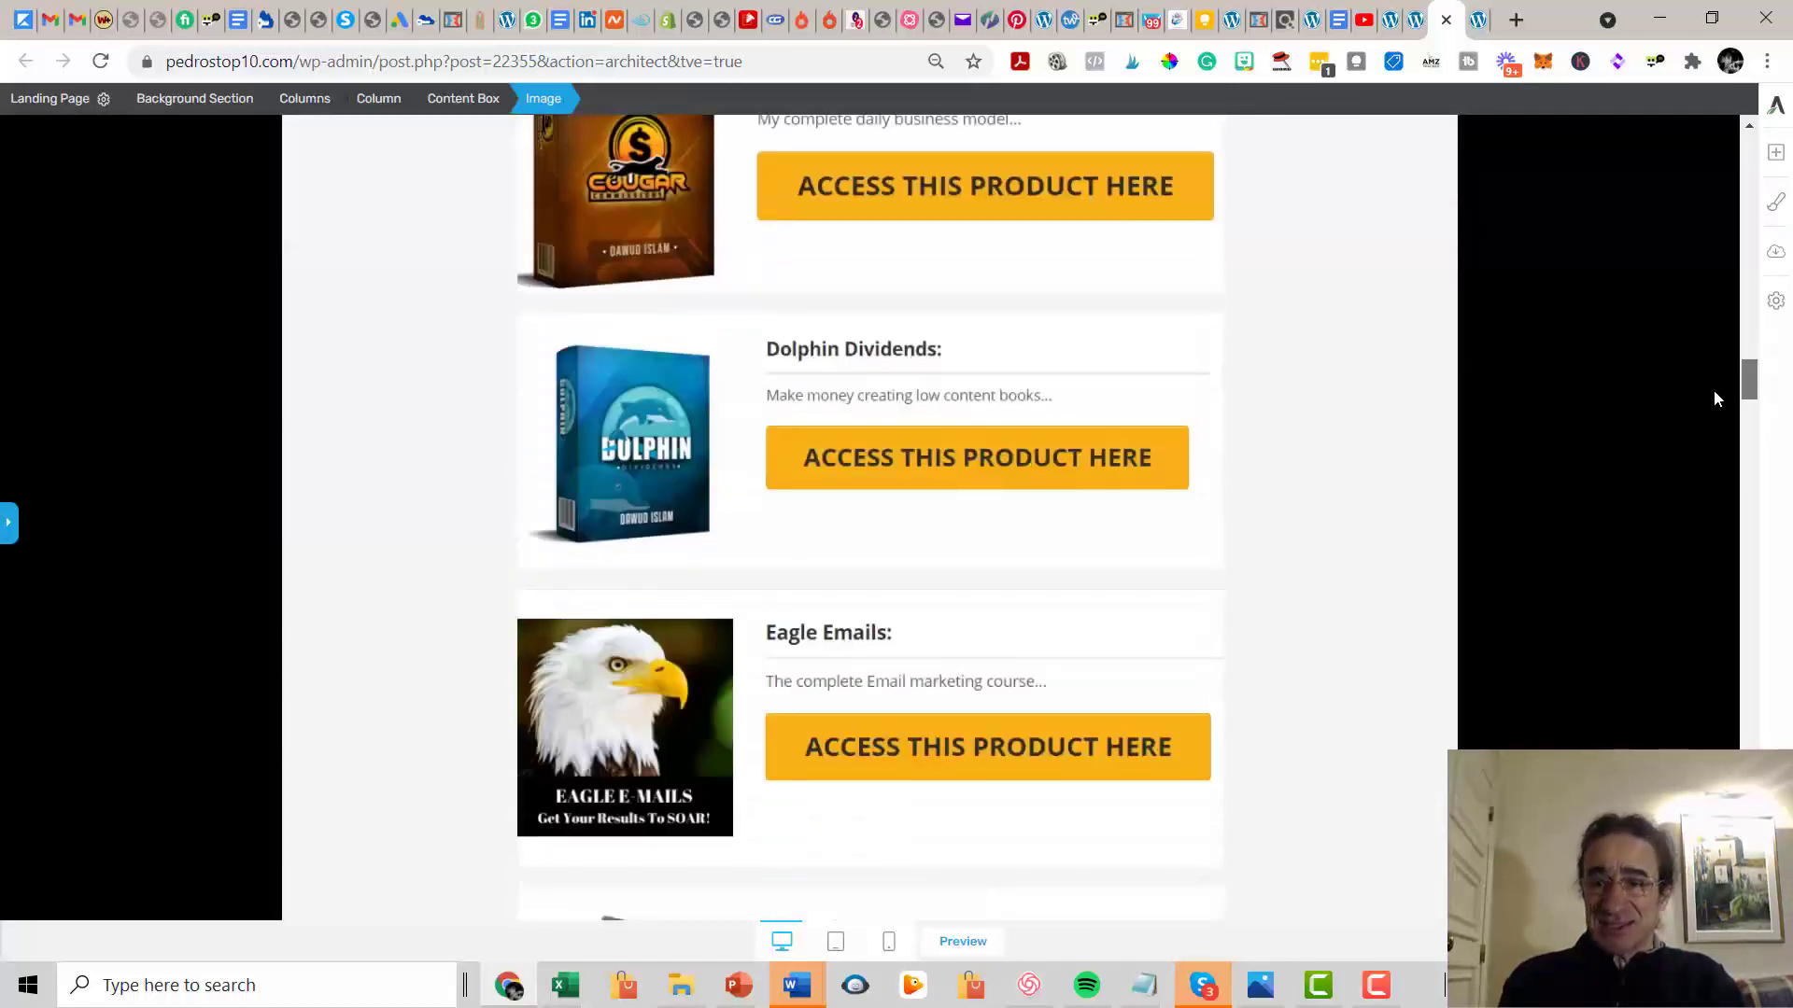
scroll(down, 3)
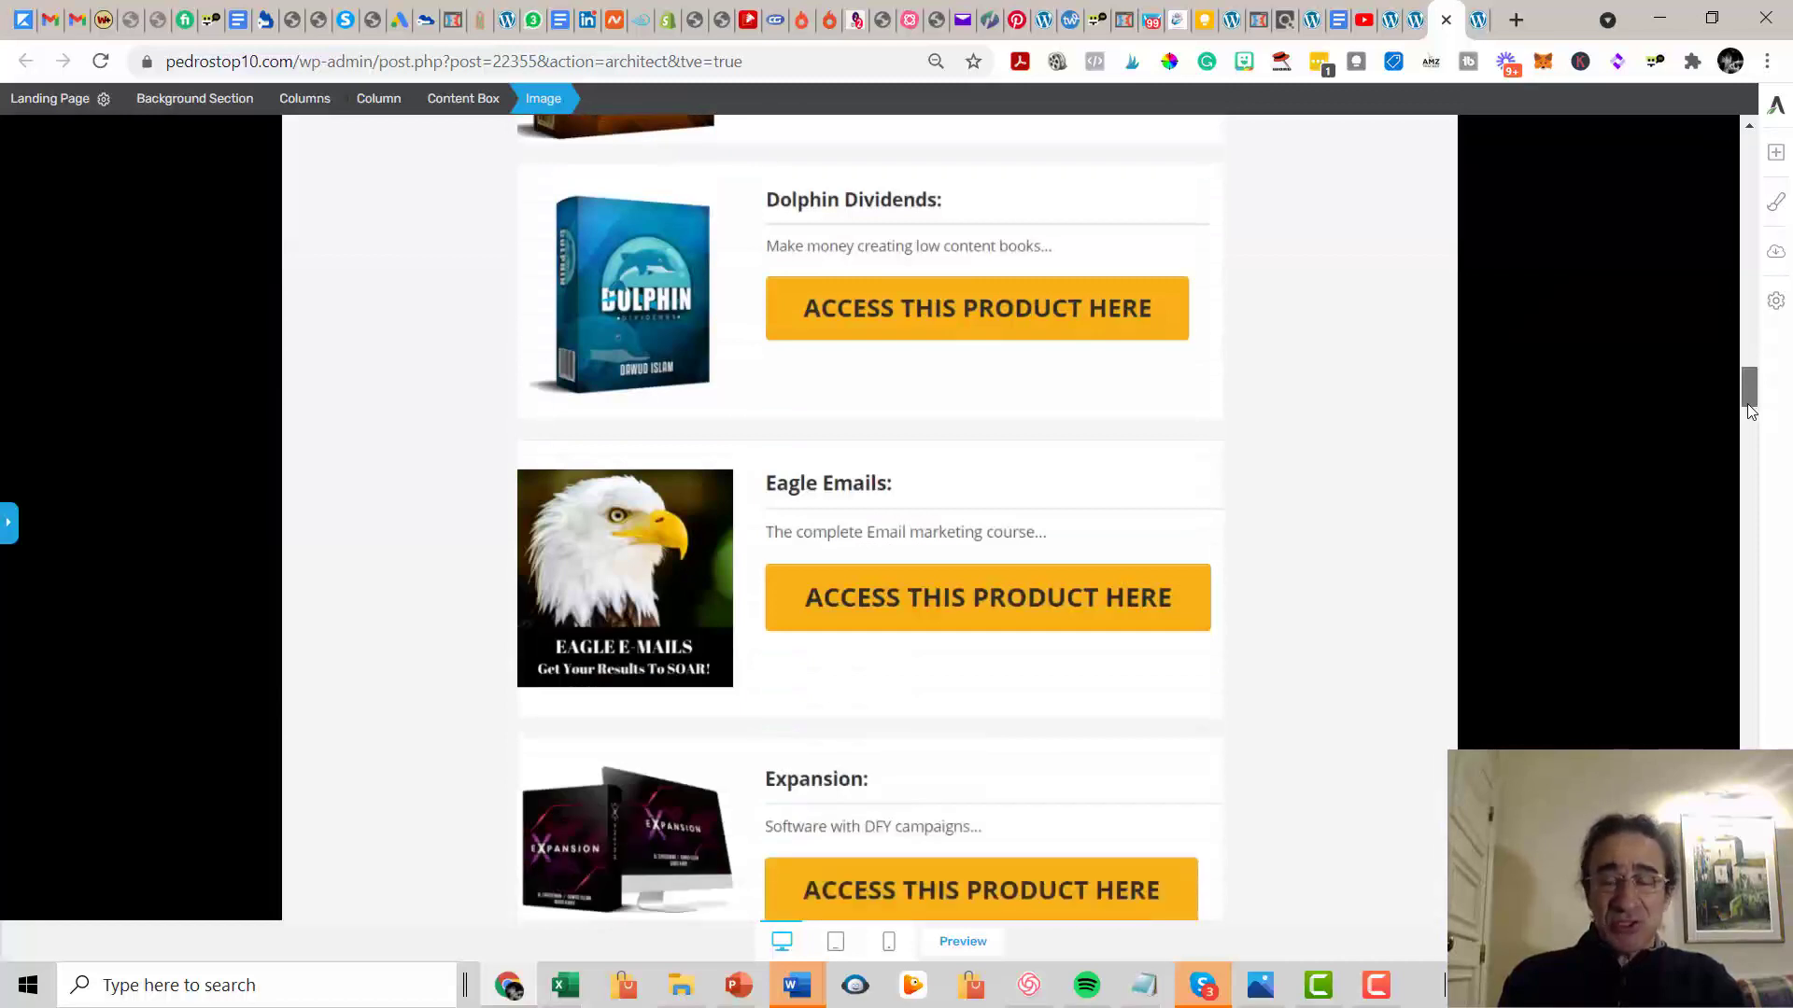
scroll(up, 3)
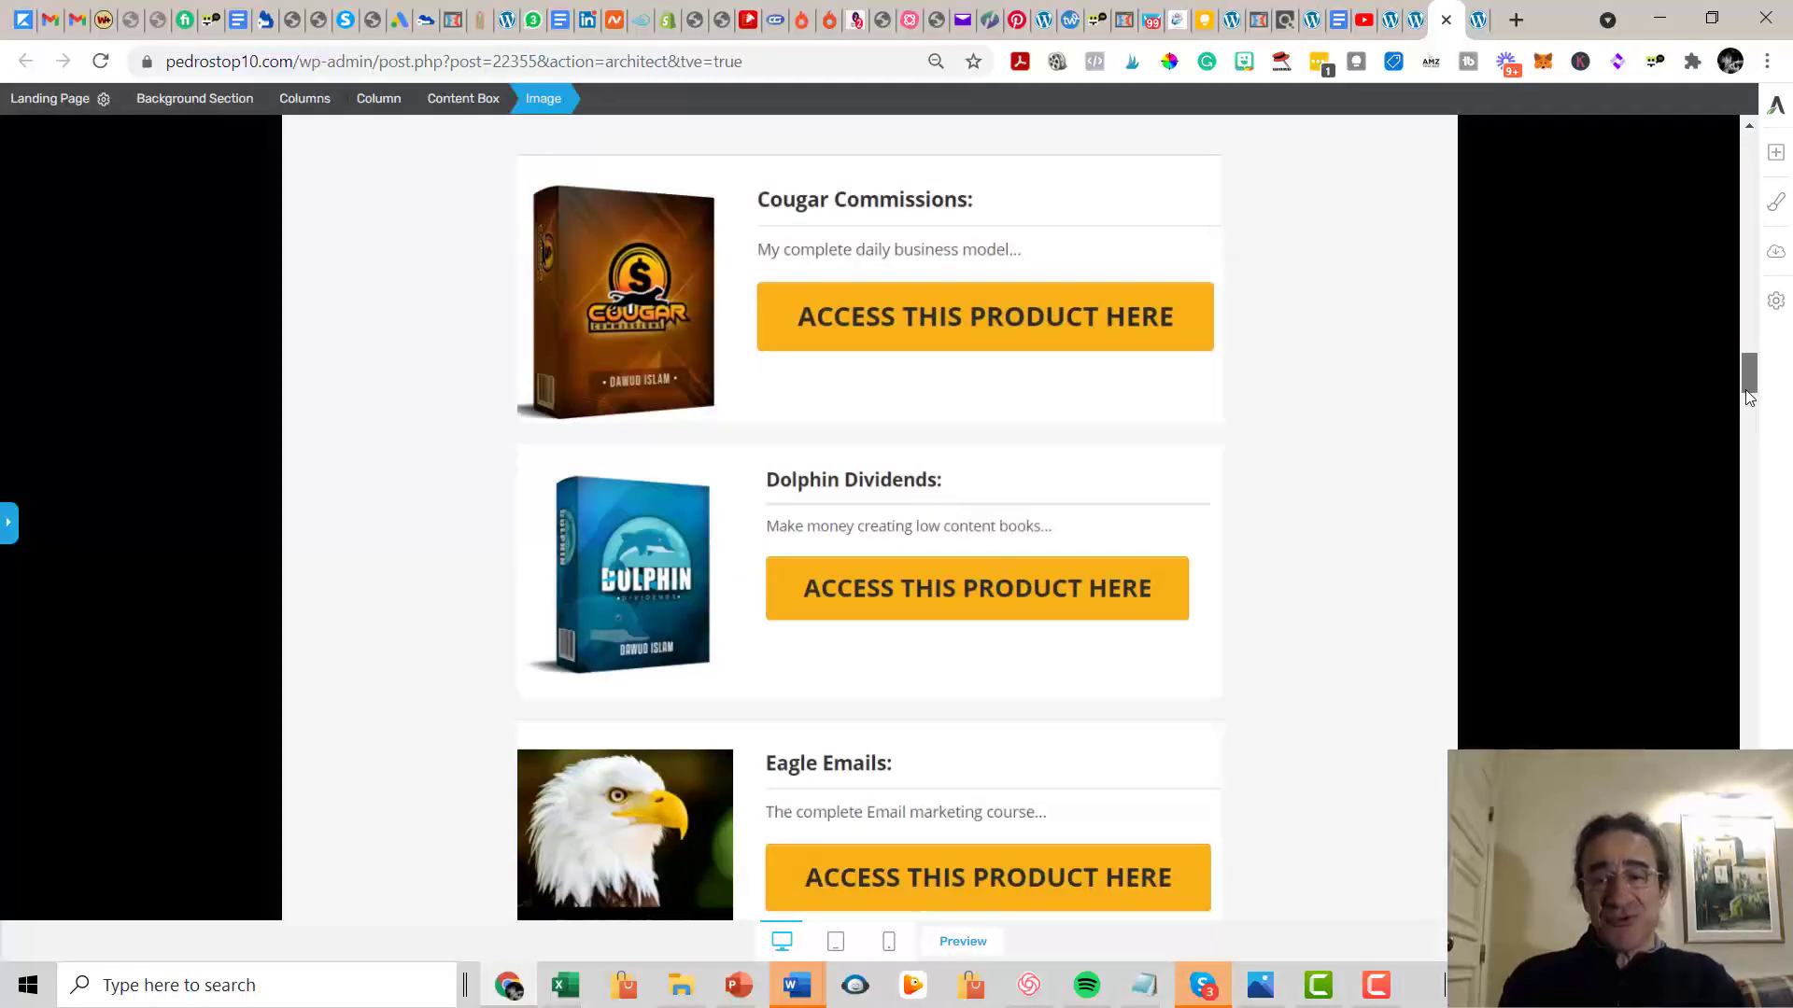
scroll(down, 3)
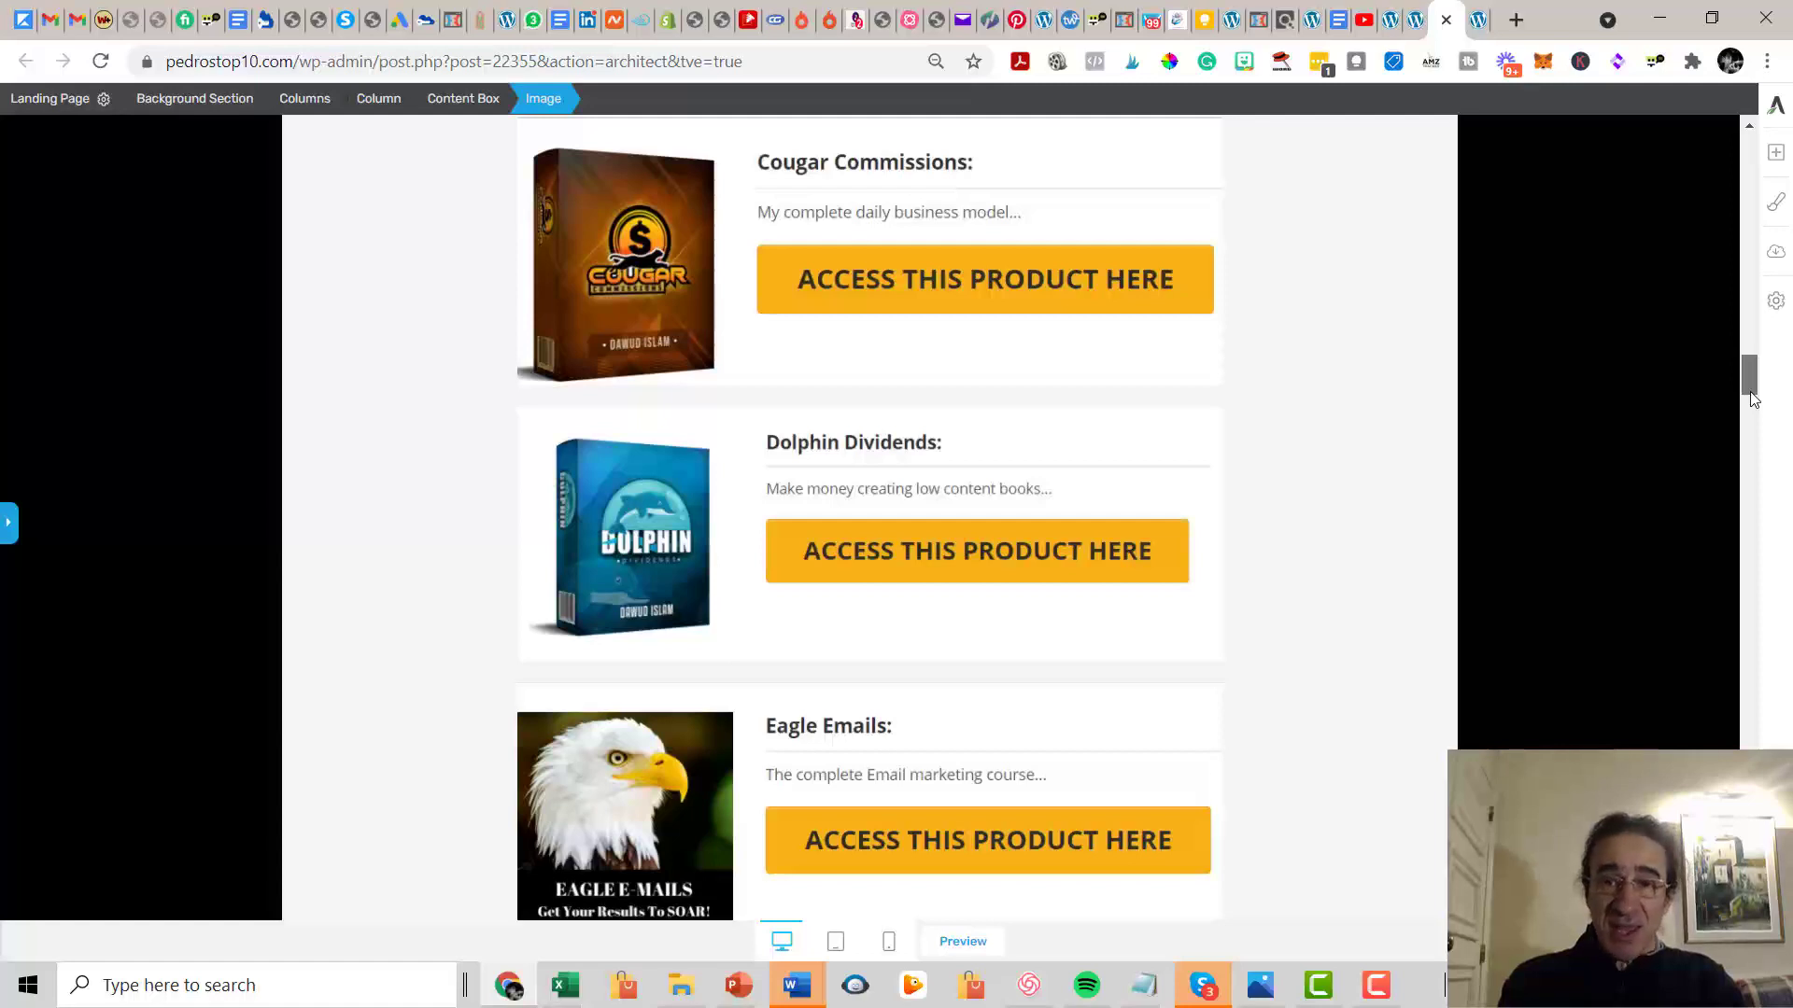
click(1423, 20)
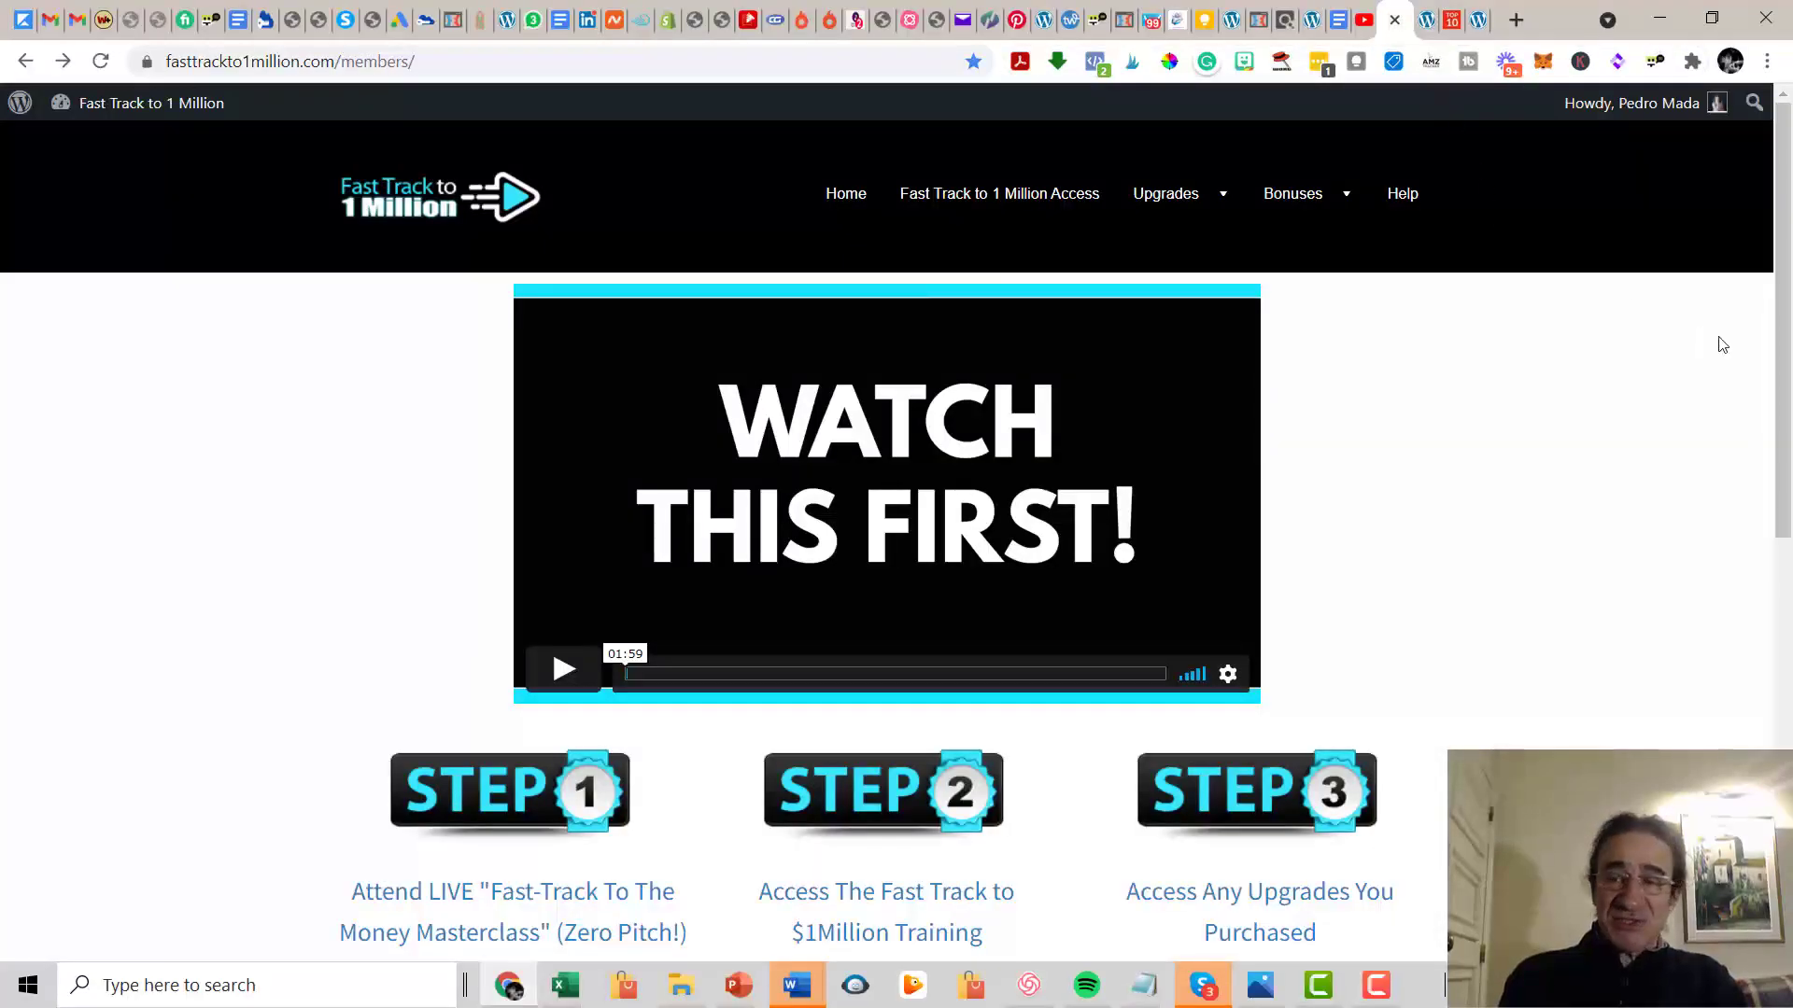
scroll(down, 3)
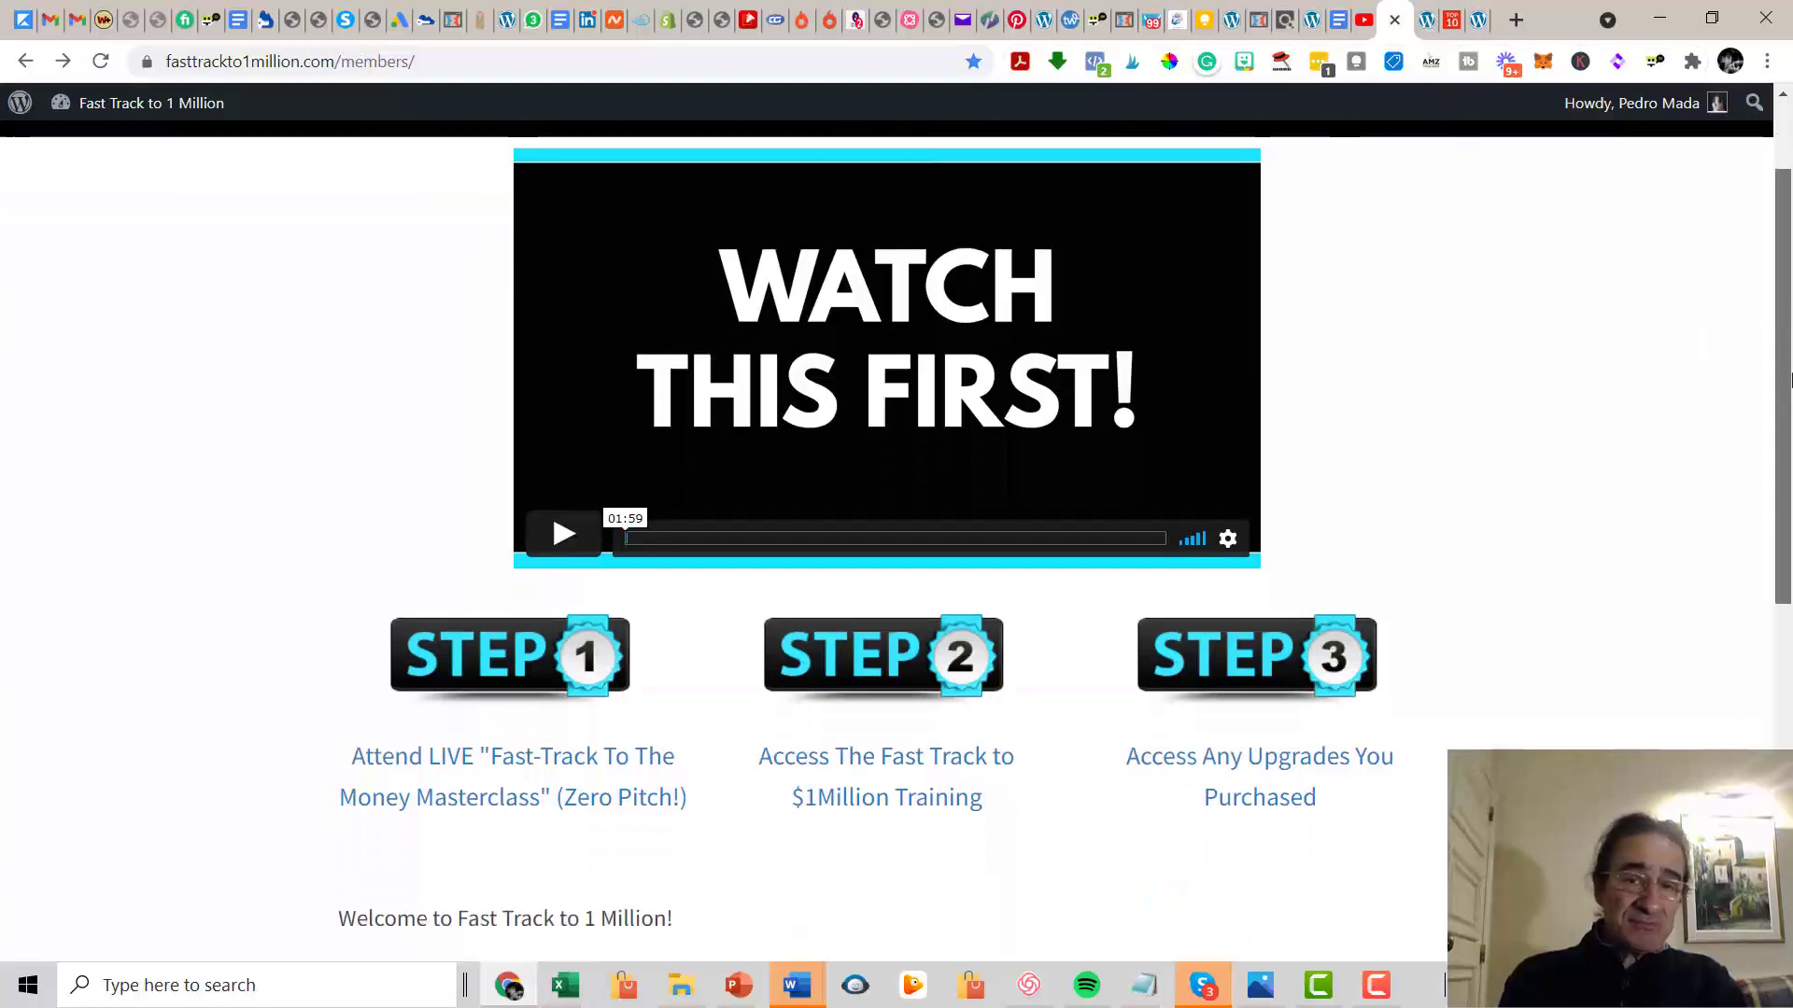
scroll(up, 3)
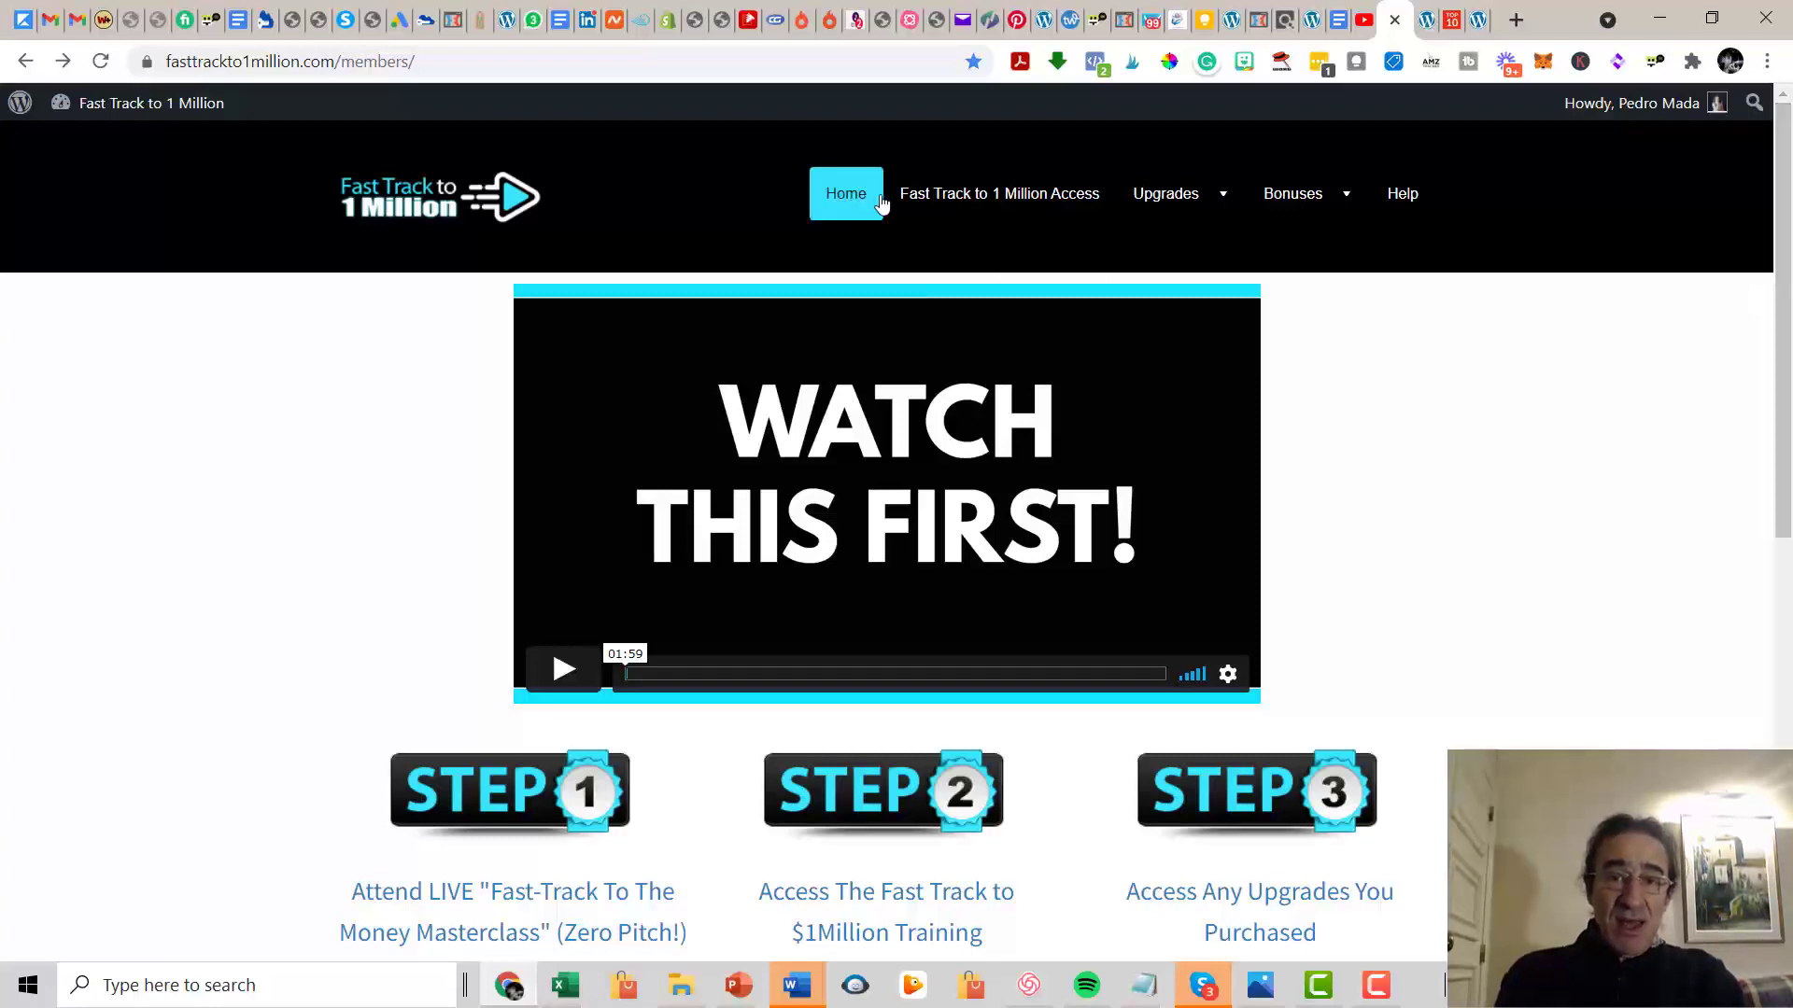
mouse_move(320, 213)
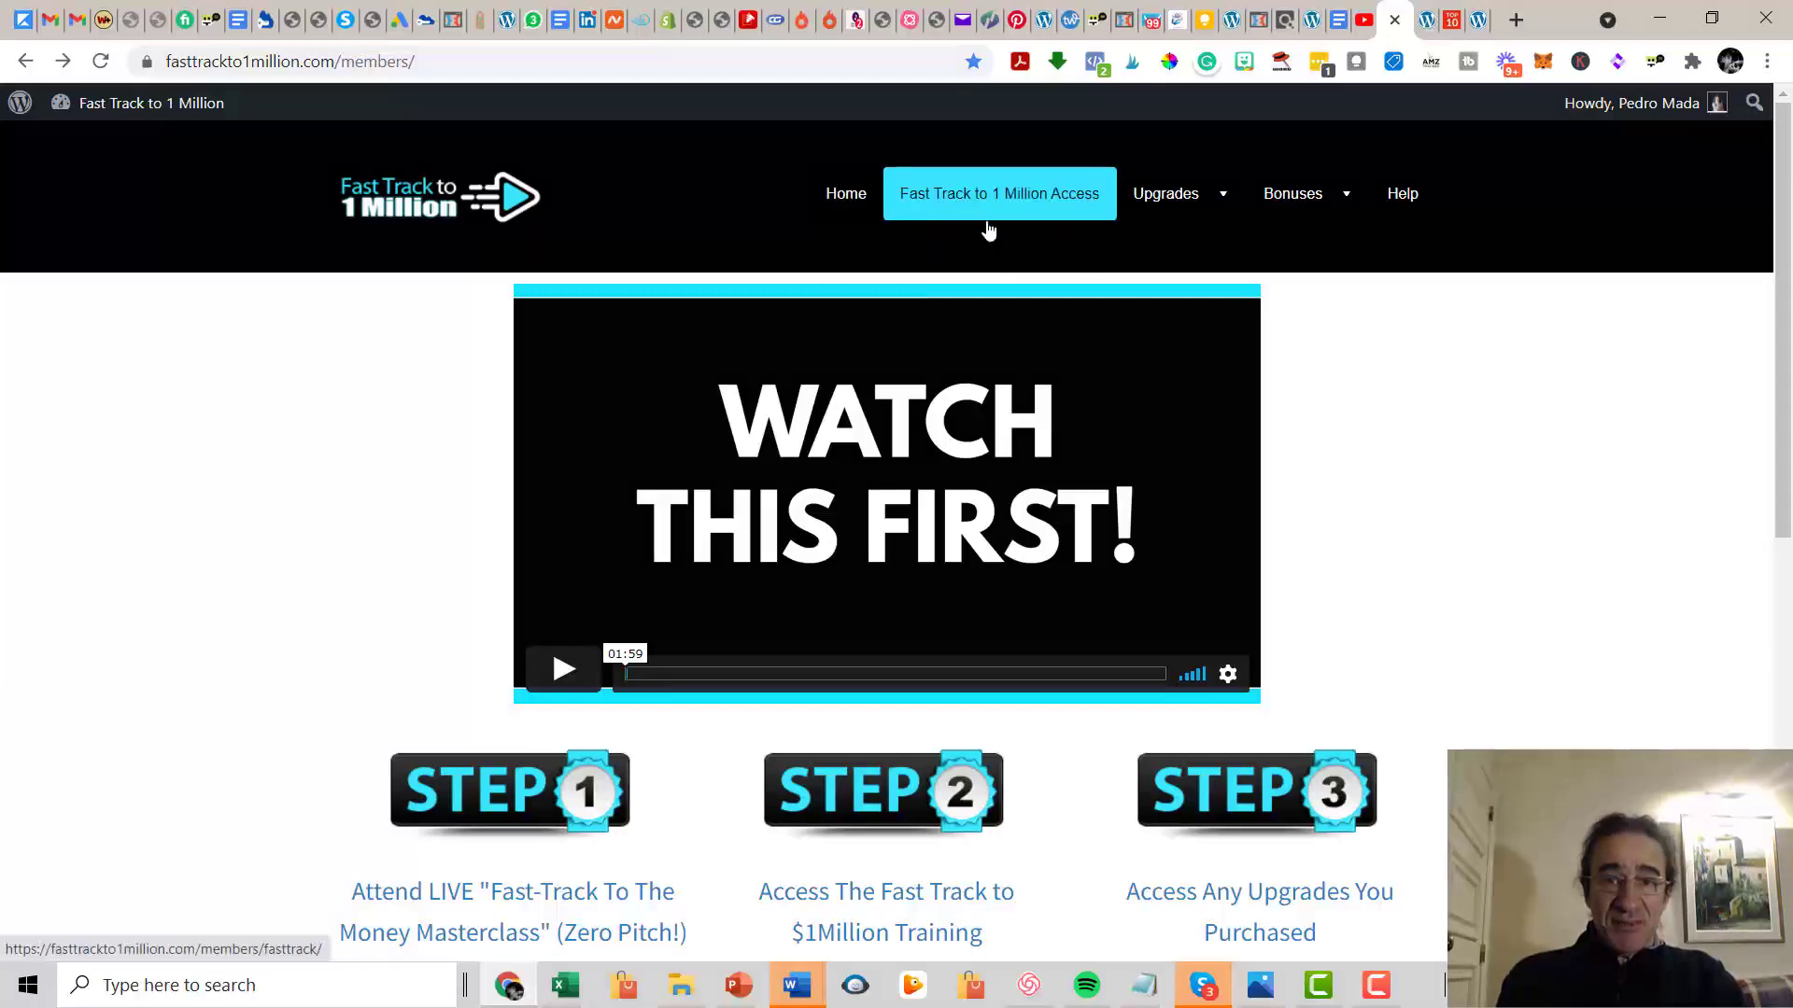
click(1292, 192)
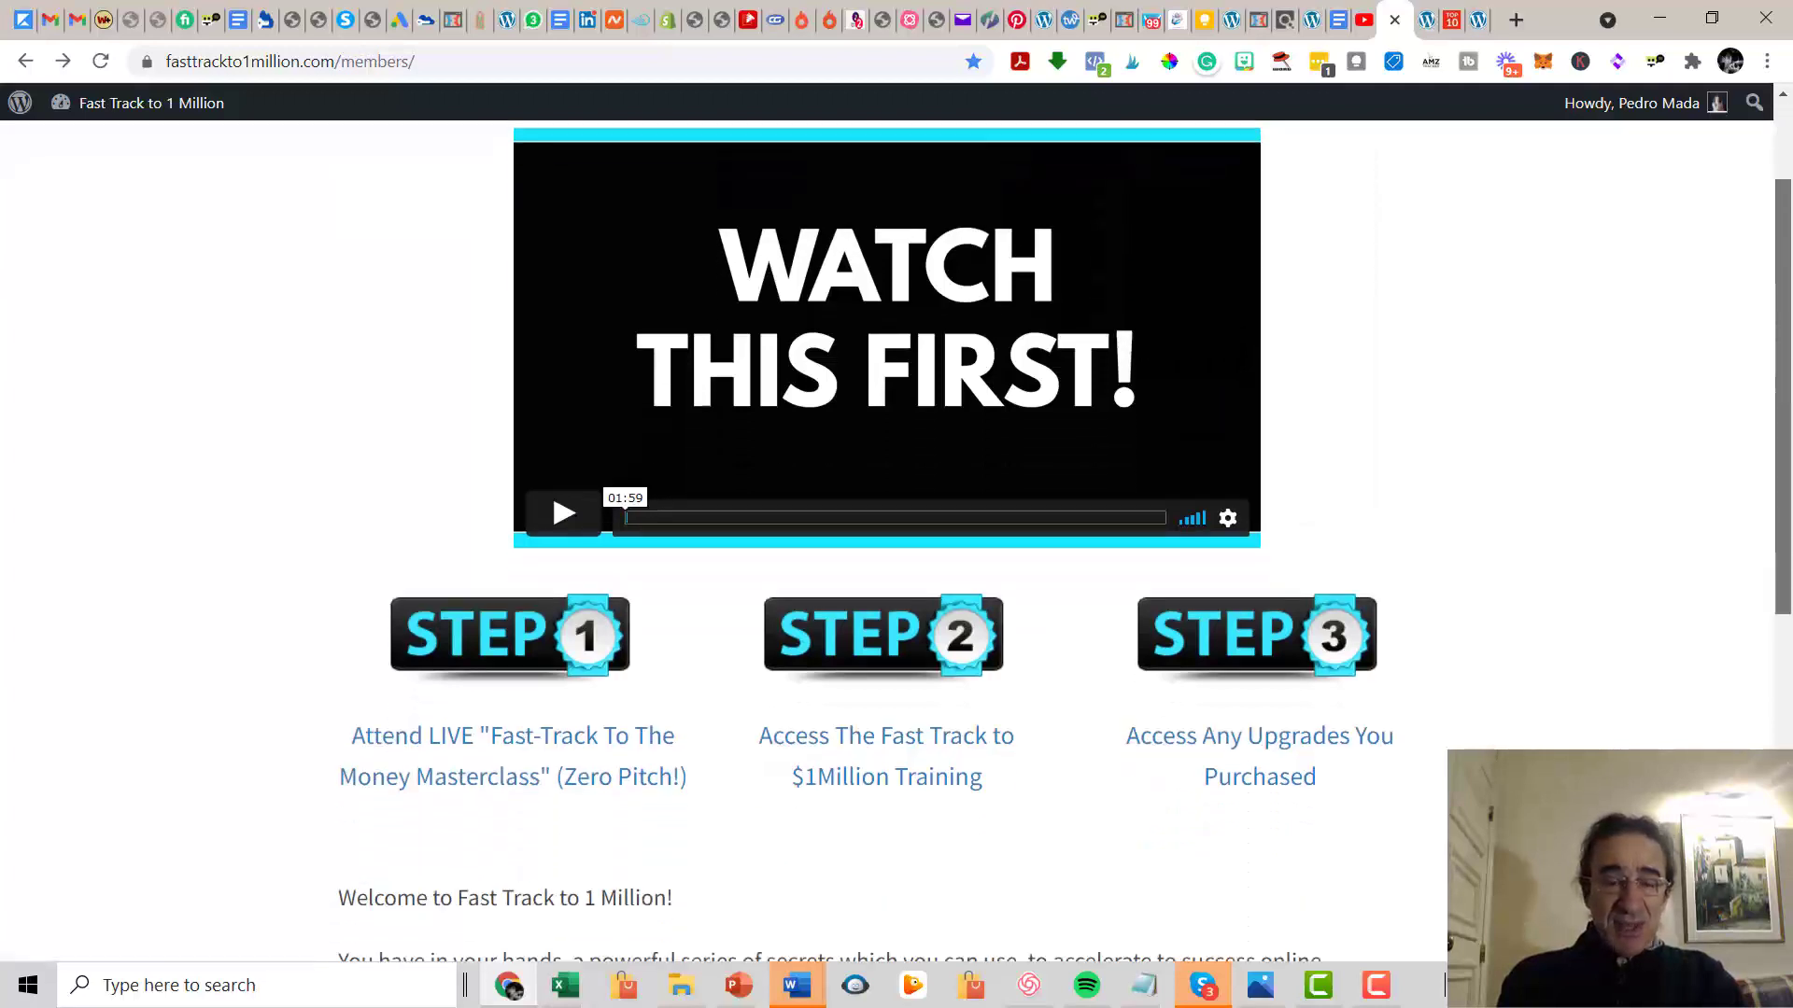
scroll(down, 3)
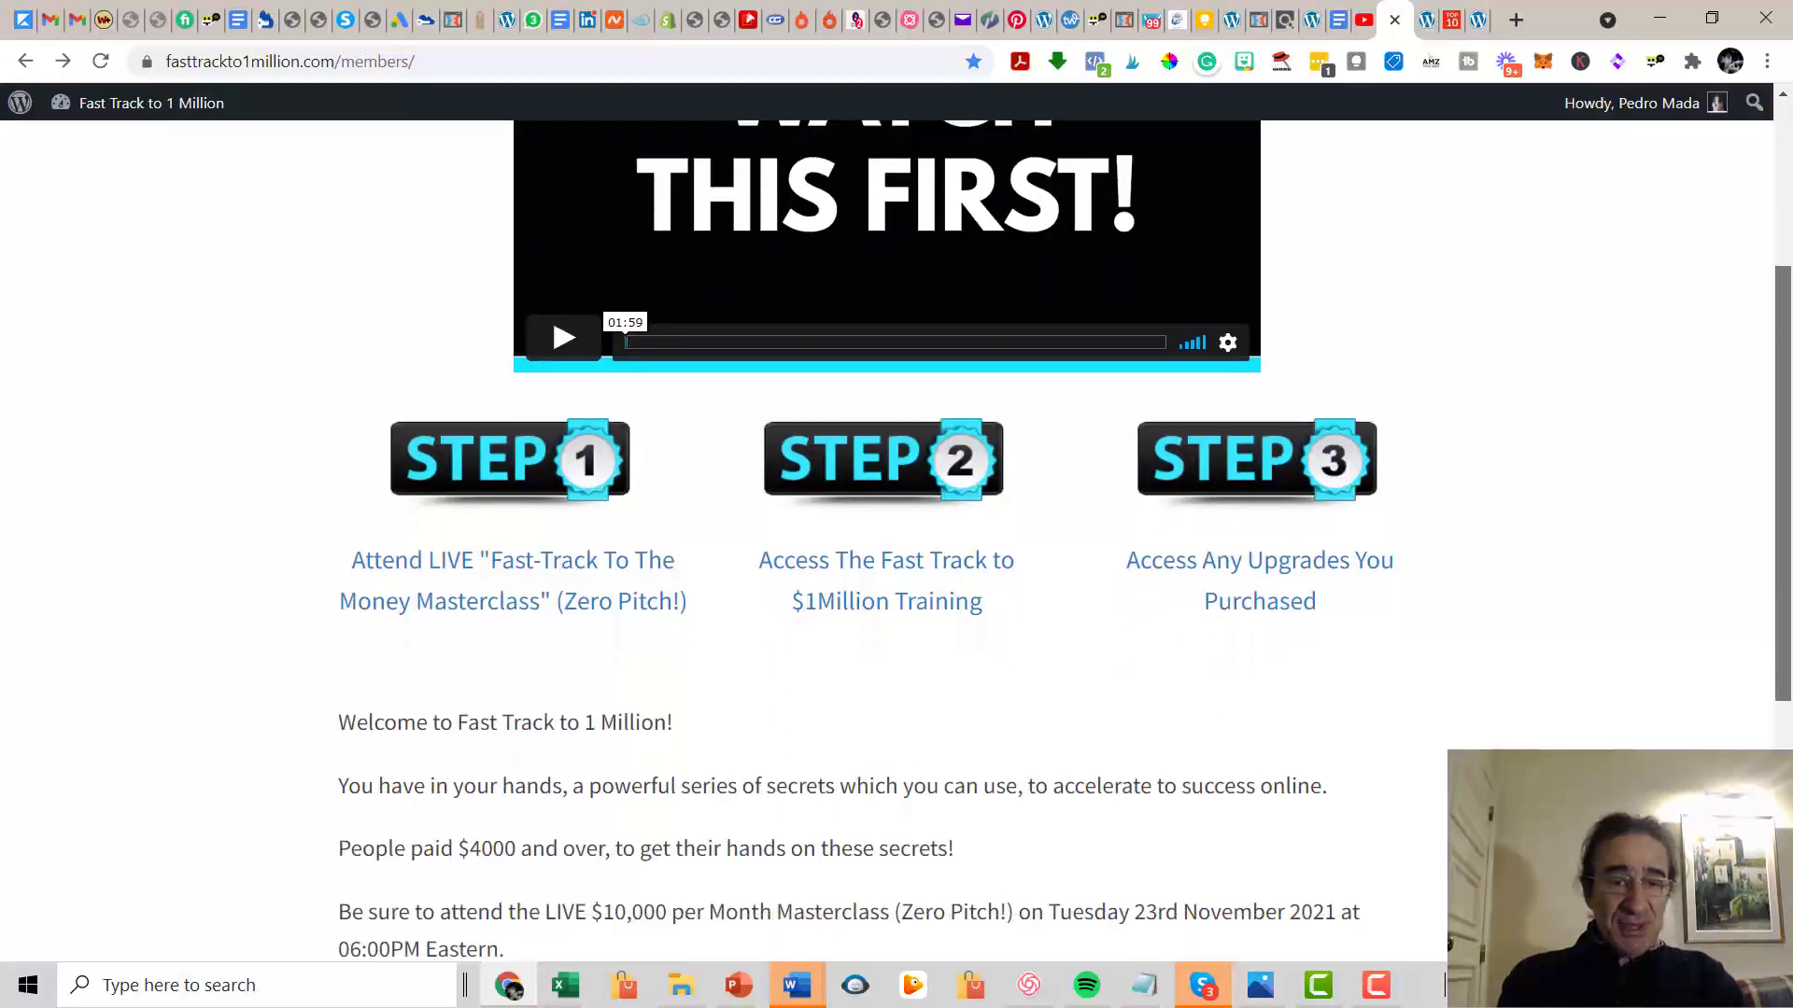
scroll(down, 3)
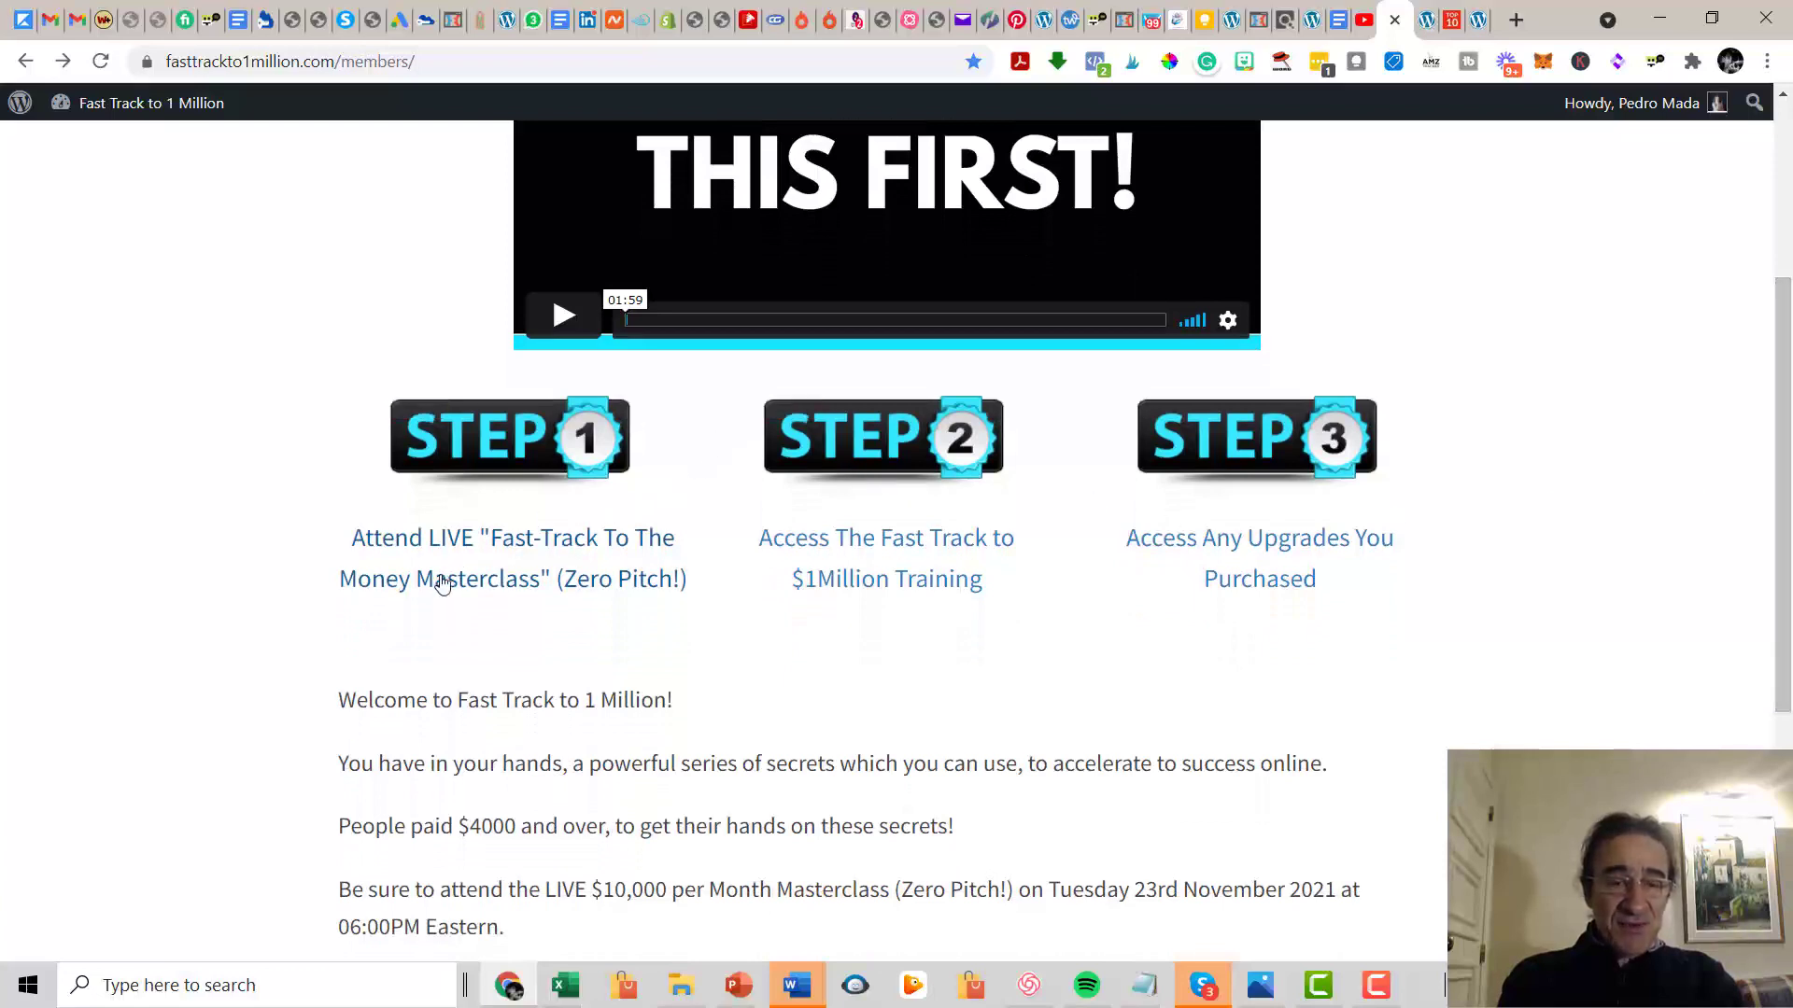
mouse_move(914, 507)
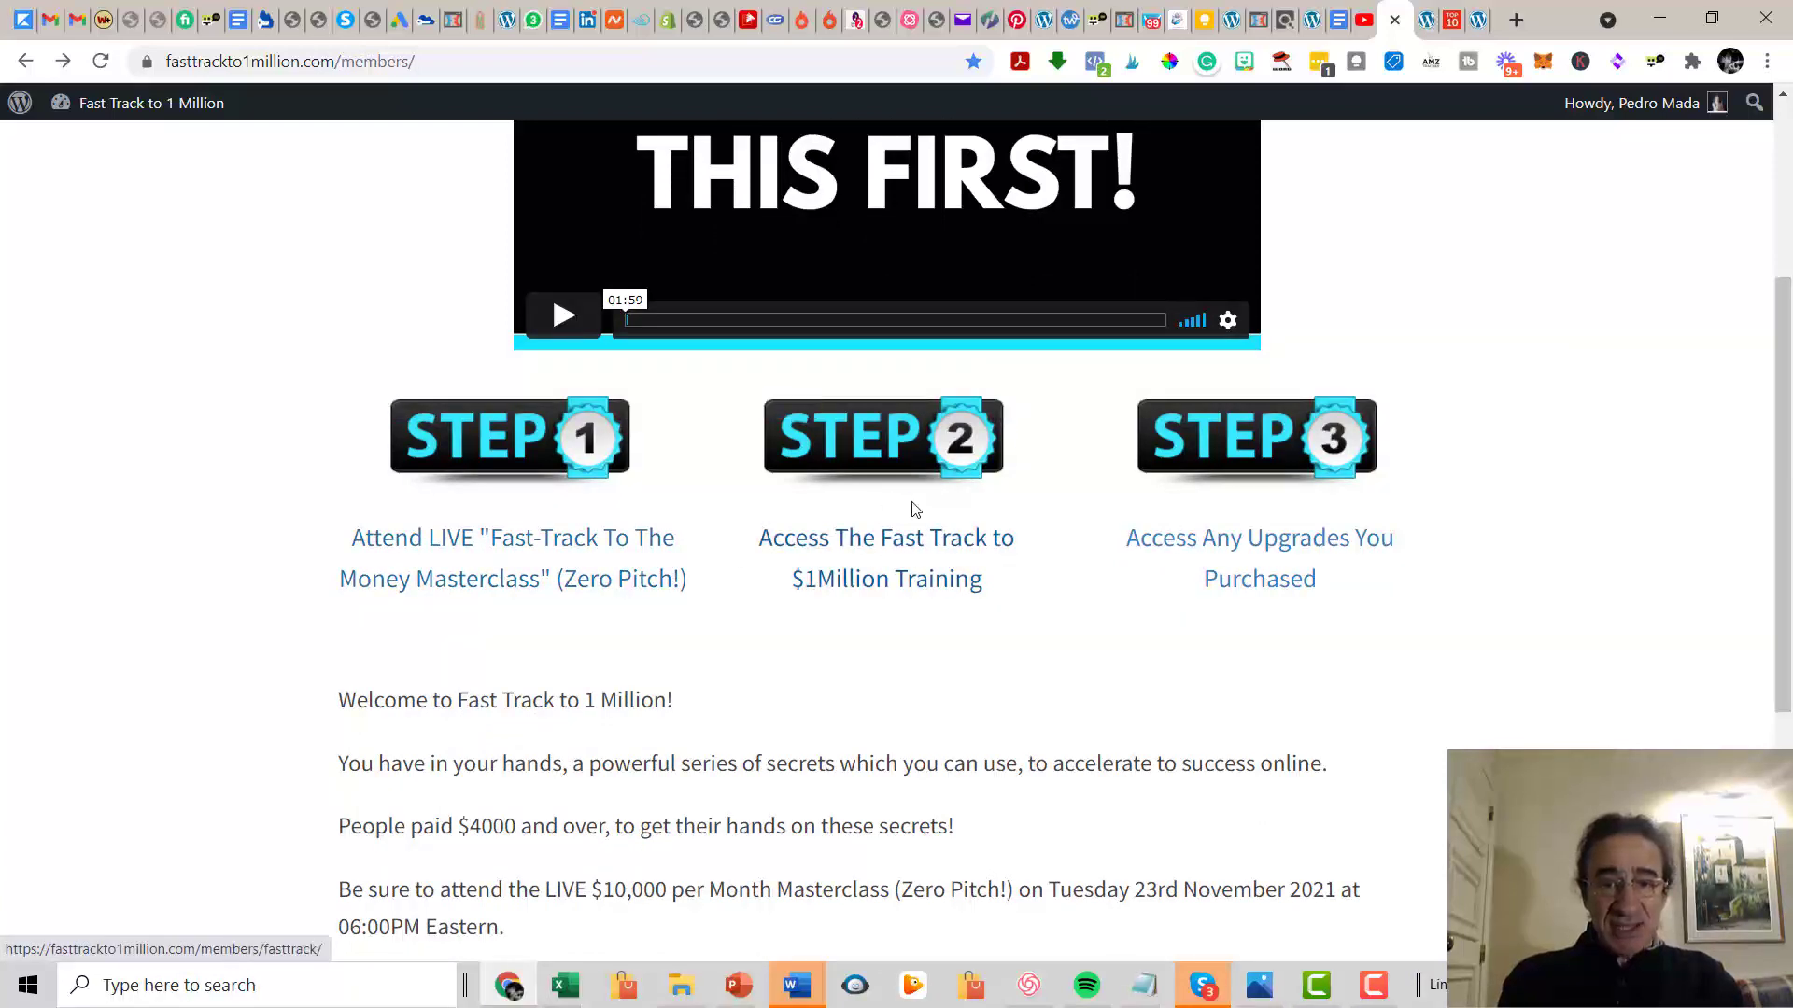
mouse_move(1356, 569)
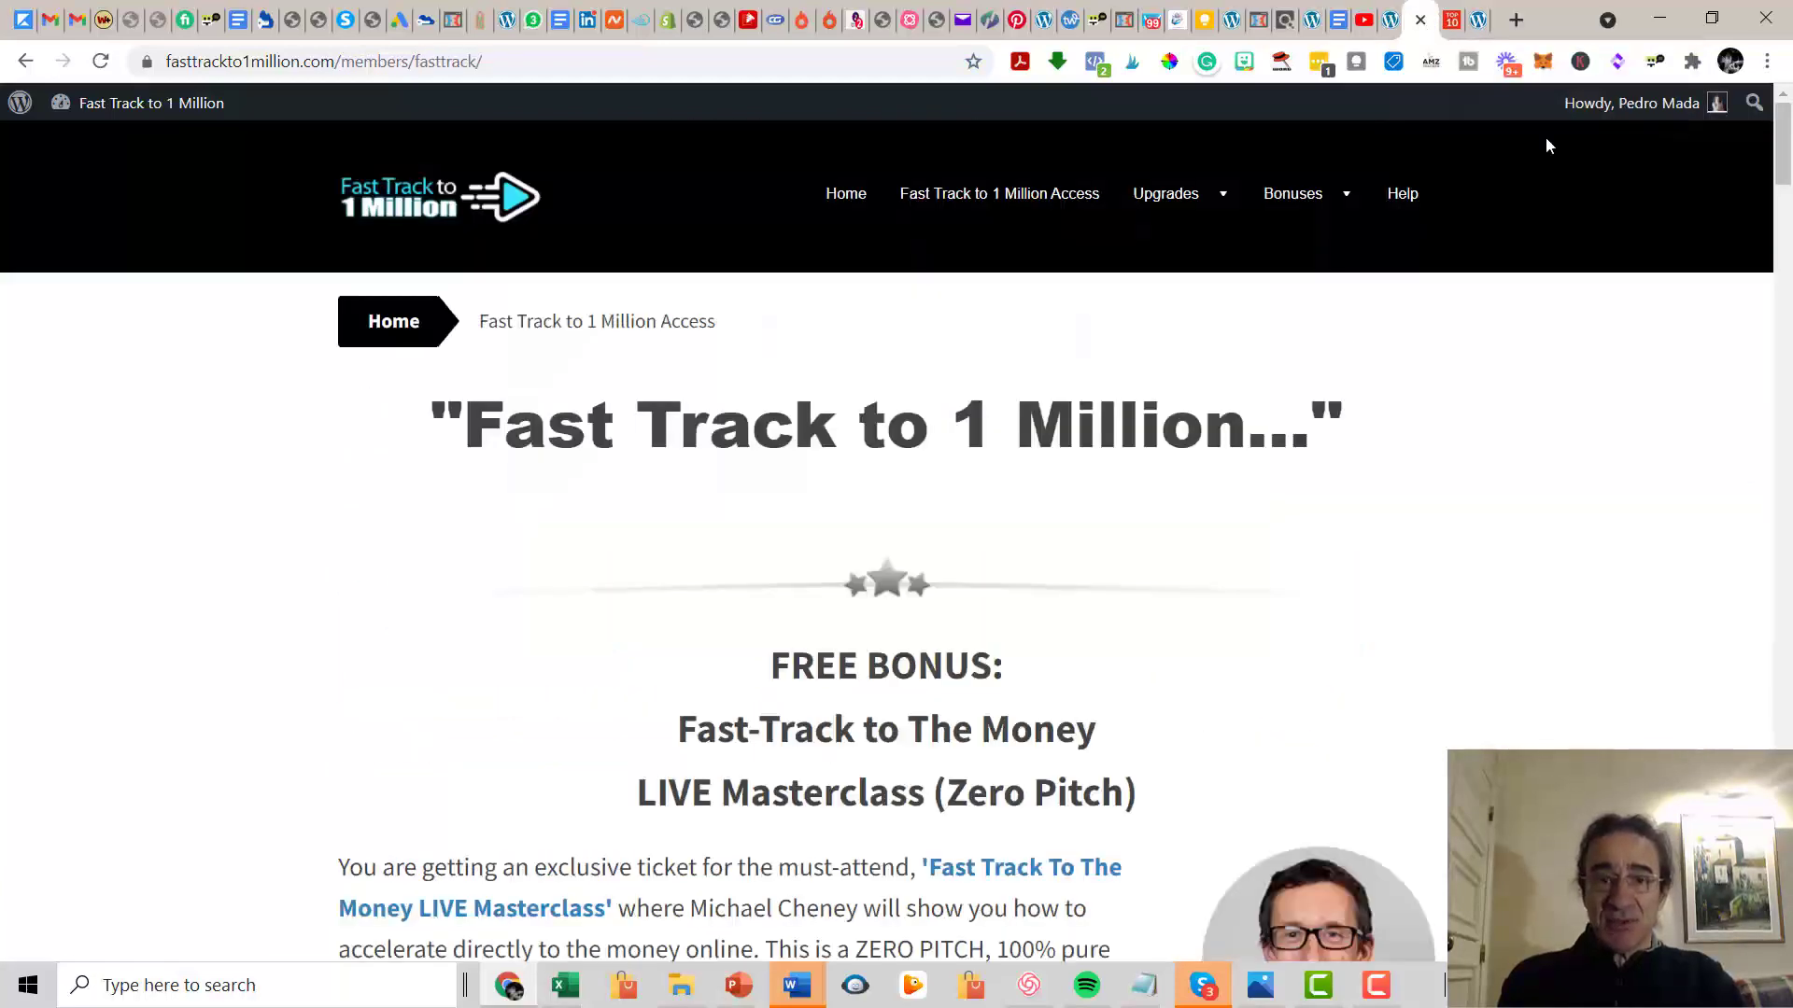
Scroll past the FREE BONUS live Masterclass section to the Core Training Modules heading.
scroll(down, 3)
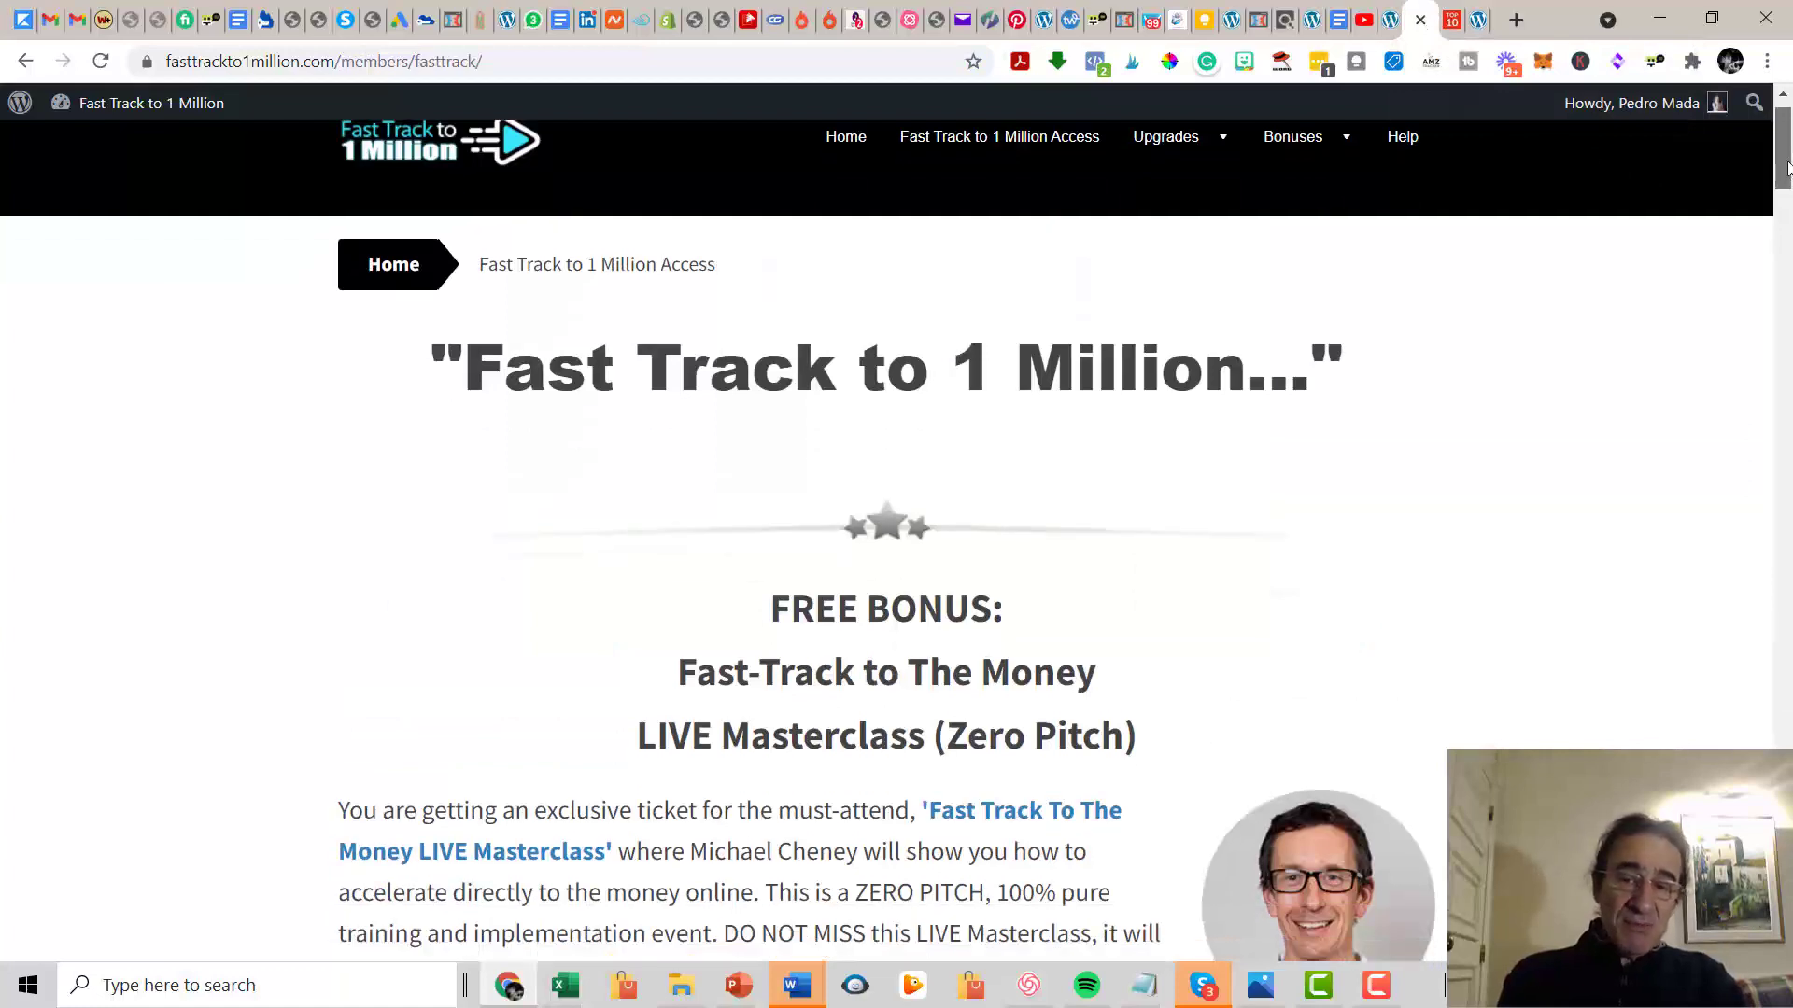
scroll(down, 3)
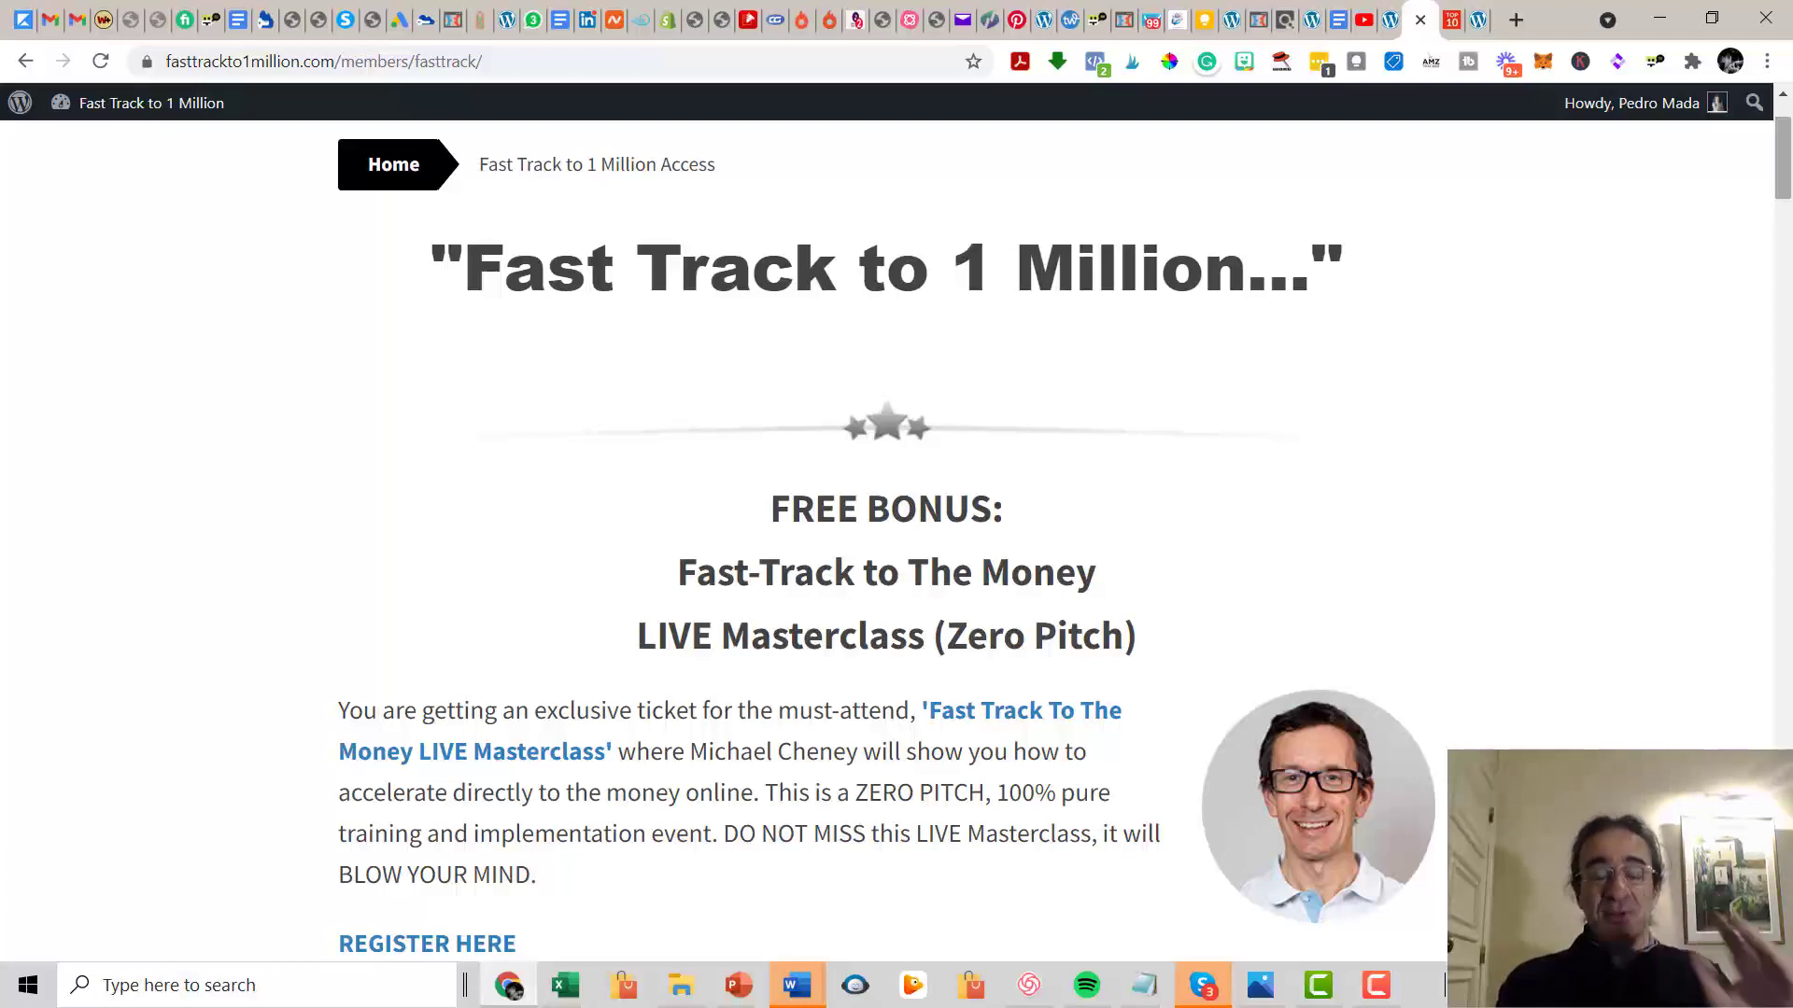
scroll(down, 3)
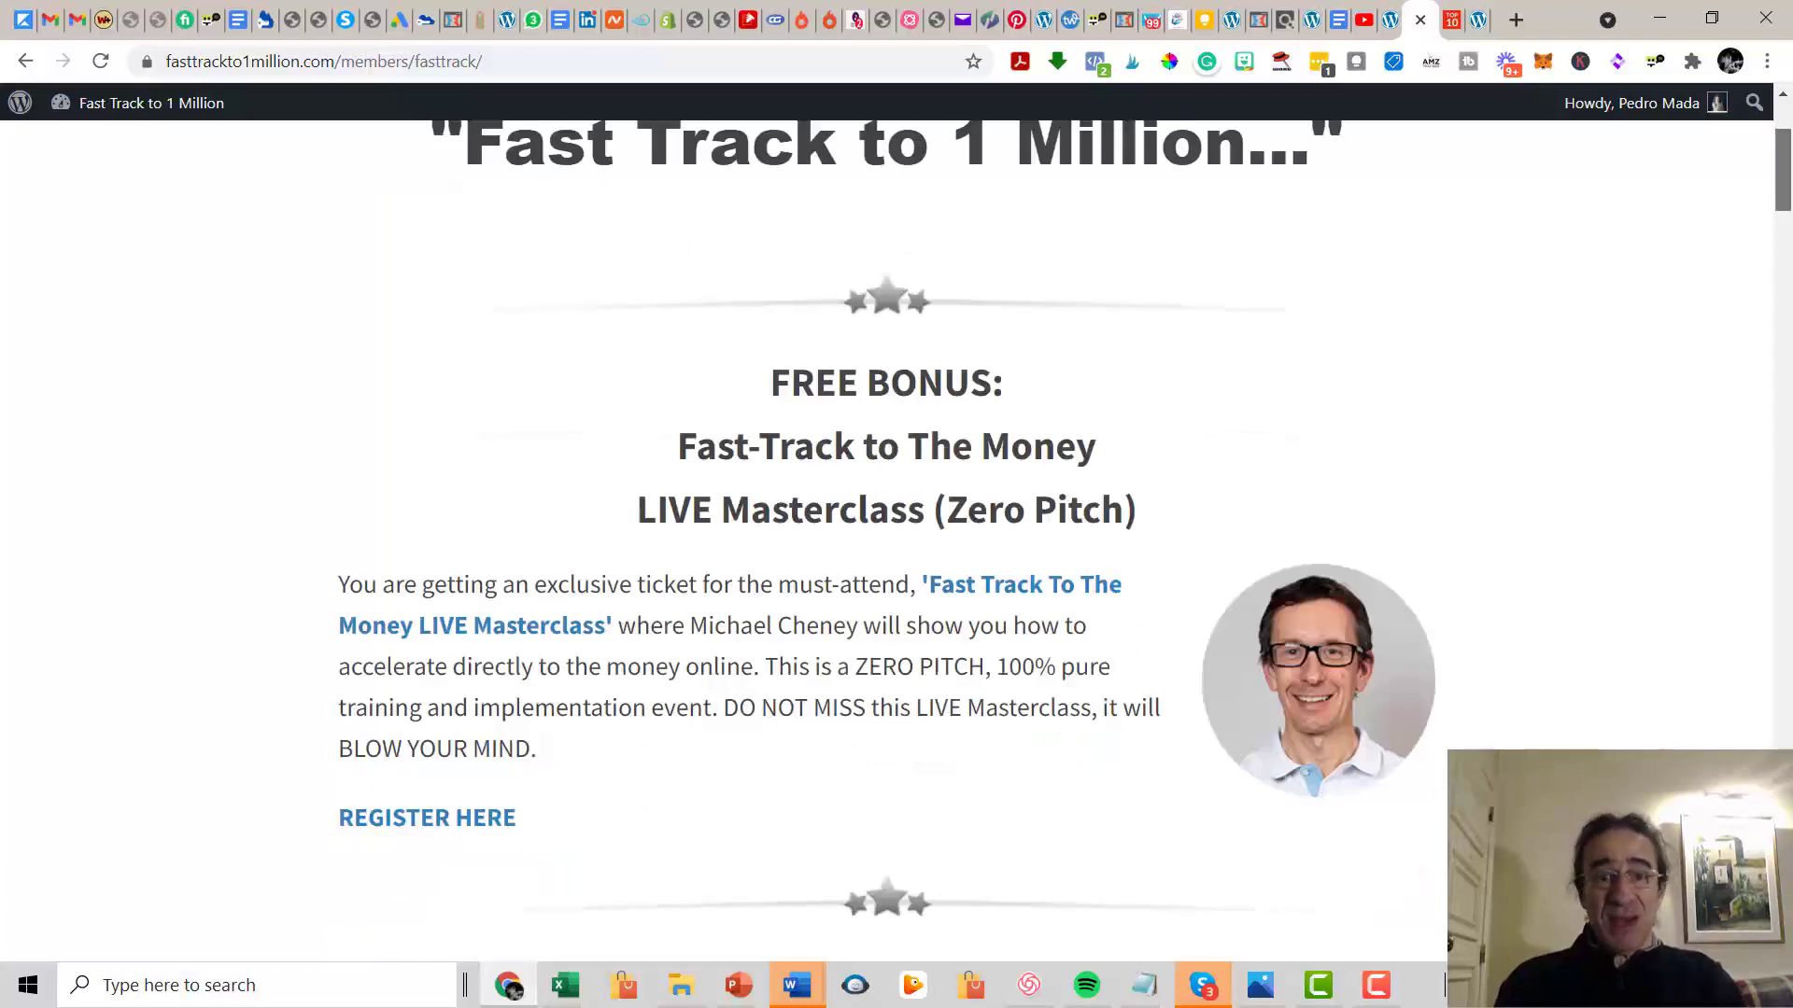
scroll(down, 3)
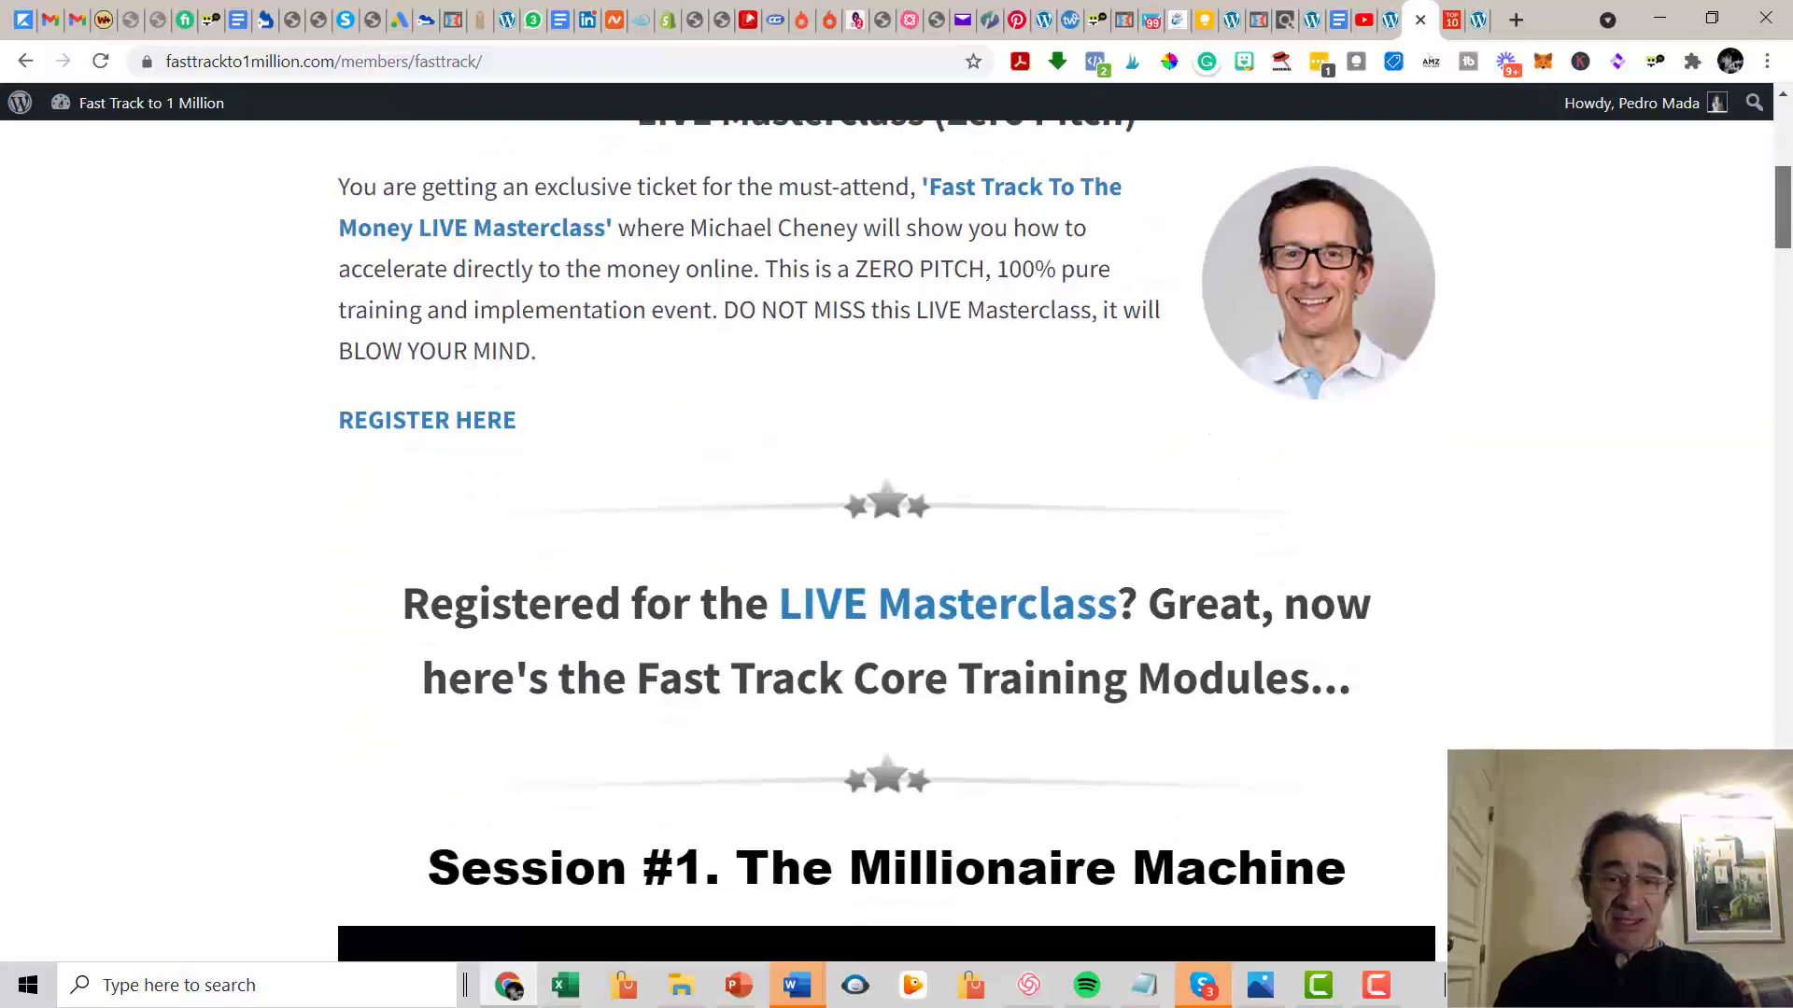
Look over Session #1 with its transcript, Action Plan, MP3 Audio and Video download links.
scroll(down, 3)
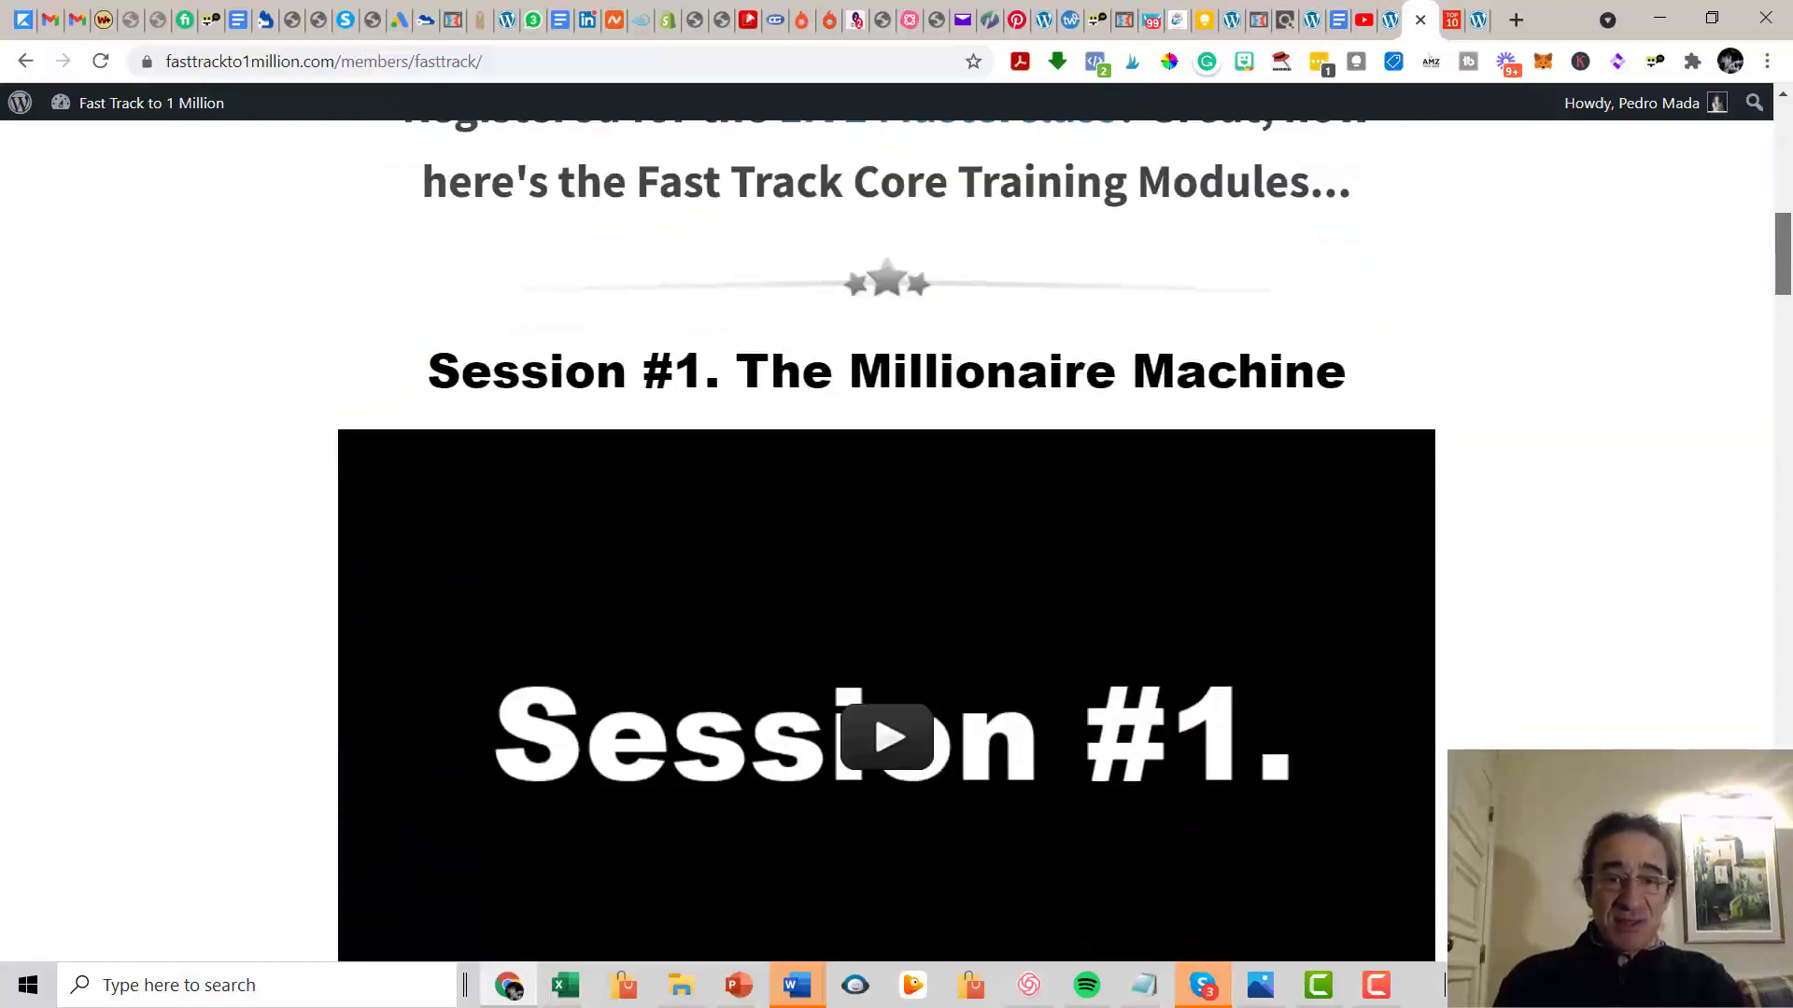
scroll(down, 3)
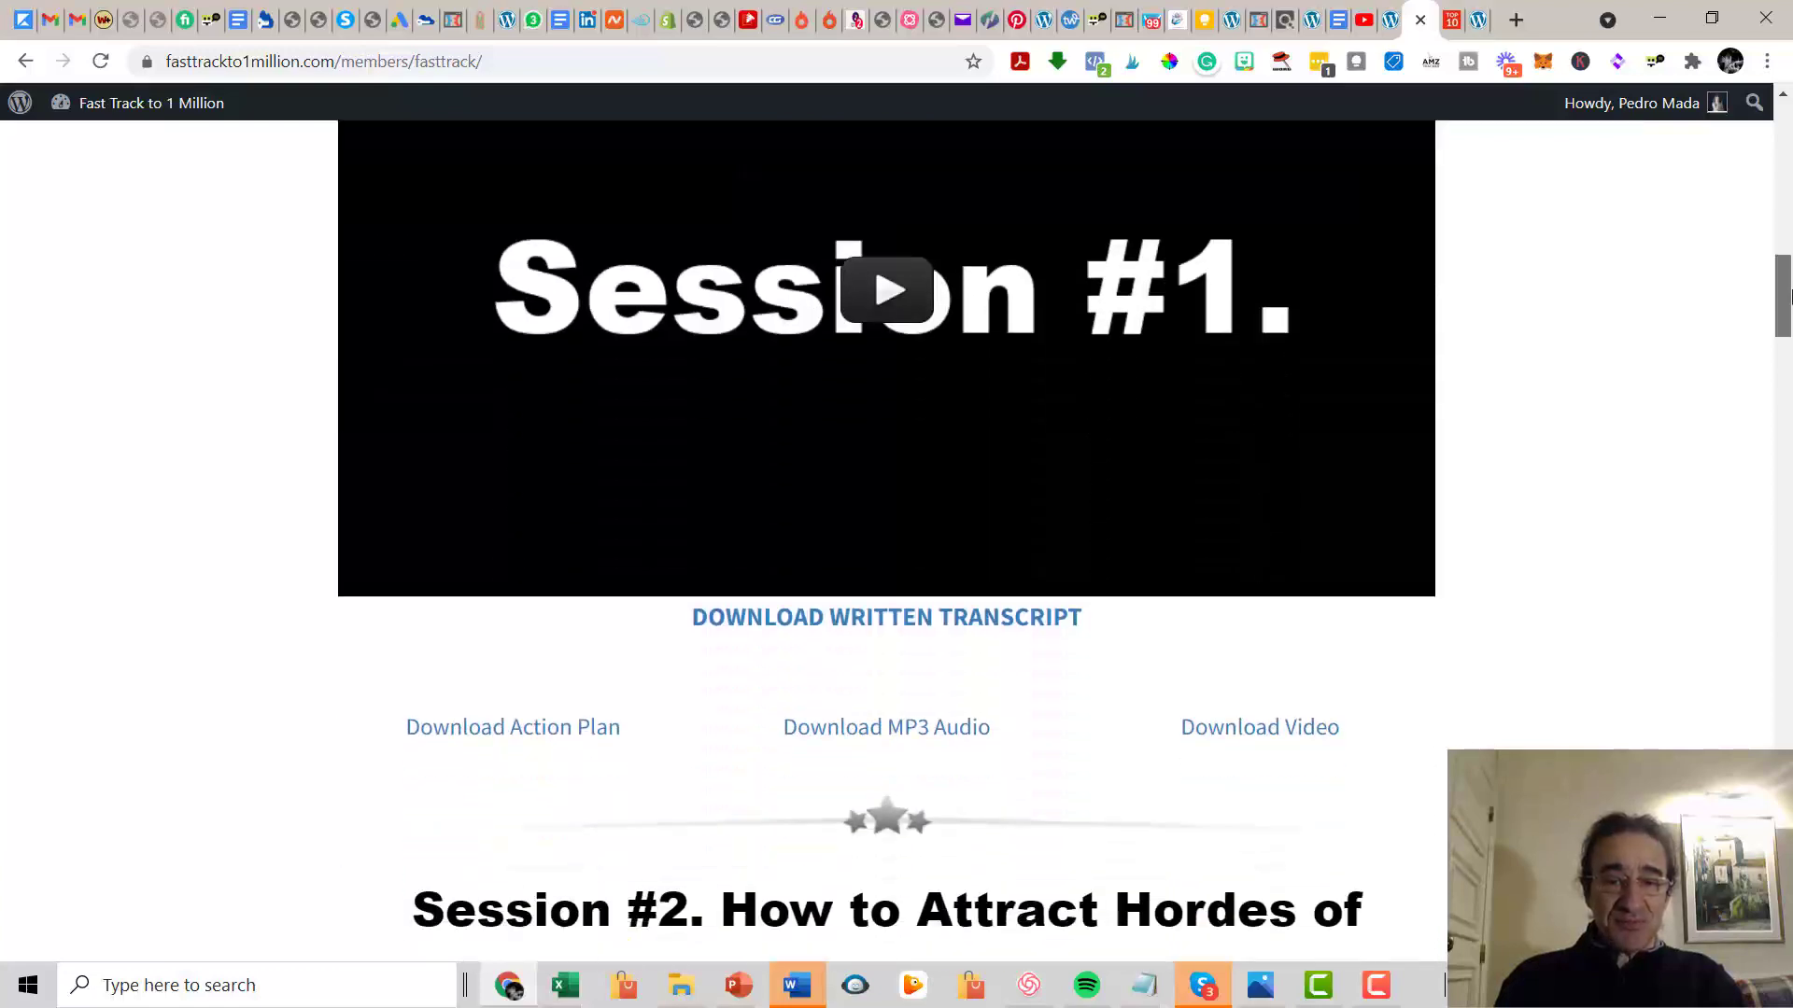
scroll(down, 3)
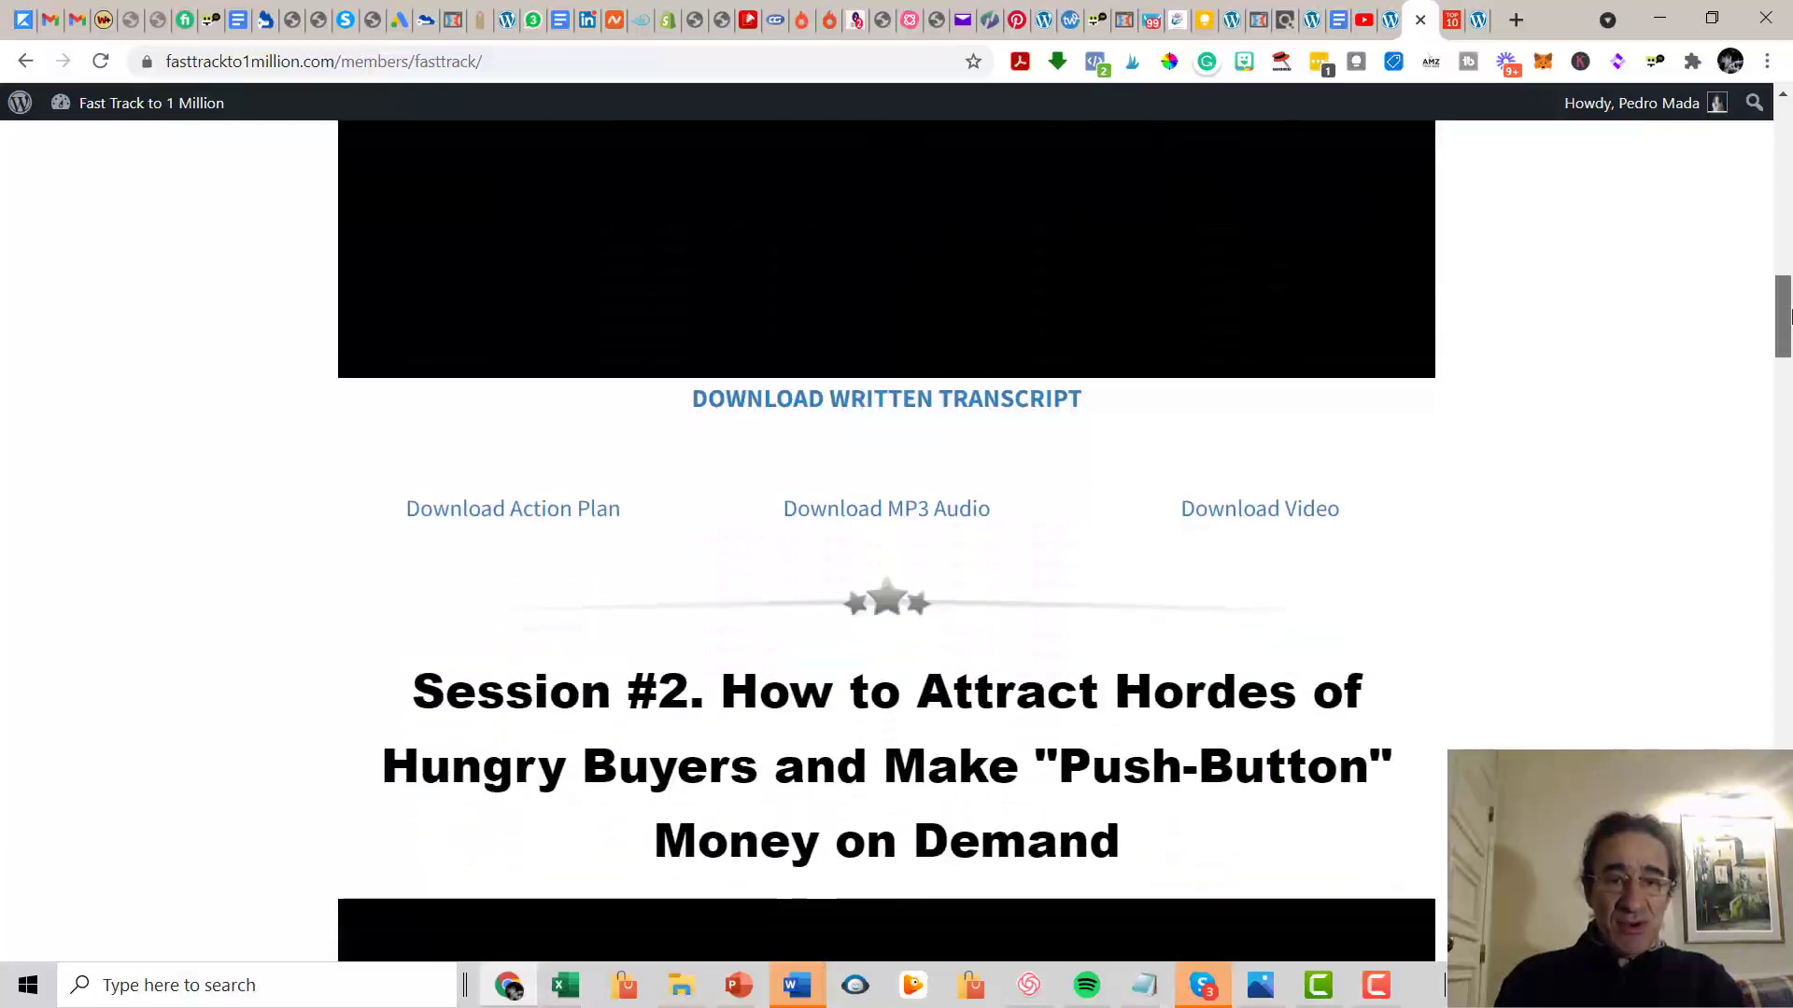
scroll(down, 3)
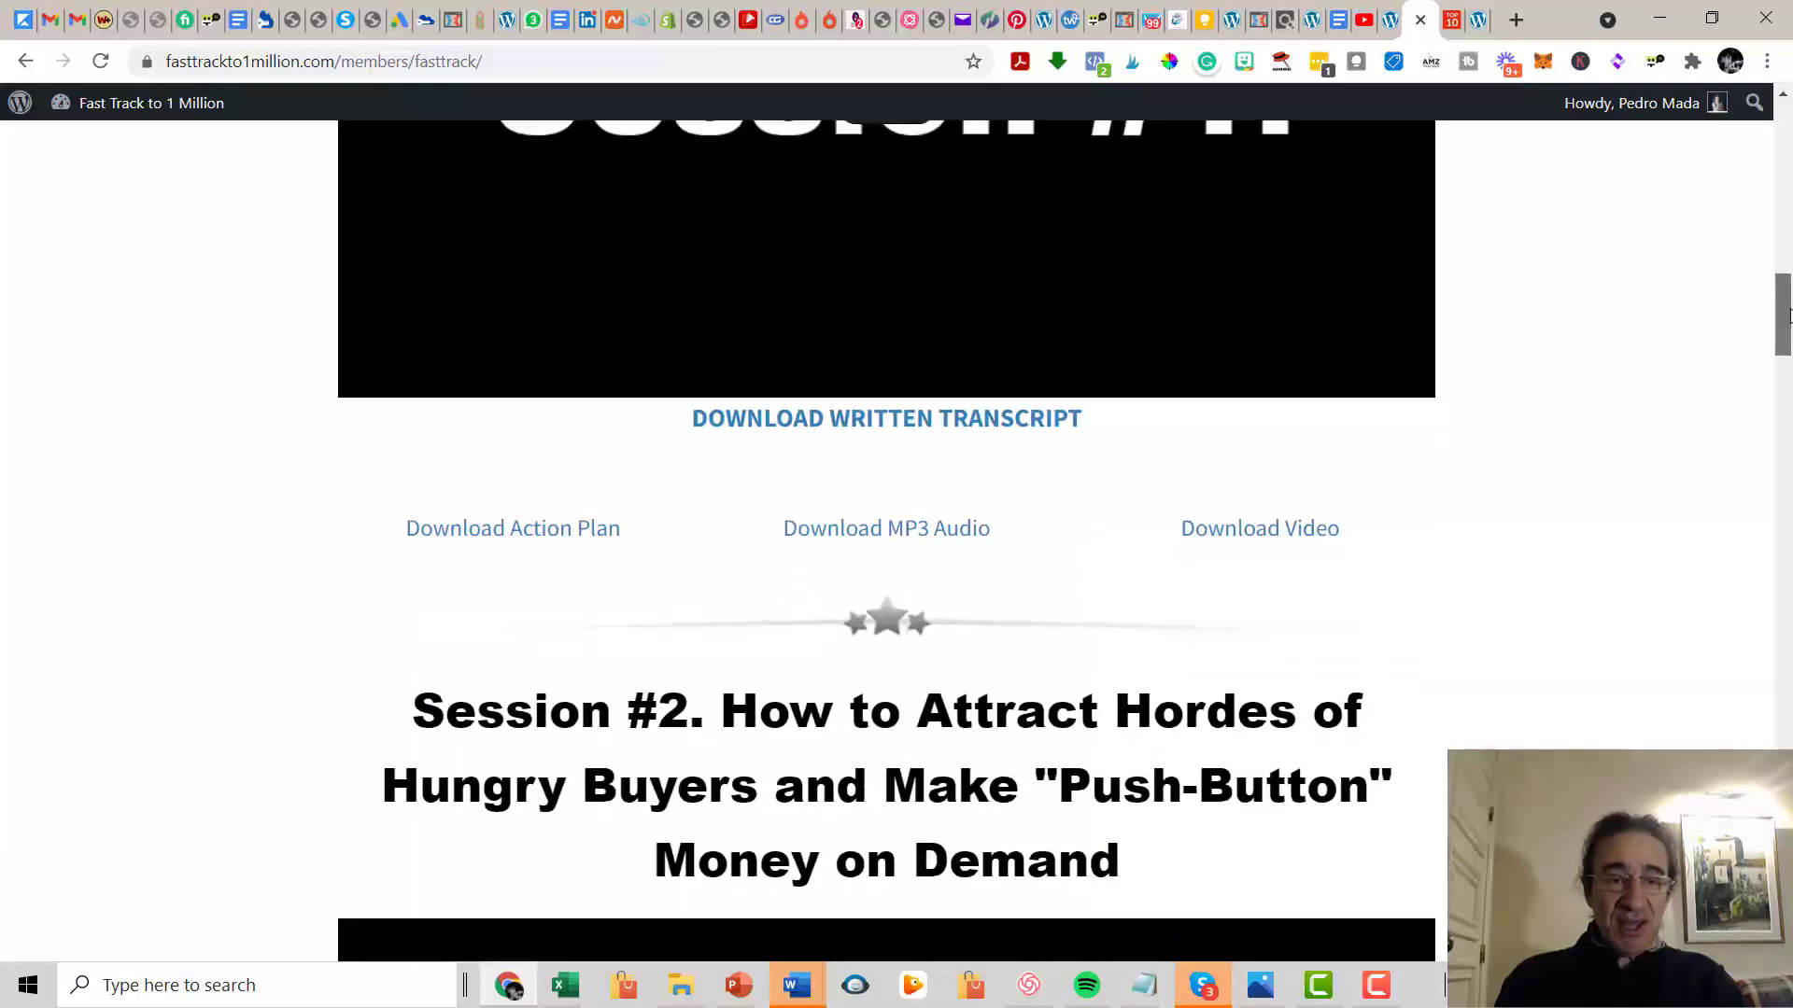
mouse_move(852, 538)
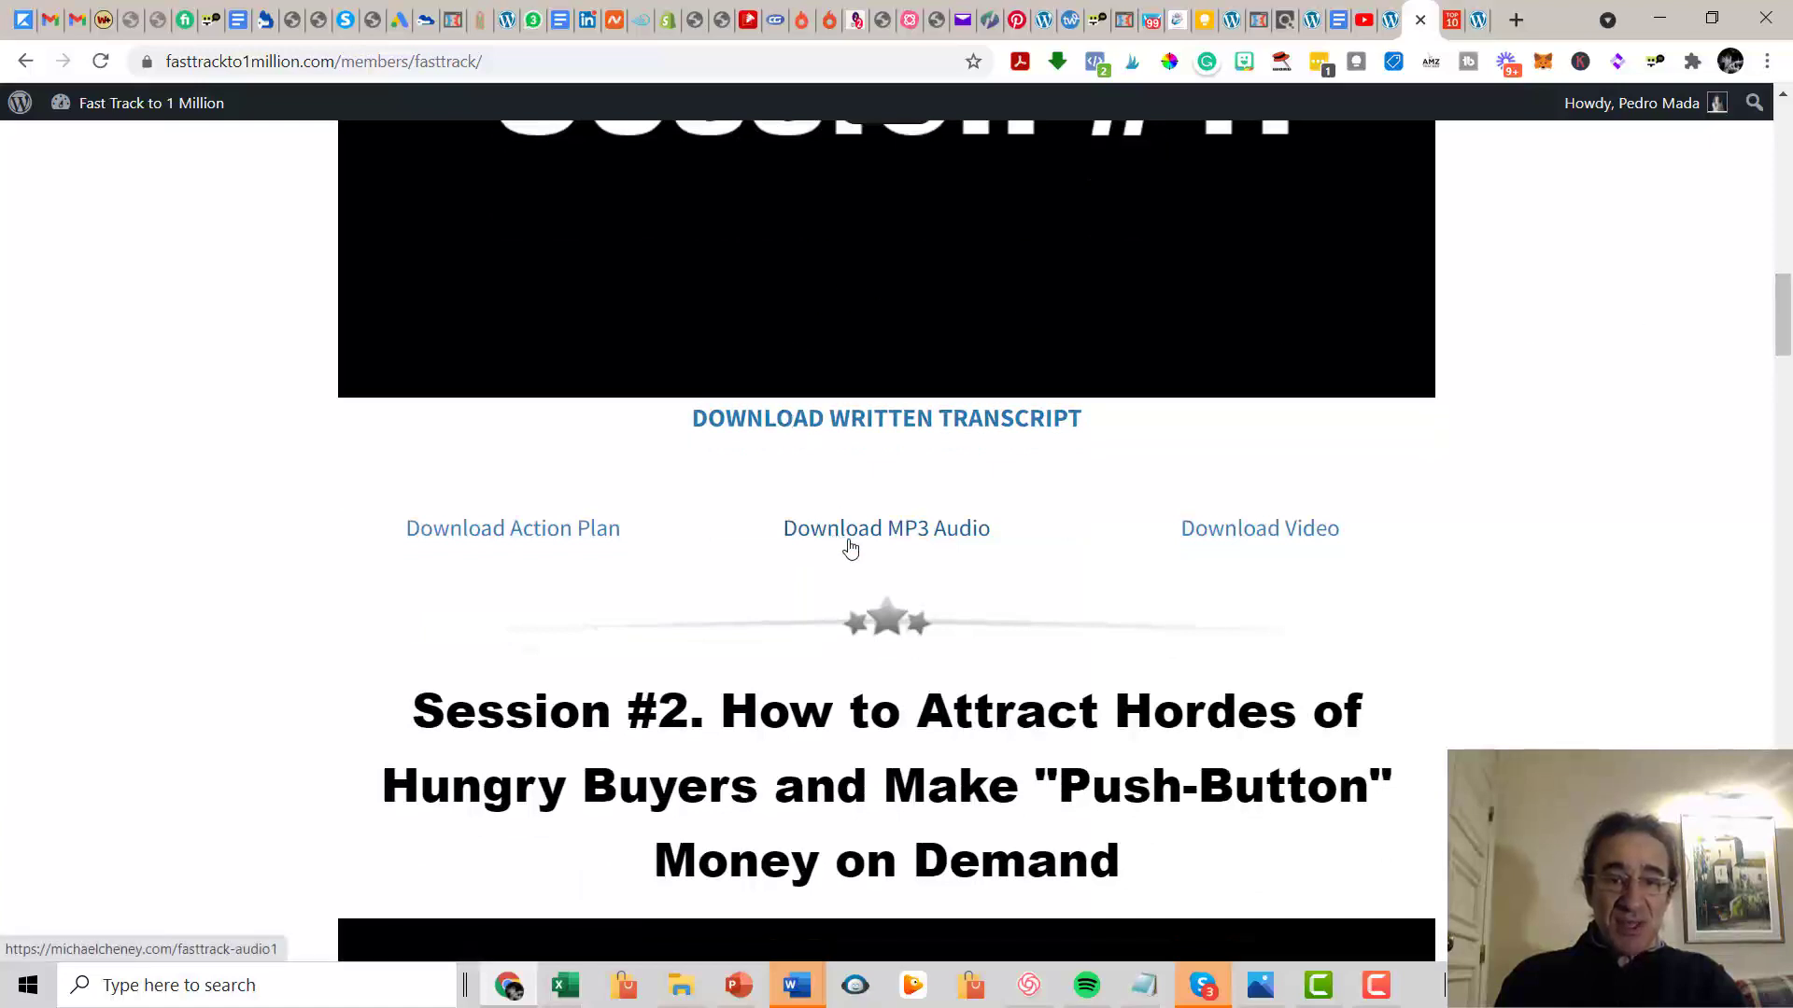
mouse_move(1309, 549)
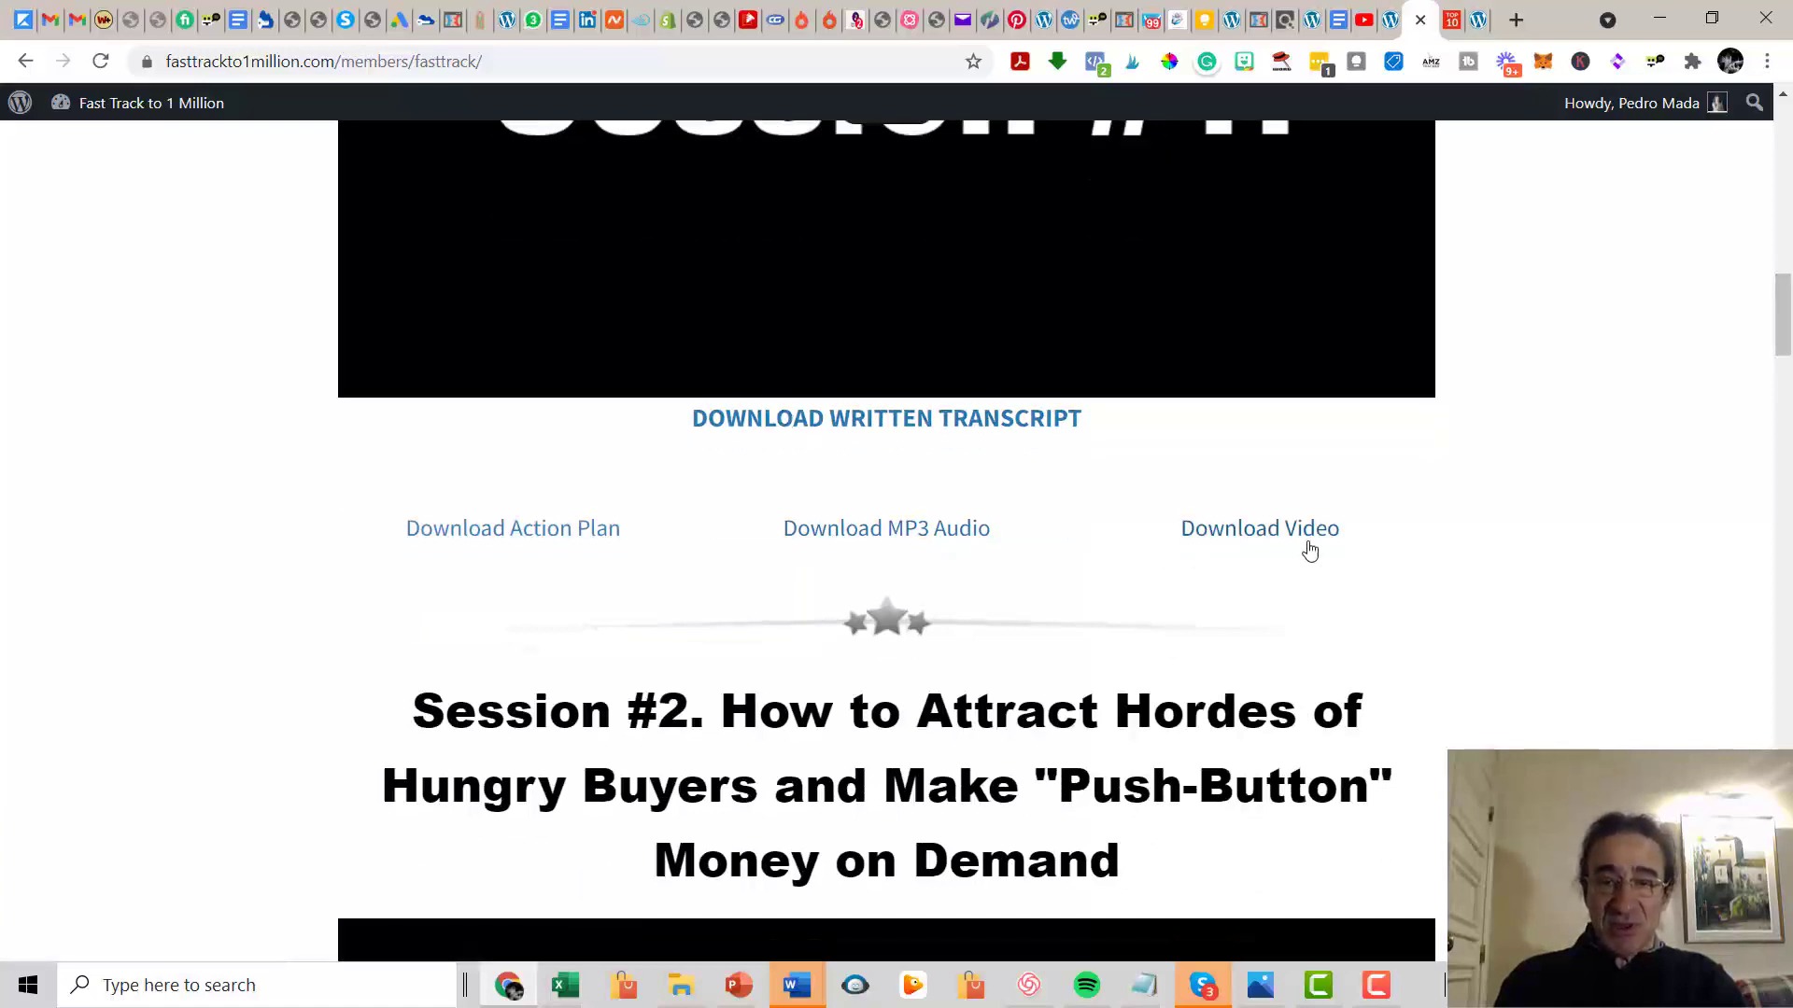
mouse_move(528, 547)
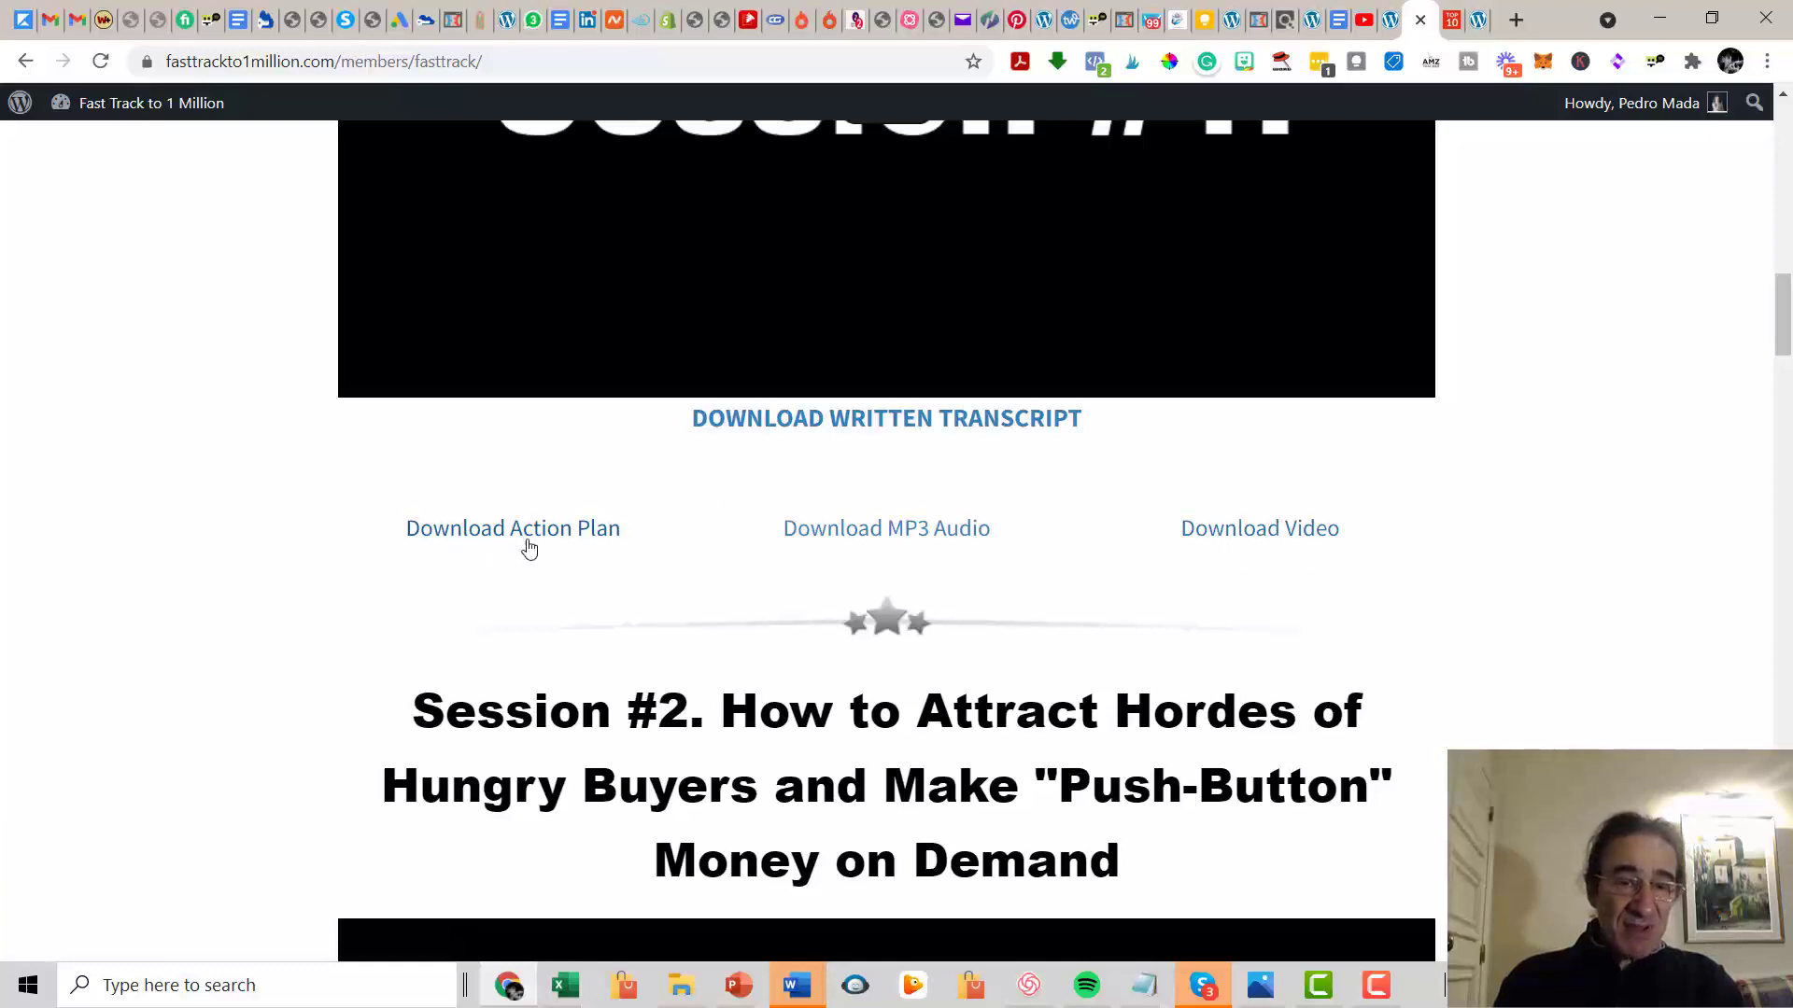
mouse_move(1648, 508)
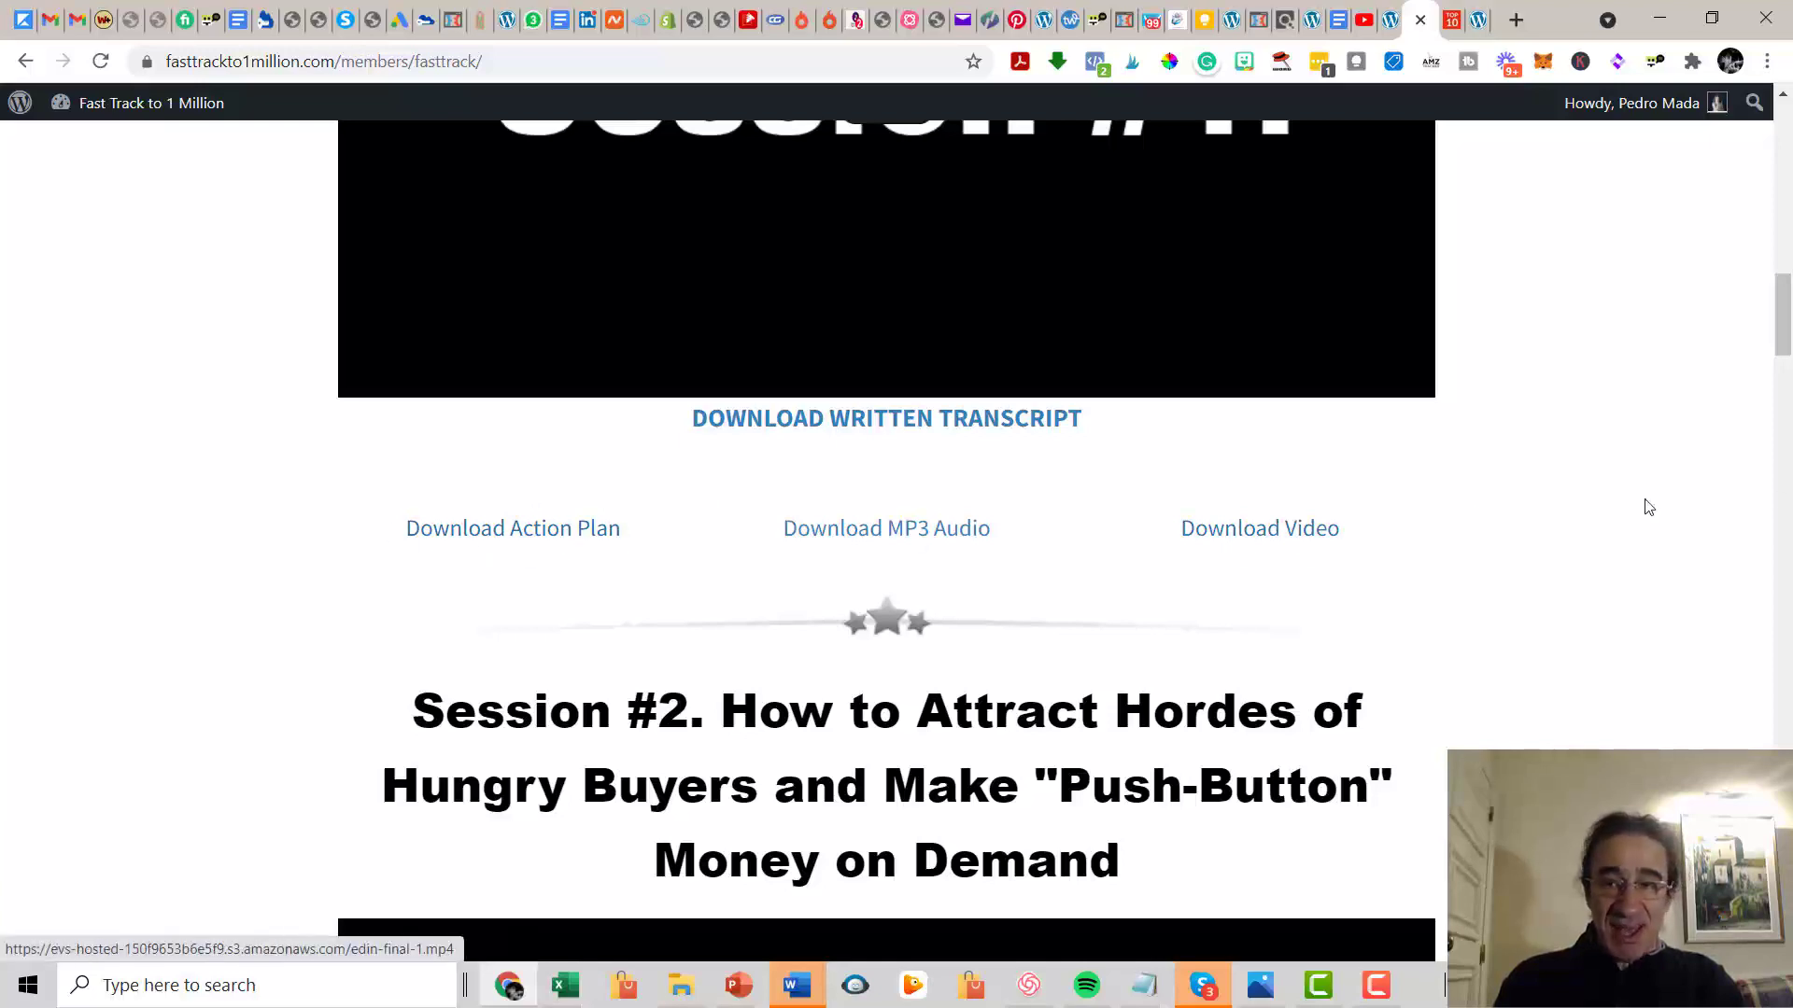
scroll(up, 3)
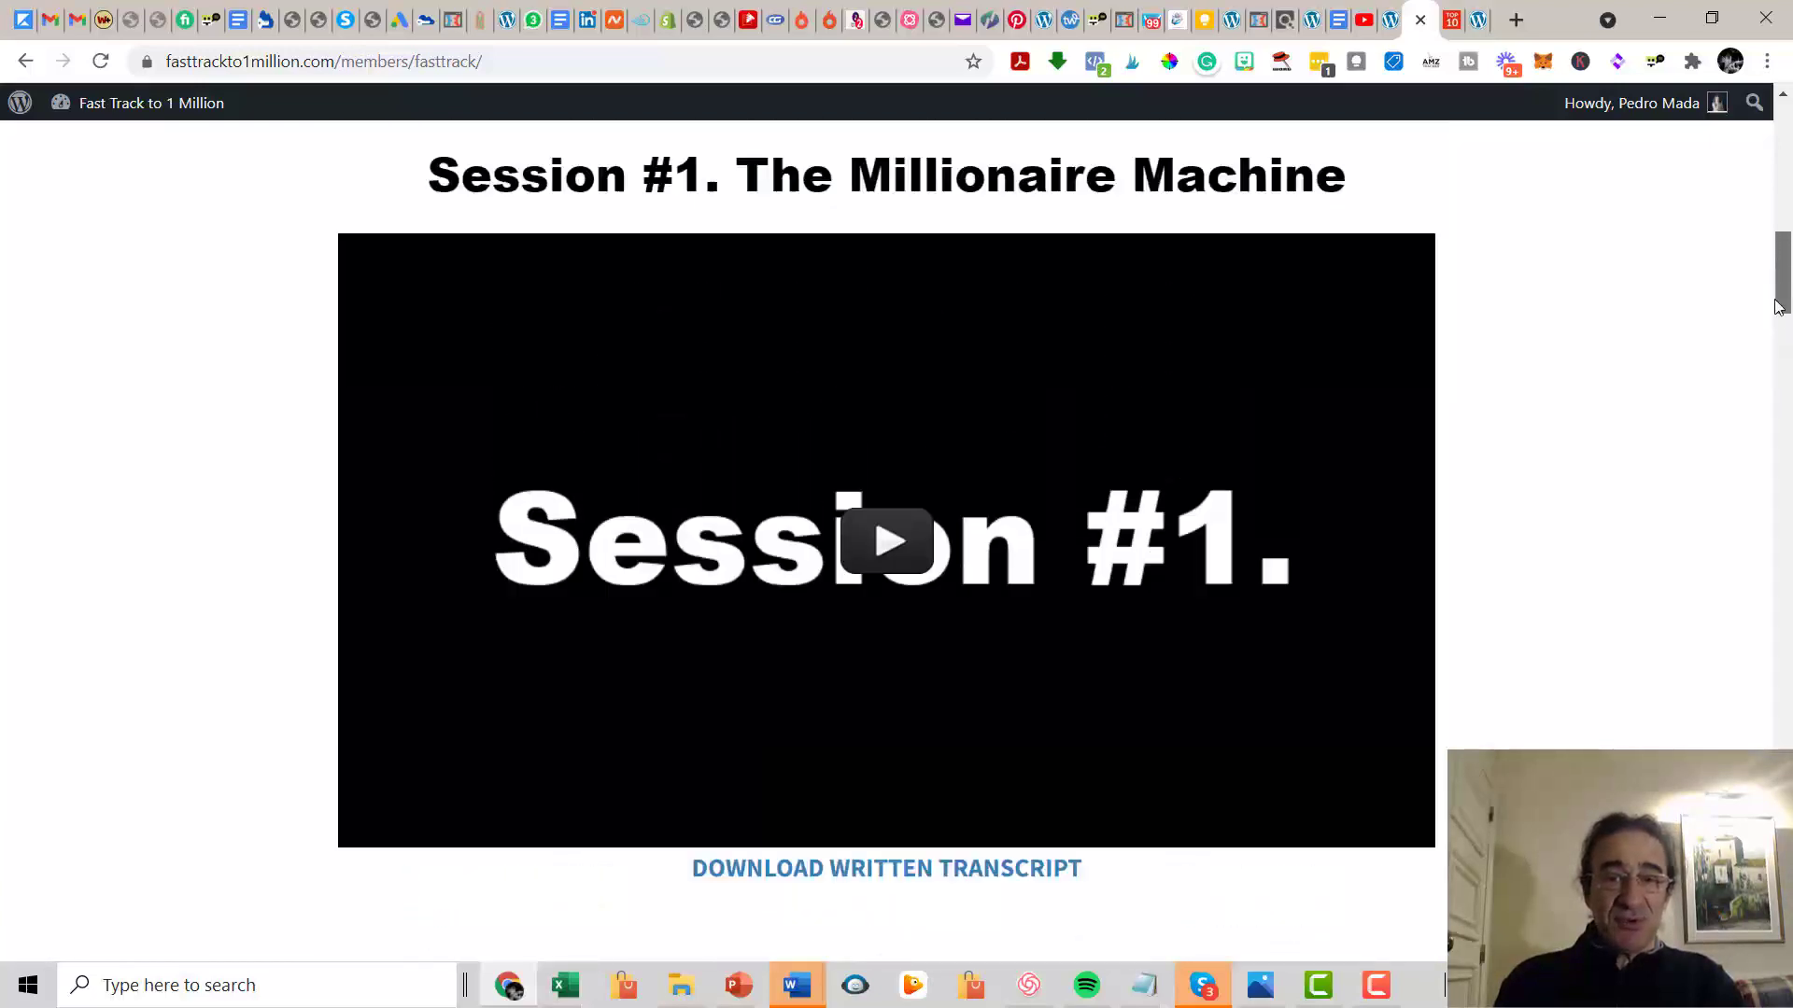
scroll(down, 3)
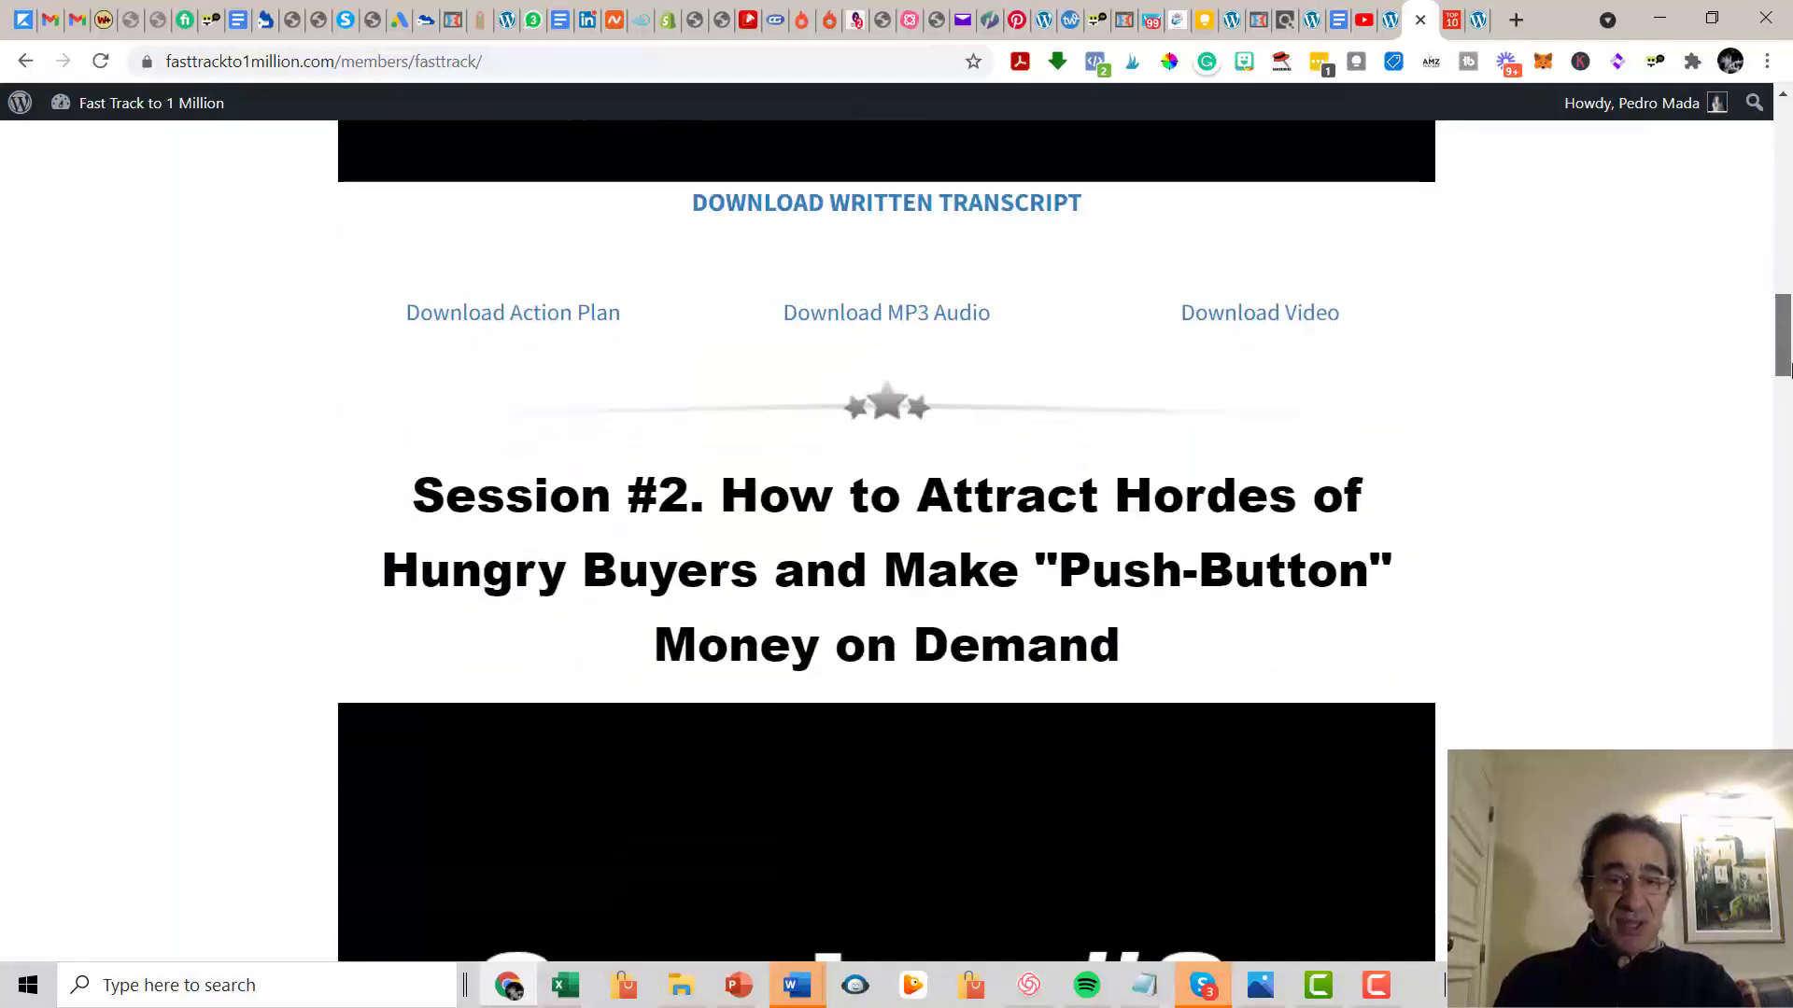
scroll(down, 3)
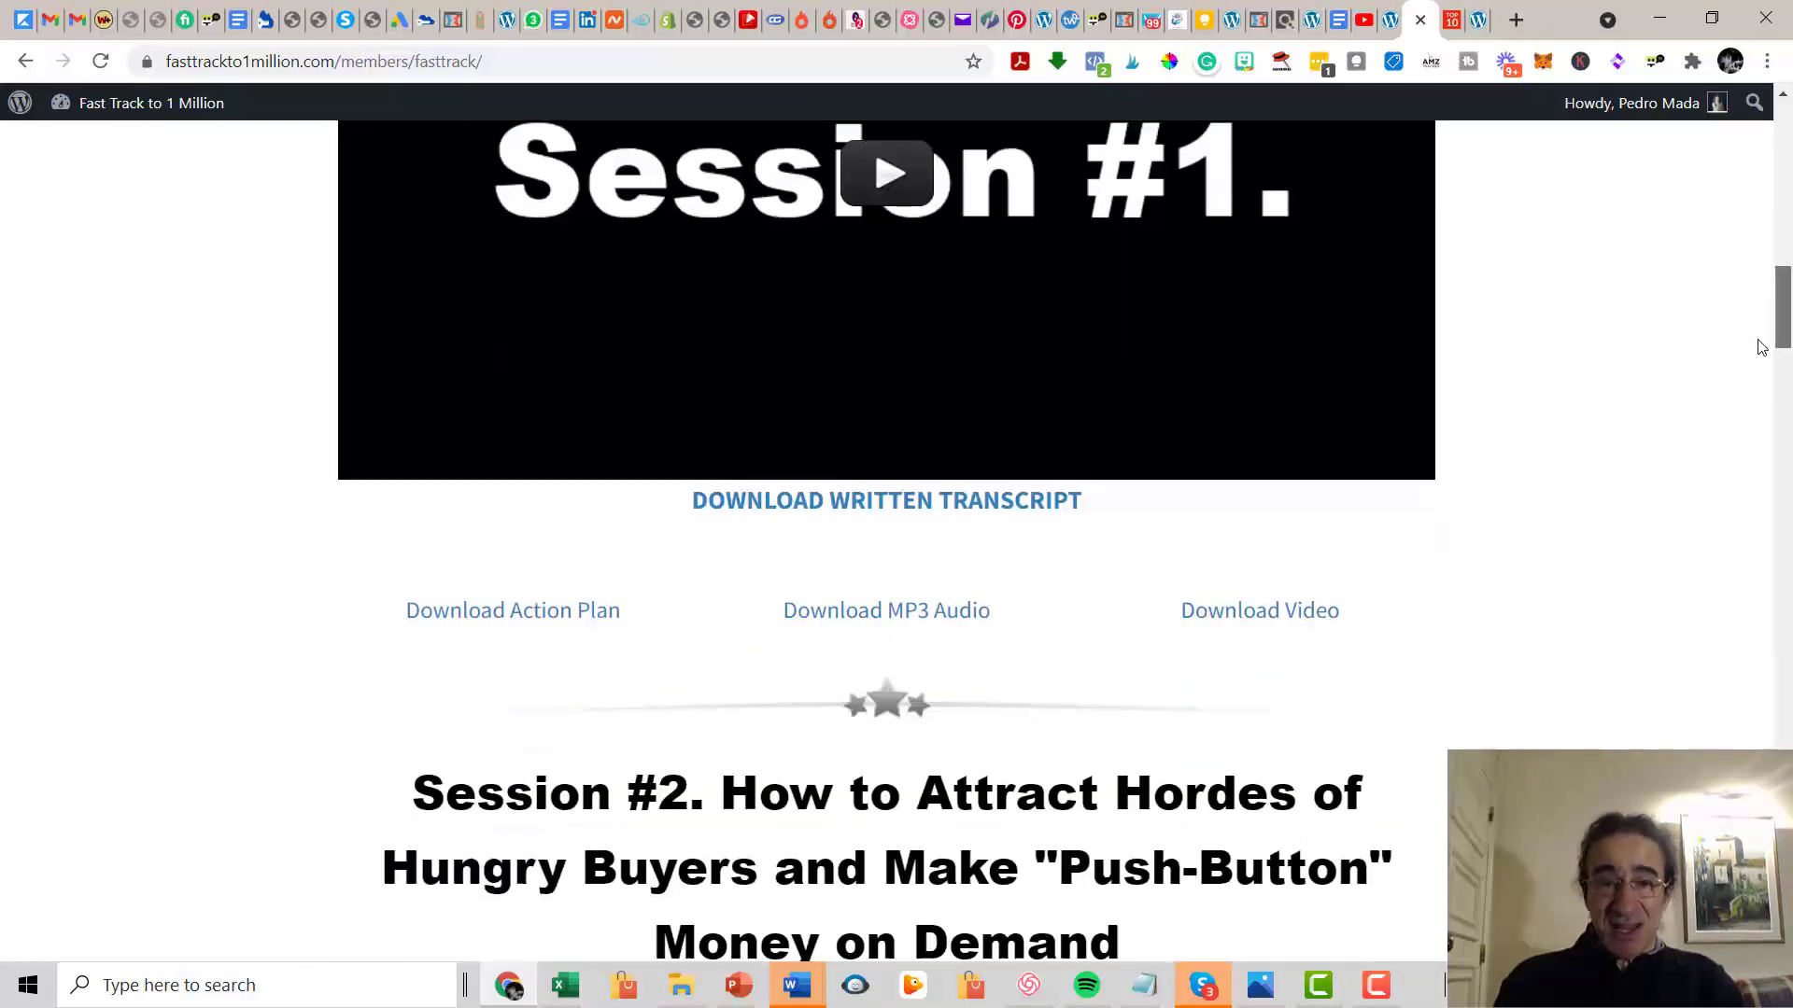
Review Sessions #2 and #3 and their downloads, reaching Session #4.
scroll(down, 3)
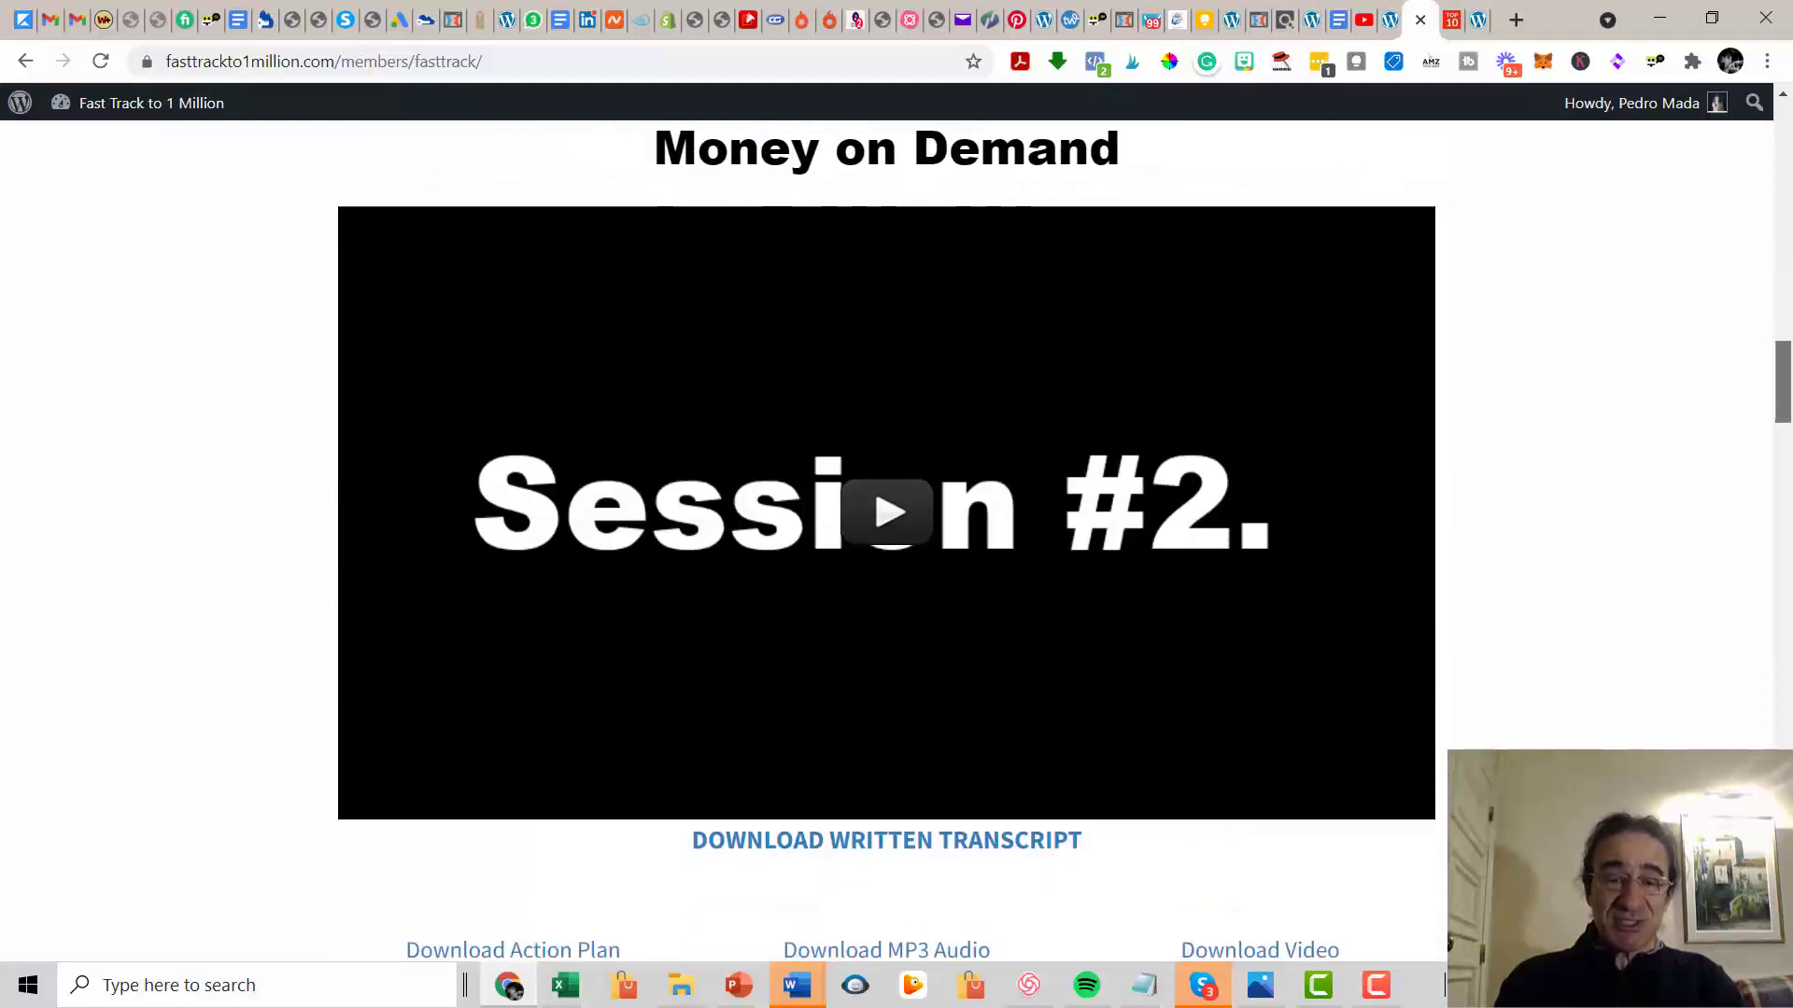
scroll(down, 3)
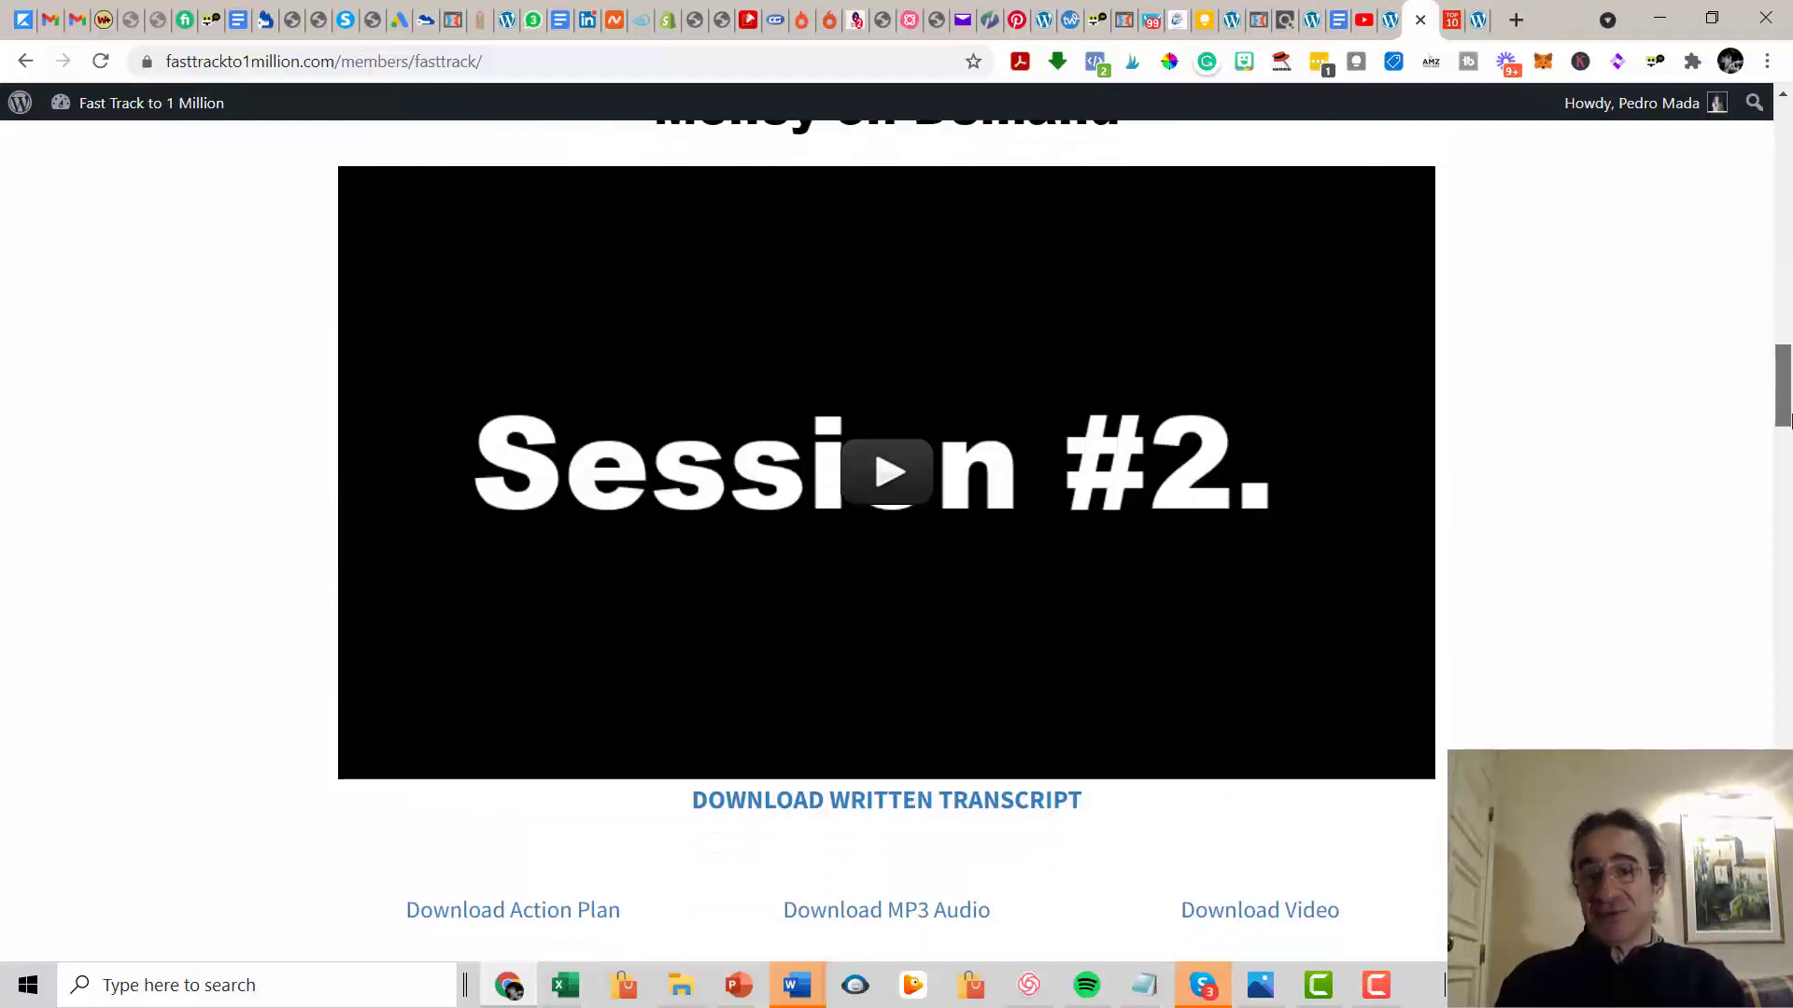
scroll(down, 3)
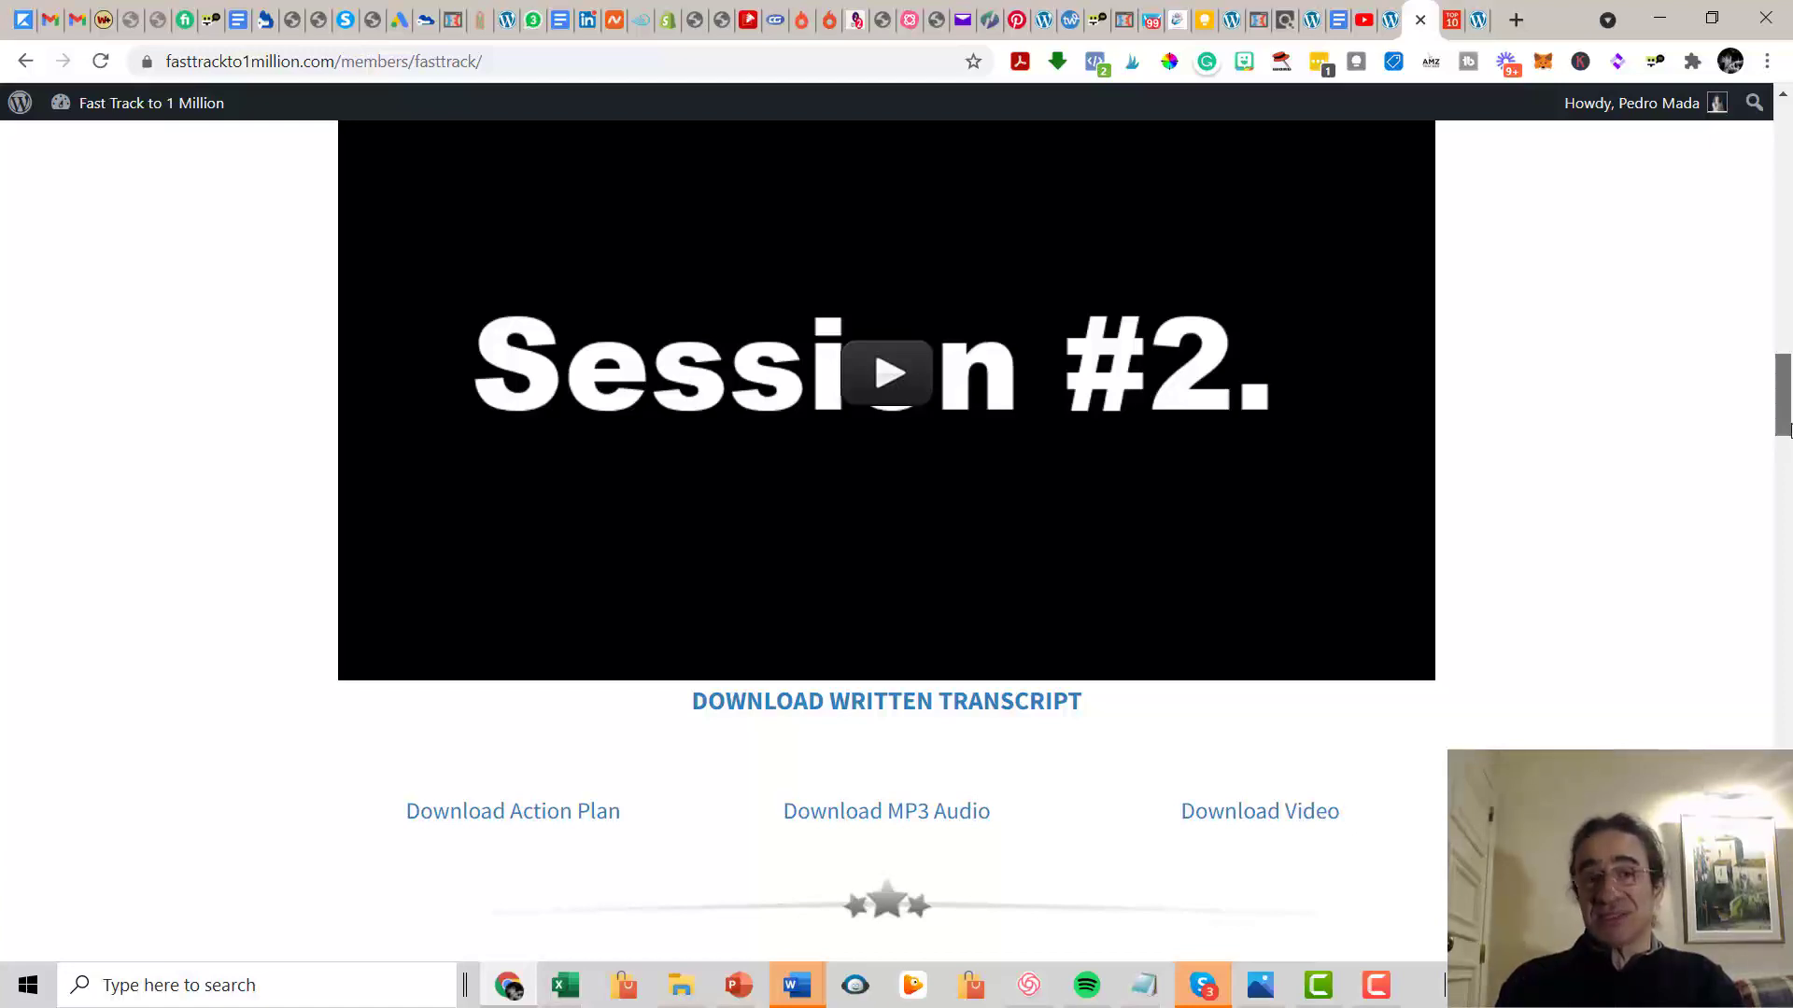
scroll(up, 3)
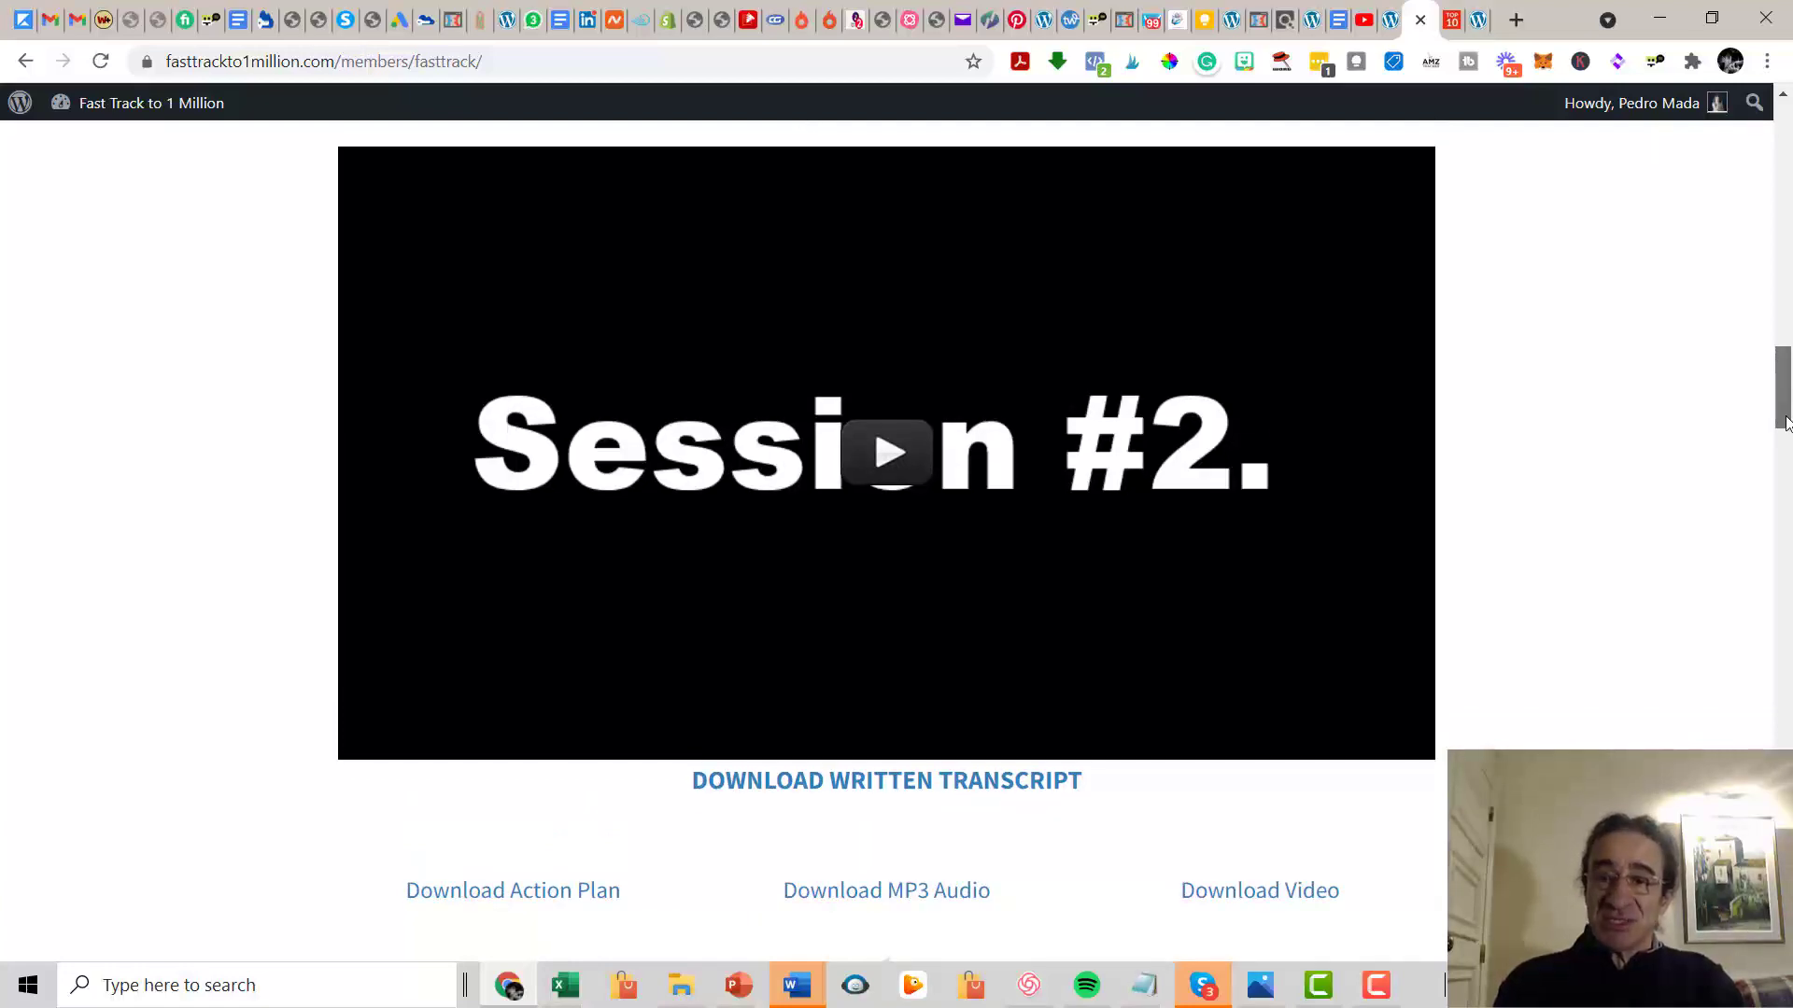
scroll(down, 3)
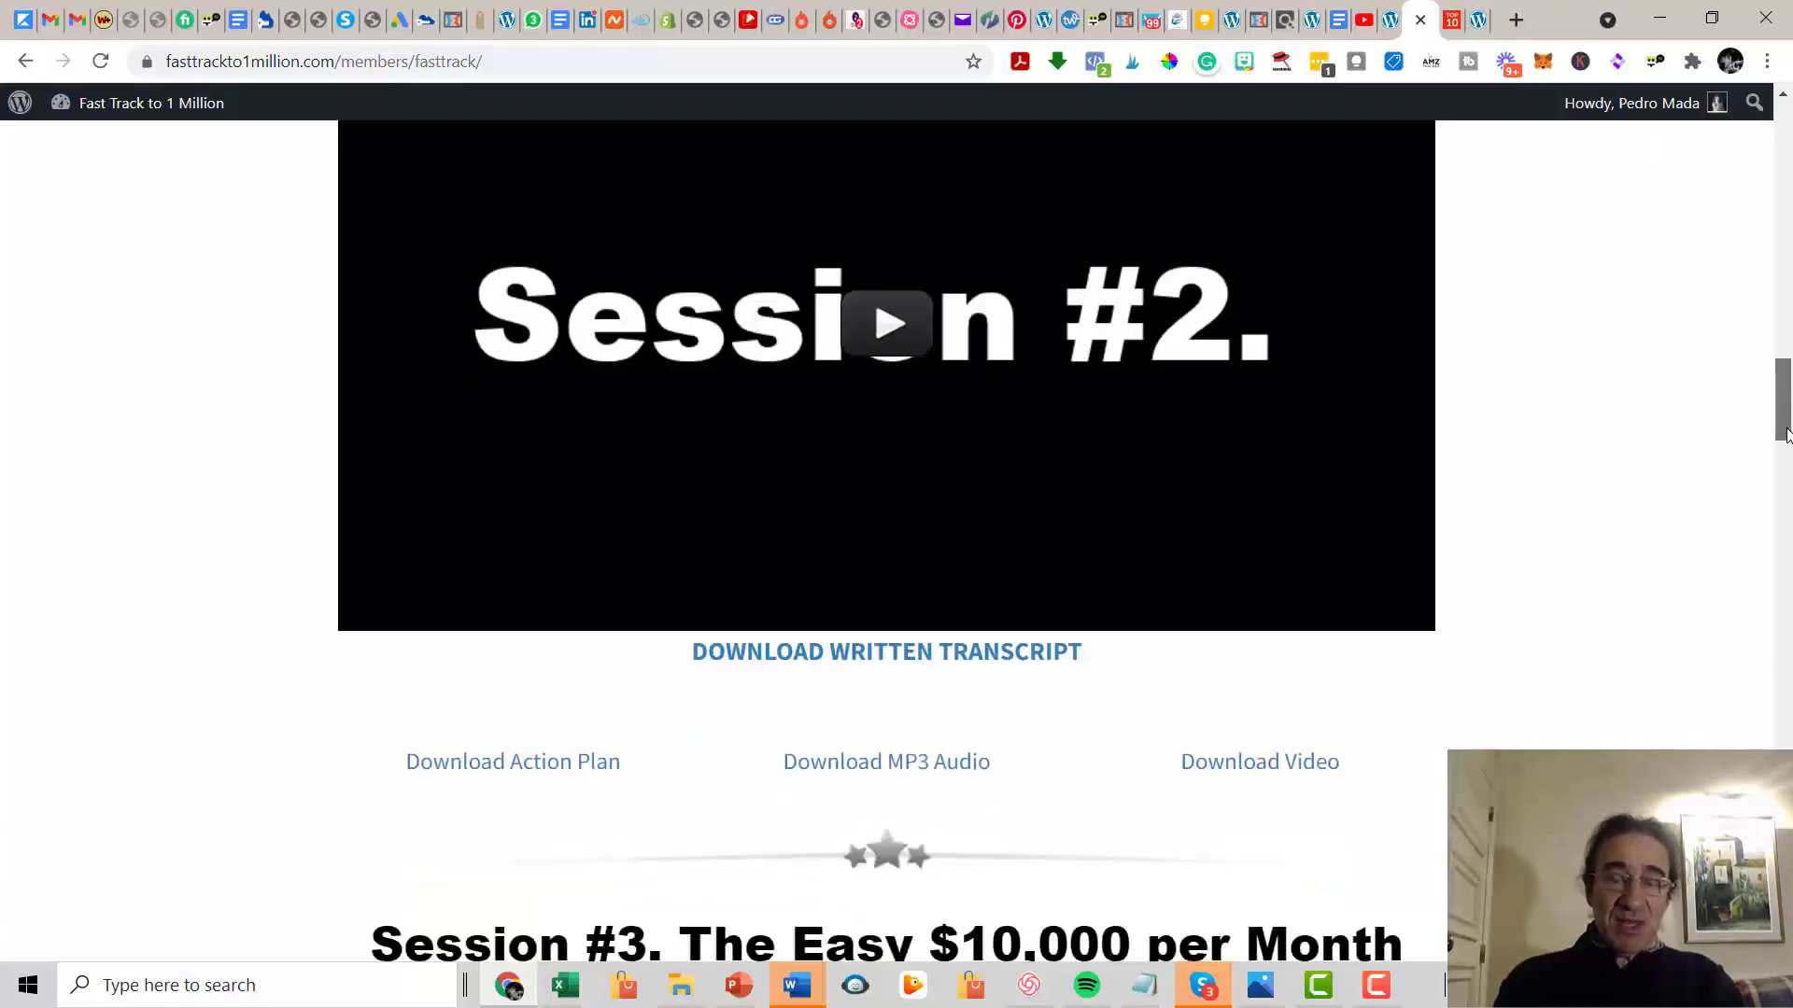
scroll(up, 3)
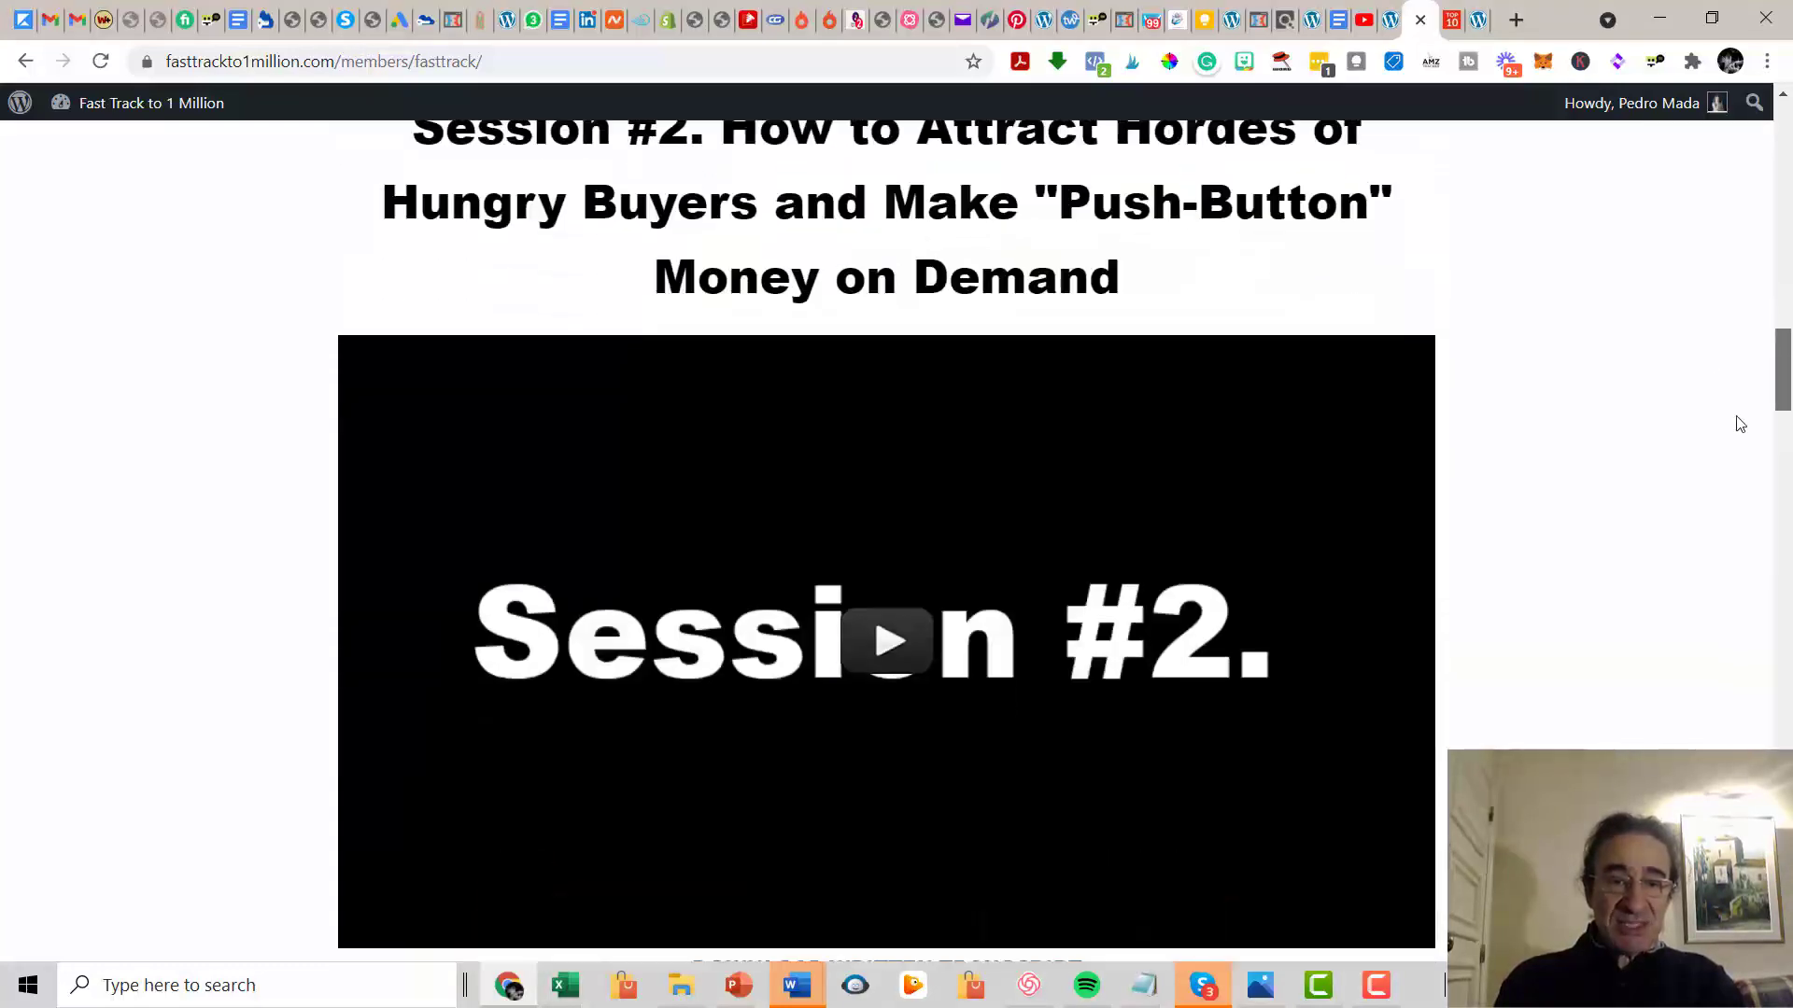
scroll(down, 3)
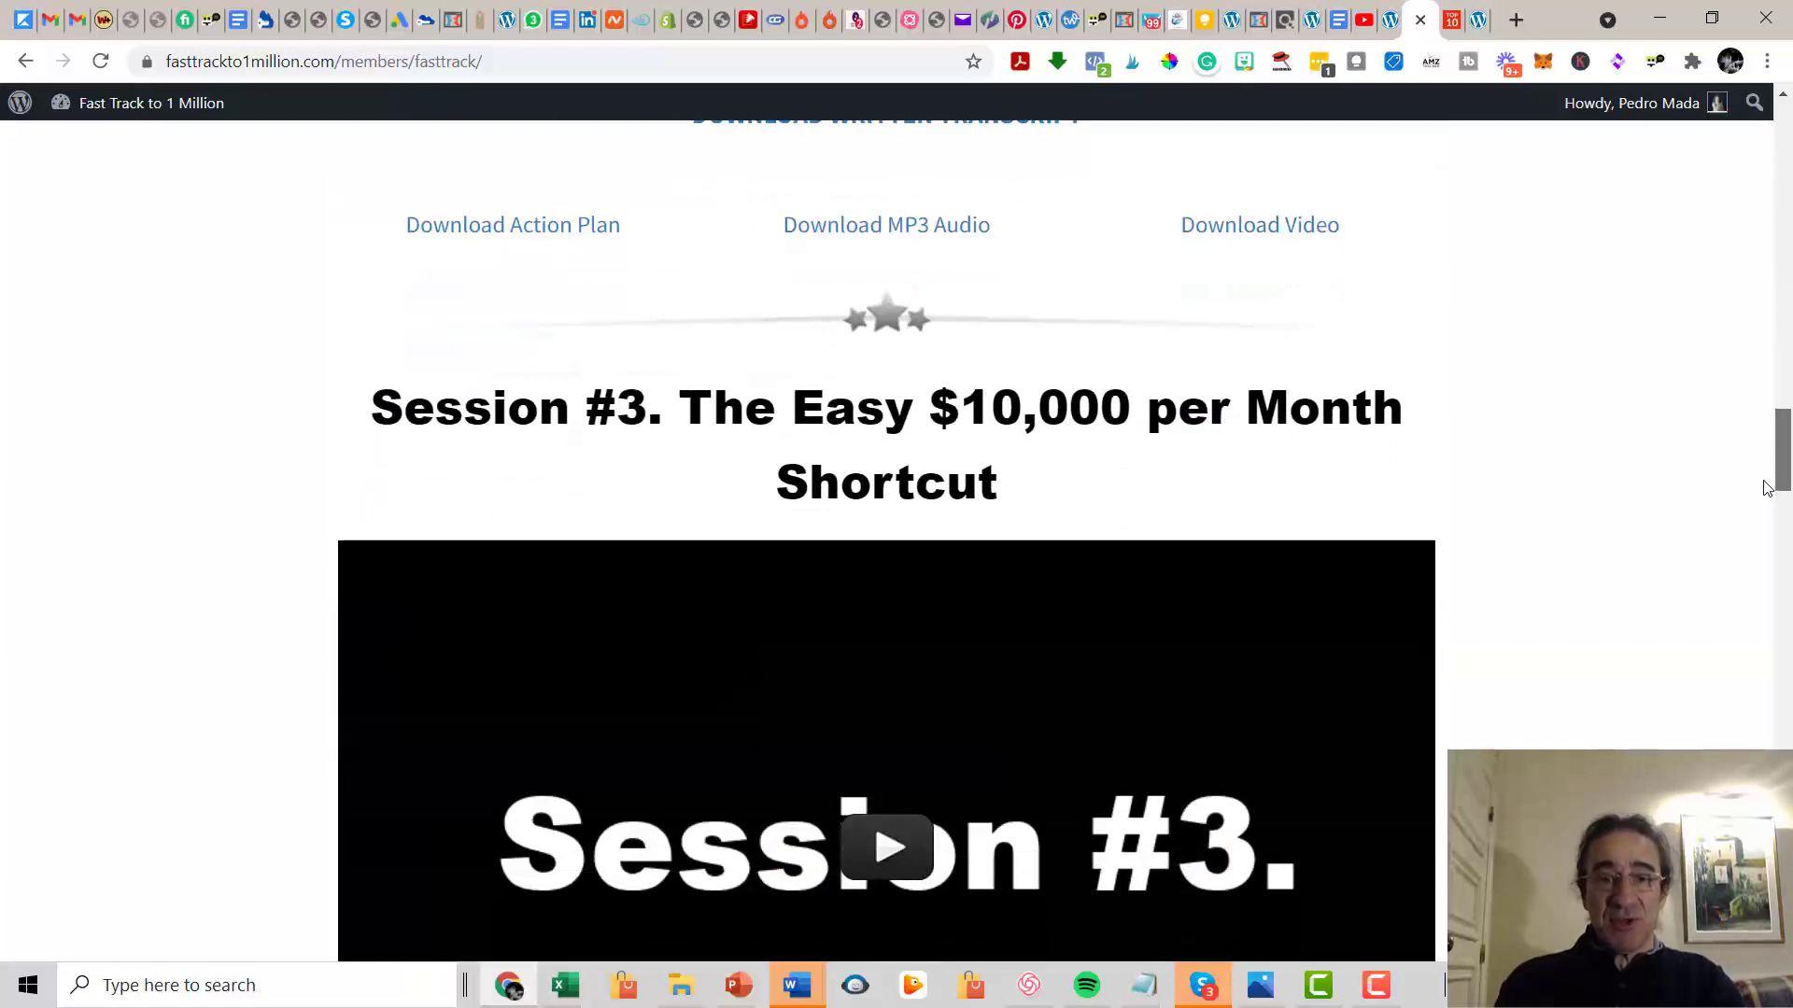
scroll(down, 3)
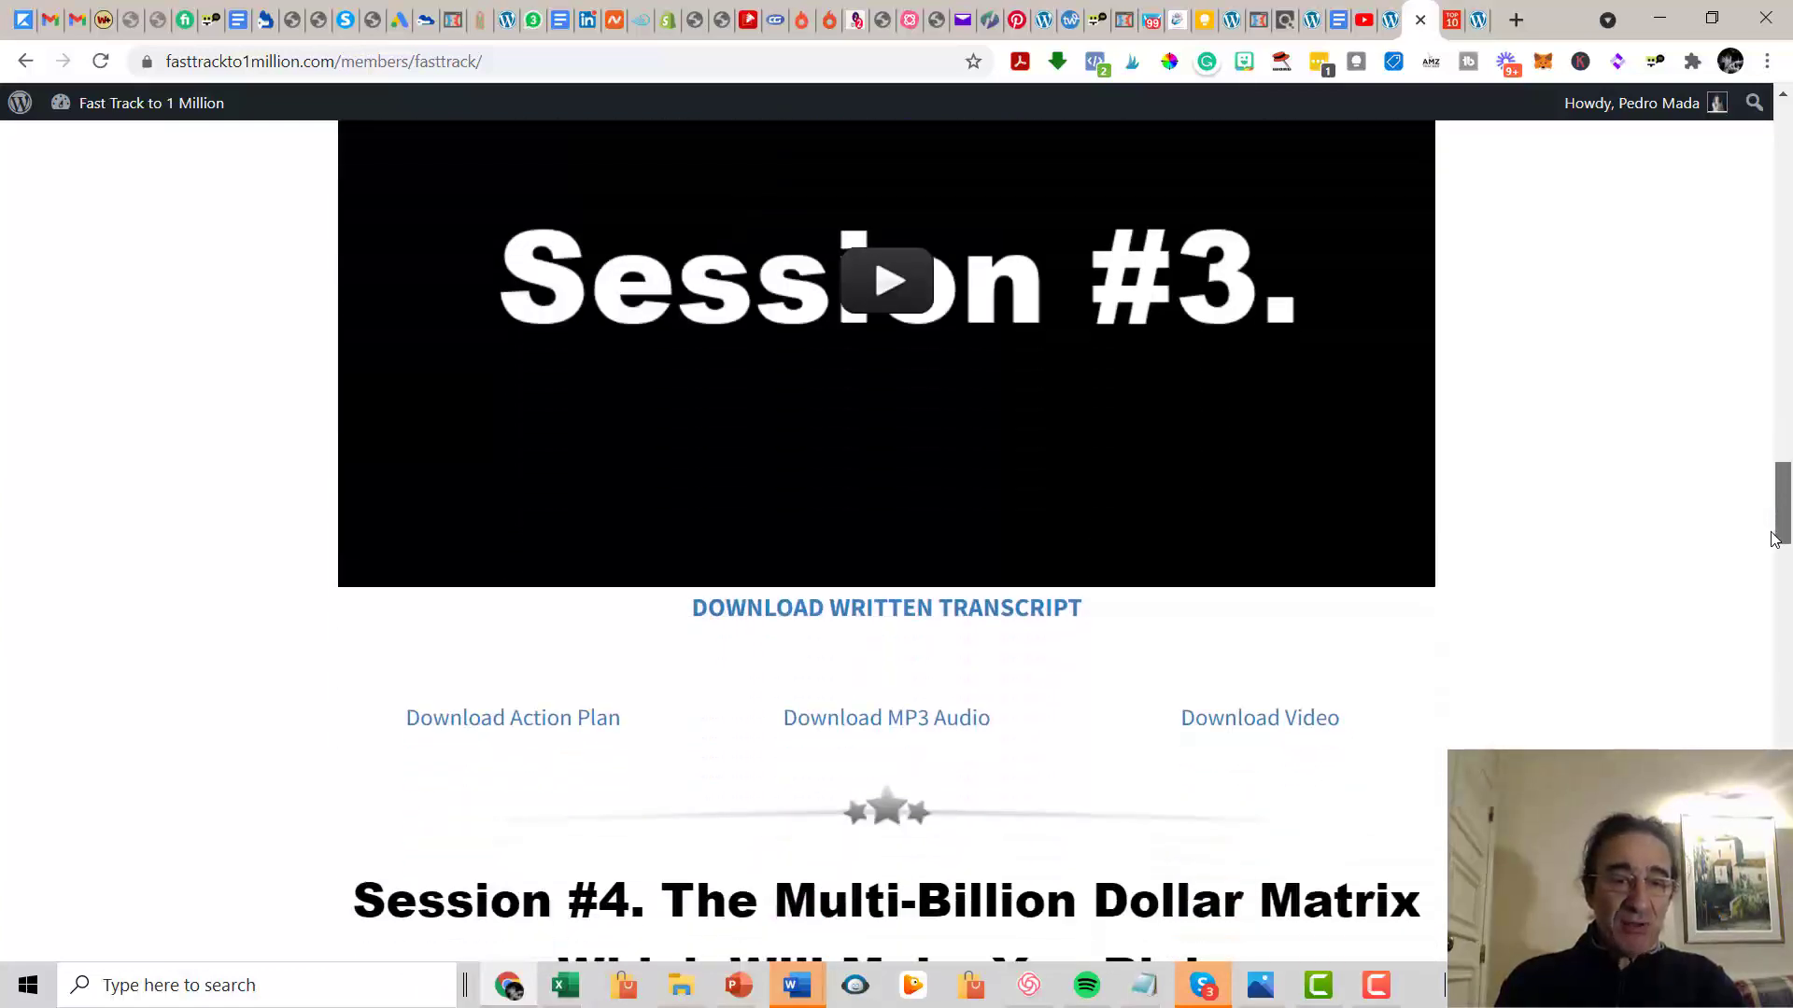
scroll(down, 3)
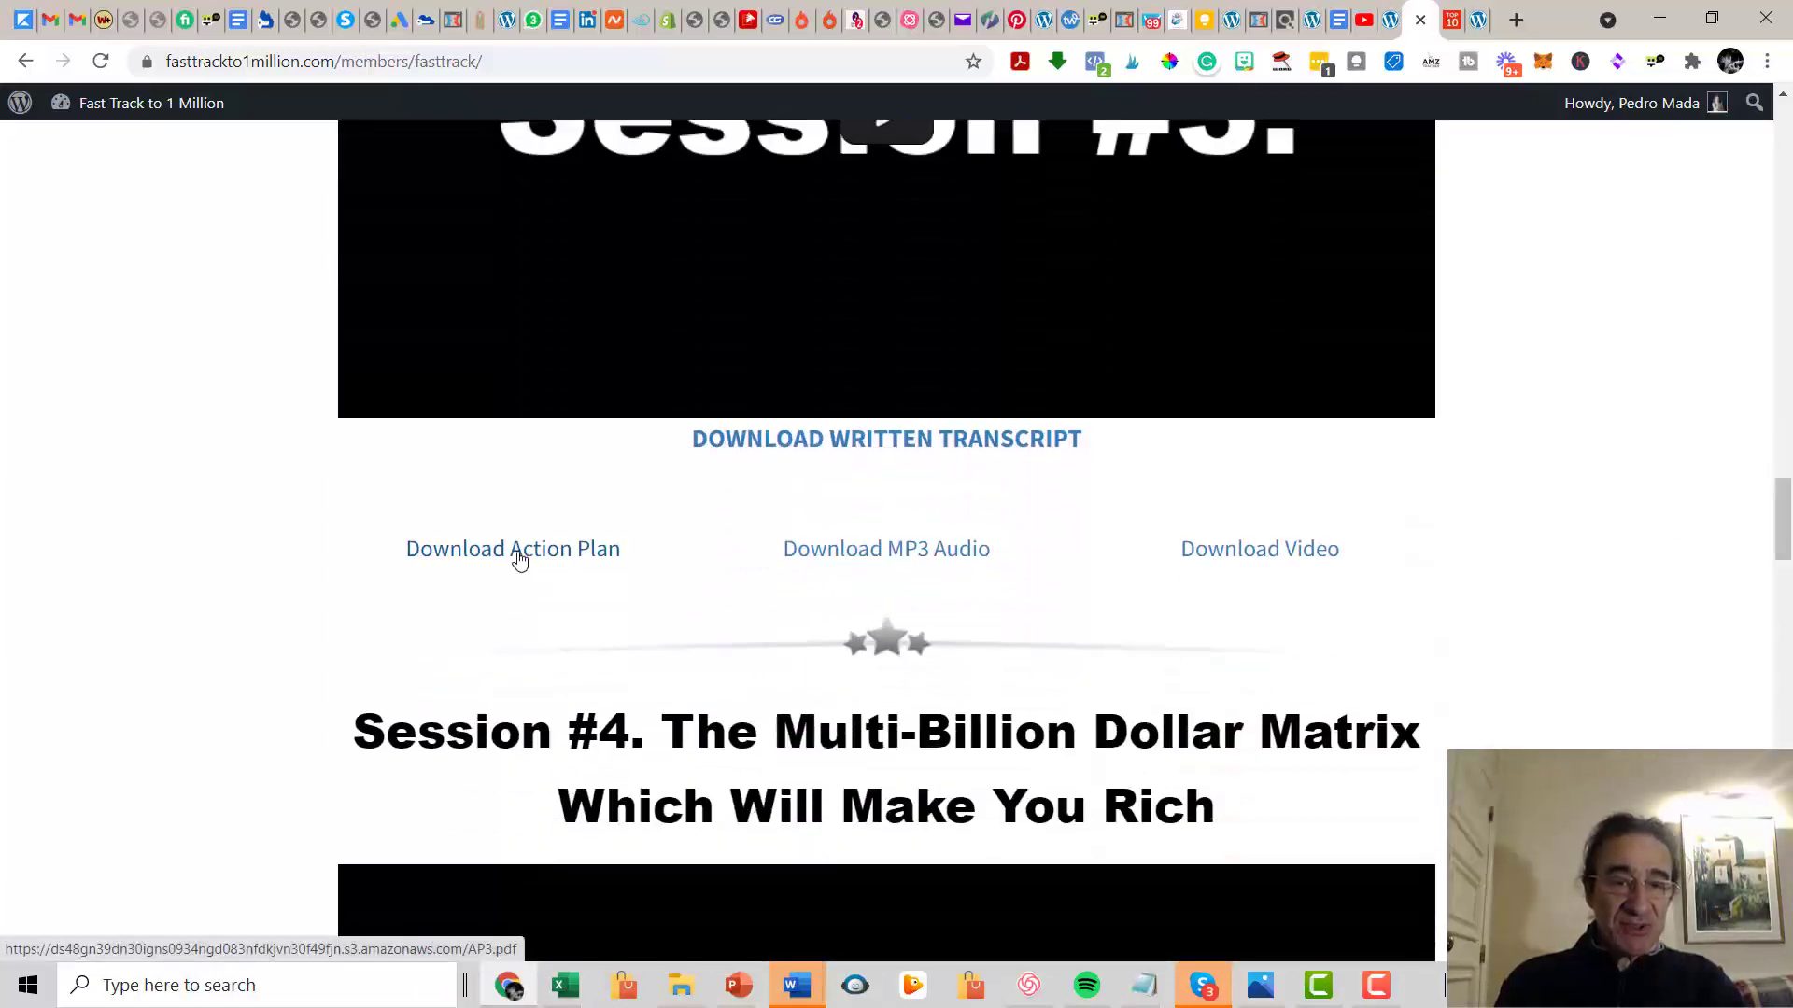
View the Session #3 Action Plan (AP3.pdf) and page through it before returning to the members page.
click(511, 549)
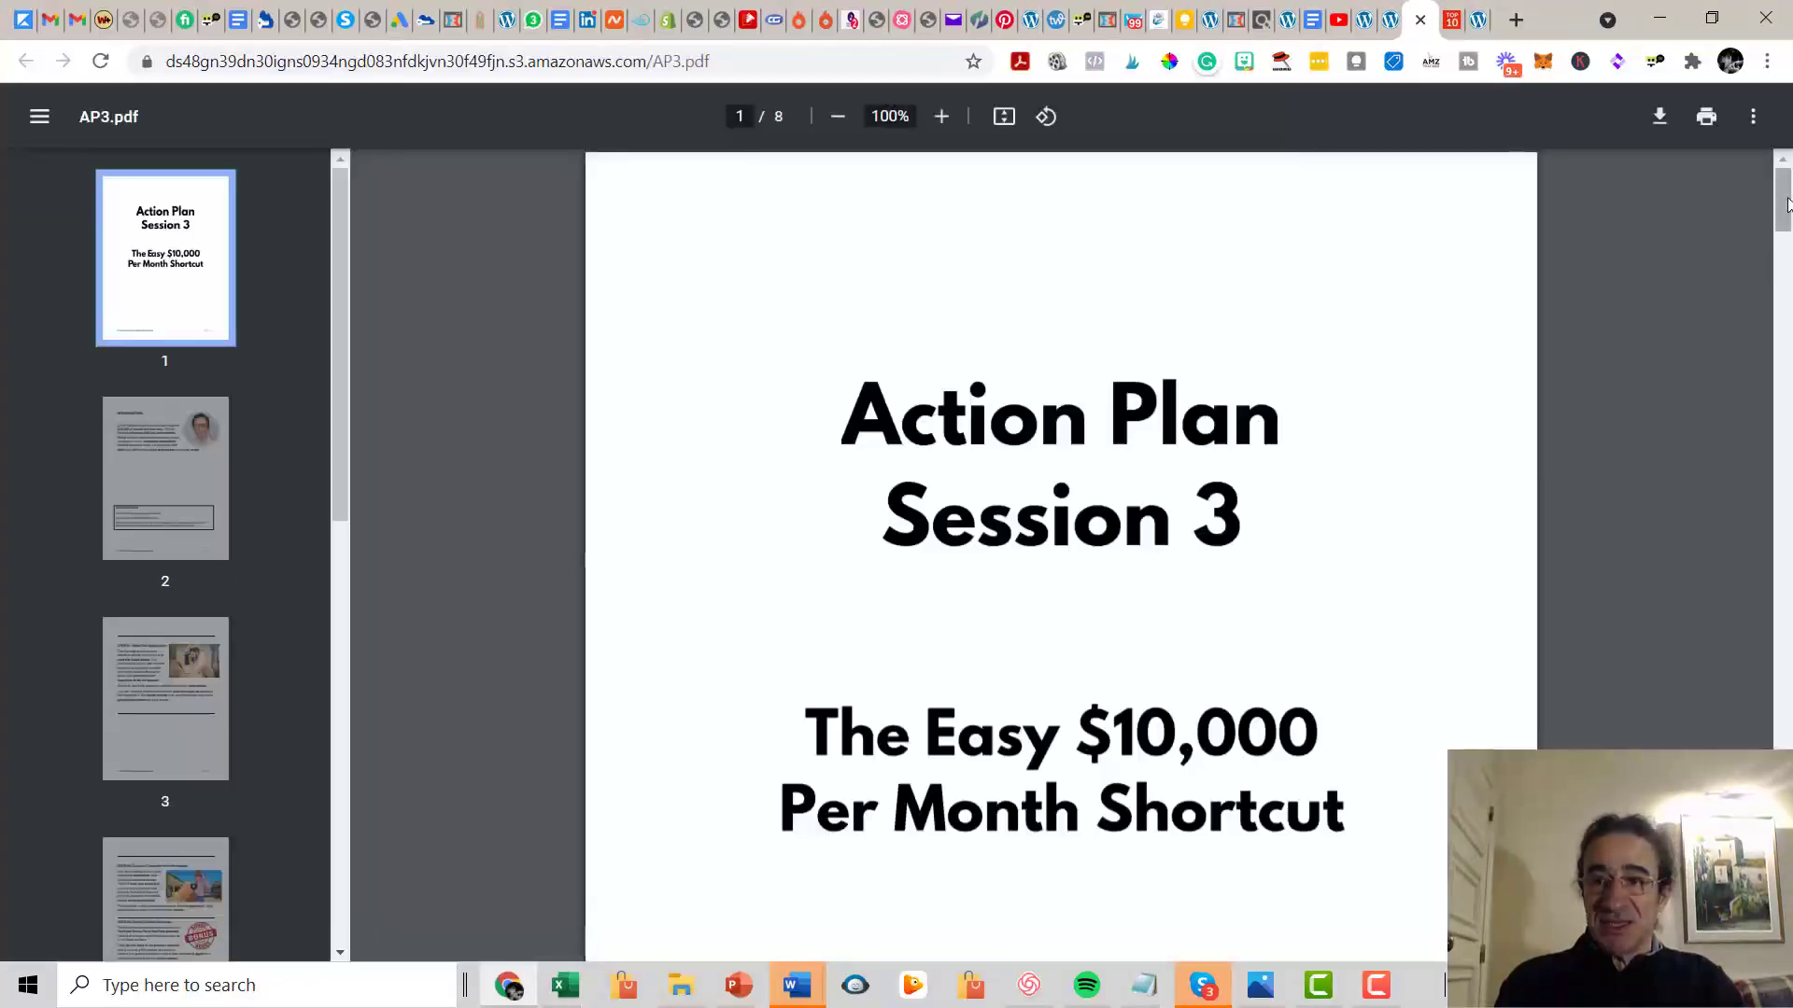
scroll(down, 3)
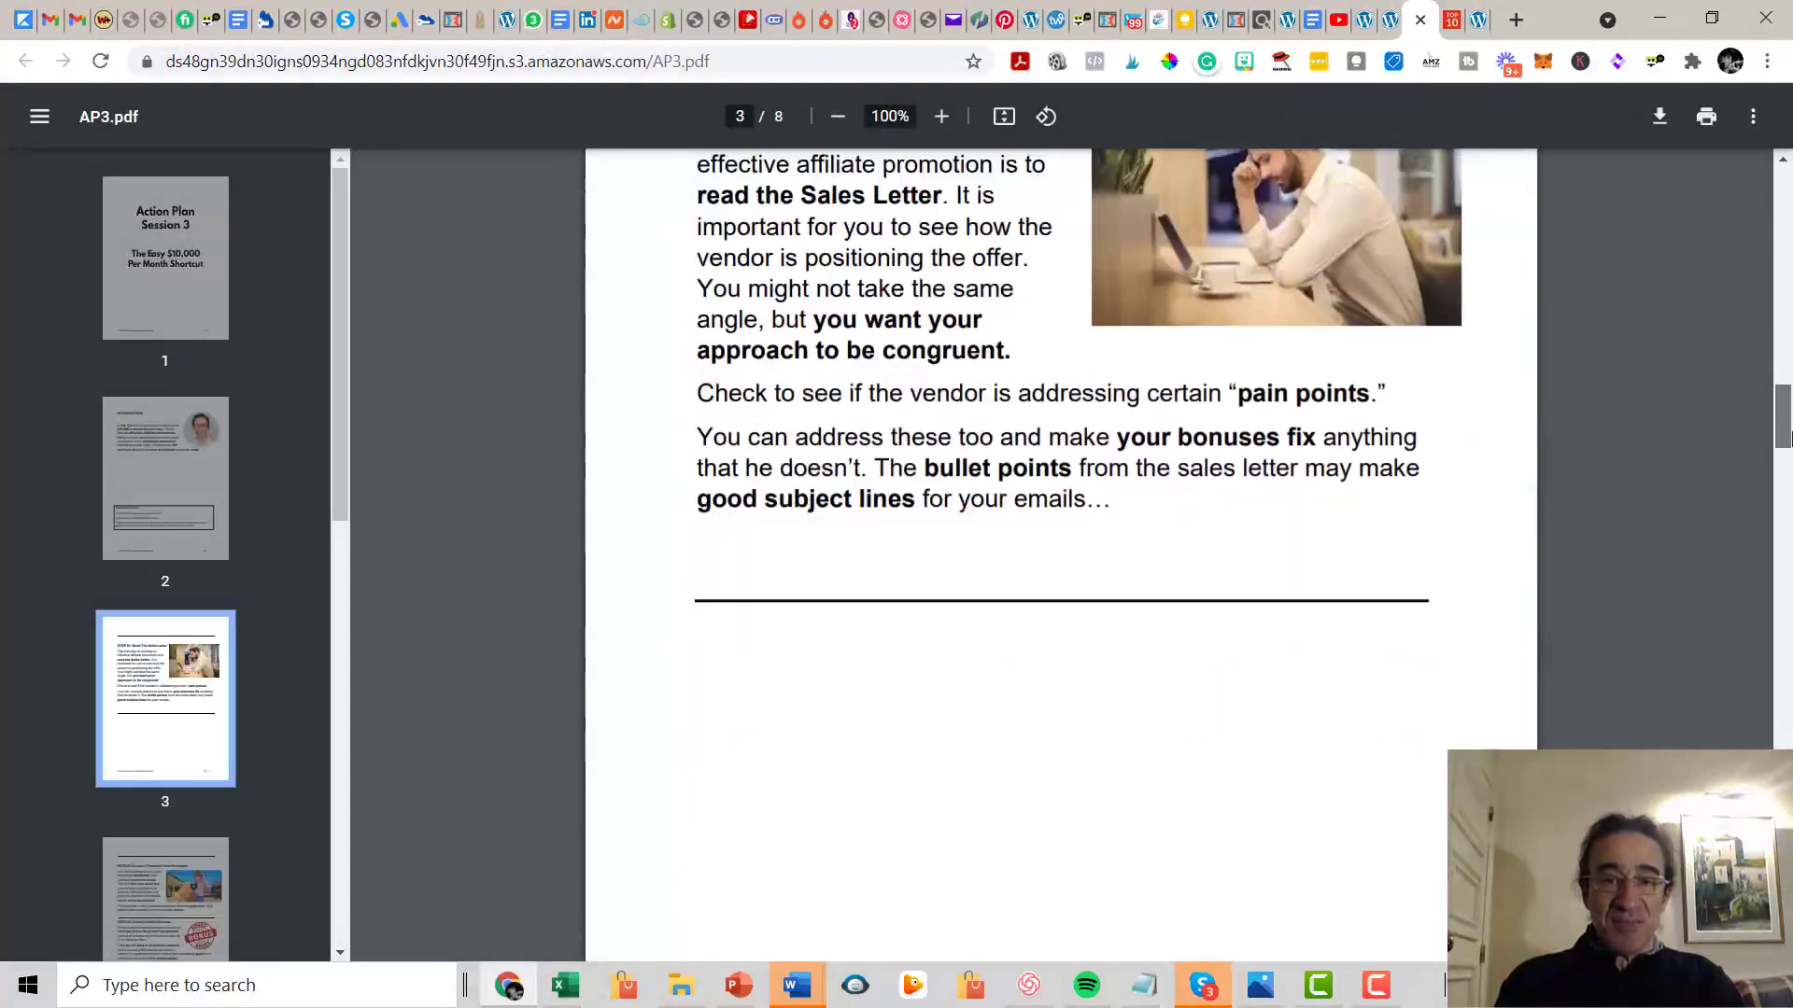
scroll(down, 3)
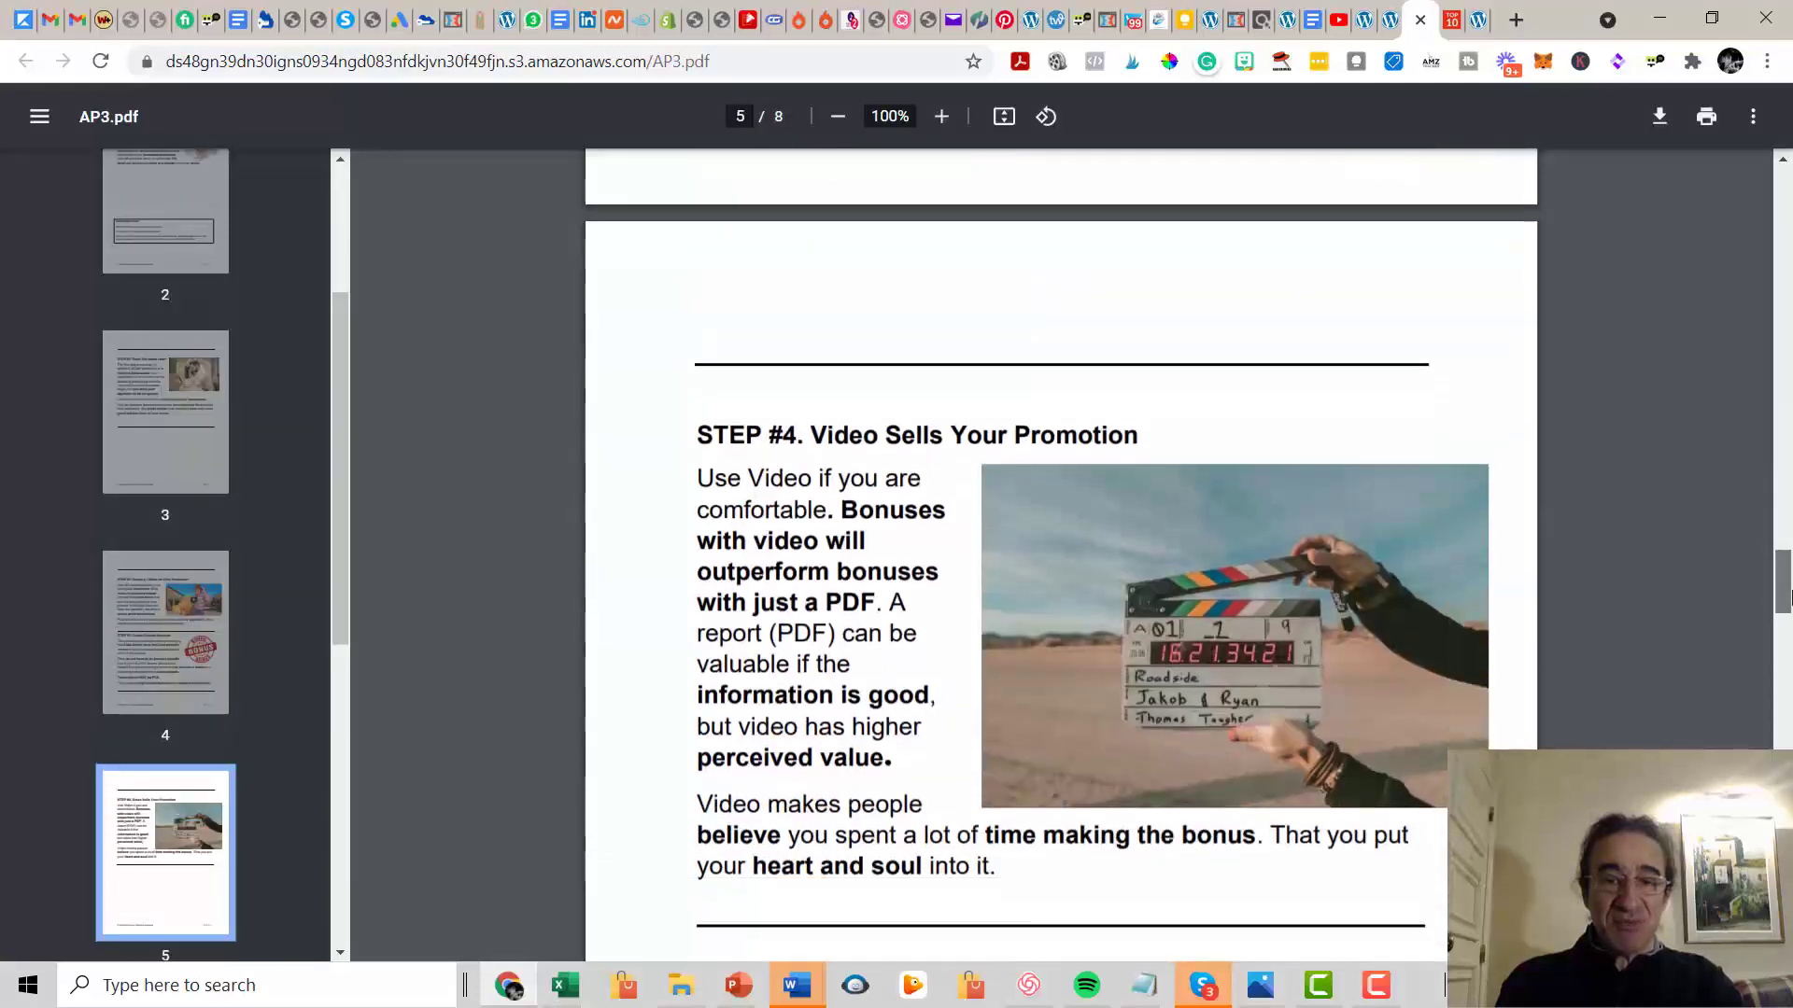
scroll(up, 3)
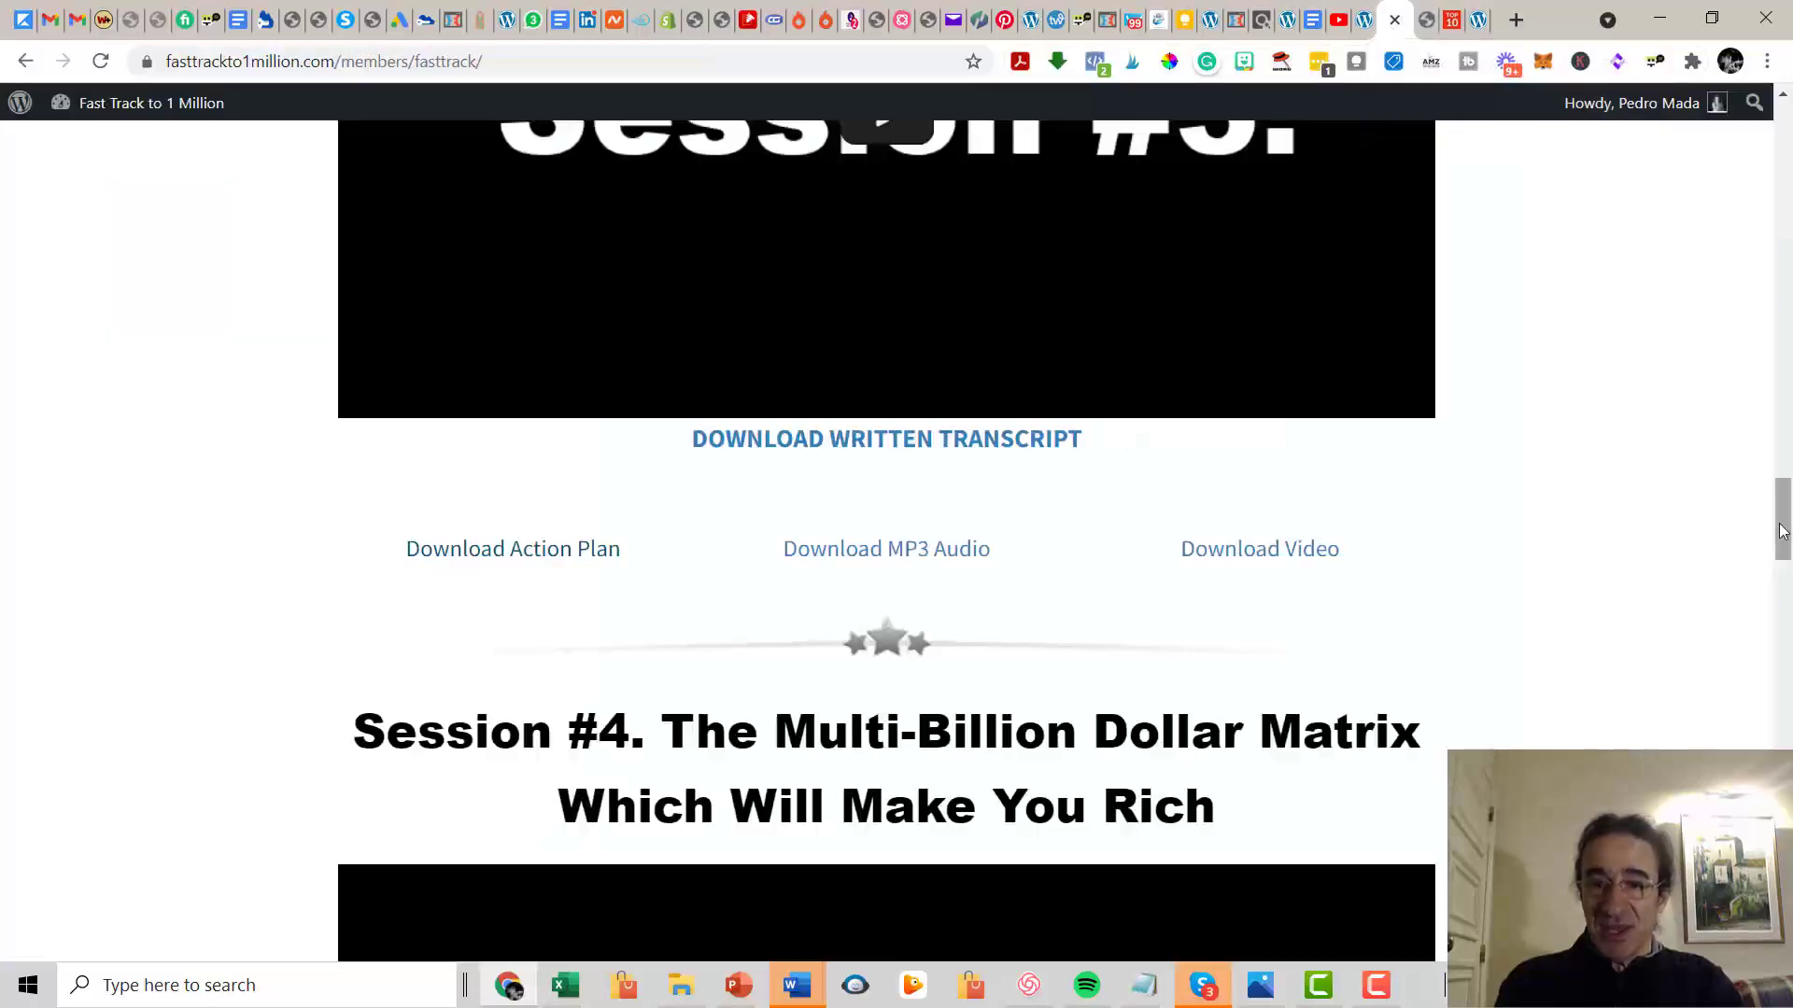
Scroll down the members page past Sessions #4 and #5.
scroll(down, 3)
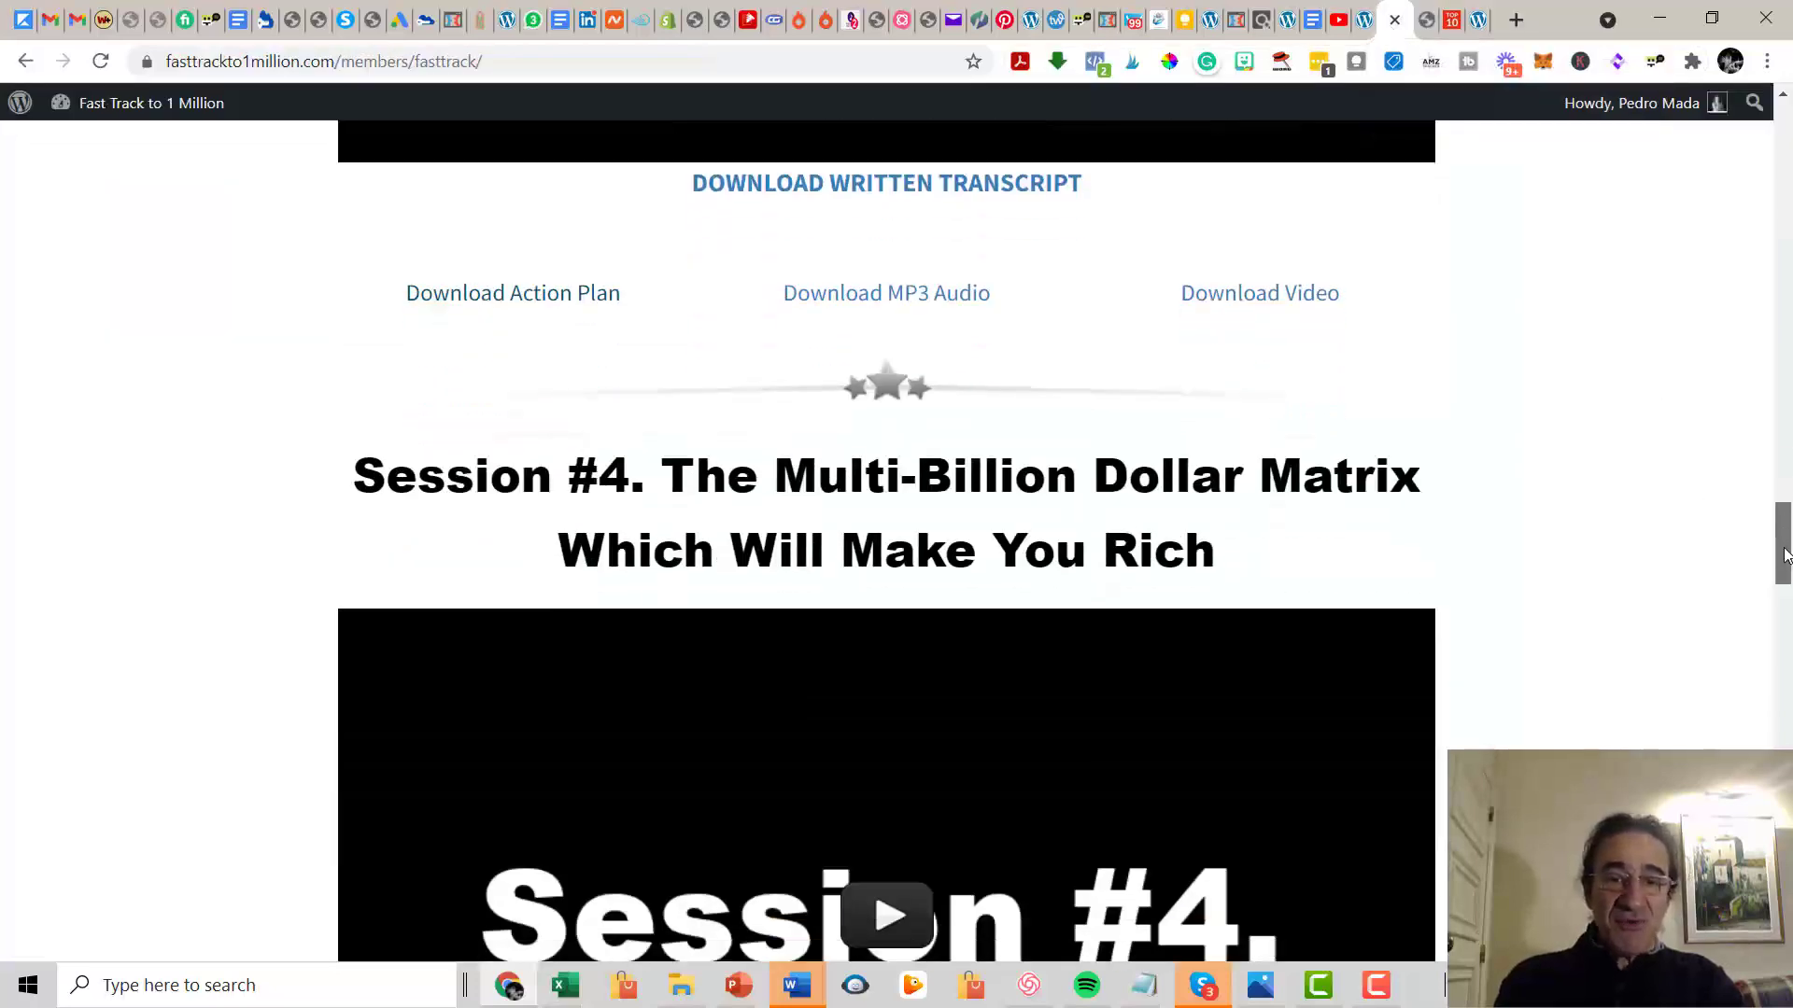
scroll(down, 3)
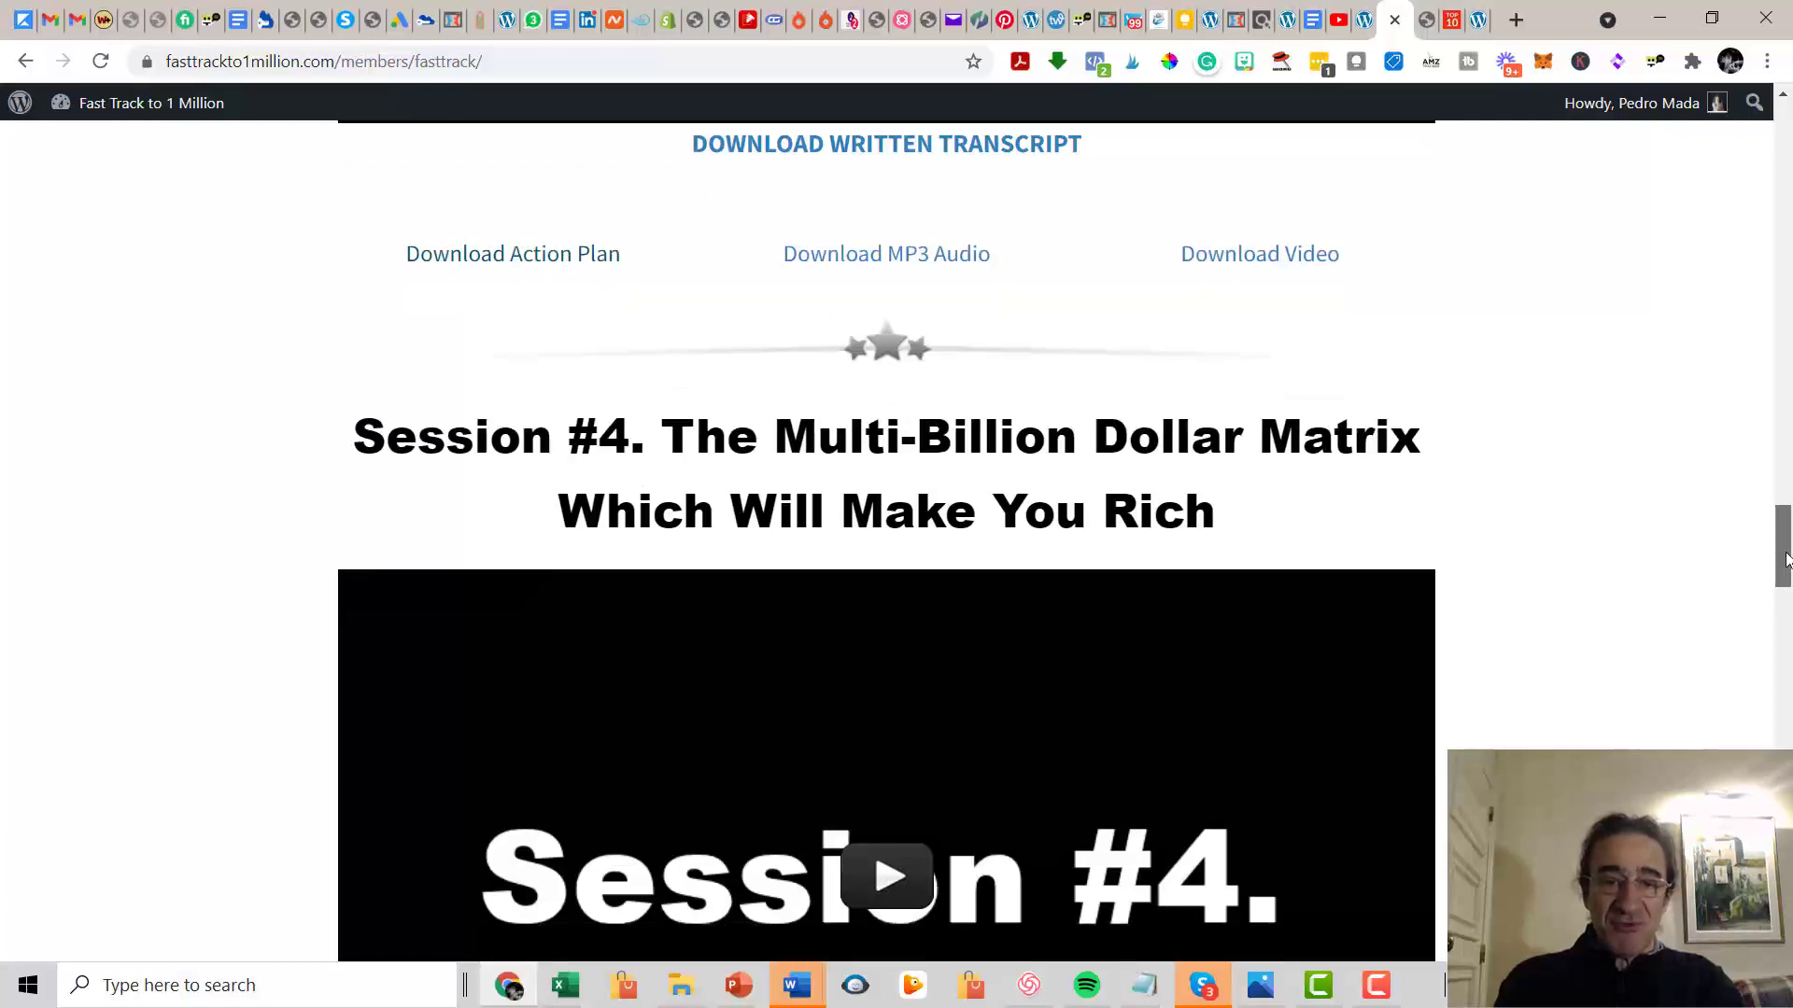
scroll(down, 3)
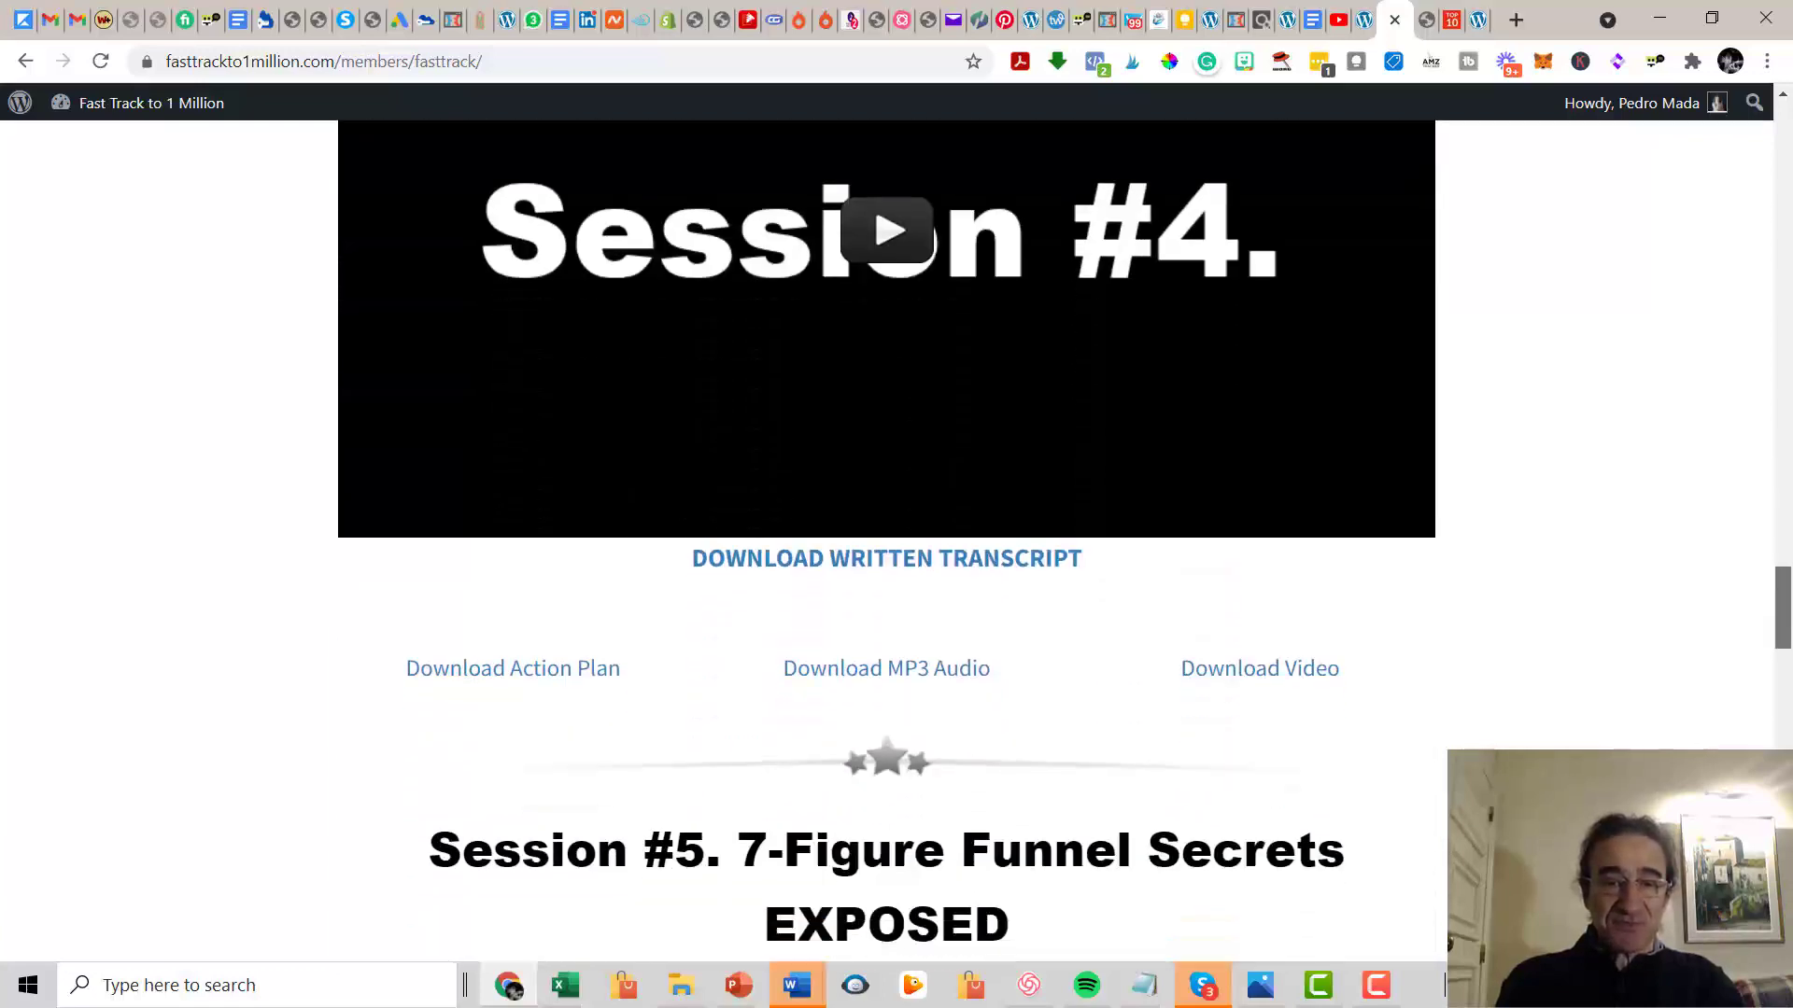
scroll(down, 3)
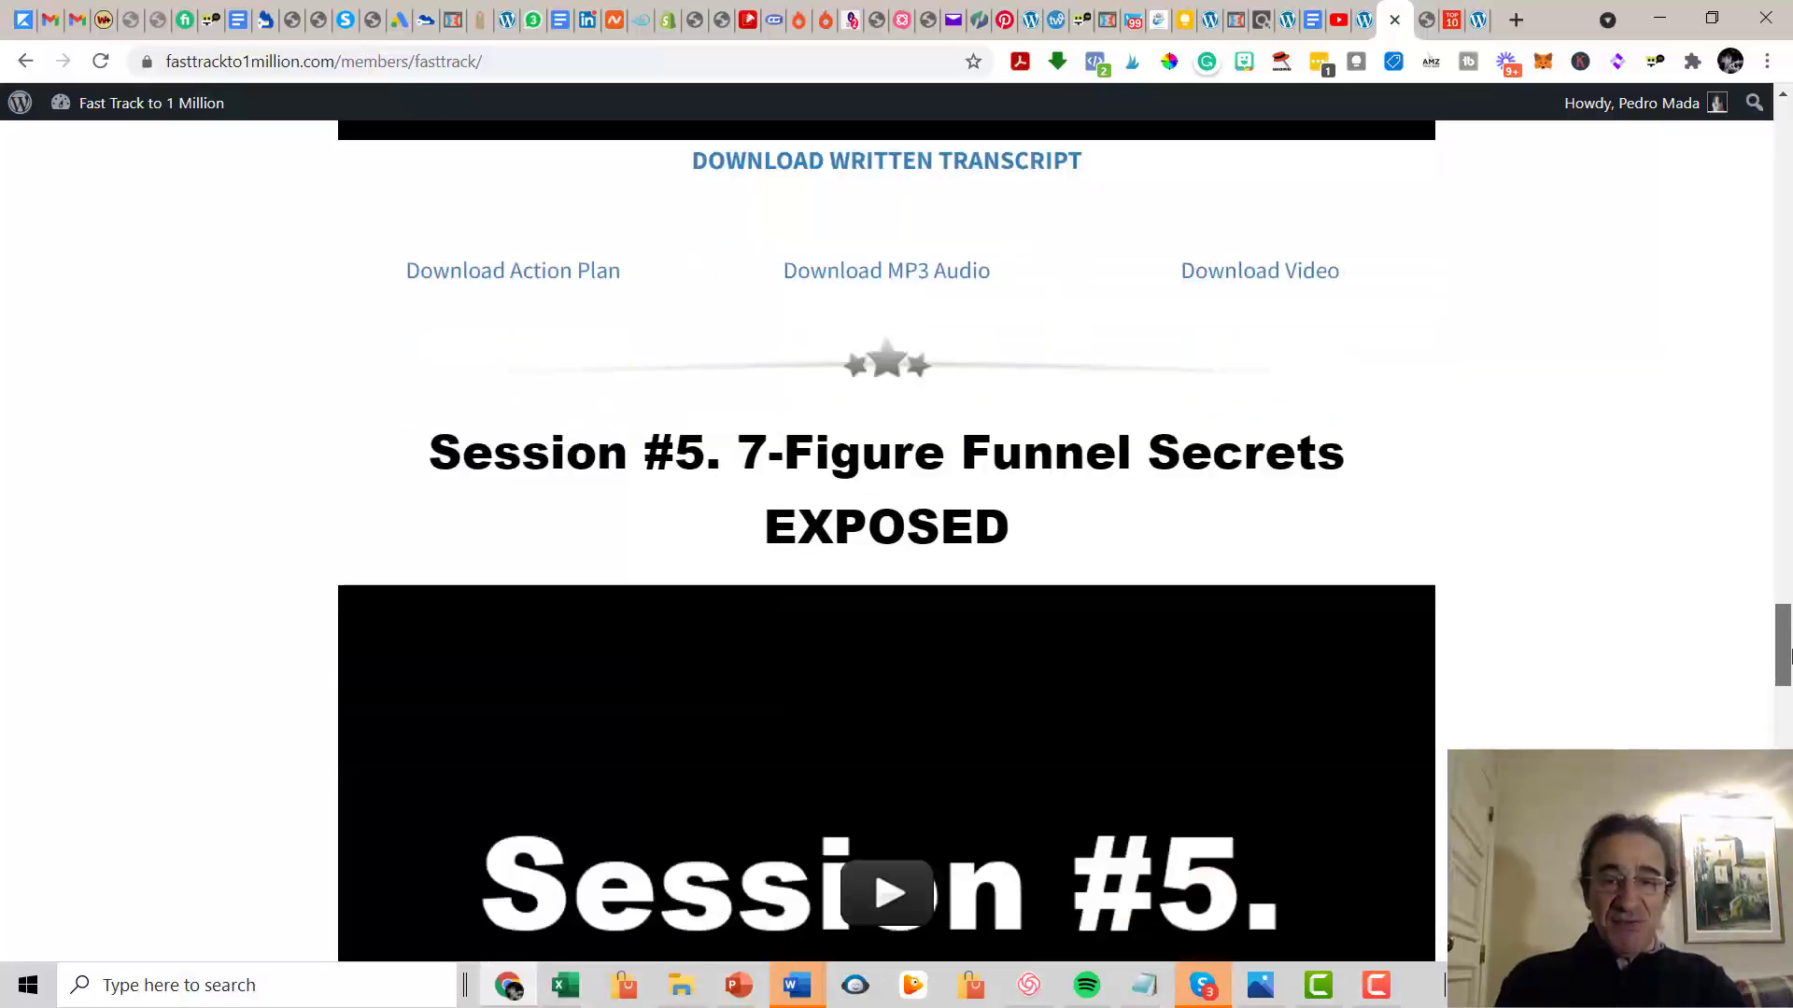
scroll(down, 3)
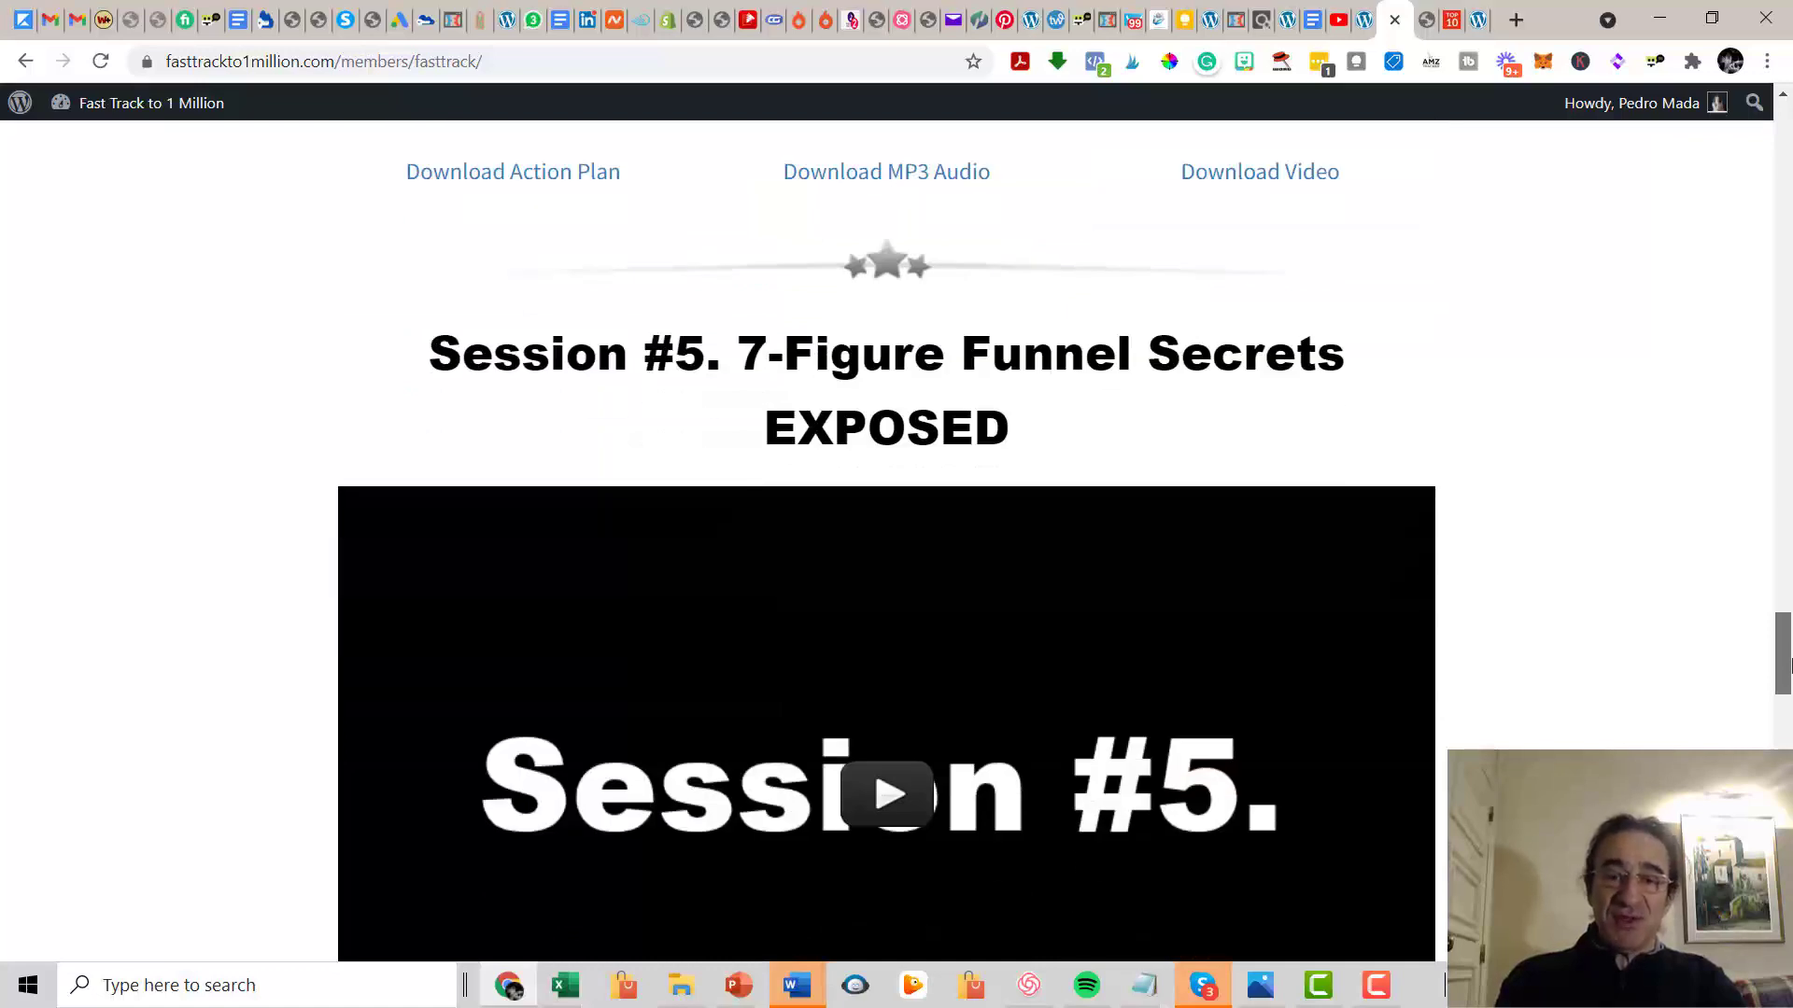
scroll(down, 3)
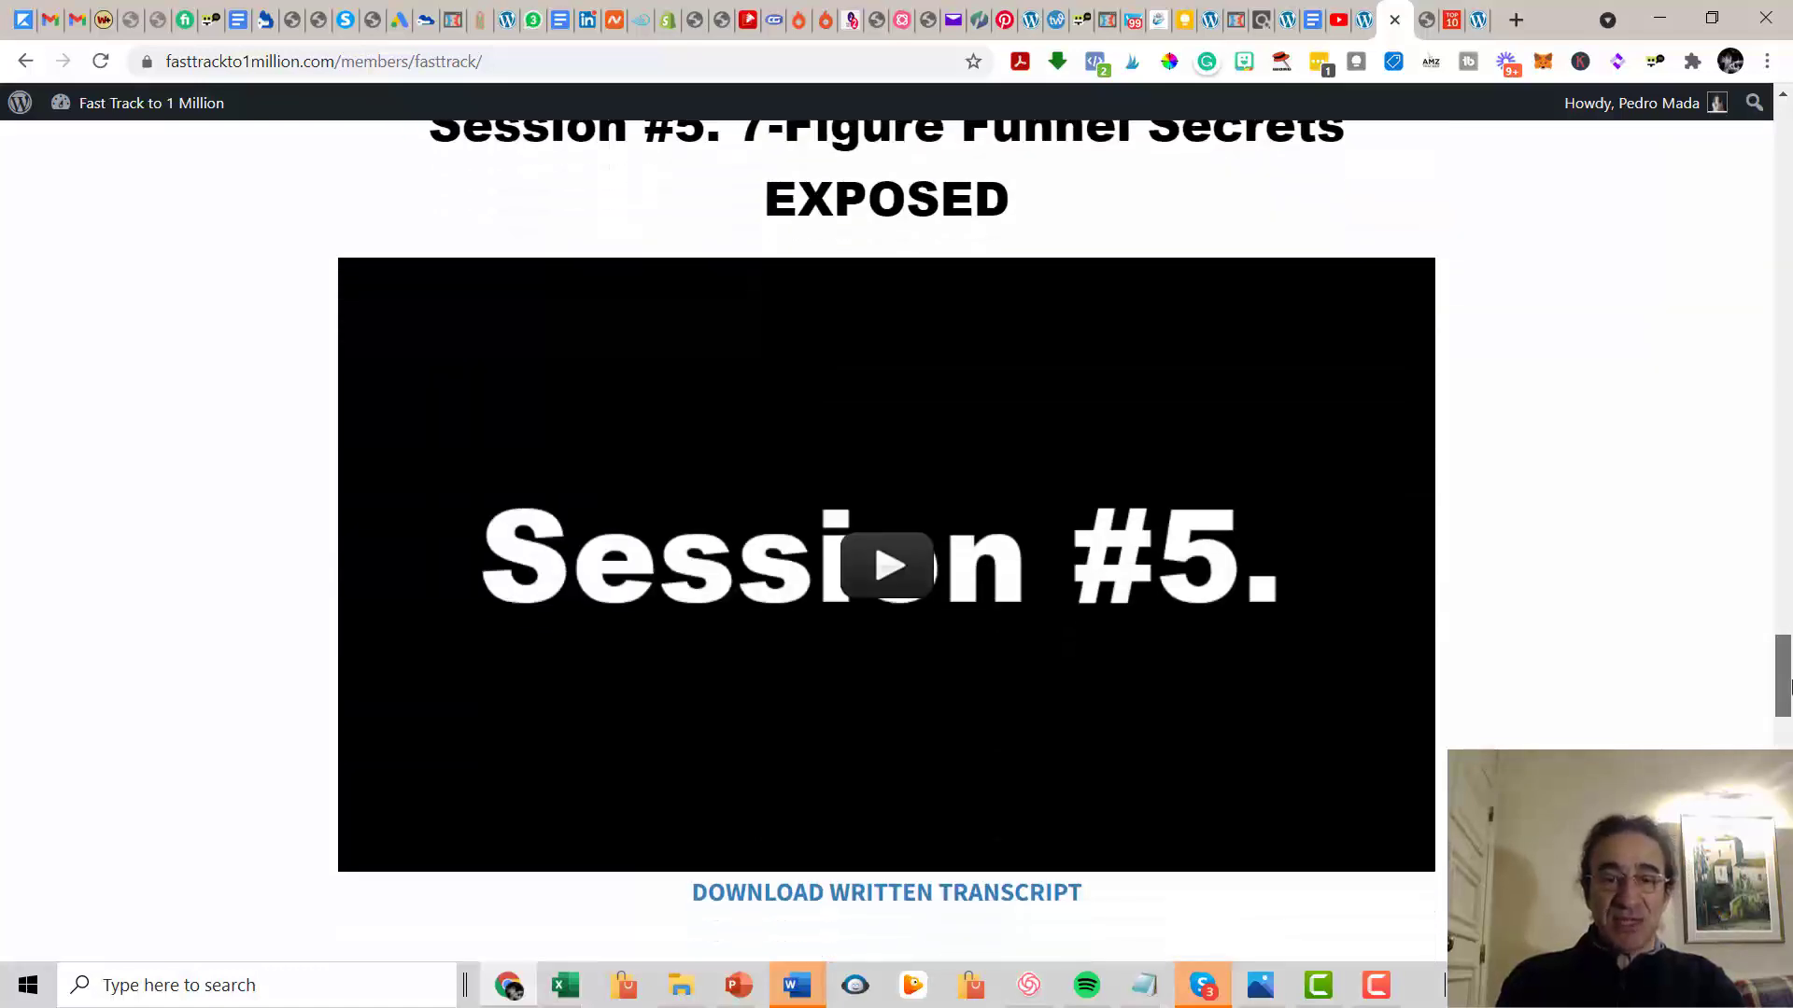
scroll(down, 3)
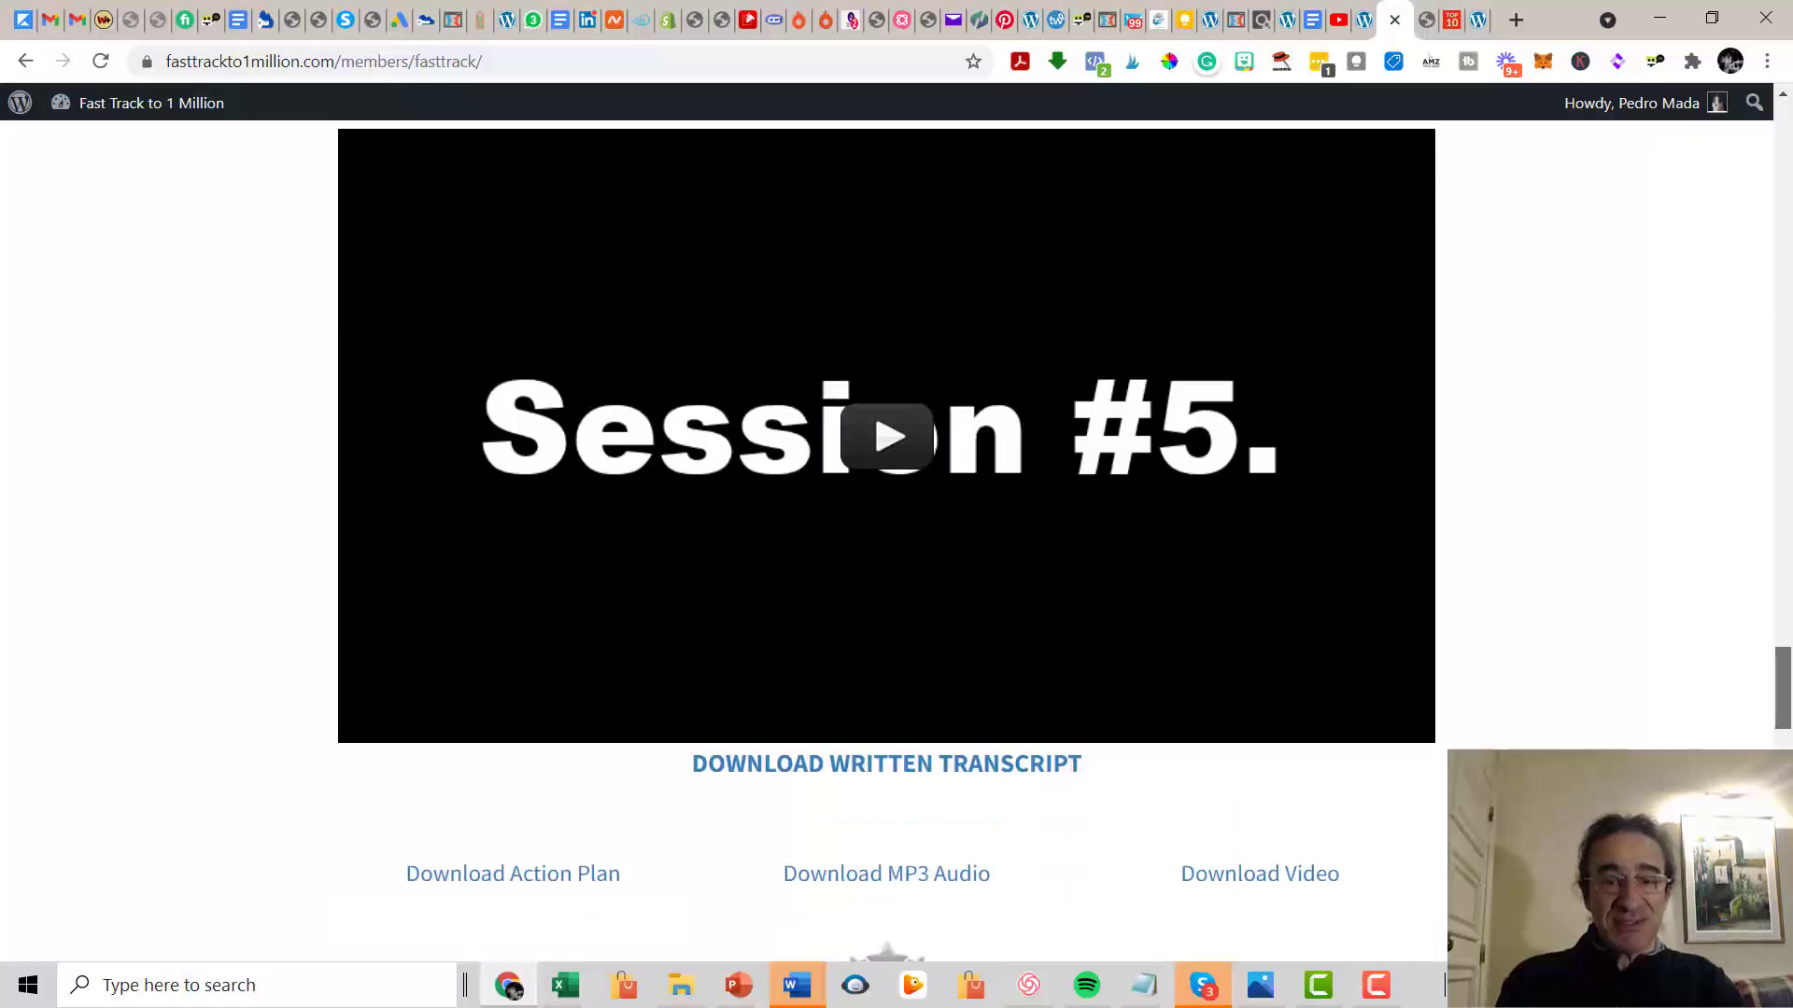
scroll(down, 3)
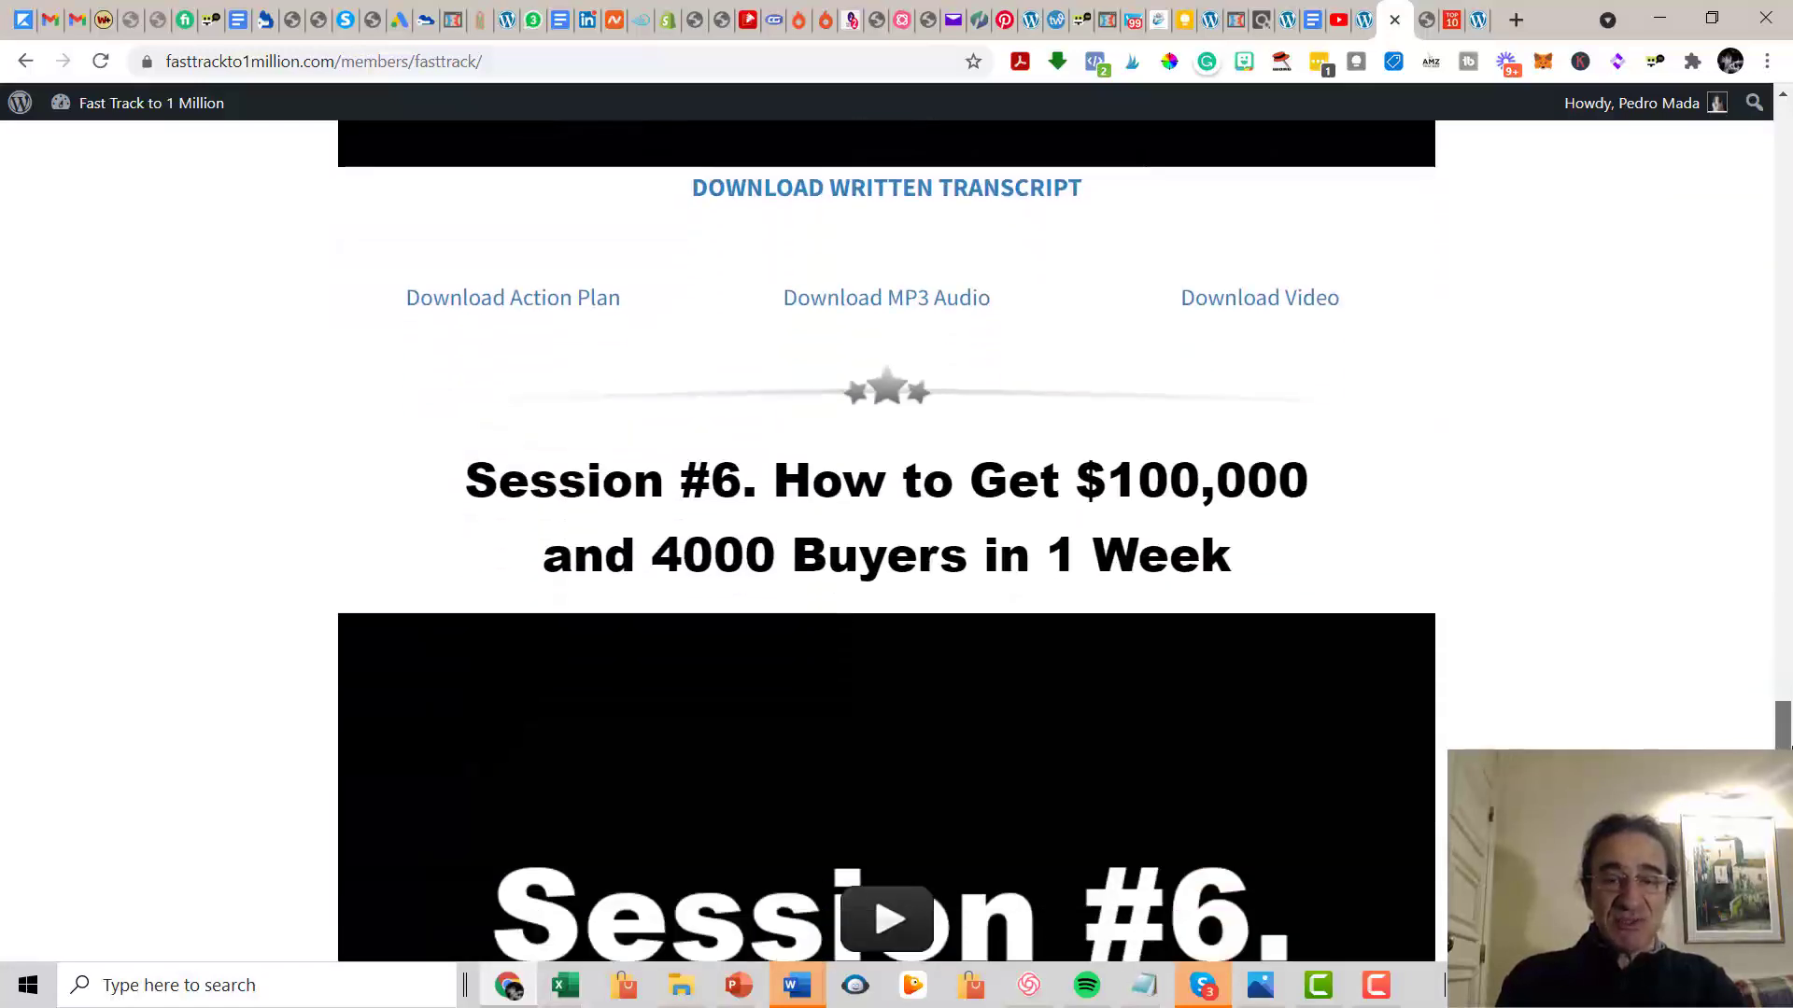
Continue past Session #6 to the Session #7 Magic "Multiply Your Money" Tricks video.
scroll(down, 3)
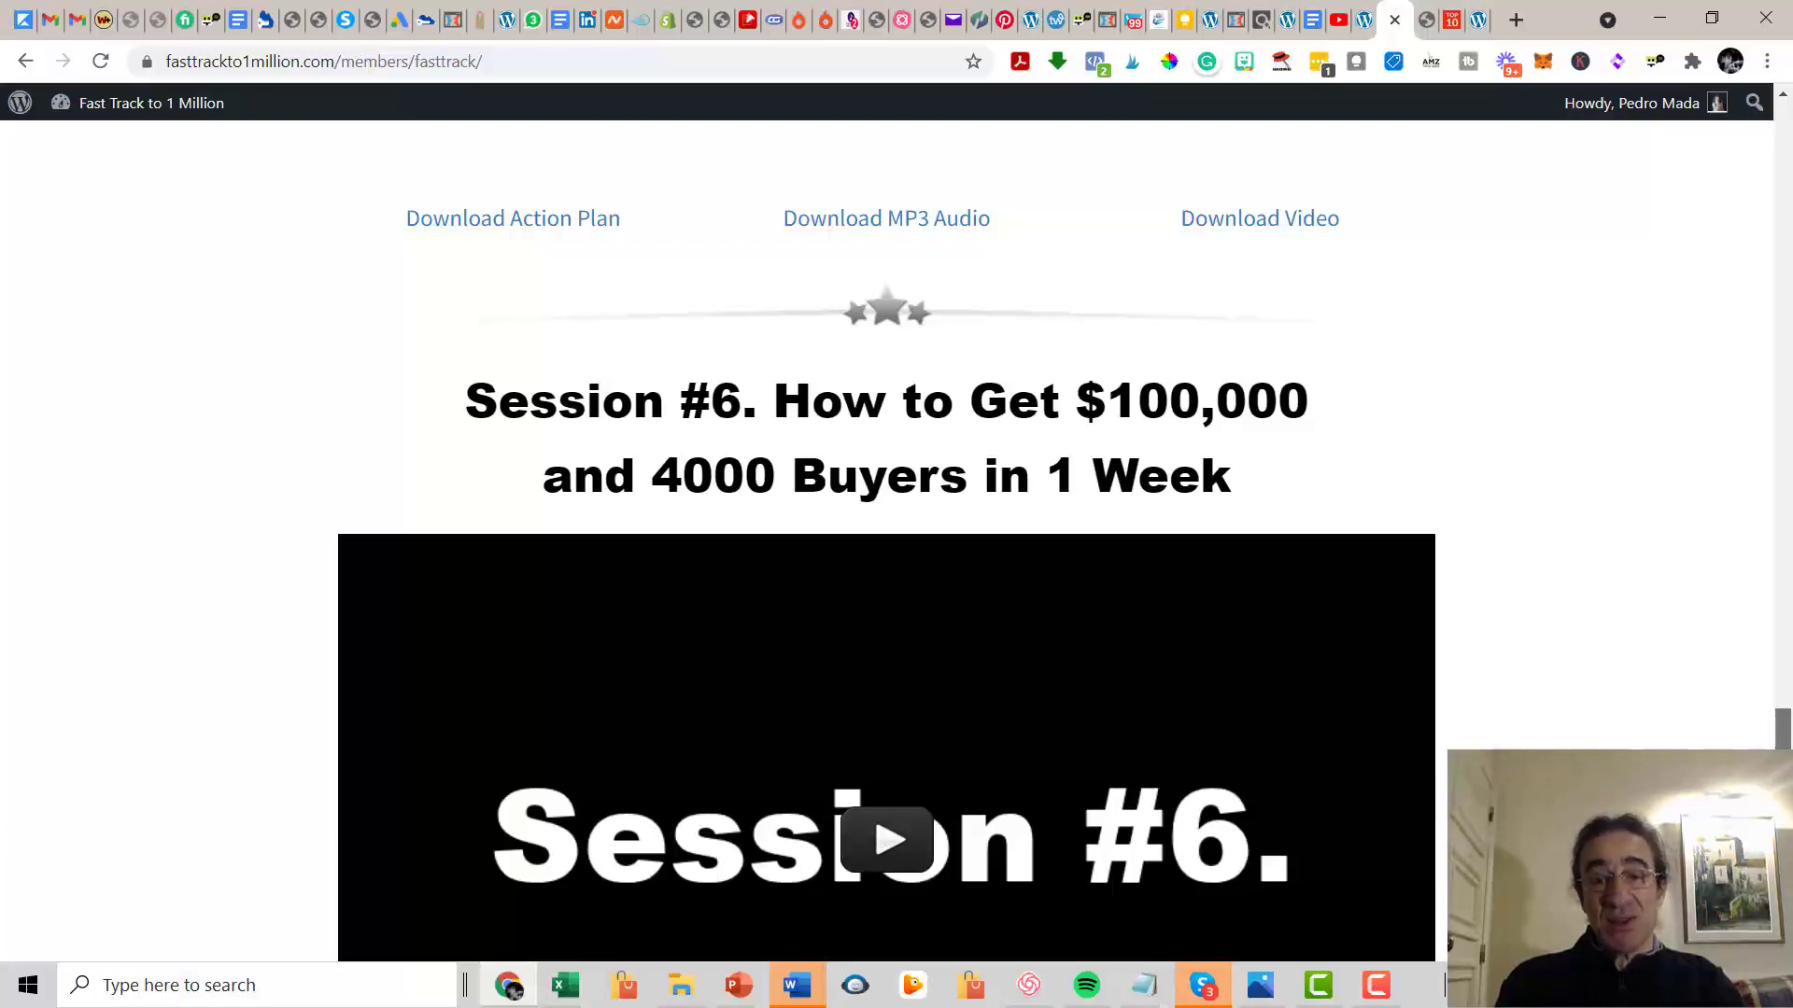
scroll(down, 3)
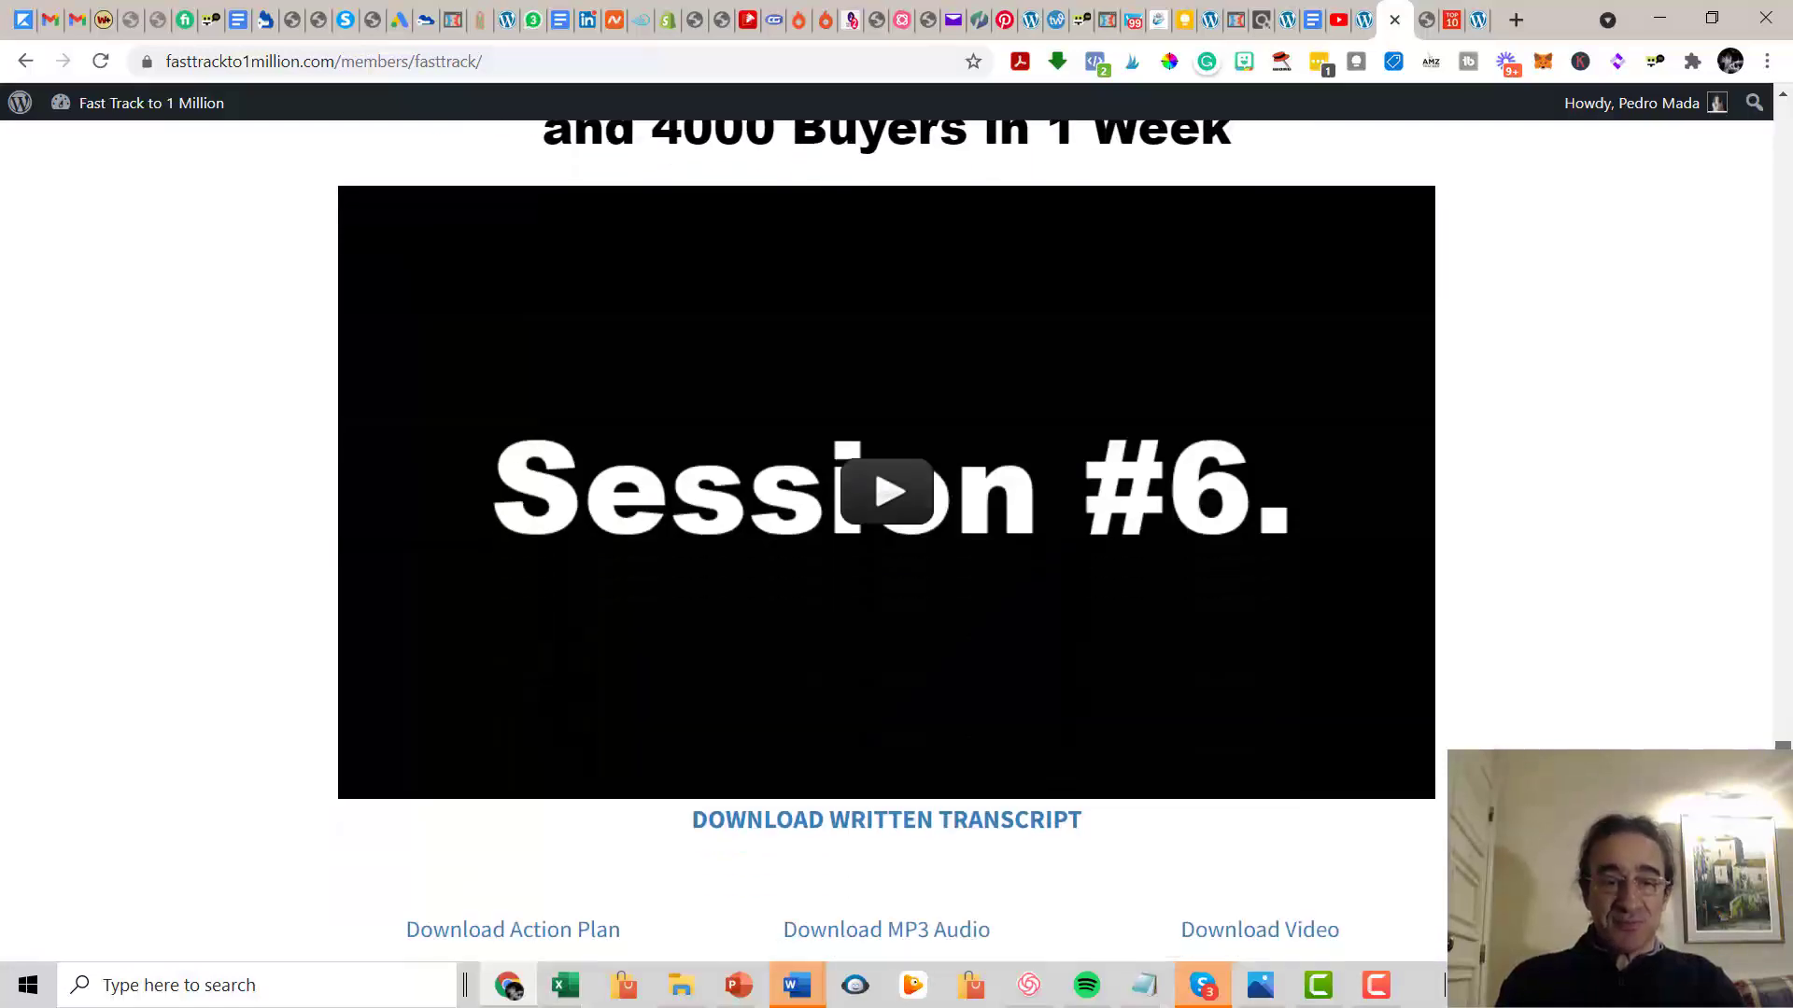
scroll(down, 3)
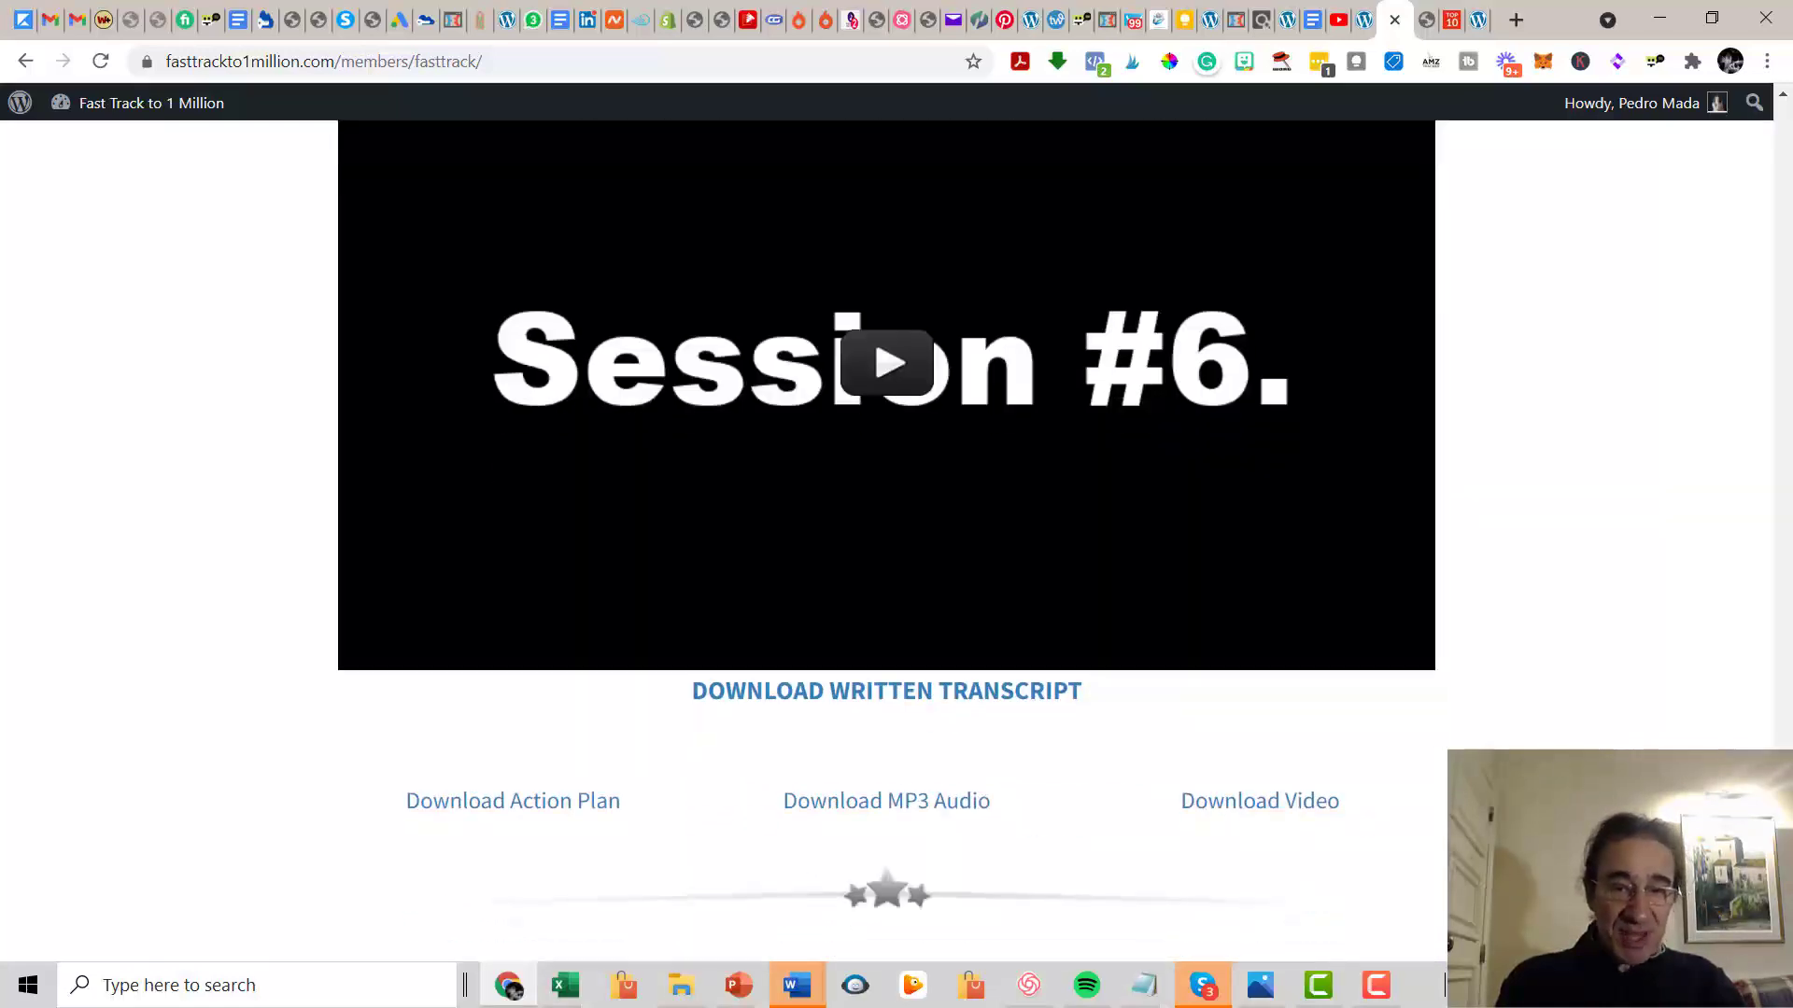
scroll(down, 3)
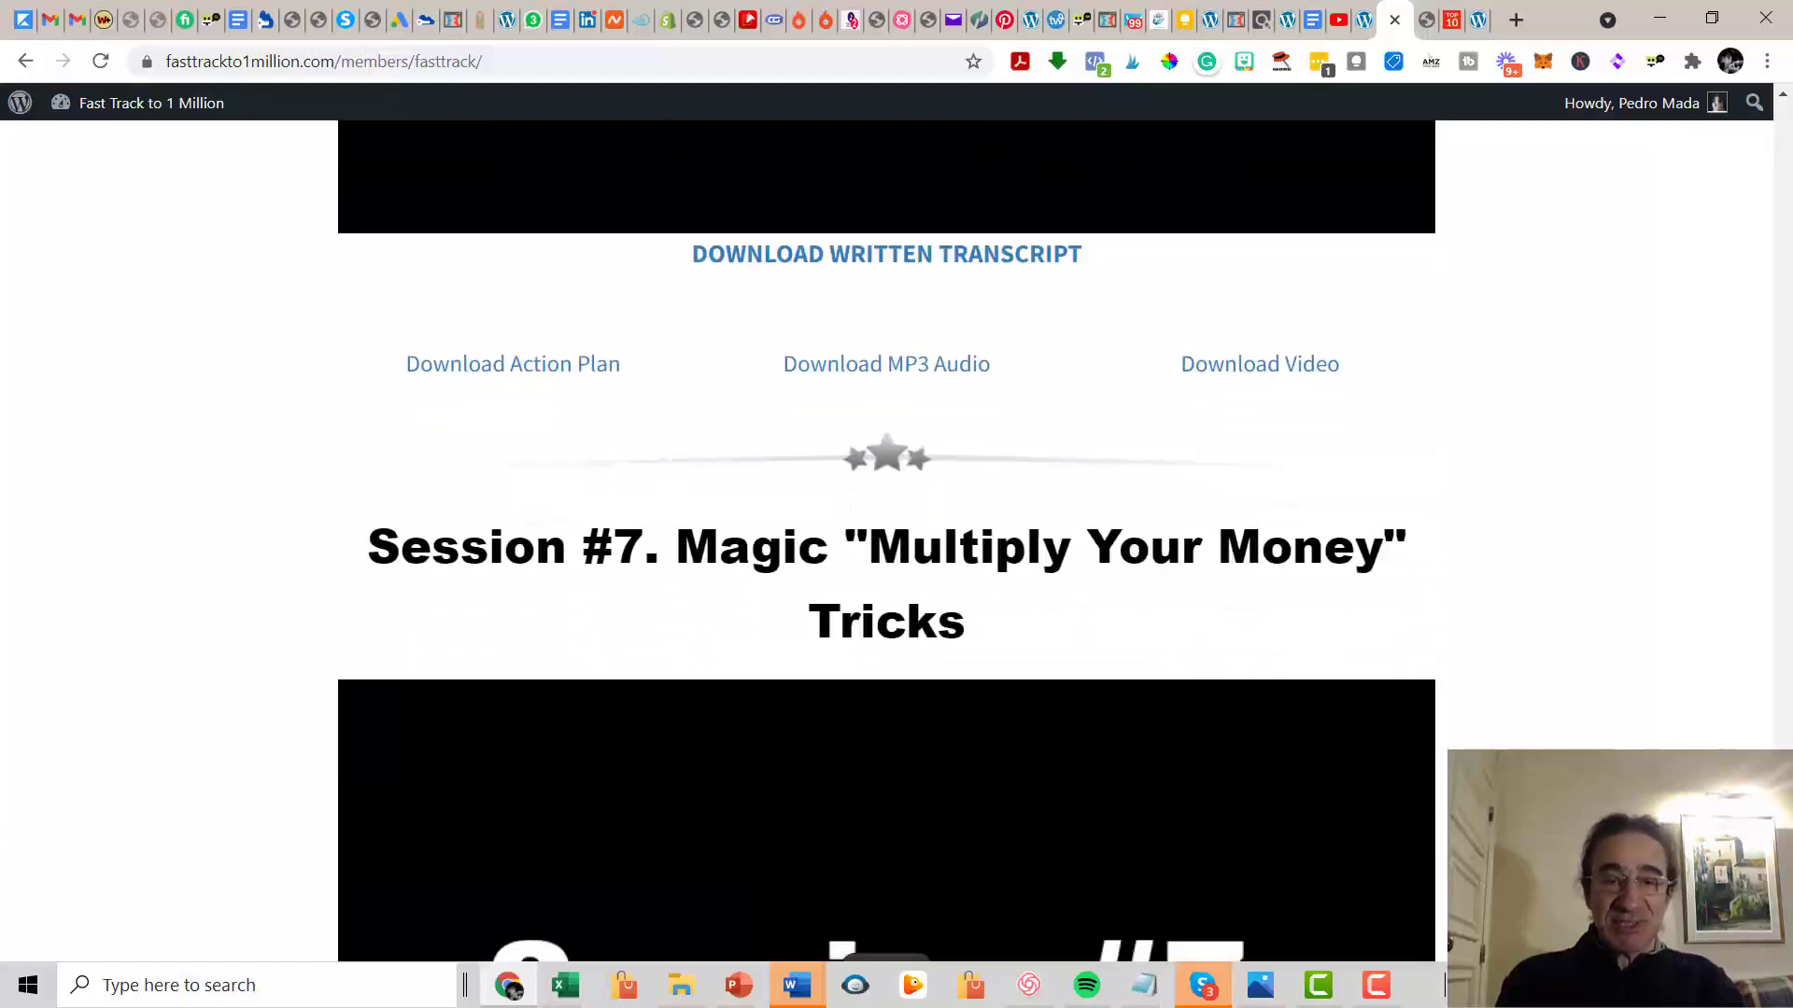
scroll(down, 3)
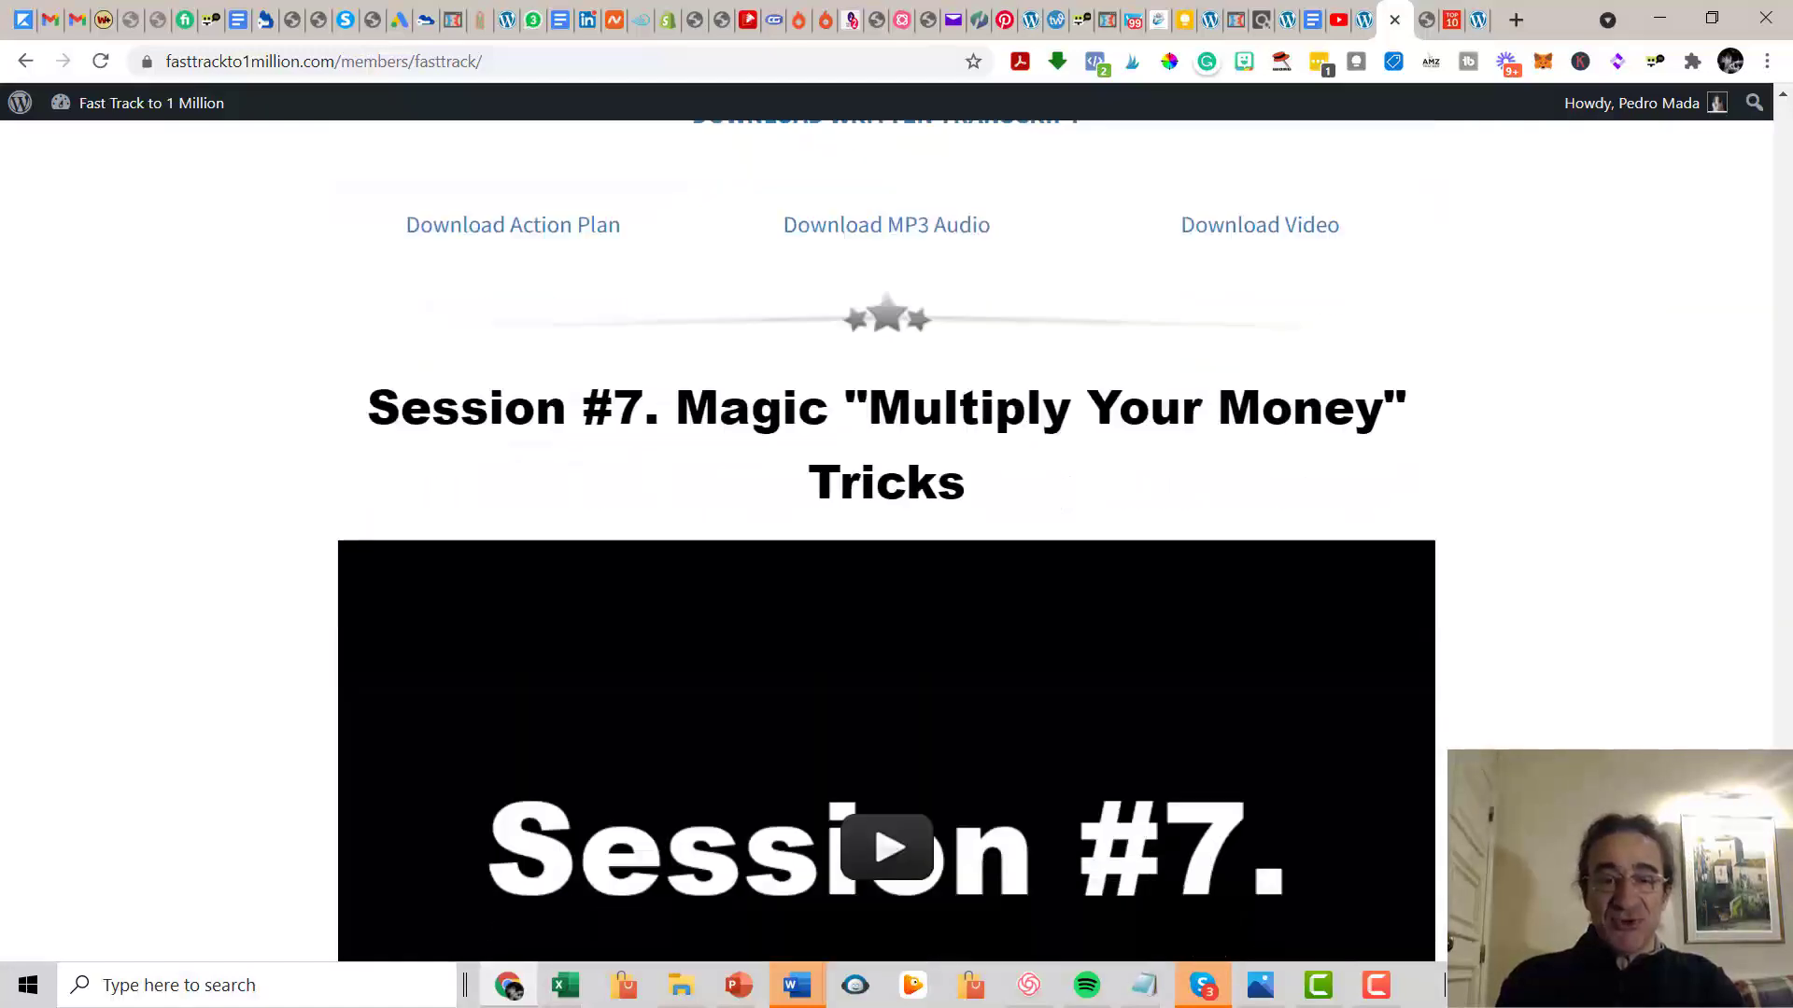
scroll(down, 3)
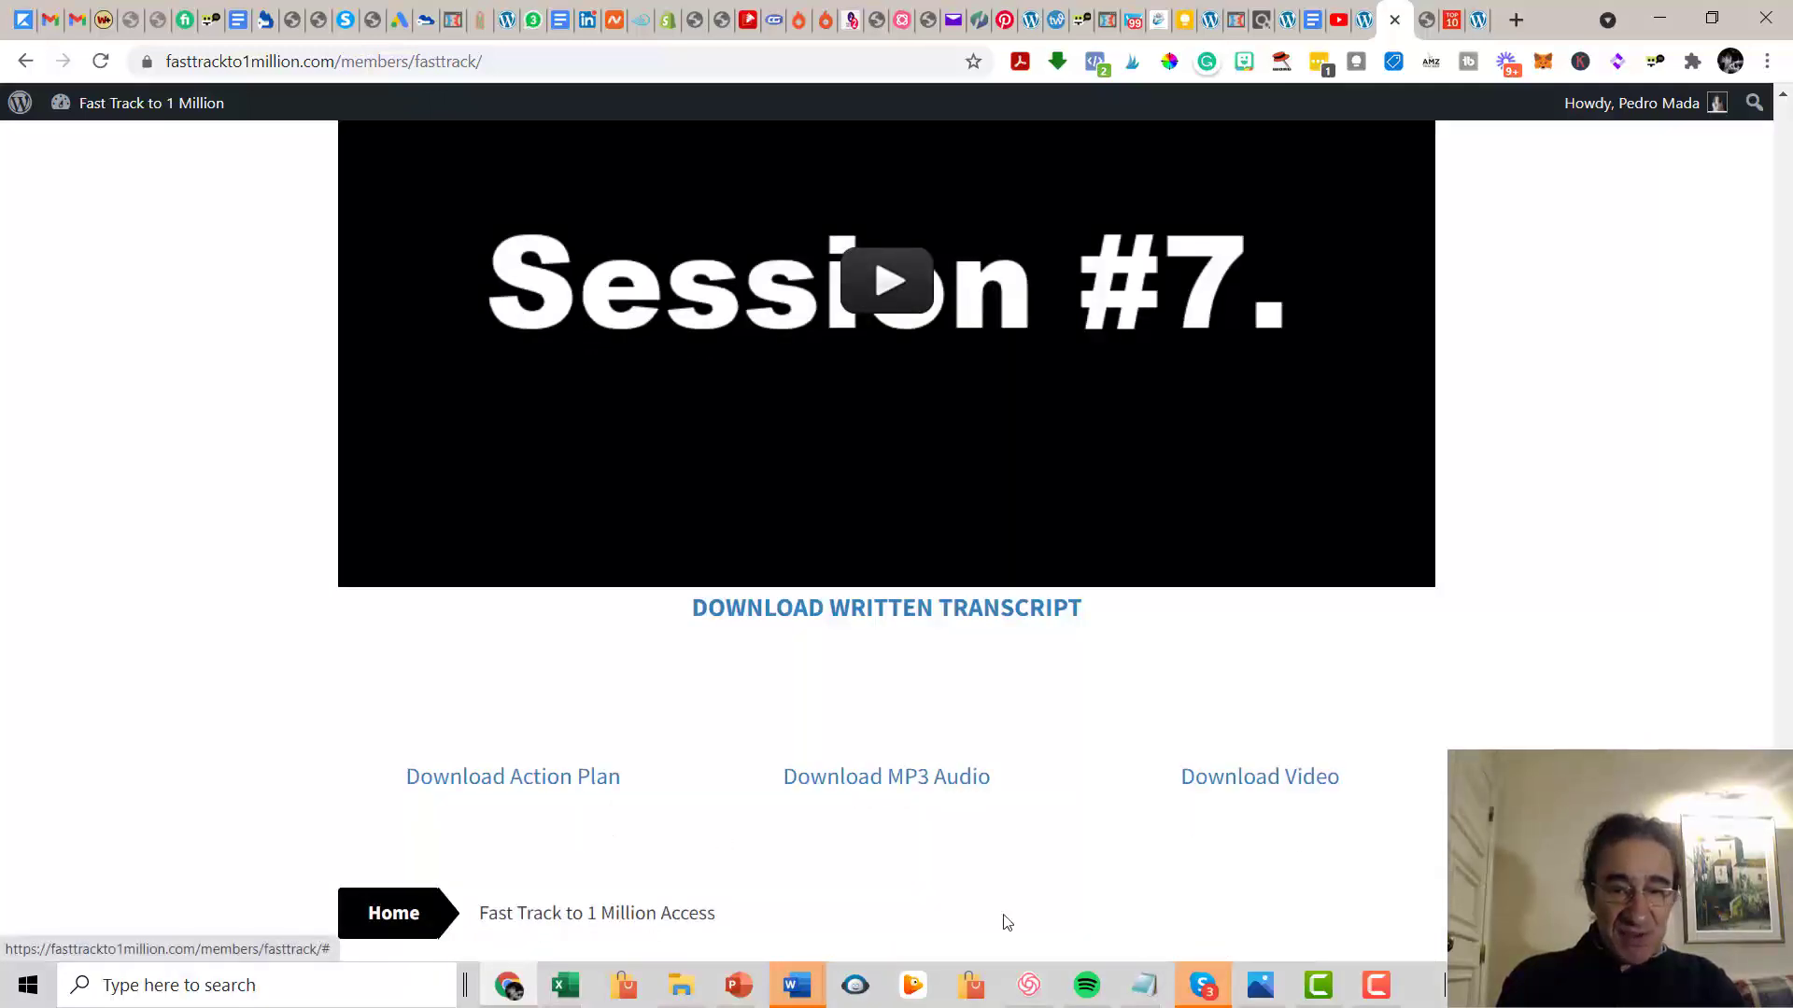
scroll(down, 3)
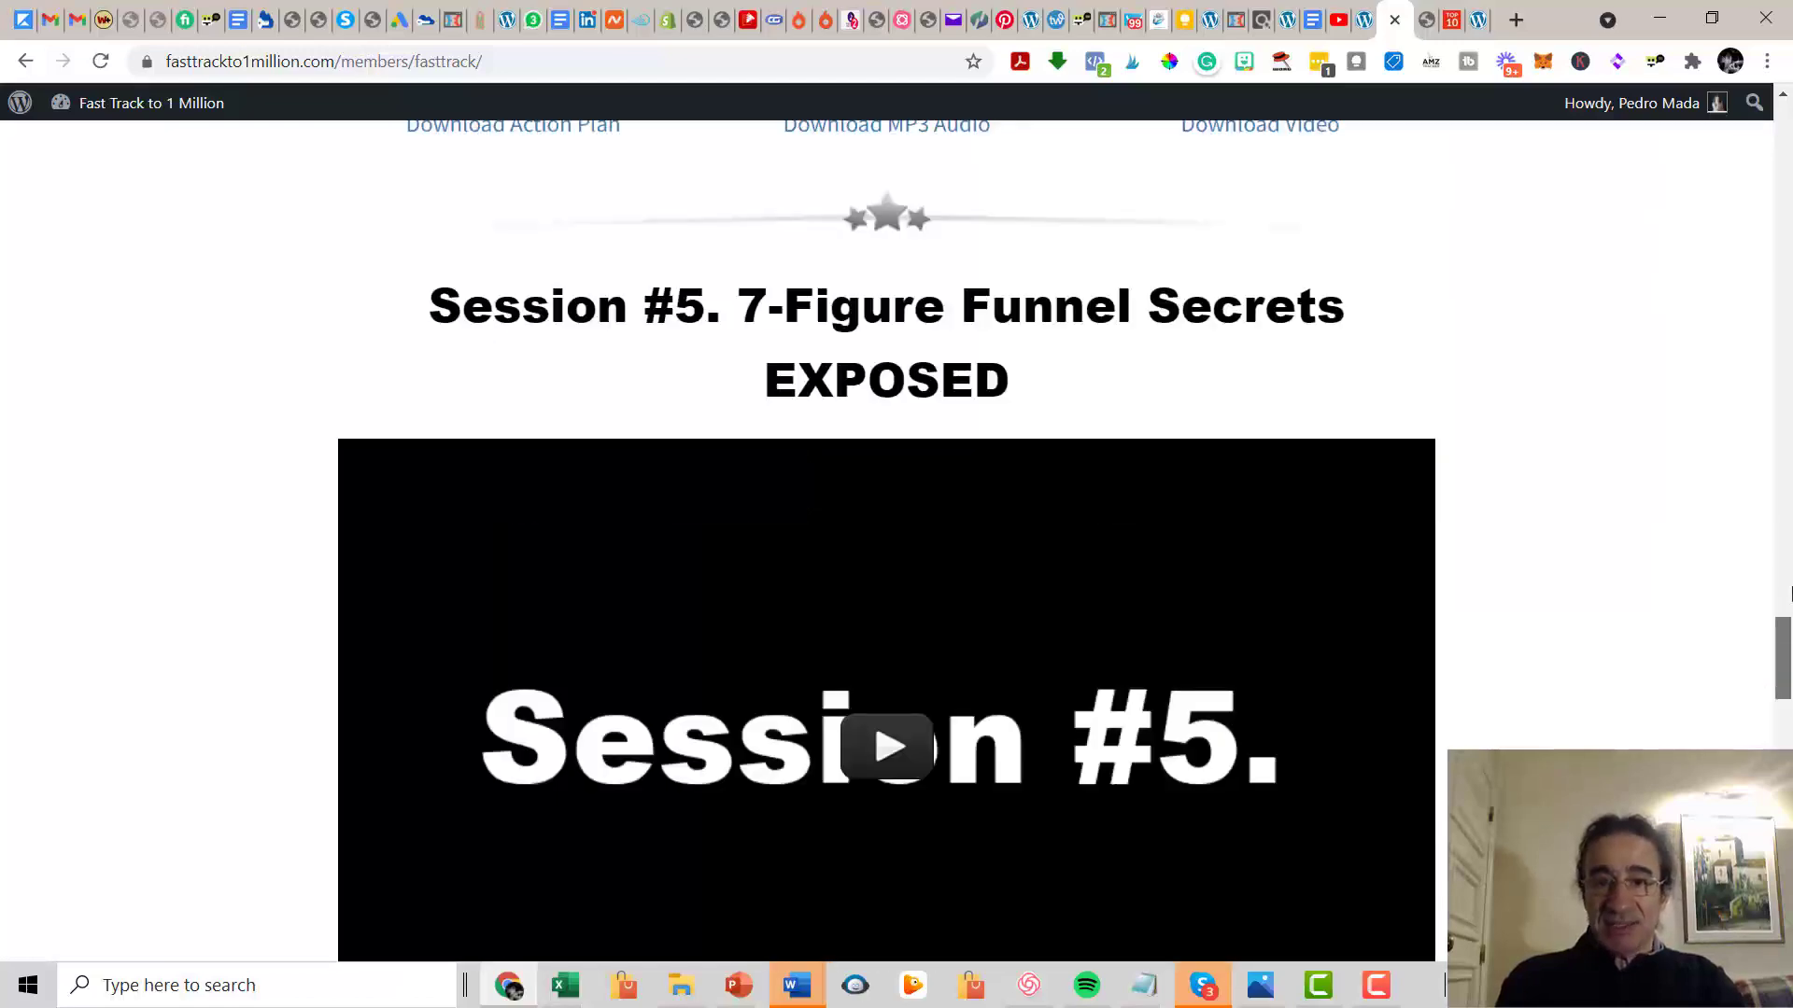
scroll(down, 3)
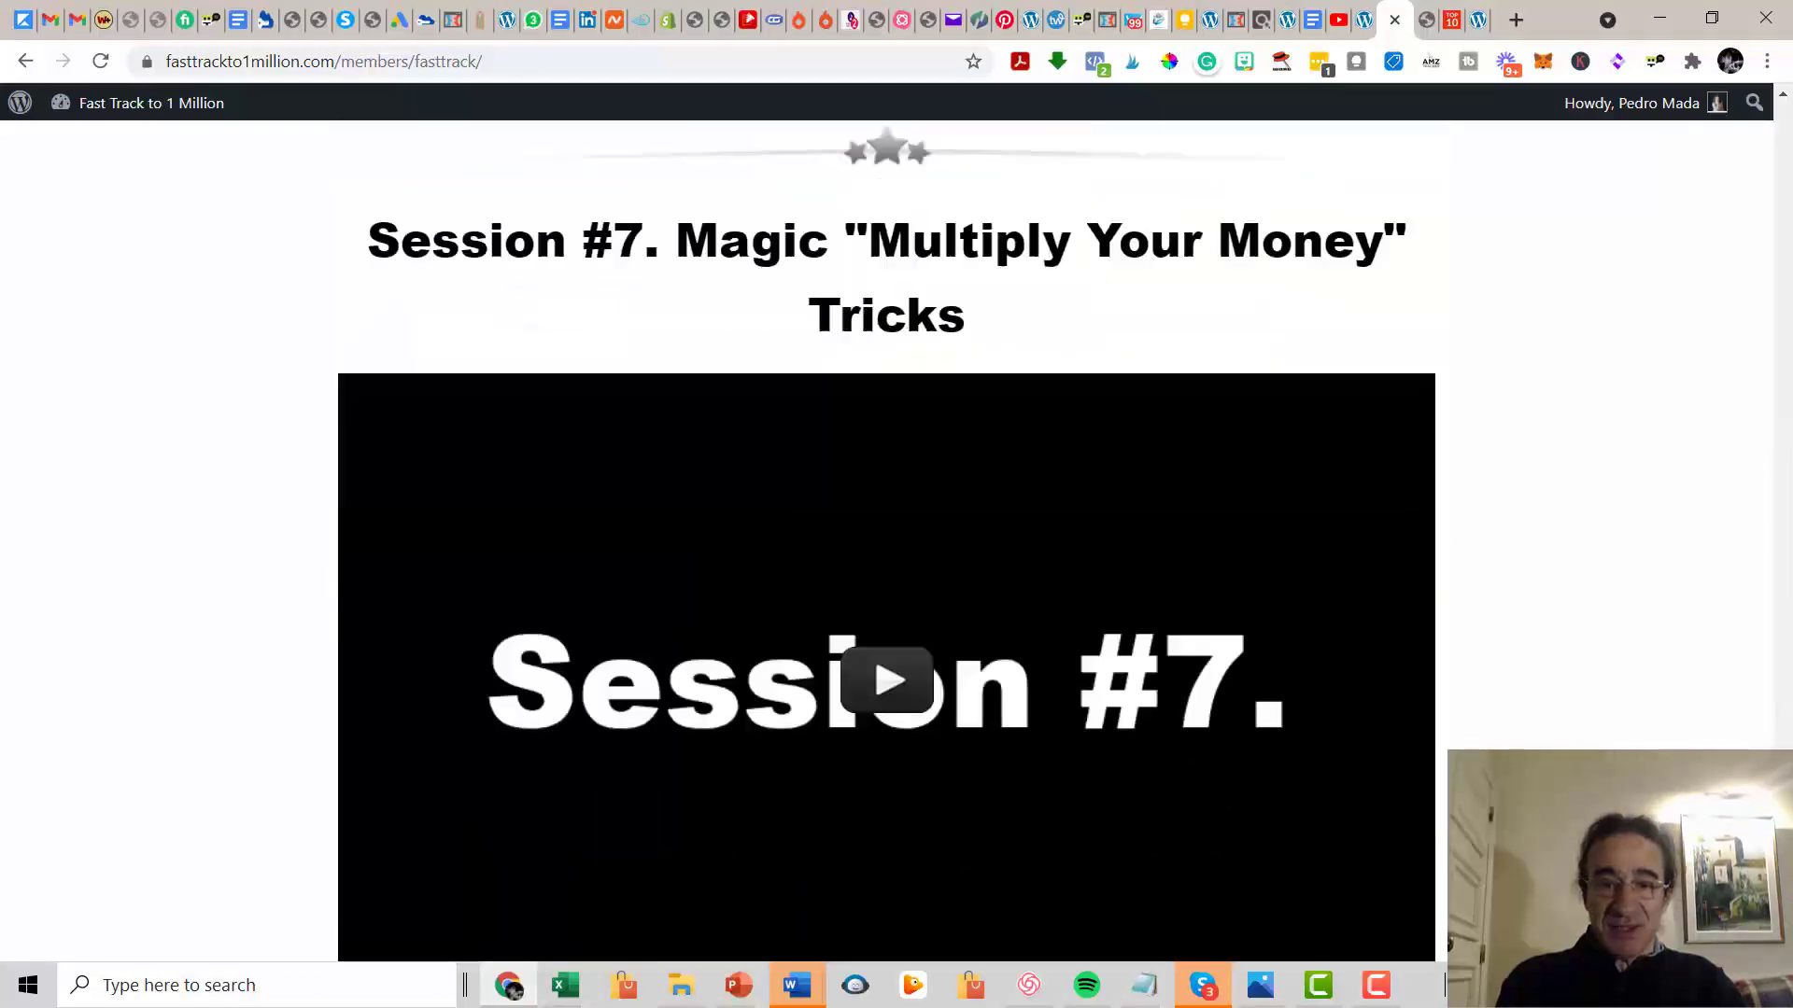
Briefly play and pause the Session #7 and Session #4 recordings, then return up toward the Masterclass section.
click(885, 680)
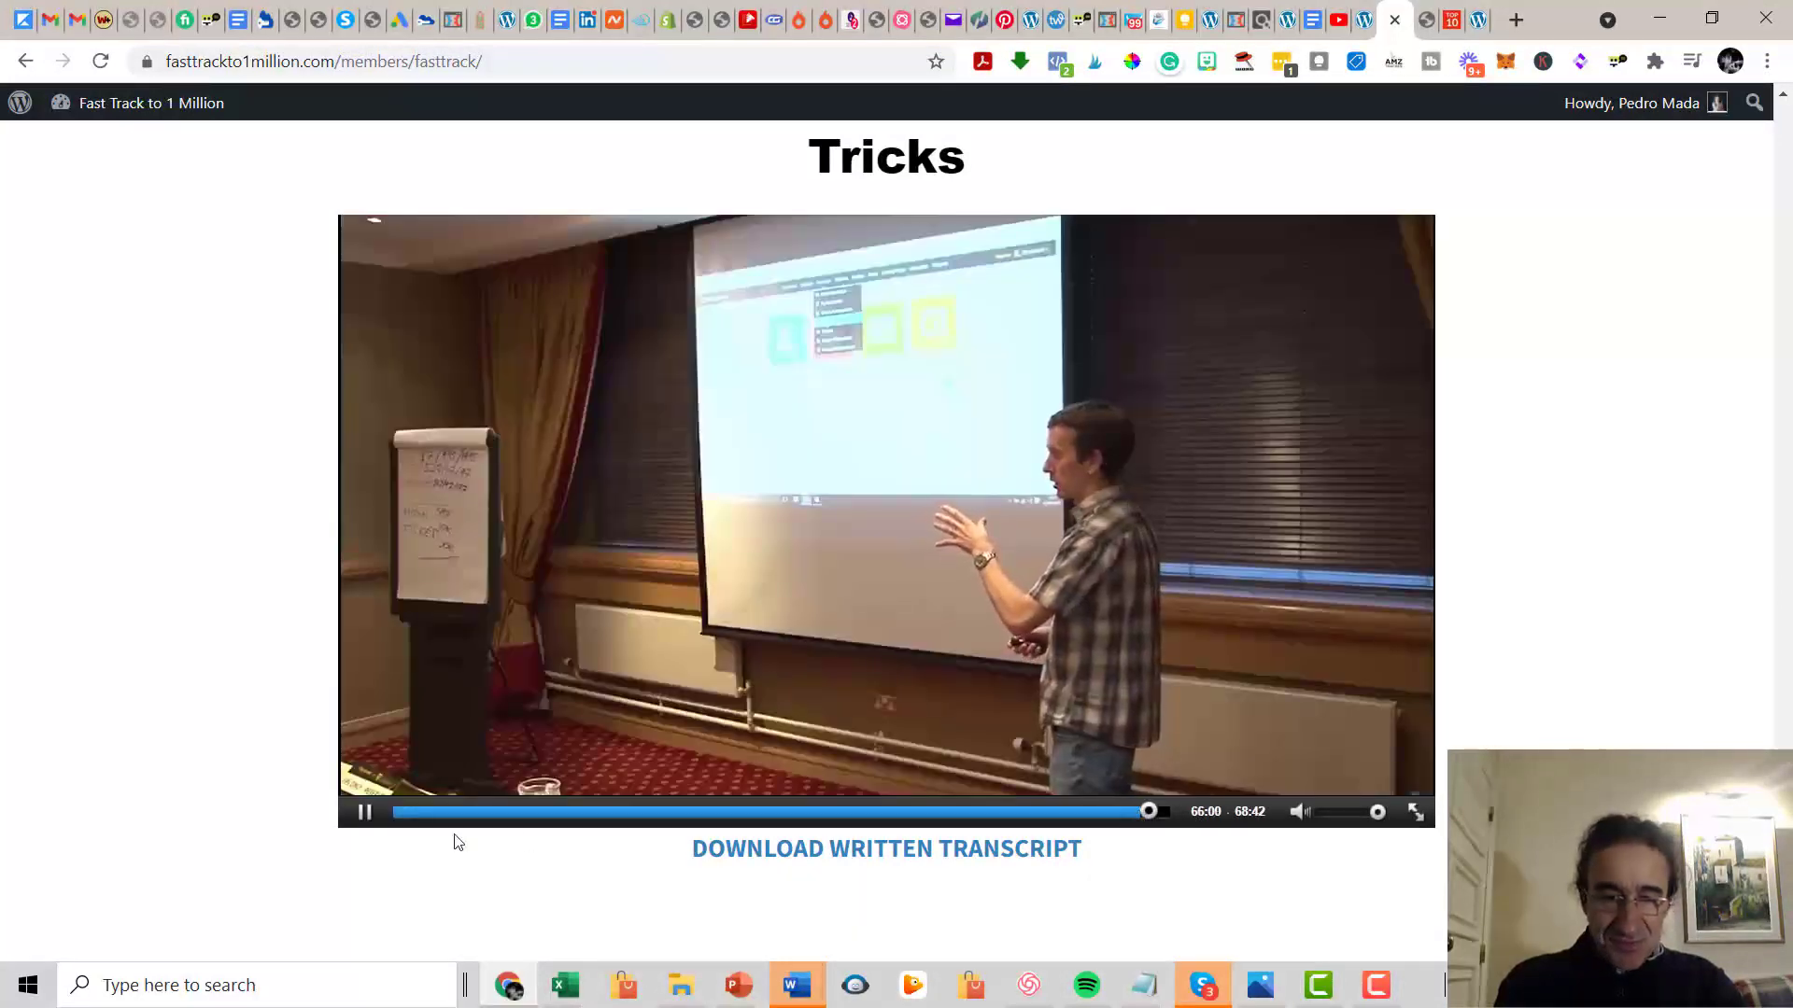
click(364, 813)
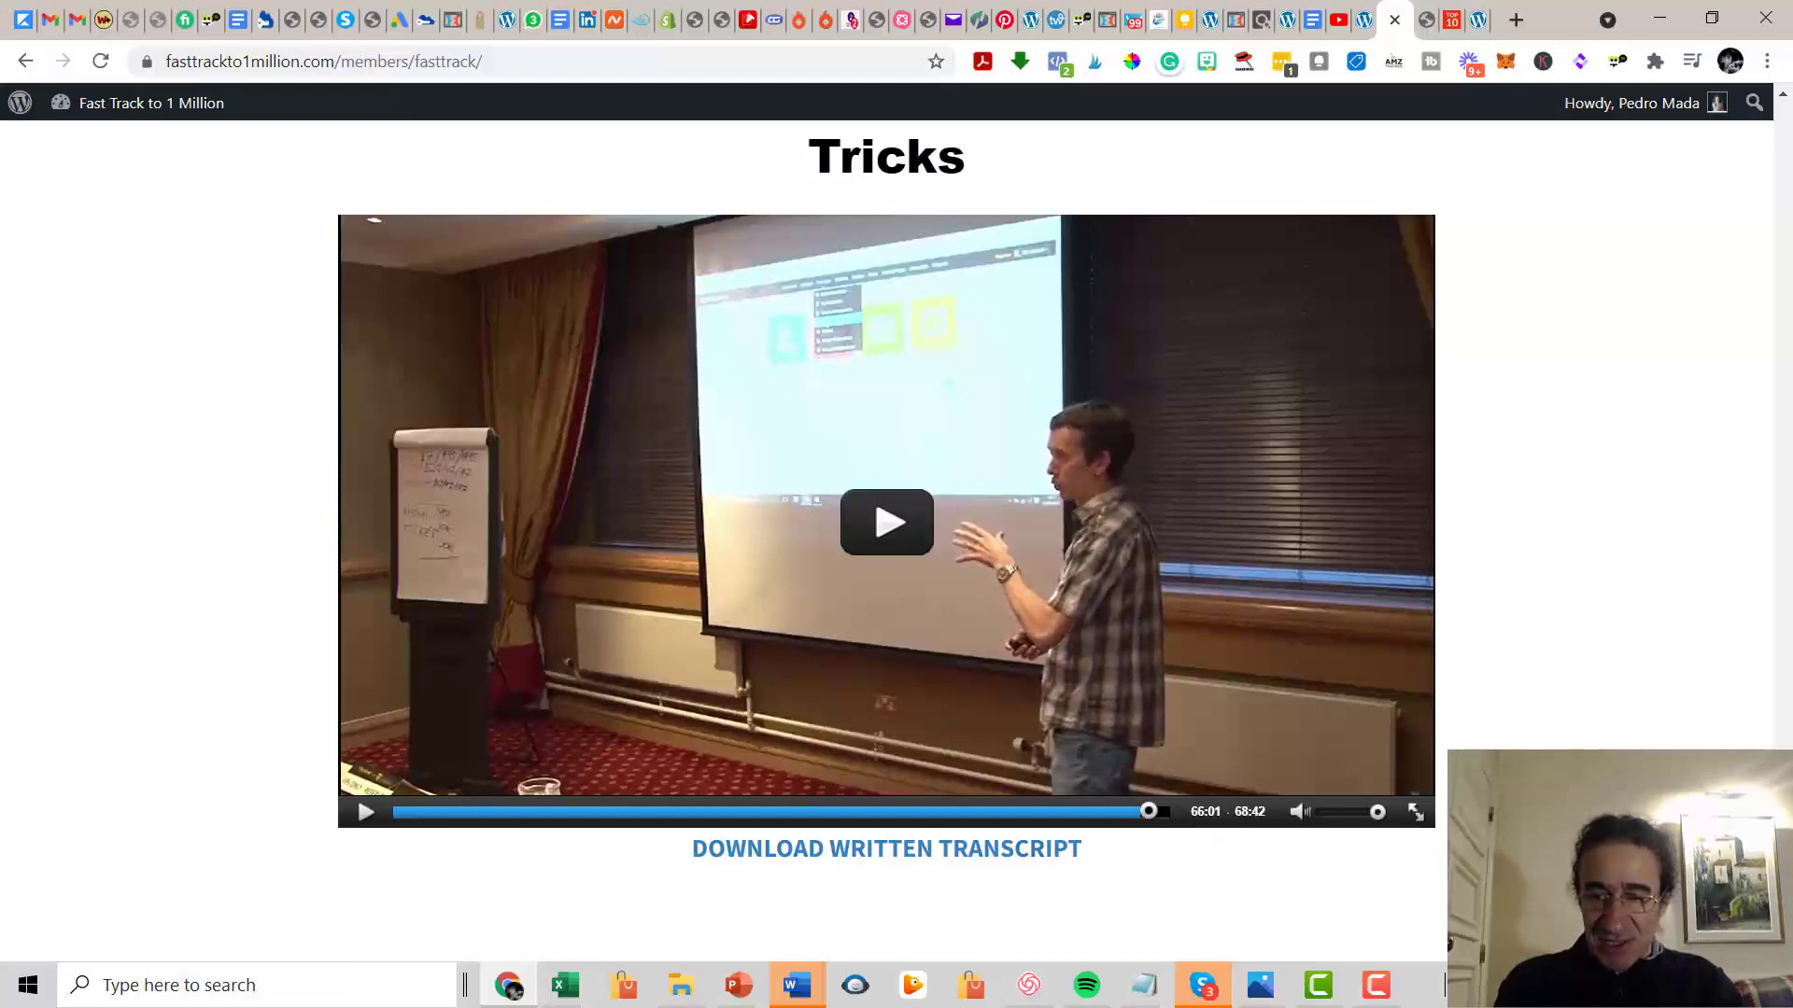
scroll(down, 3)
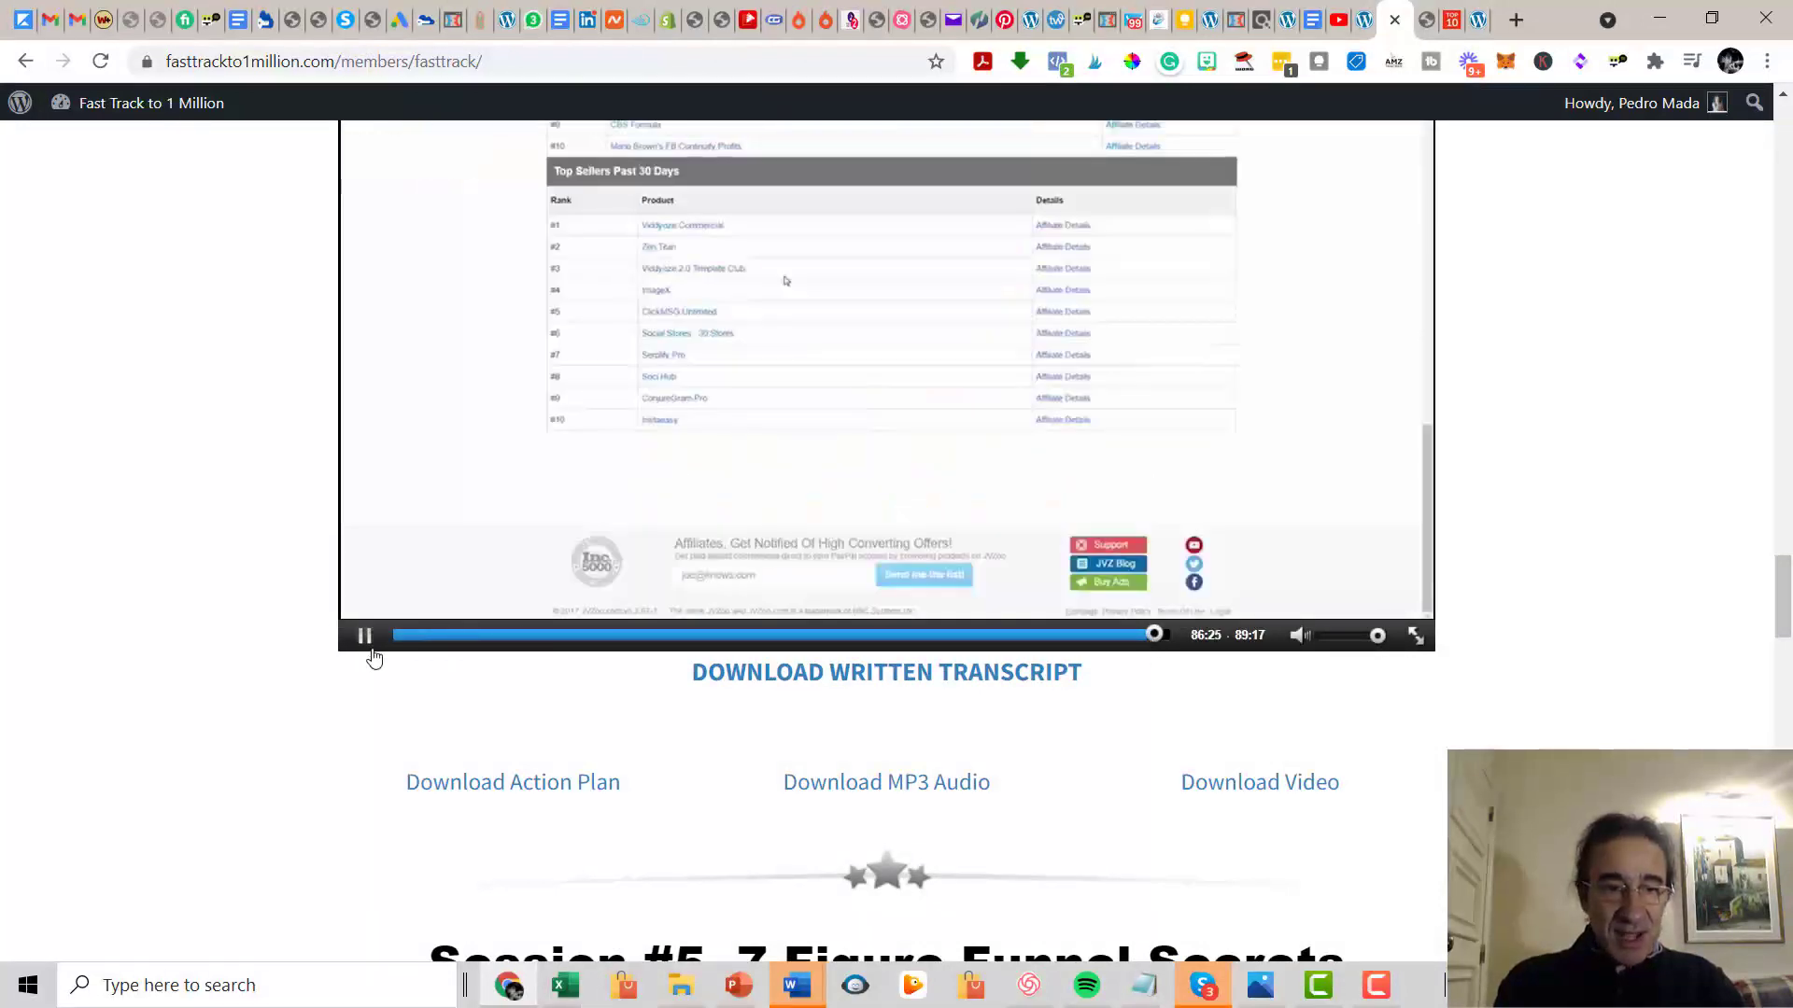
click(364, 635)
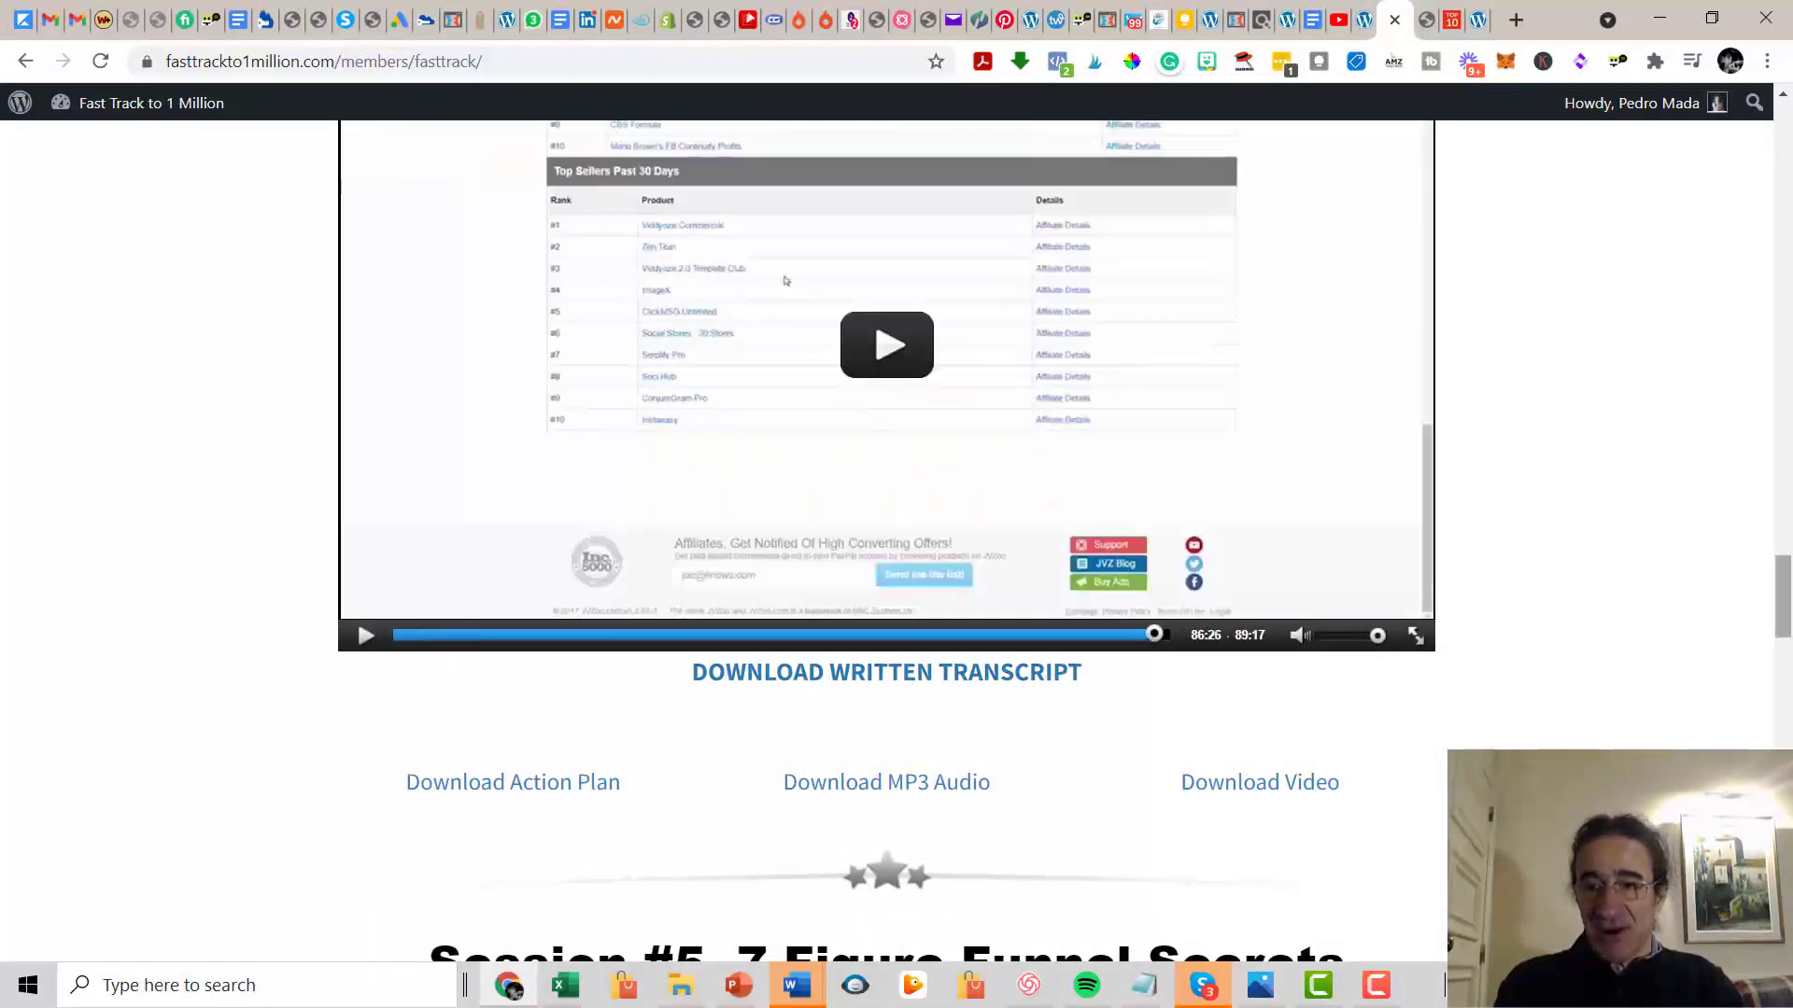
scroll(up, 3)
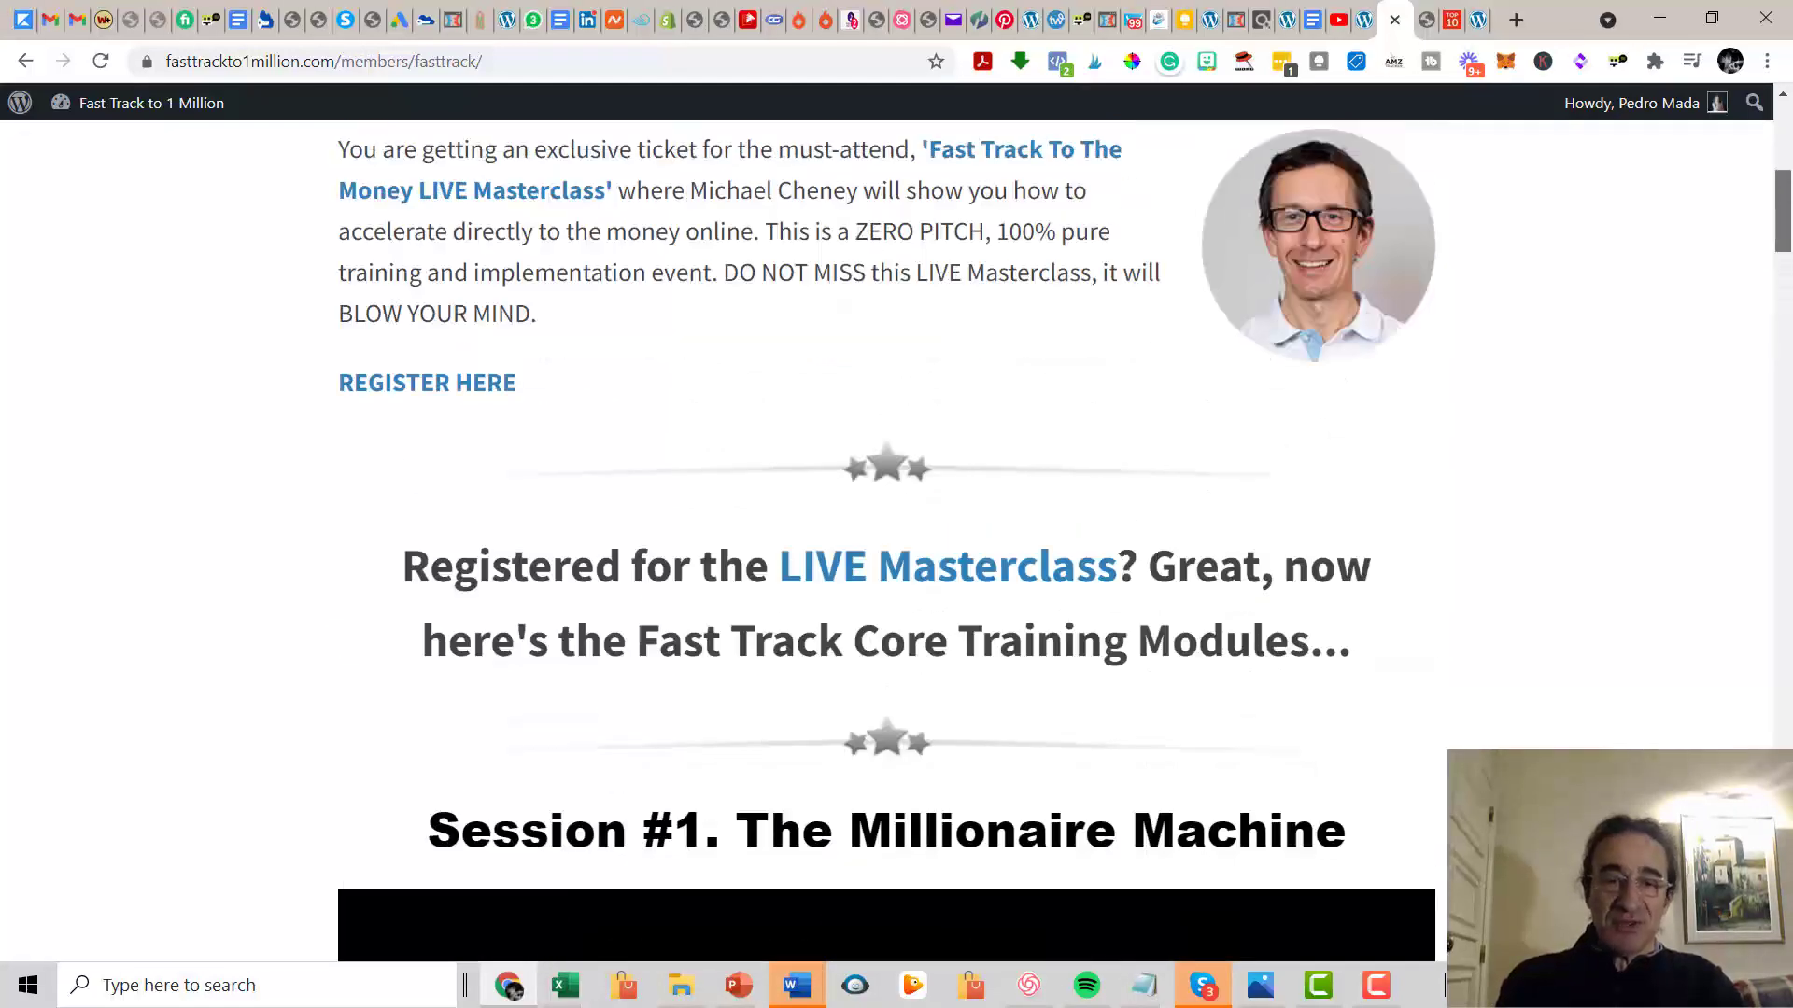
scroll(up, 3)
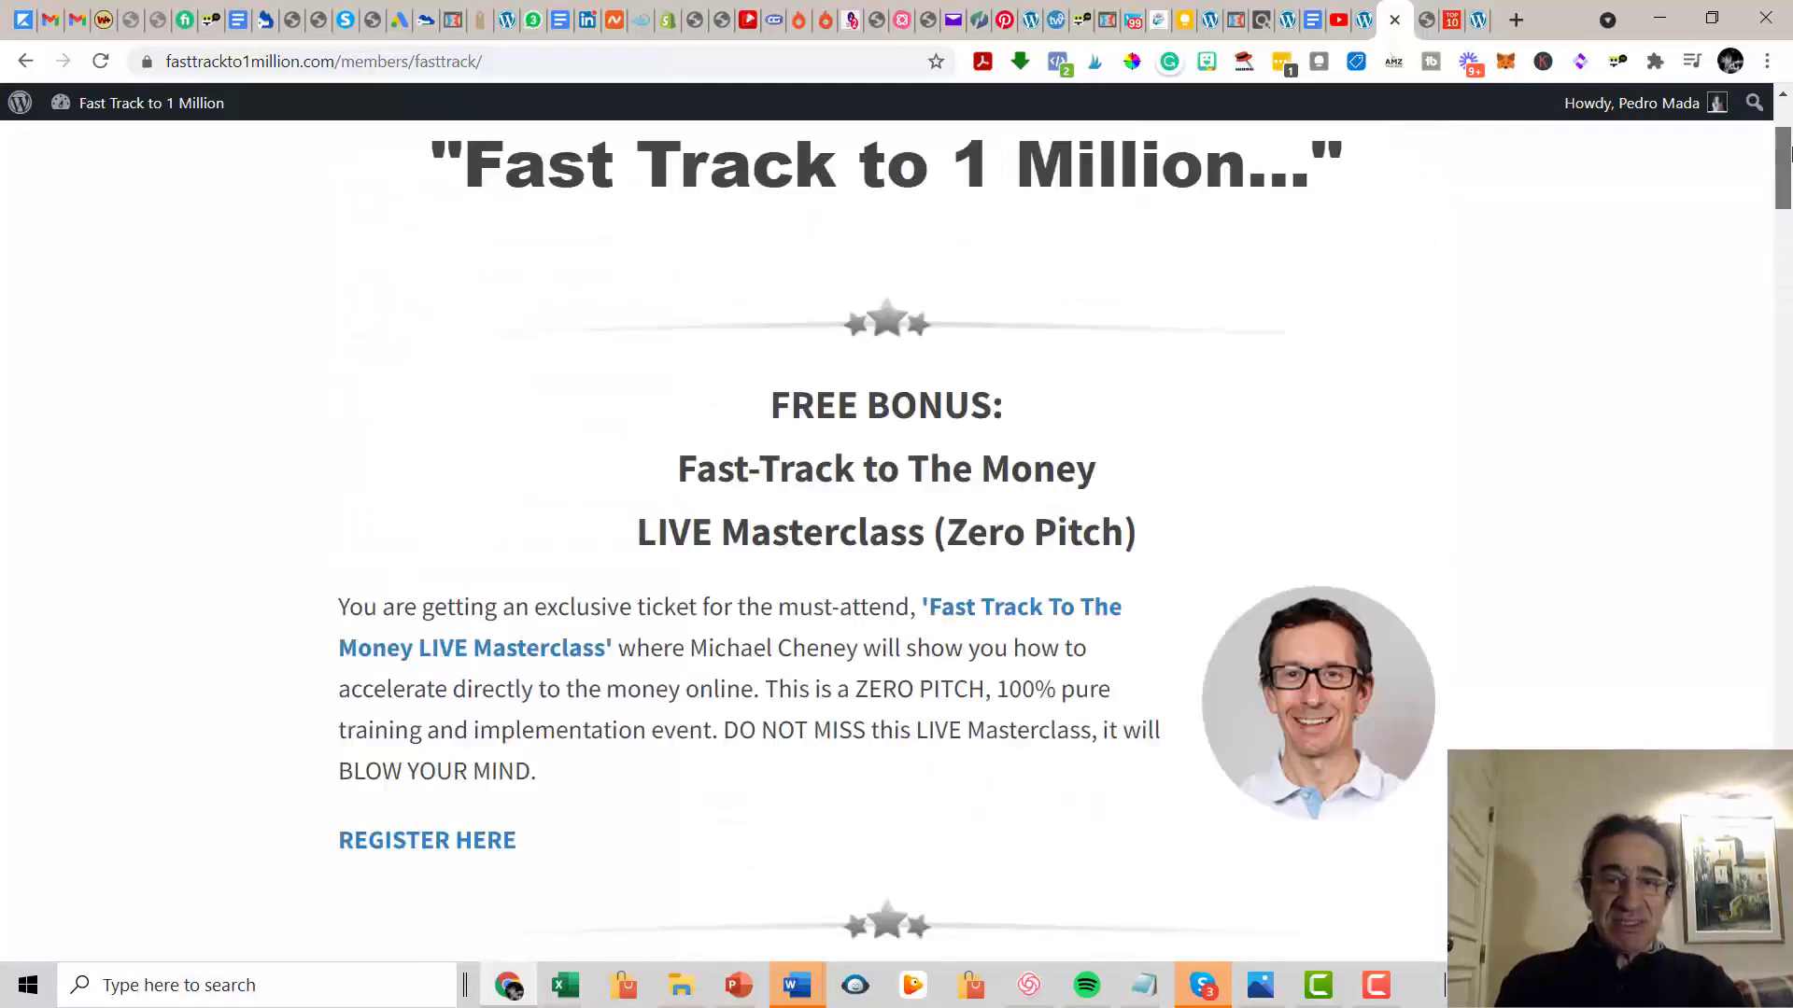
click(1367, 21)
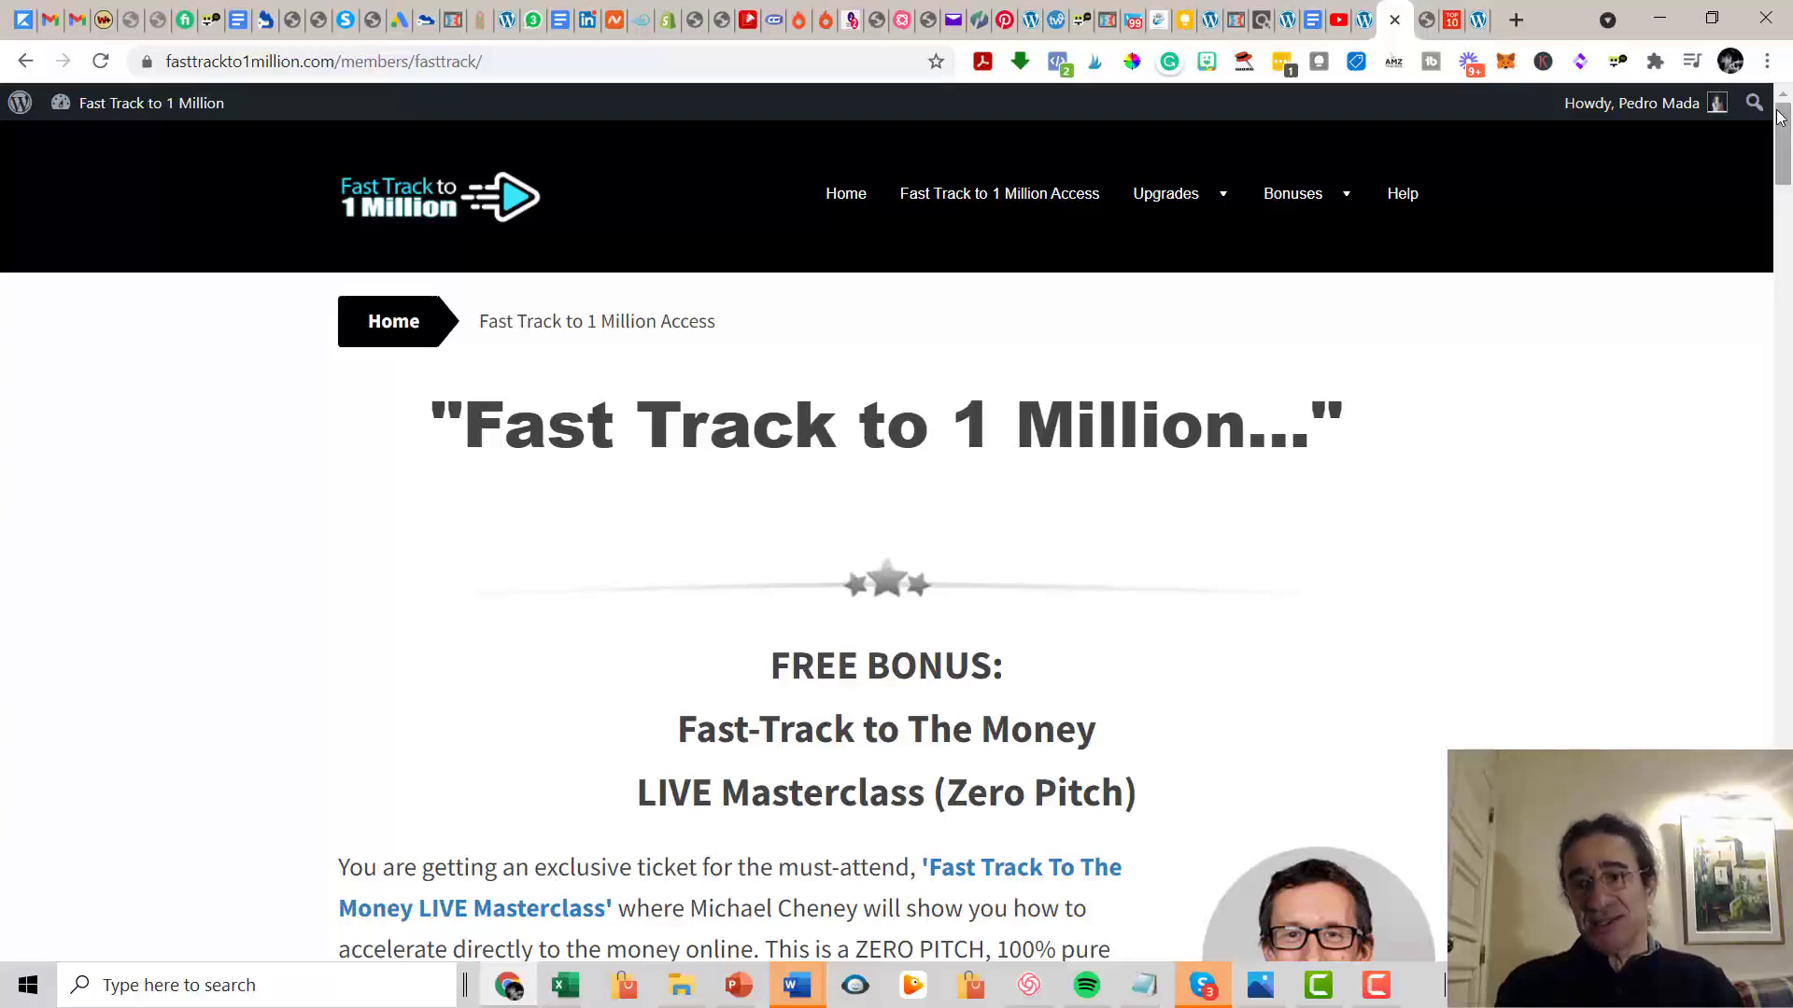
scroll(down, 3)
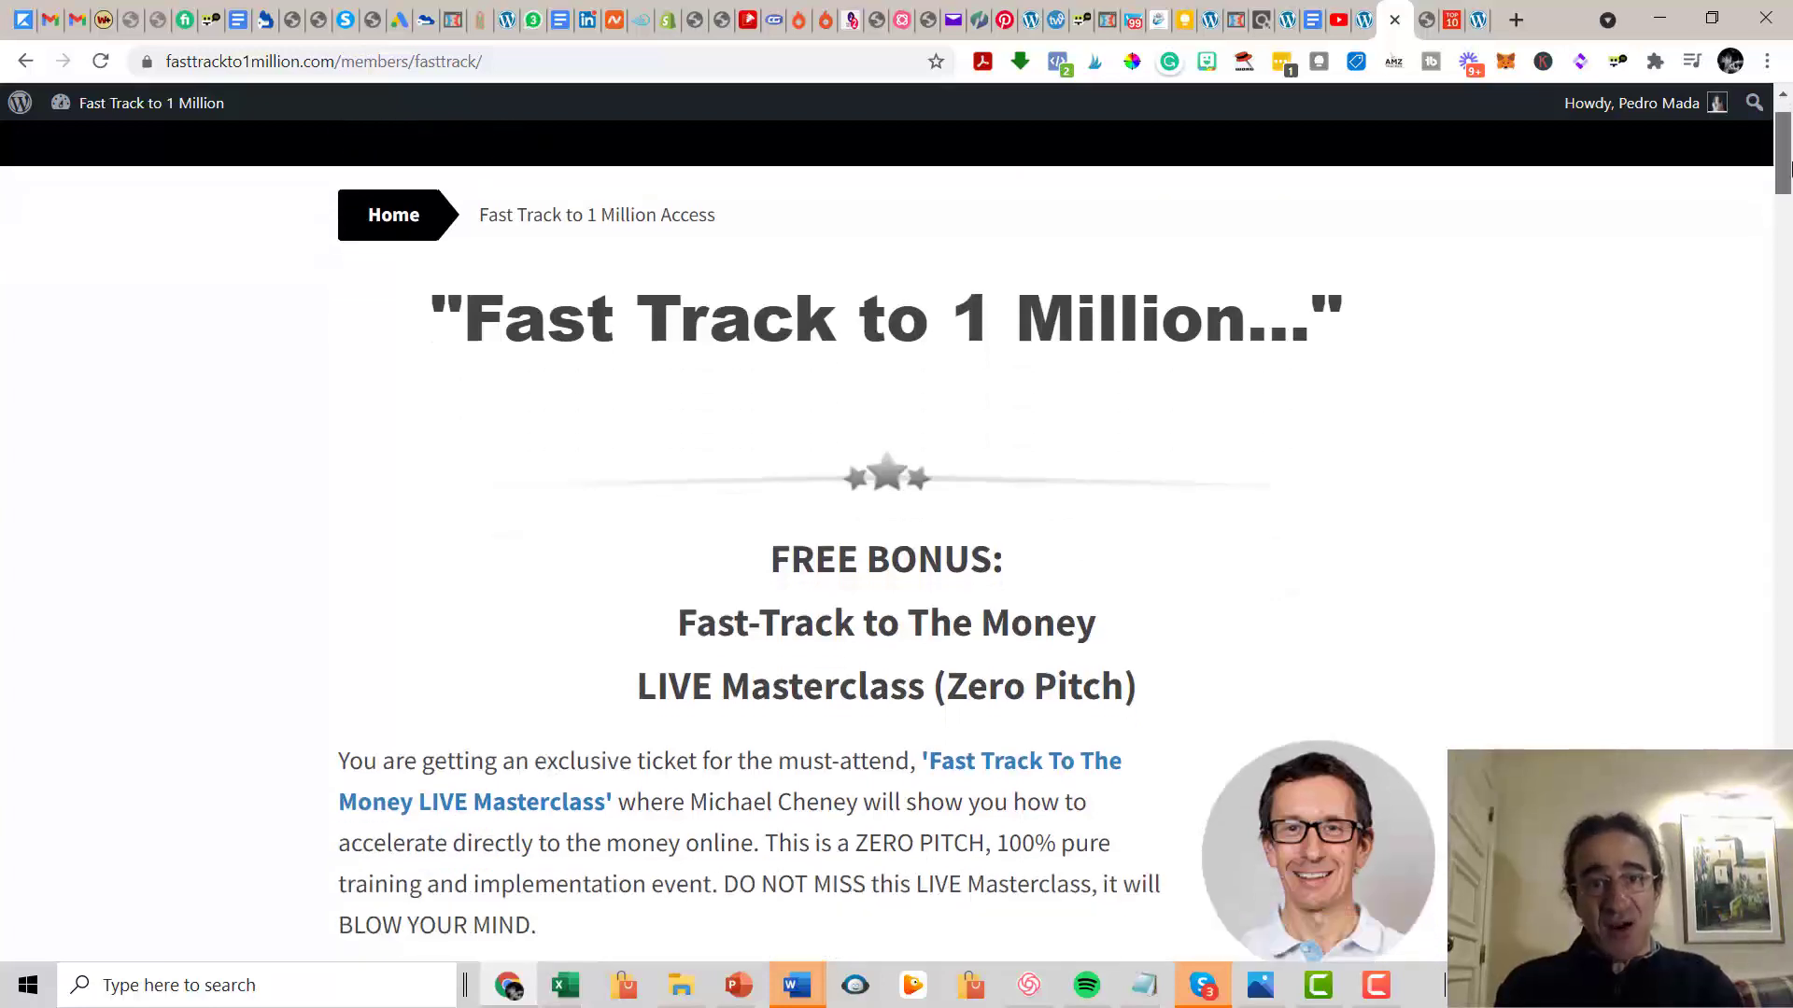
scroll(down, 3)
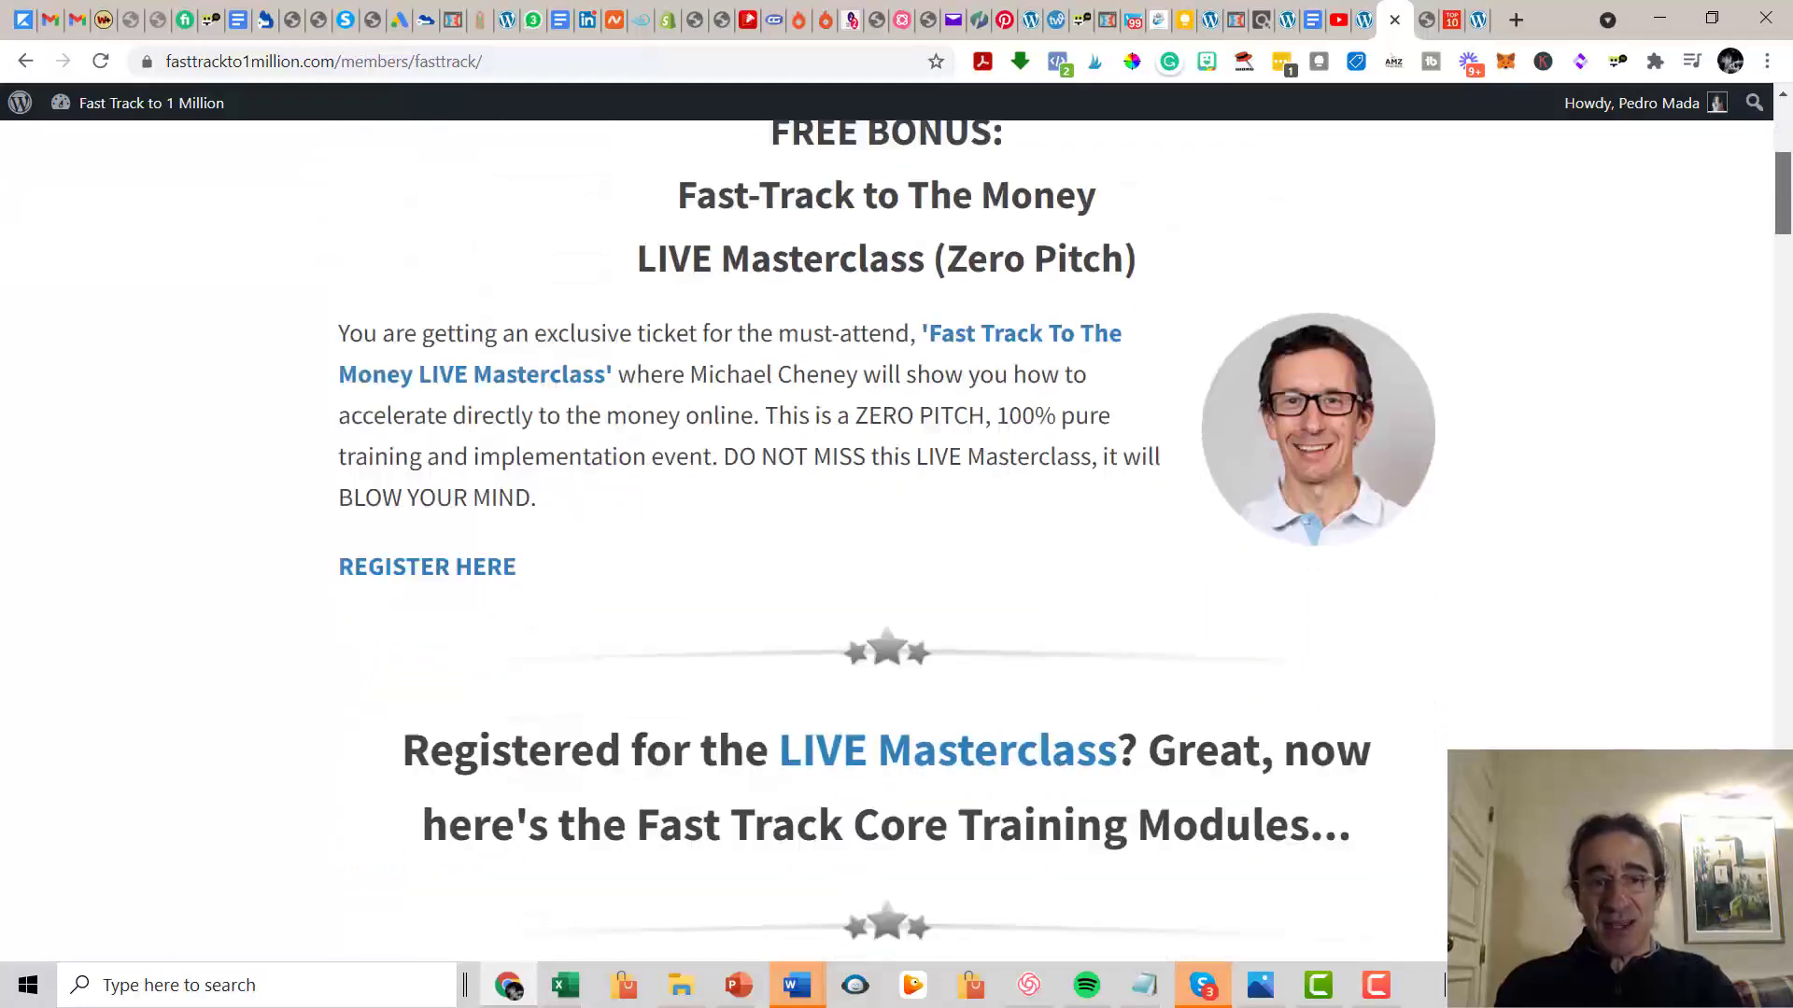
scroll(up, 3)
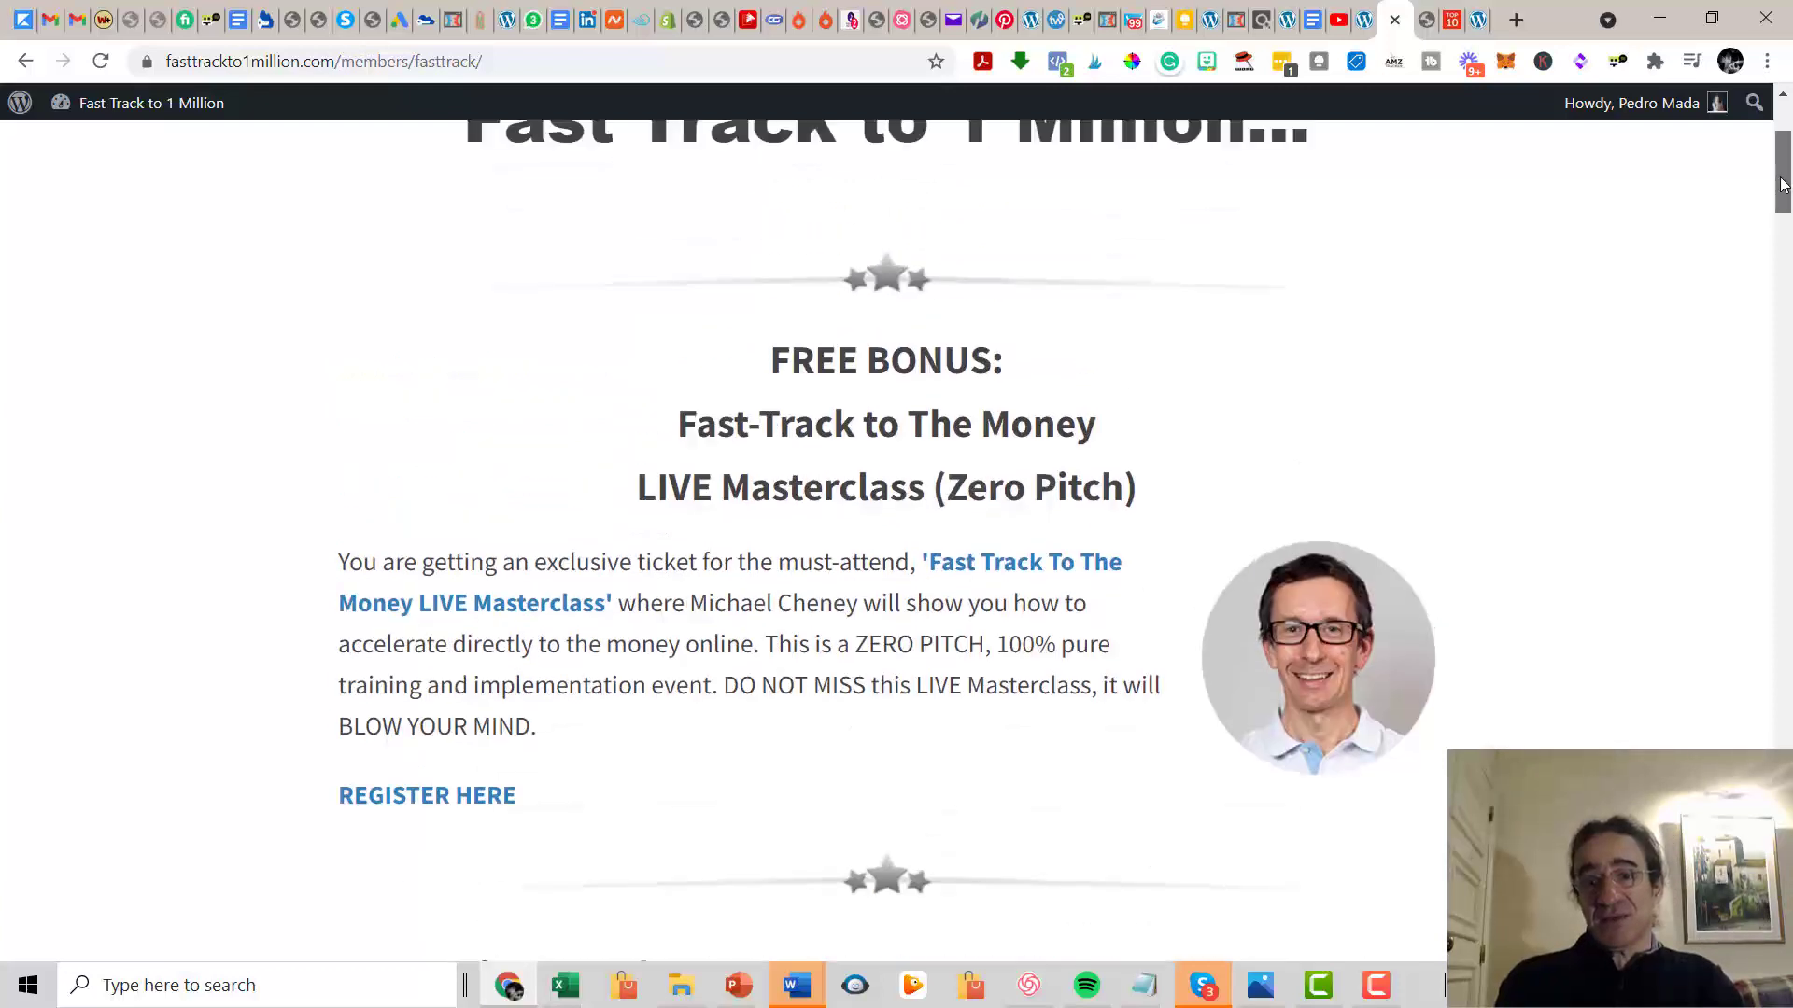
scroll(down, 3)
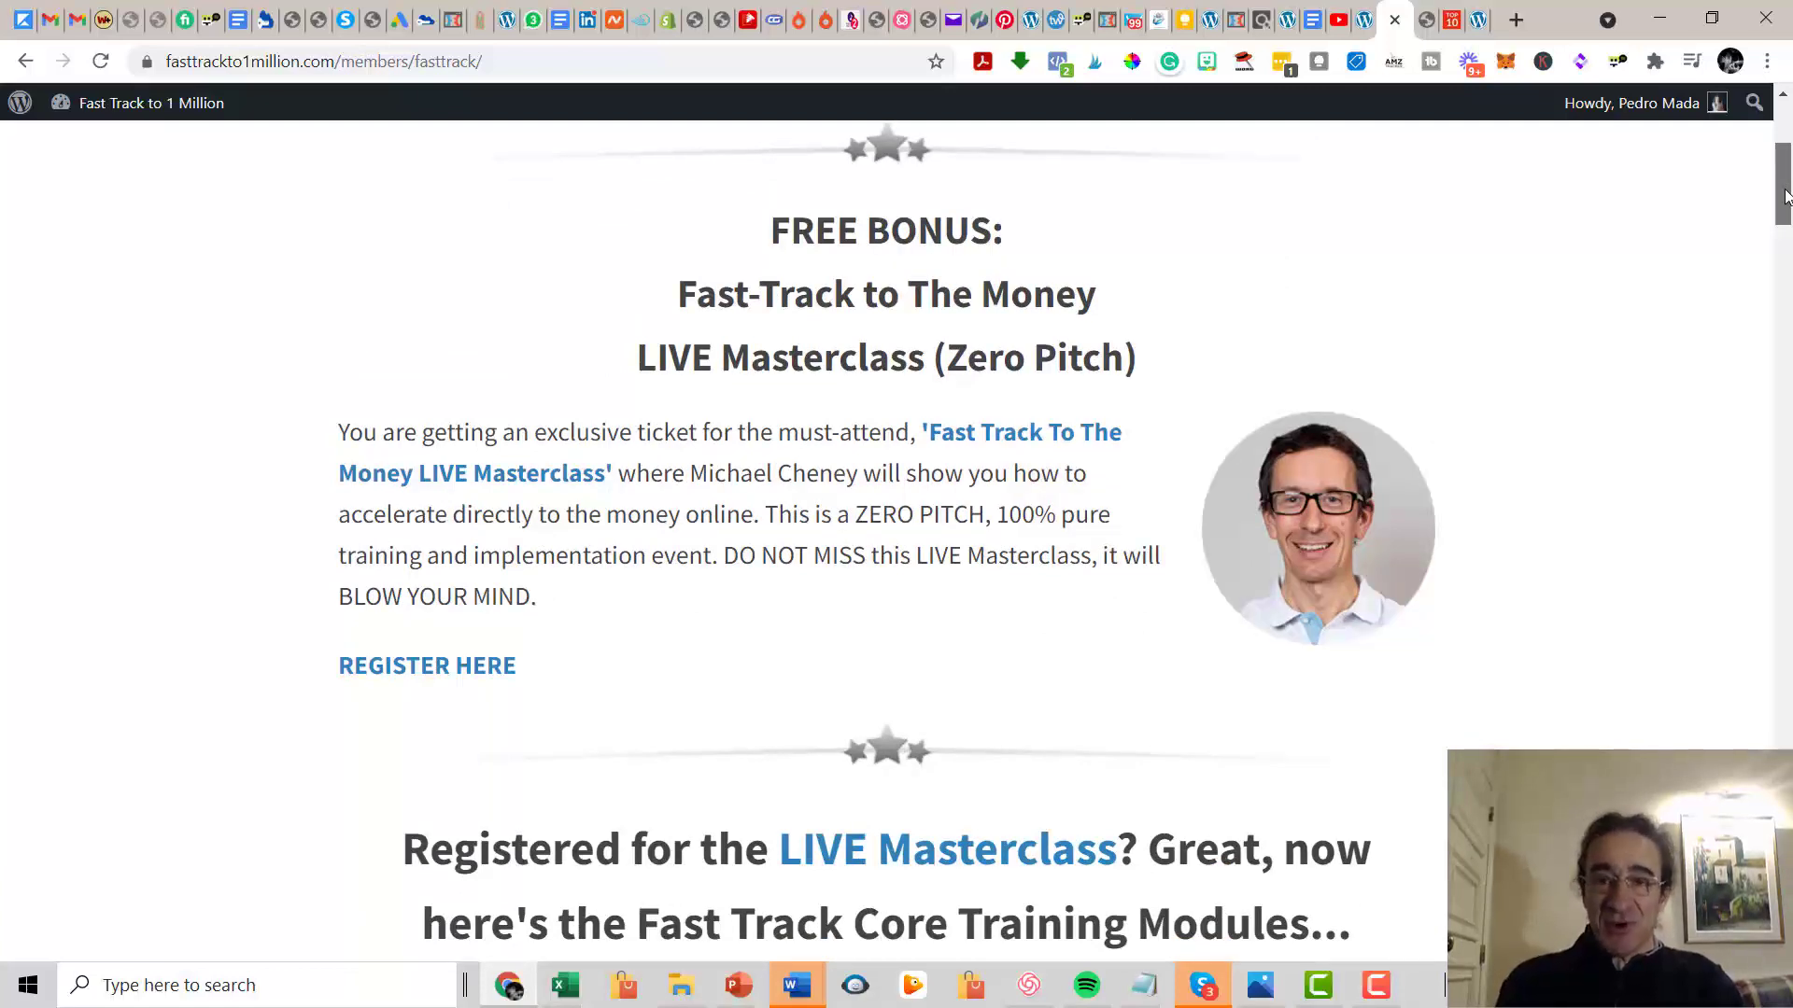
scroll(up, 3)
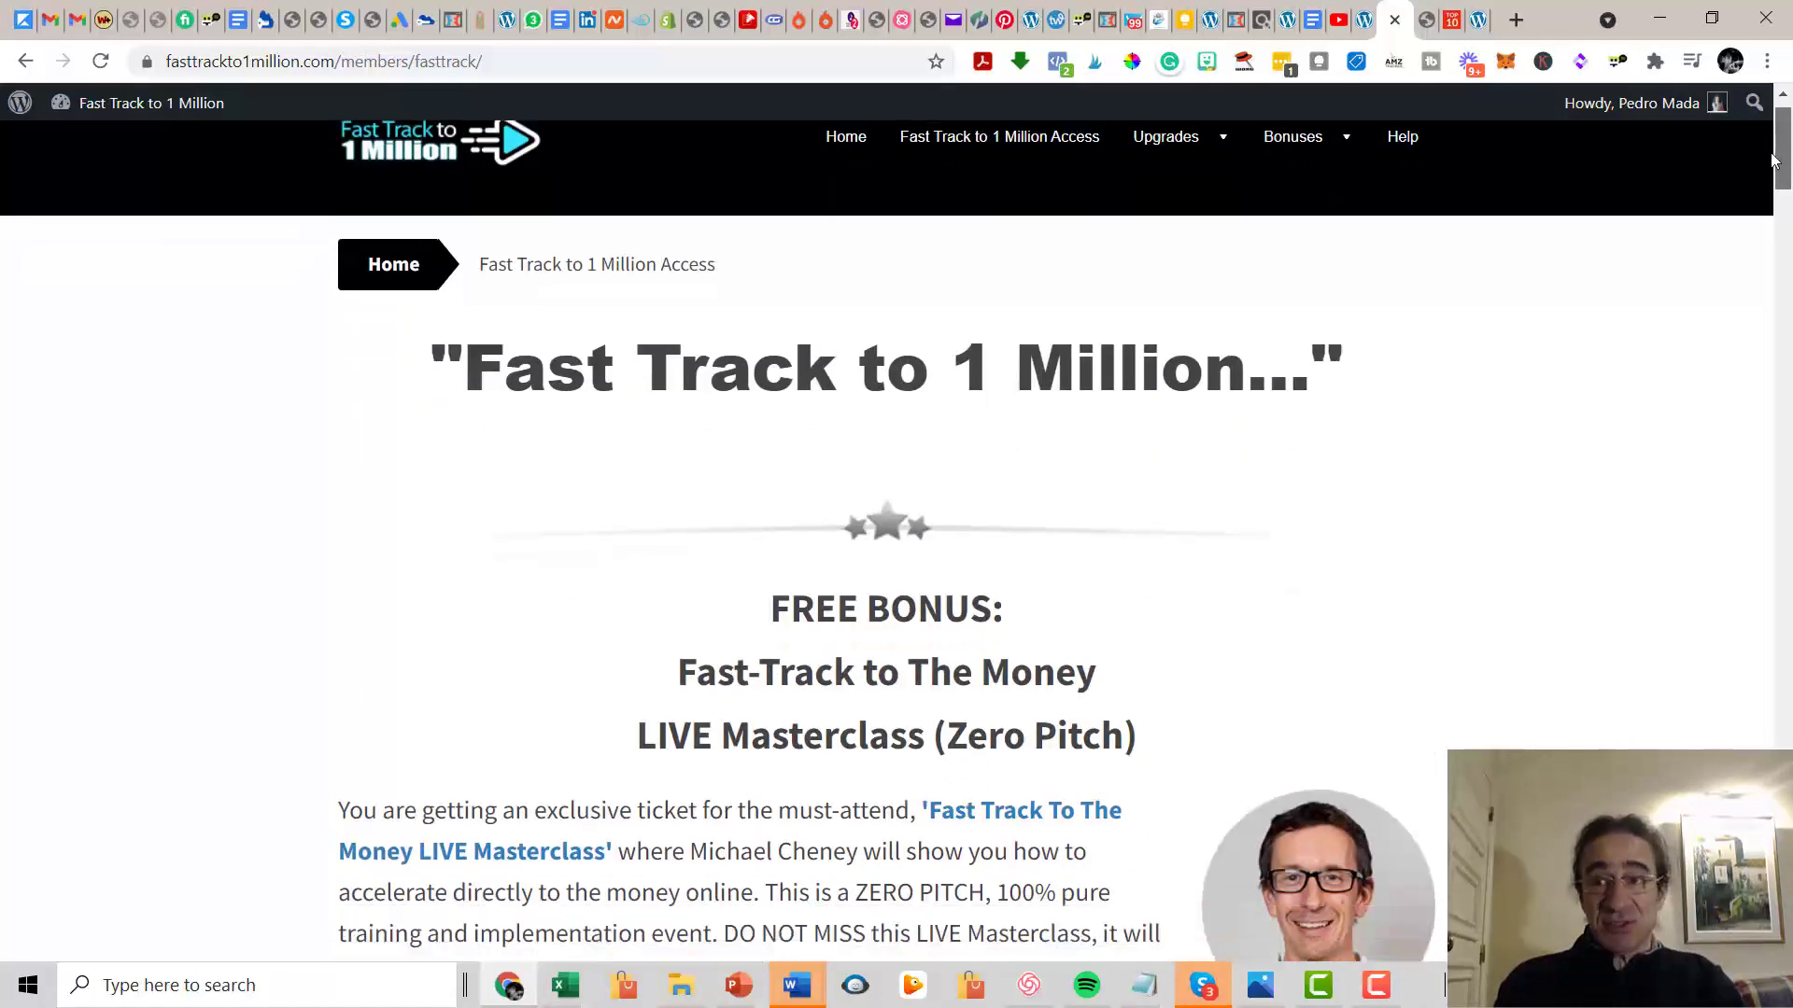
scroll(down, 3)
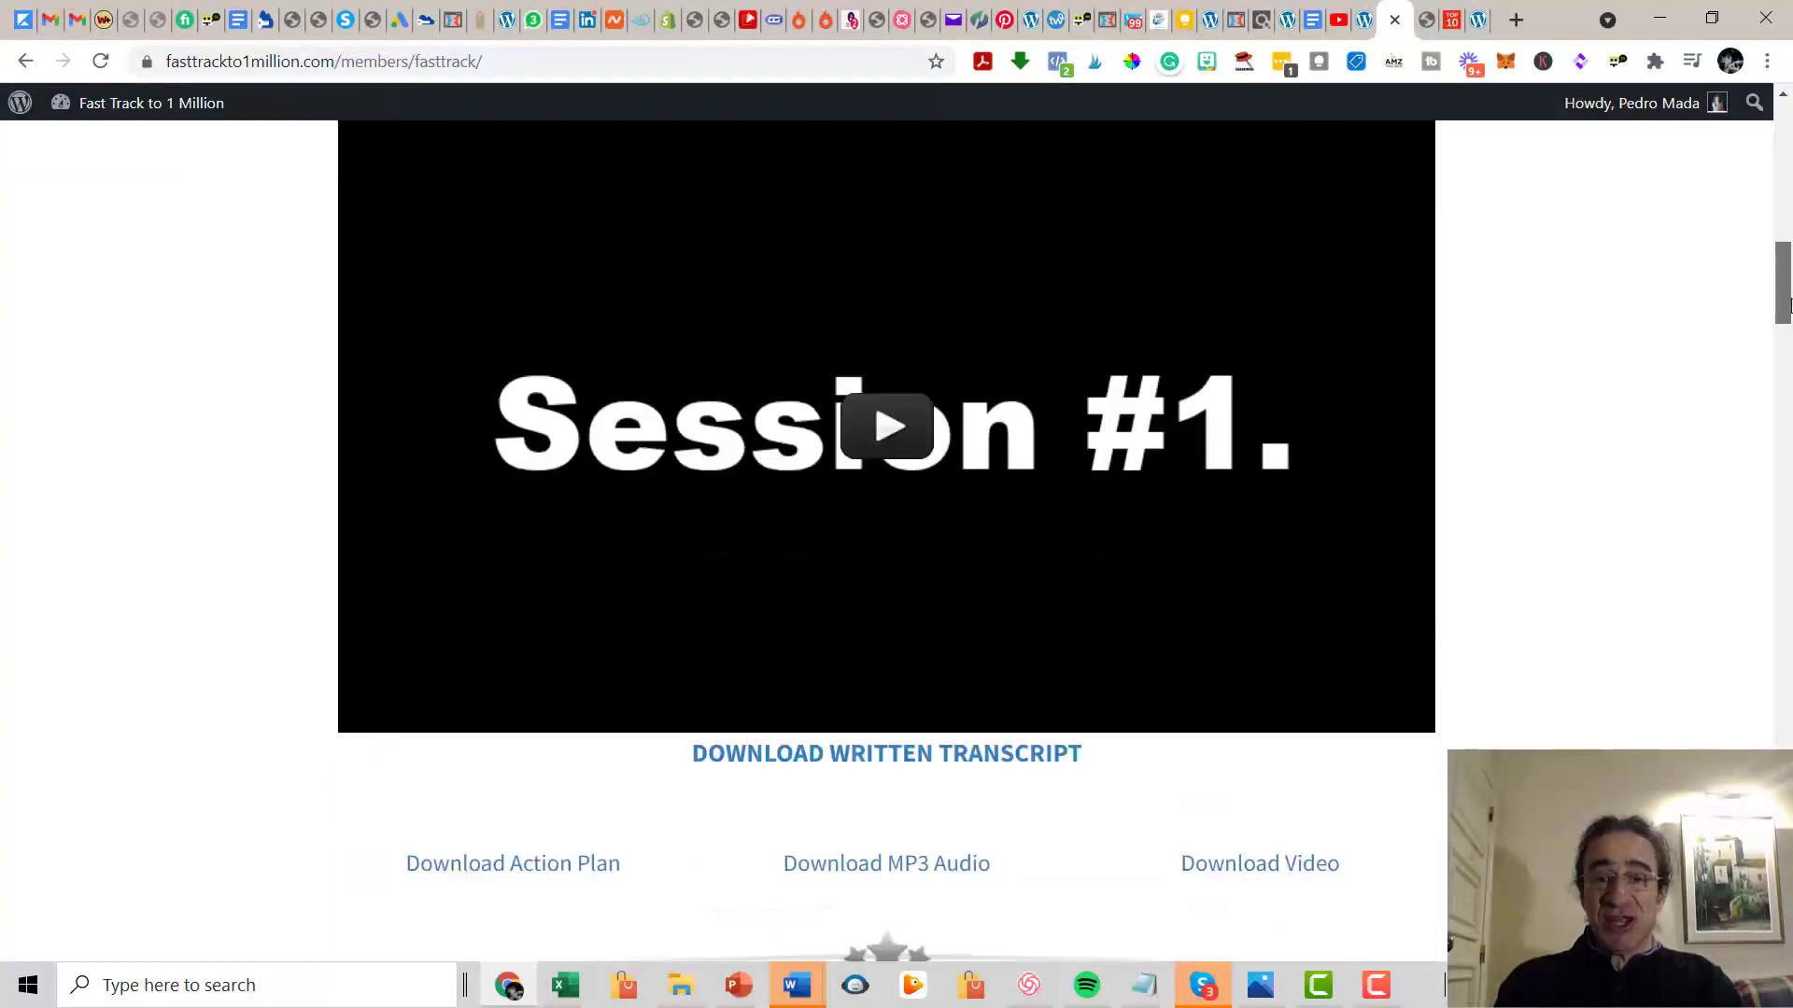
scroll(up, 3)
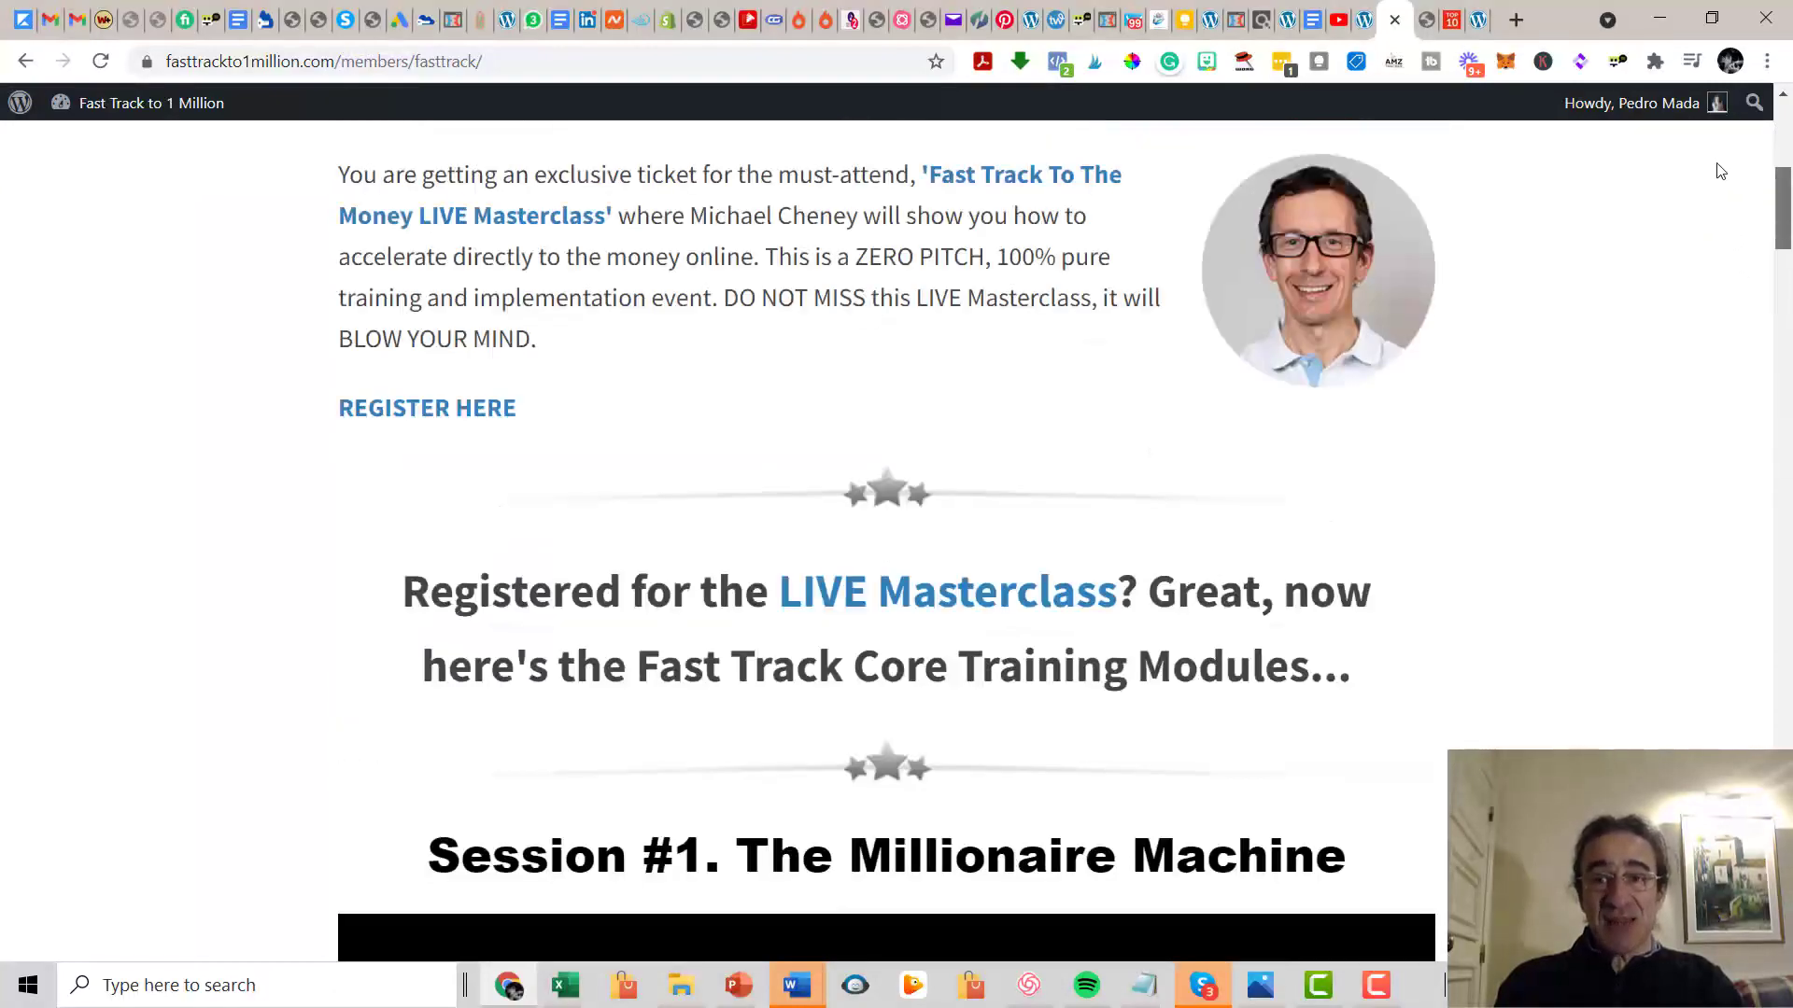
scroll(up, 3)
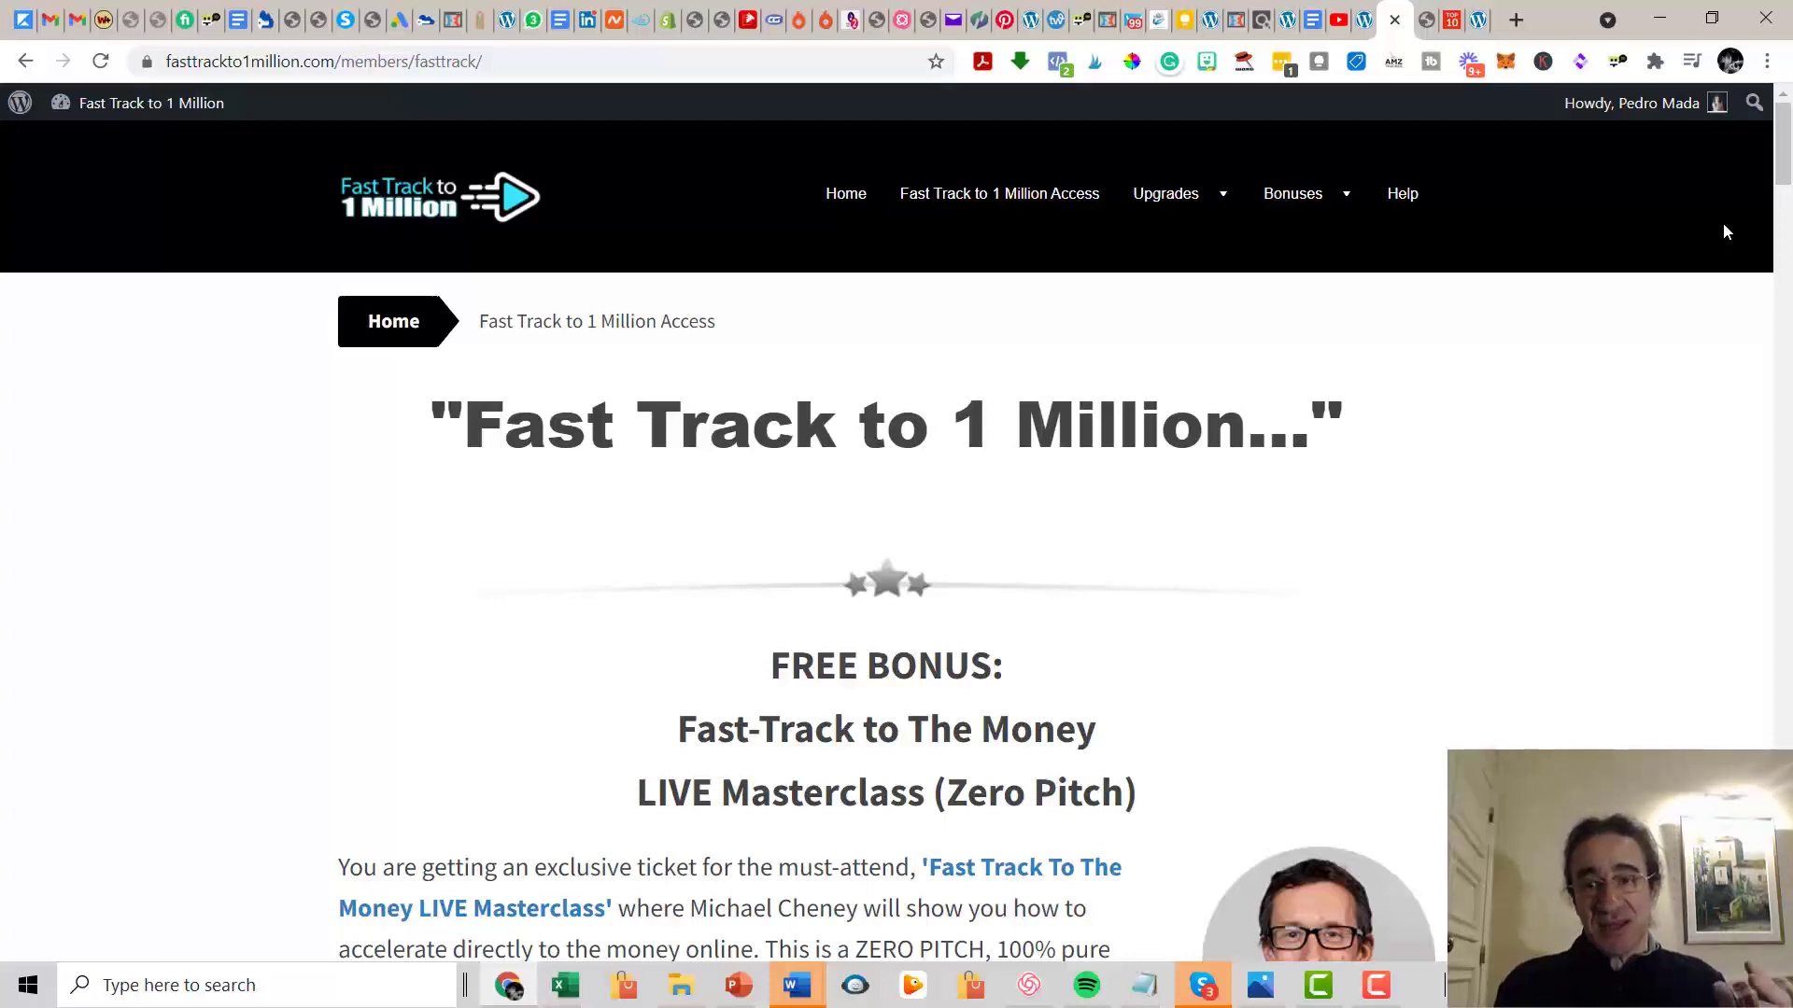
scroll(down, 3)
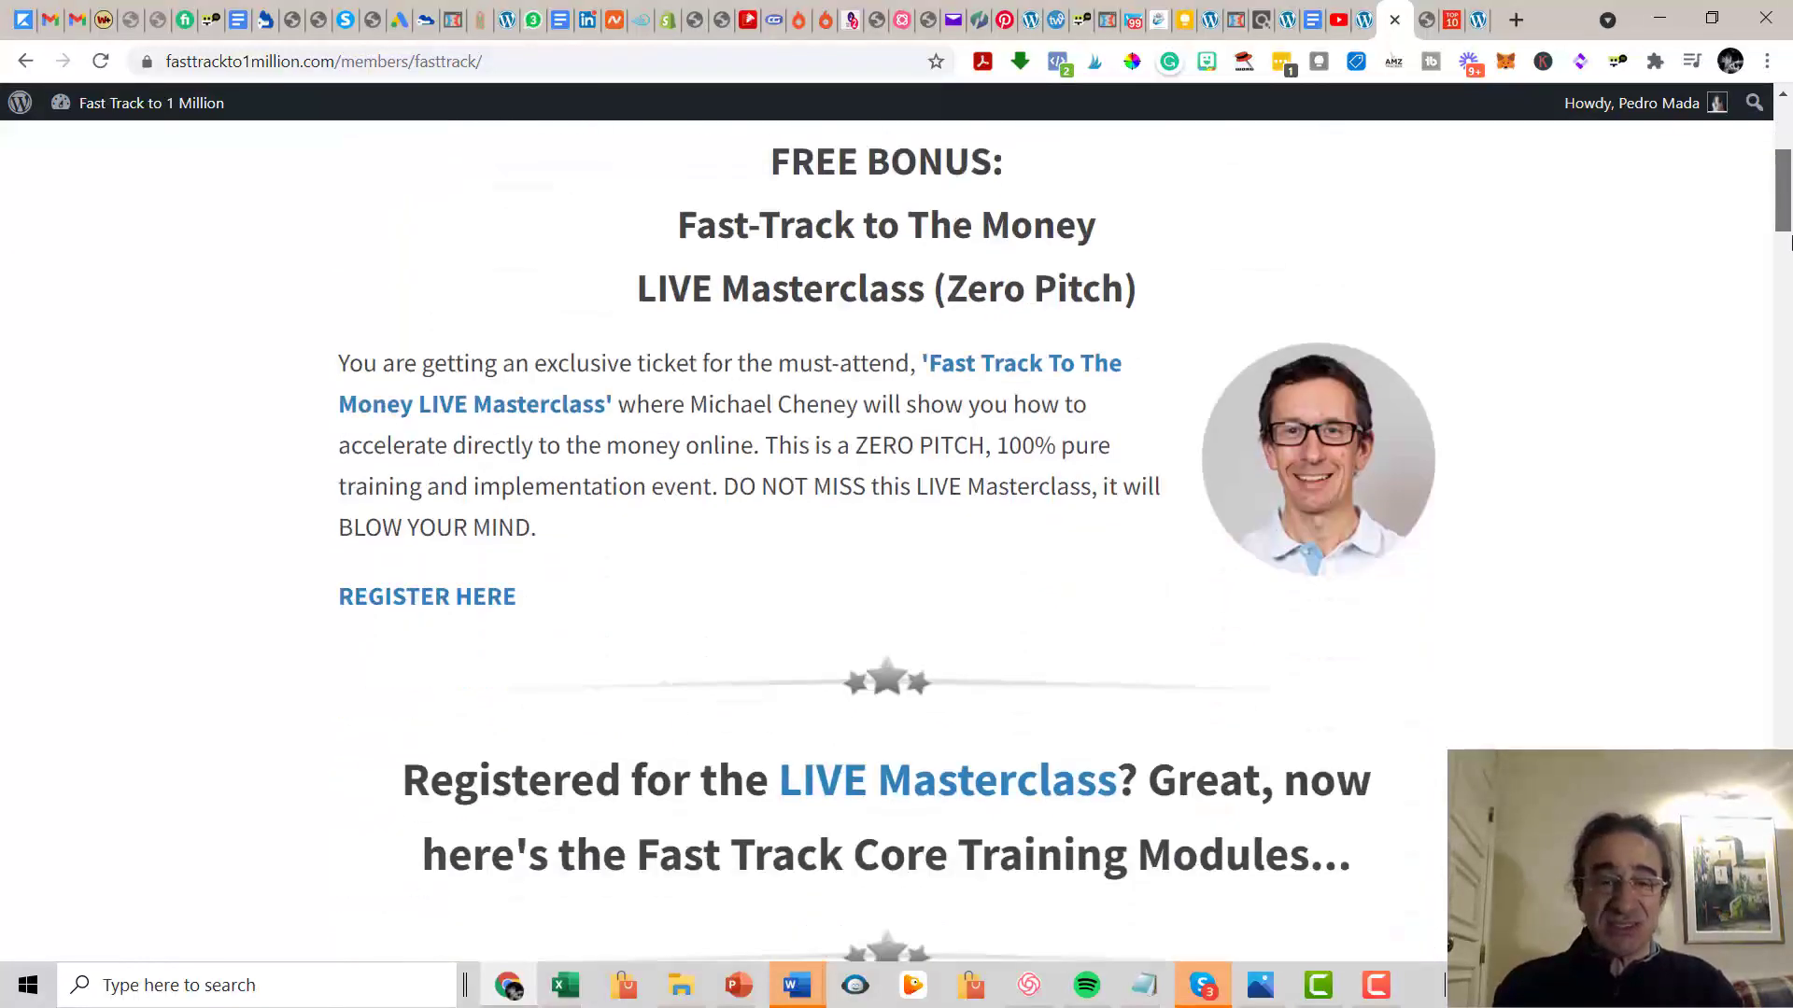
scroll(down, 3)
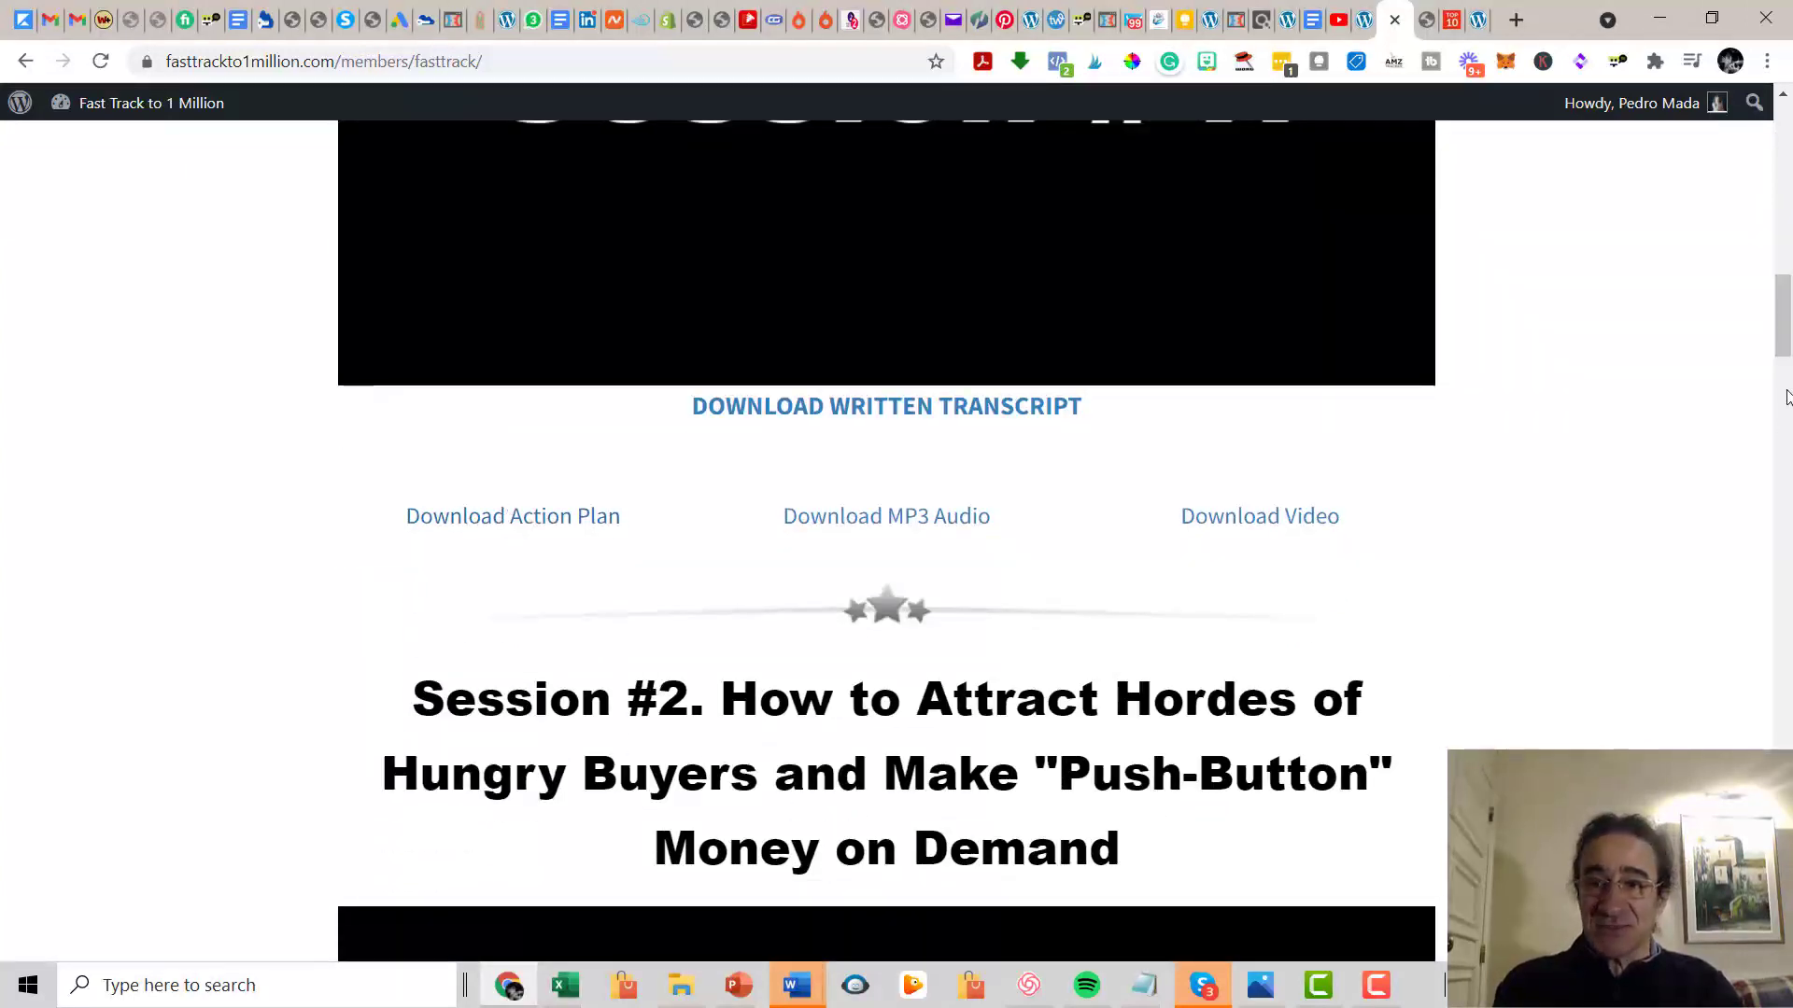
scroll(down, 3)
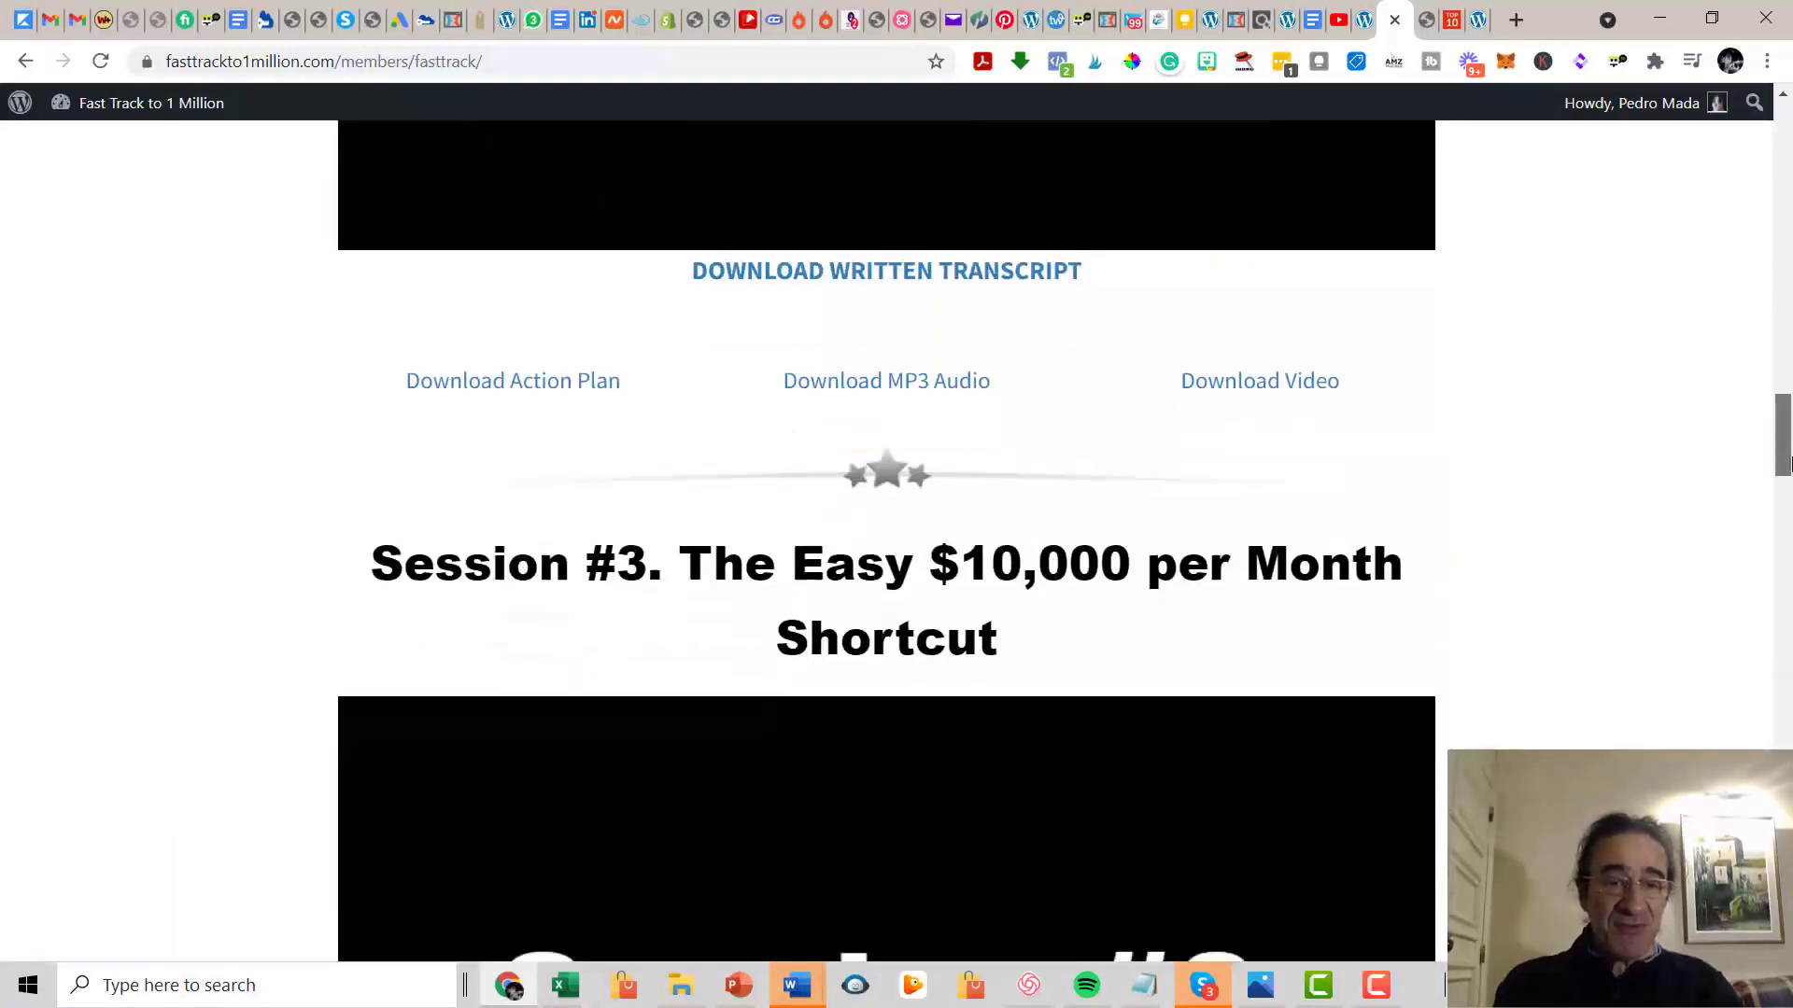
scroll(down, 3)
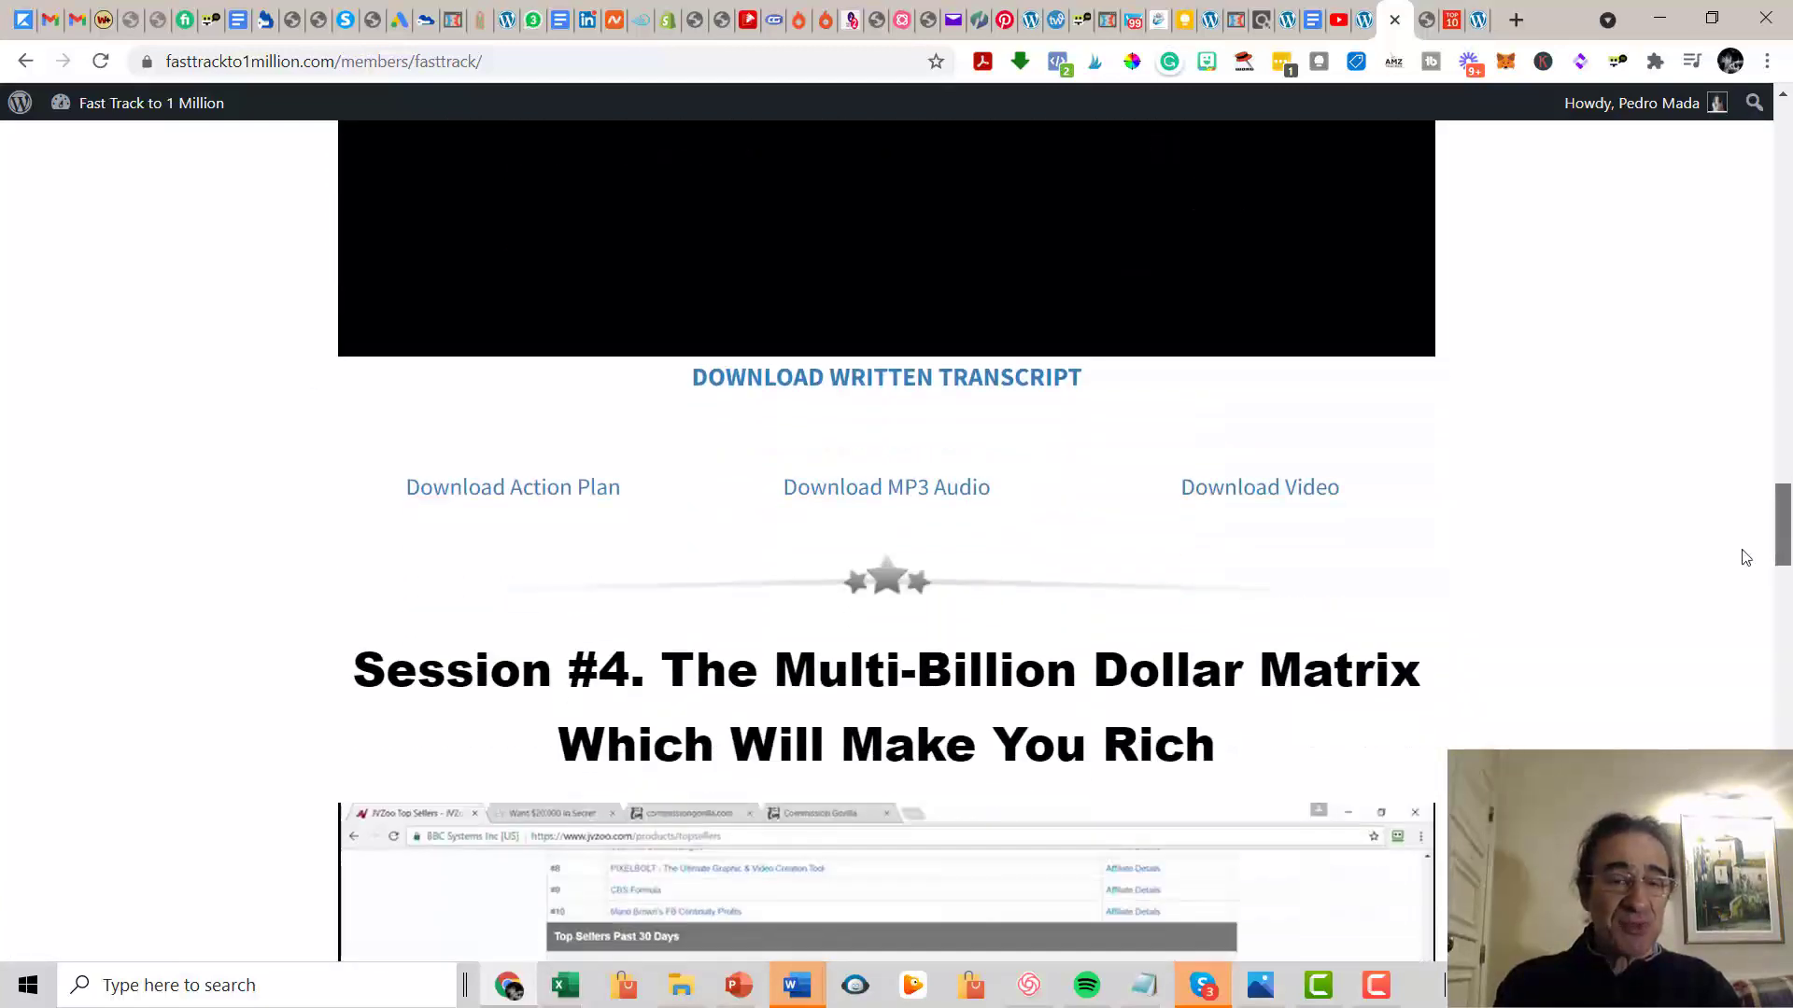
mouse_move(512, 487)
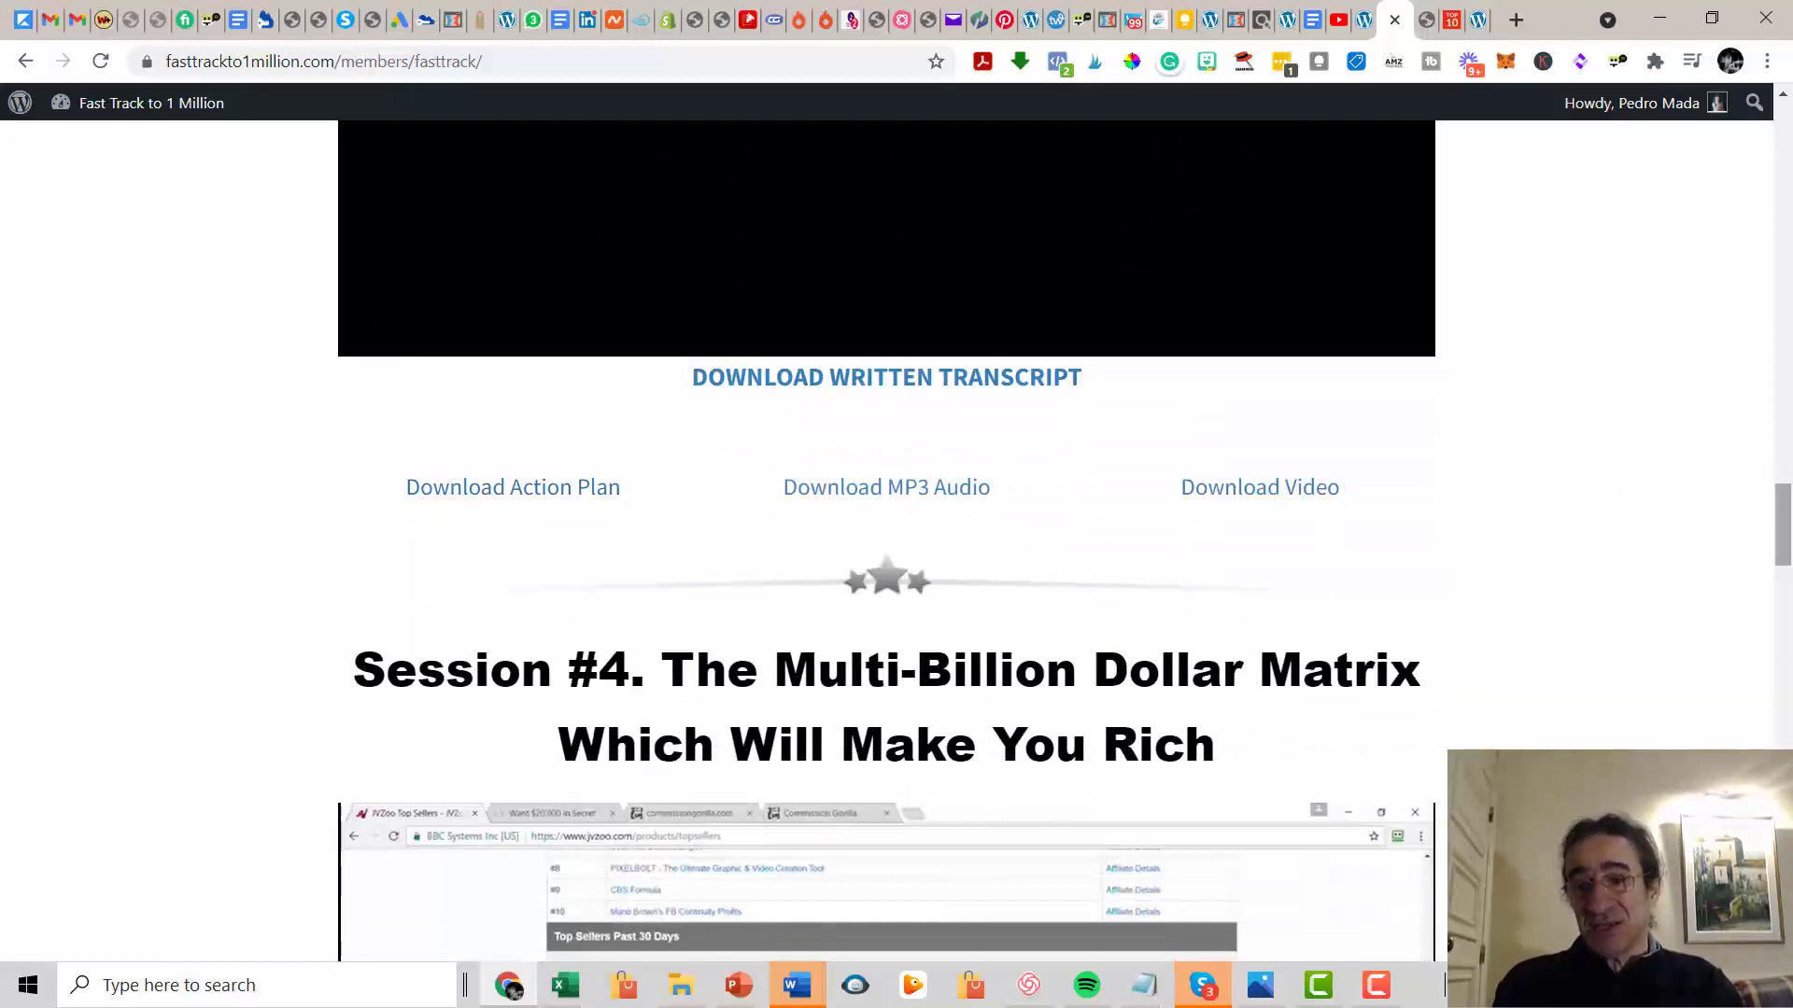
scroll(up, 3)
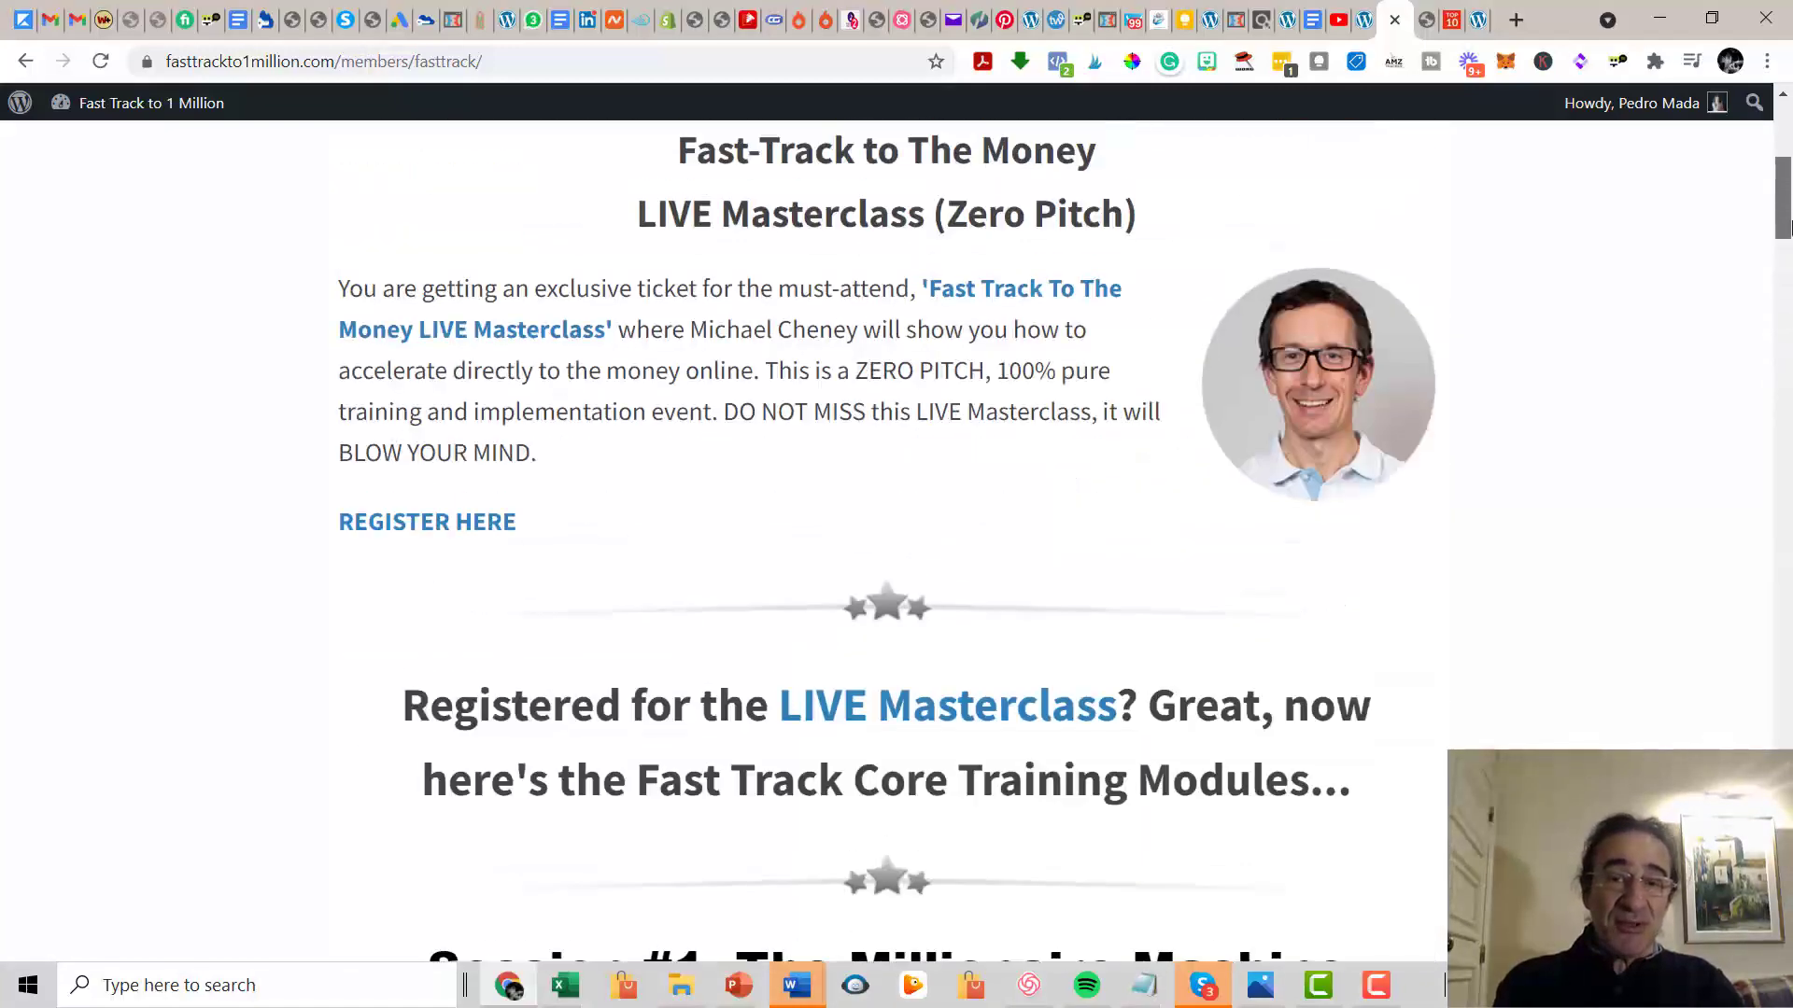
scroll(up, 3)
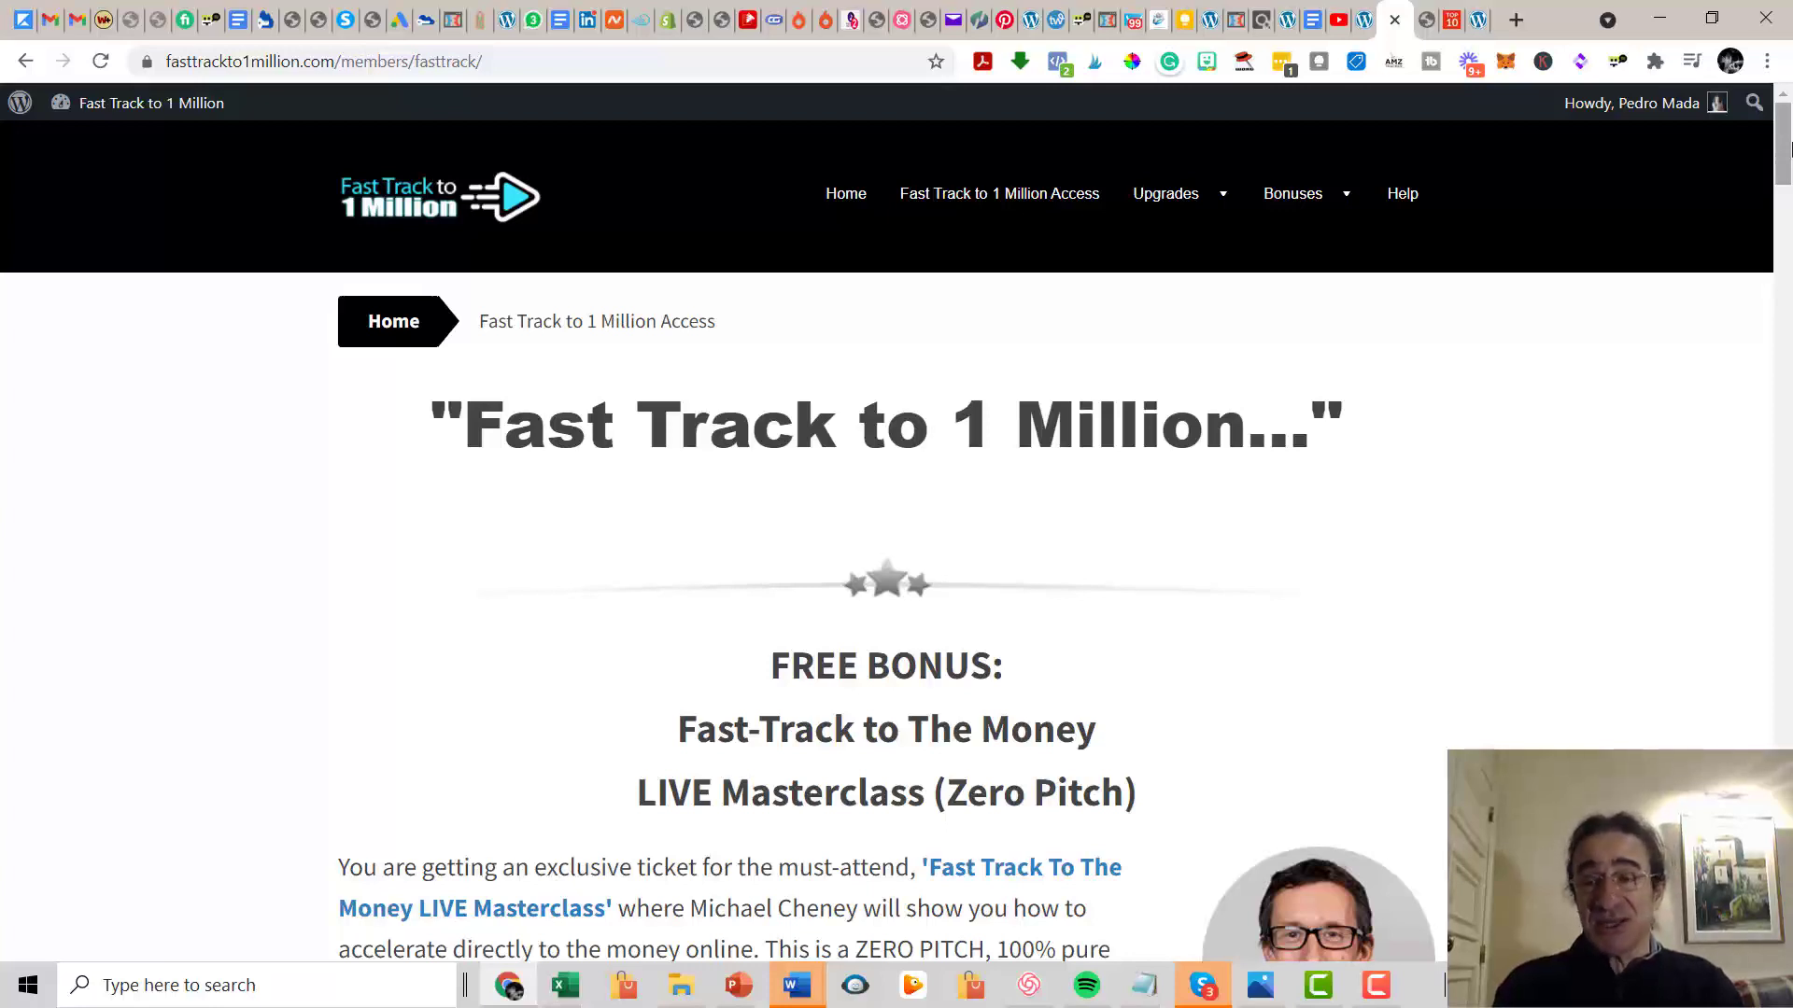
scroll(down, 3)
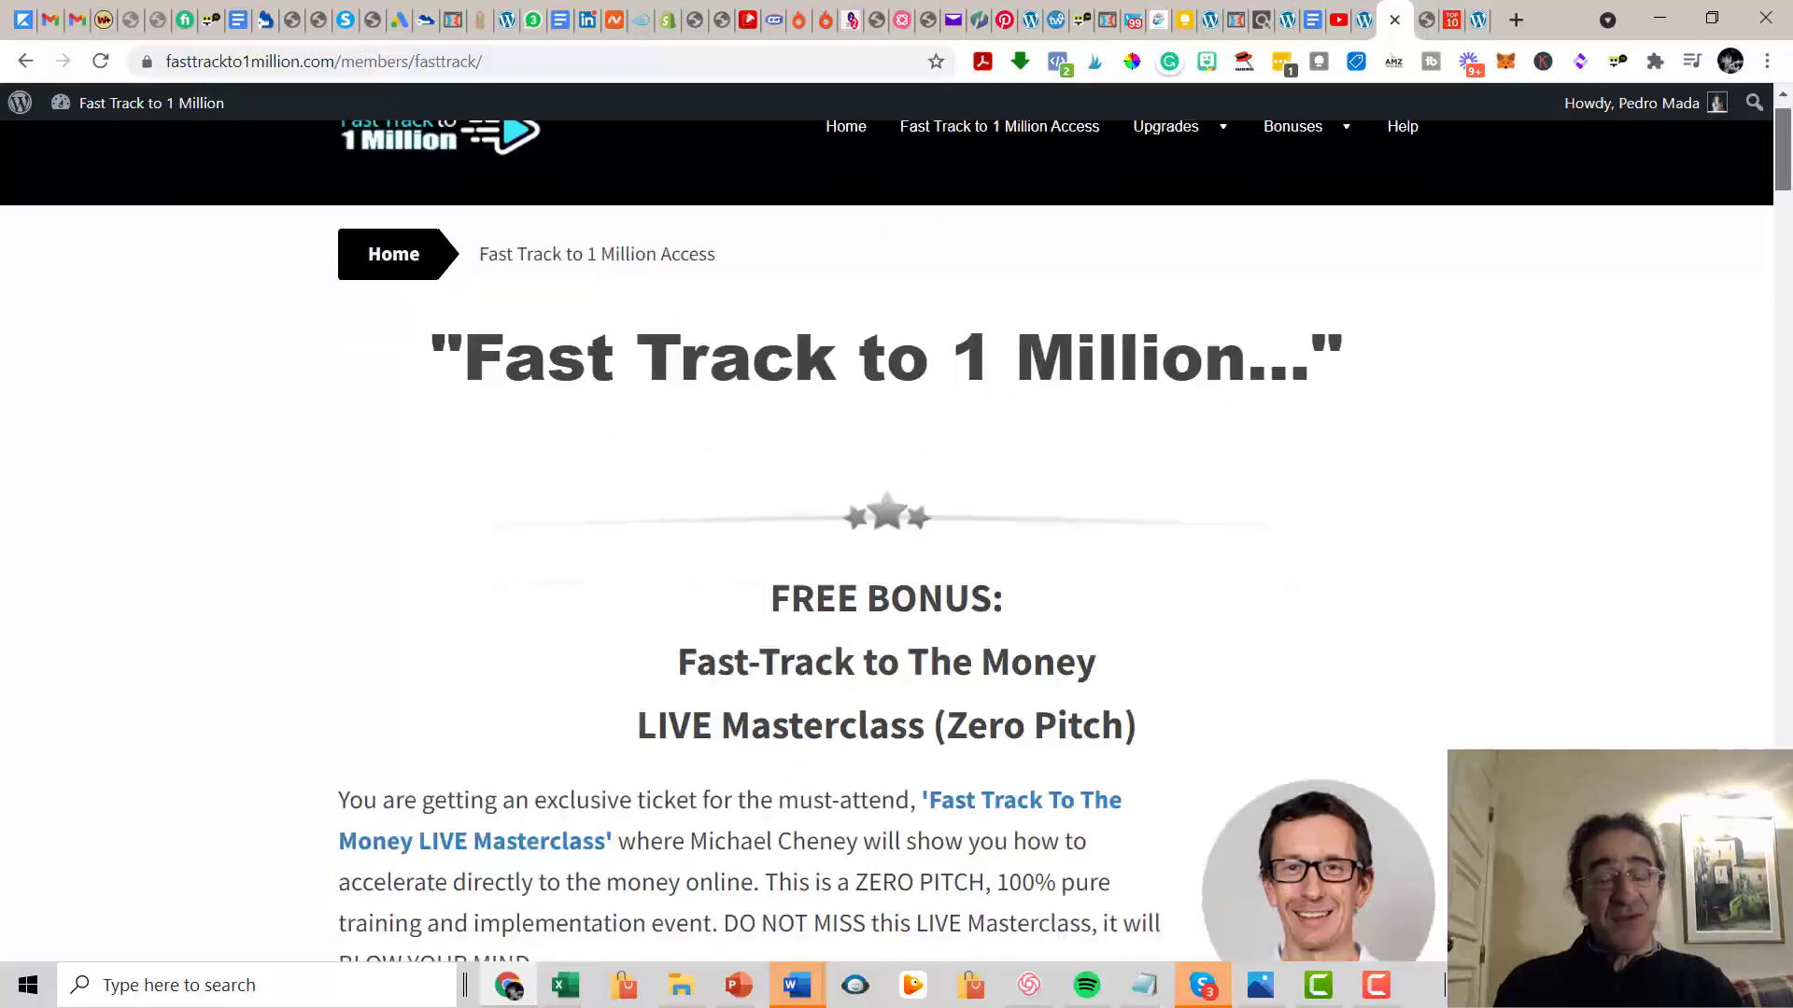
scroll(down, 3)
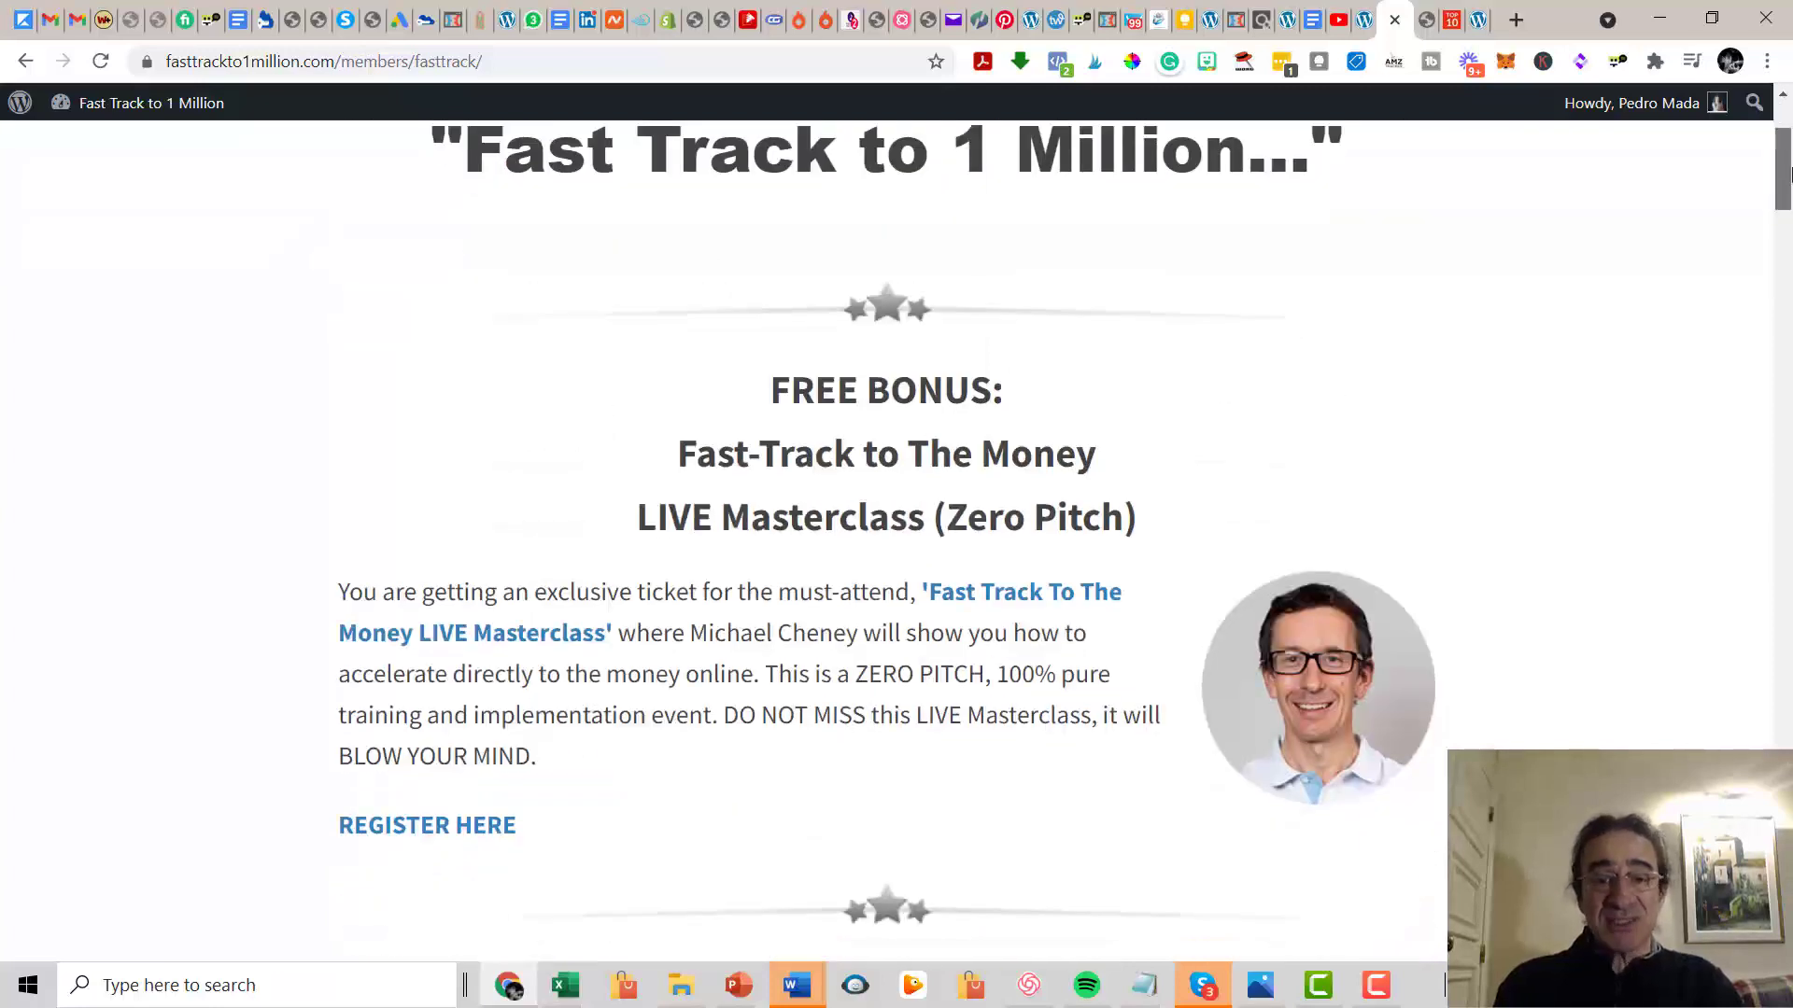
scroll(down, 3)
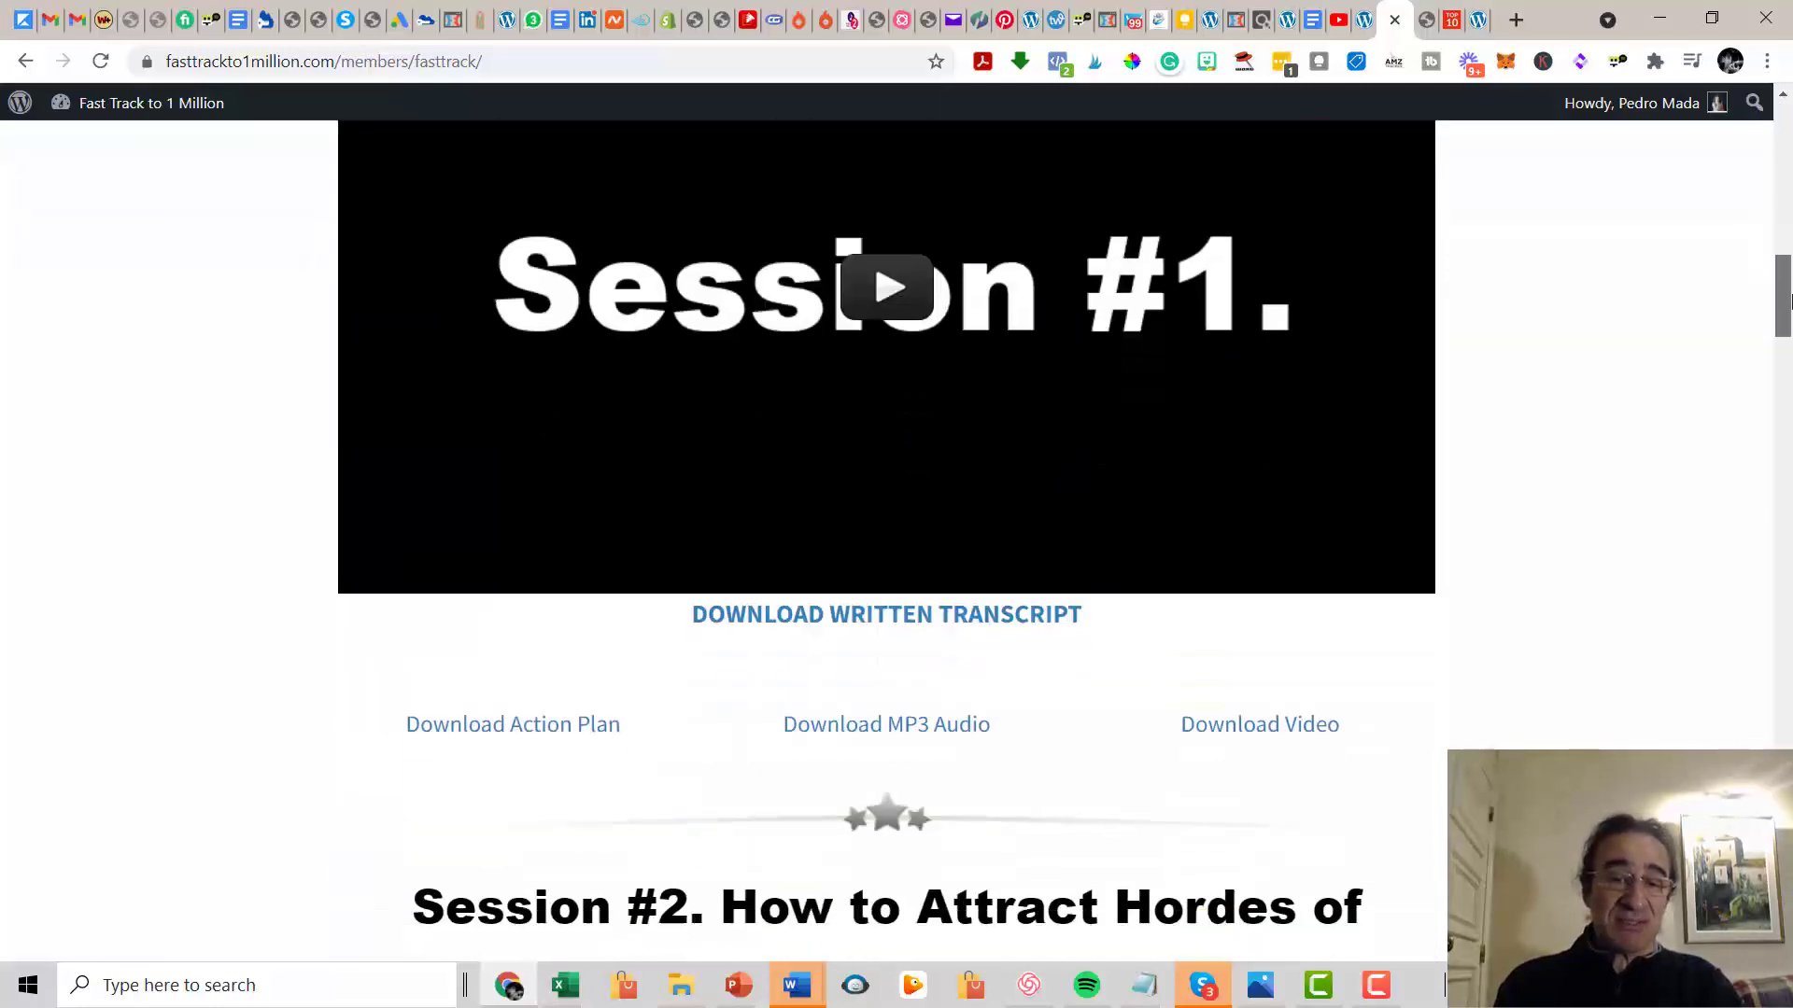
scroll(down, 3)
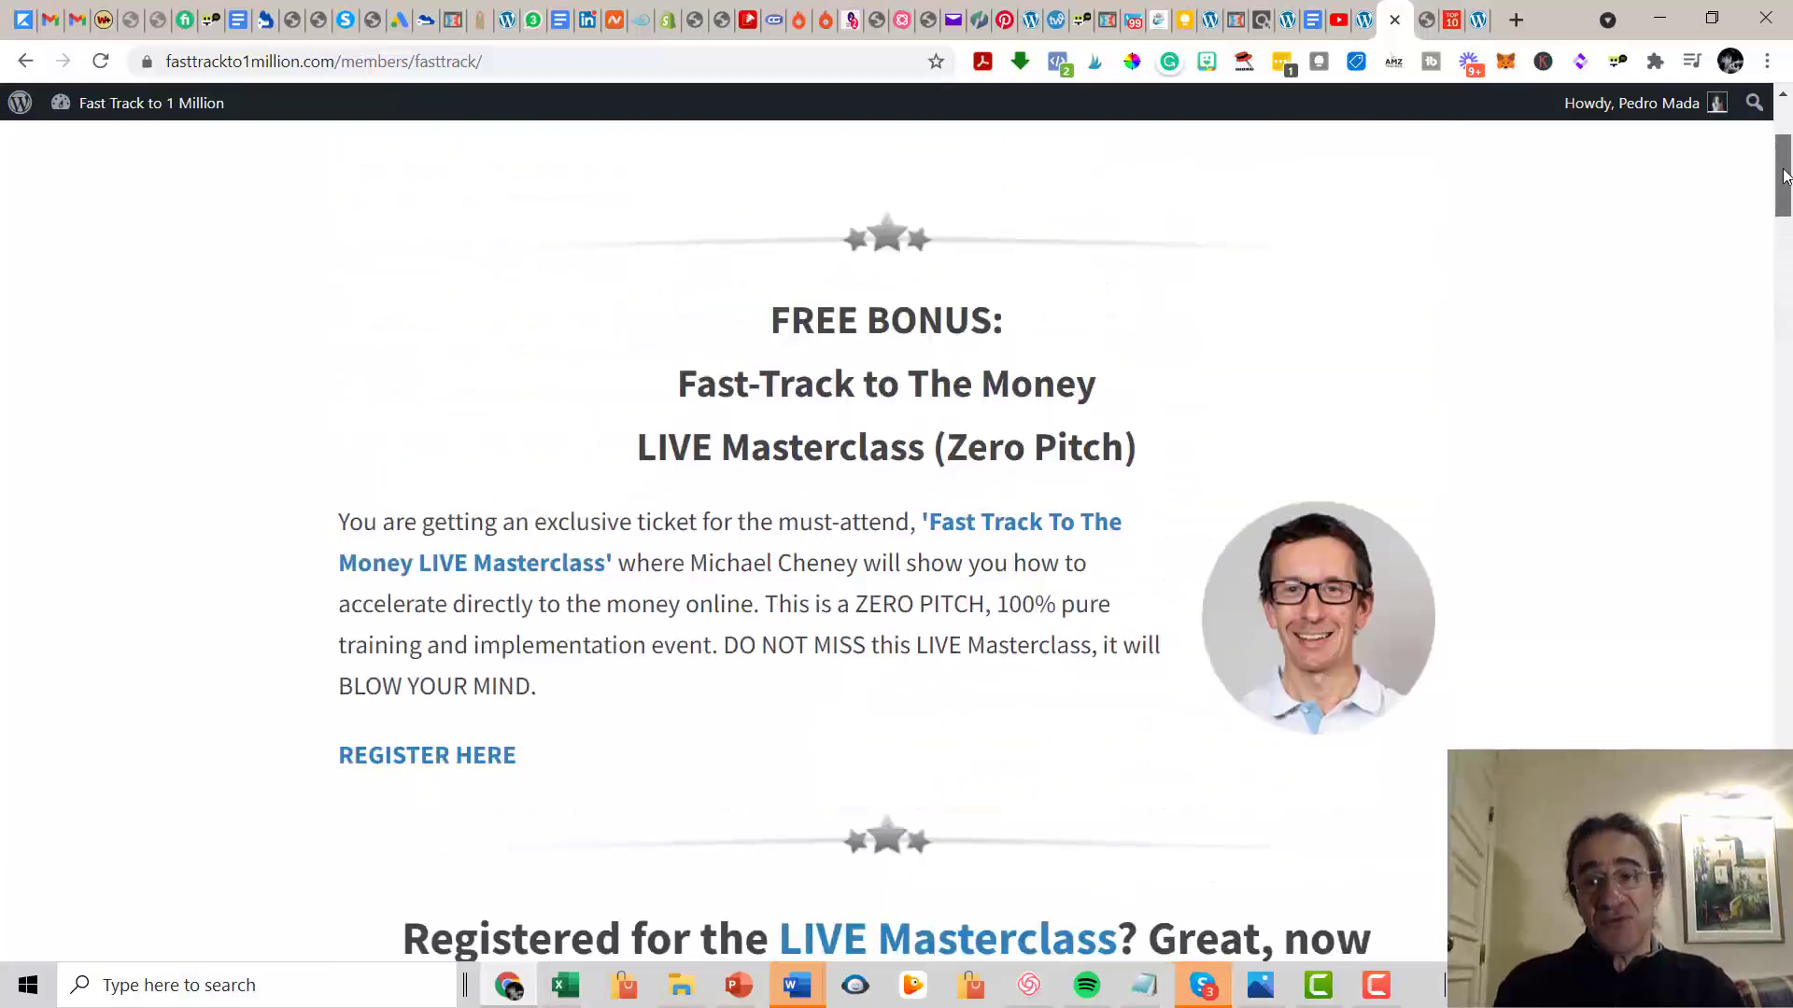
Bring up the /jv/ affiliate page at the OTO #1 Millionaire Accelerator commissions section.
scroll(up, 3)
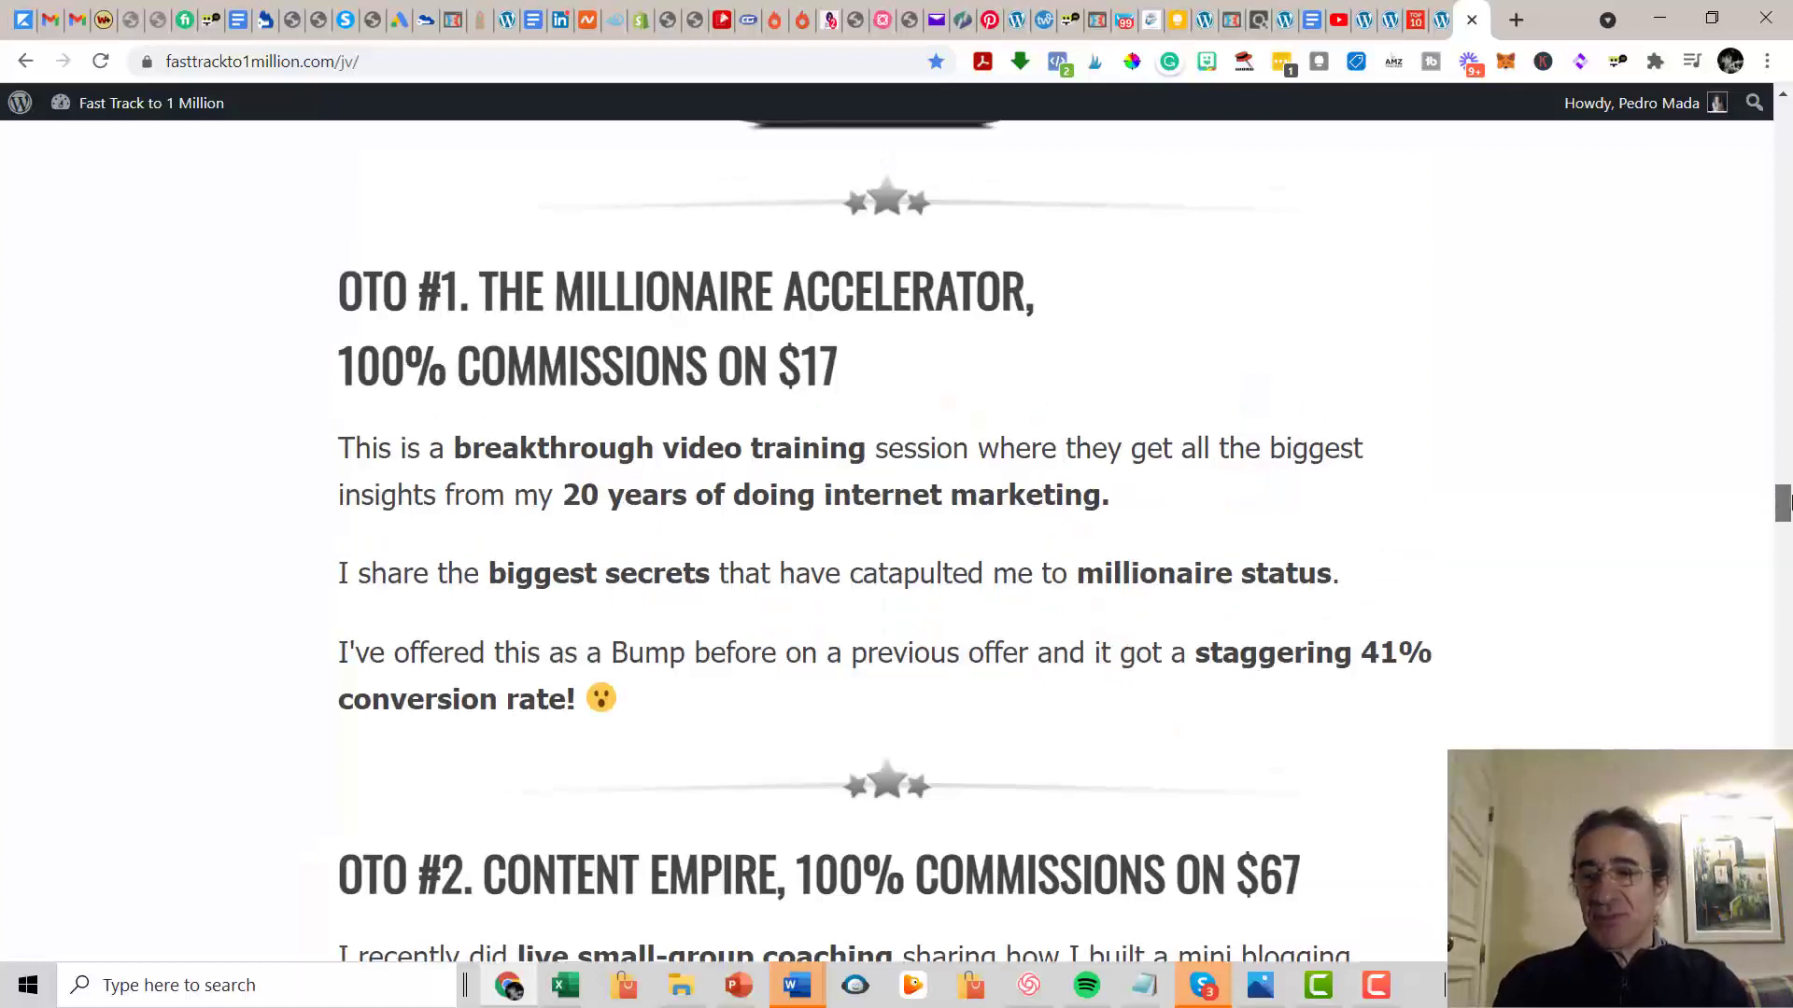
Read the OTO descriptions down to OTO #2 Content Empire's small-group coaching details.
scroll(up, 3)
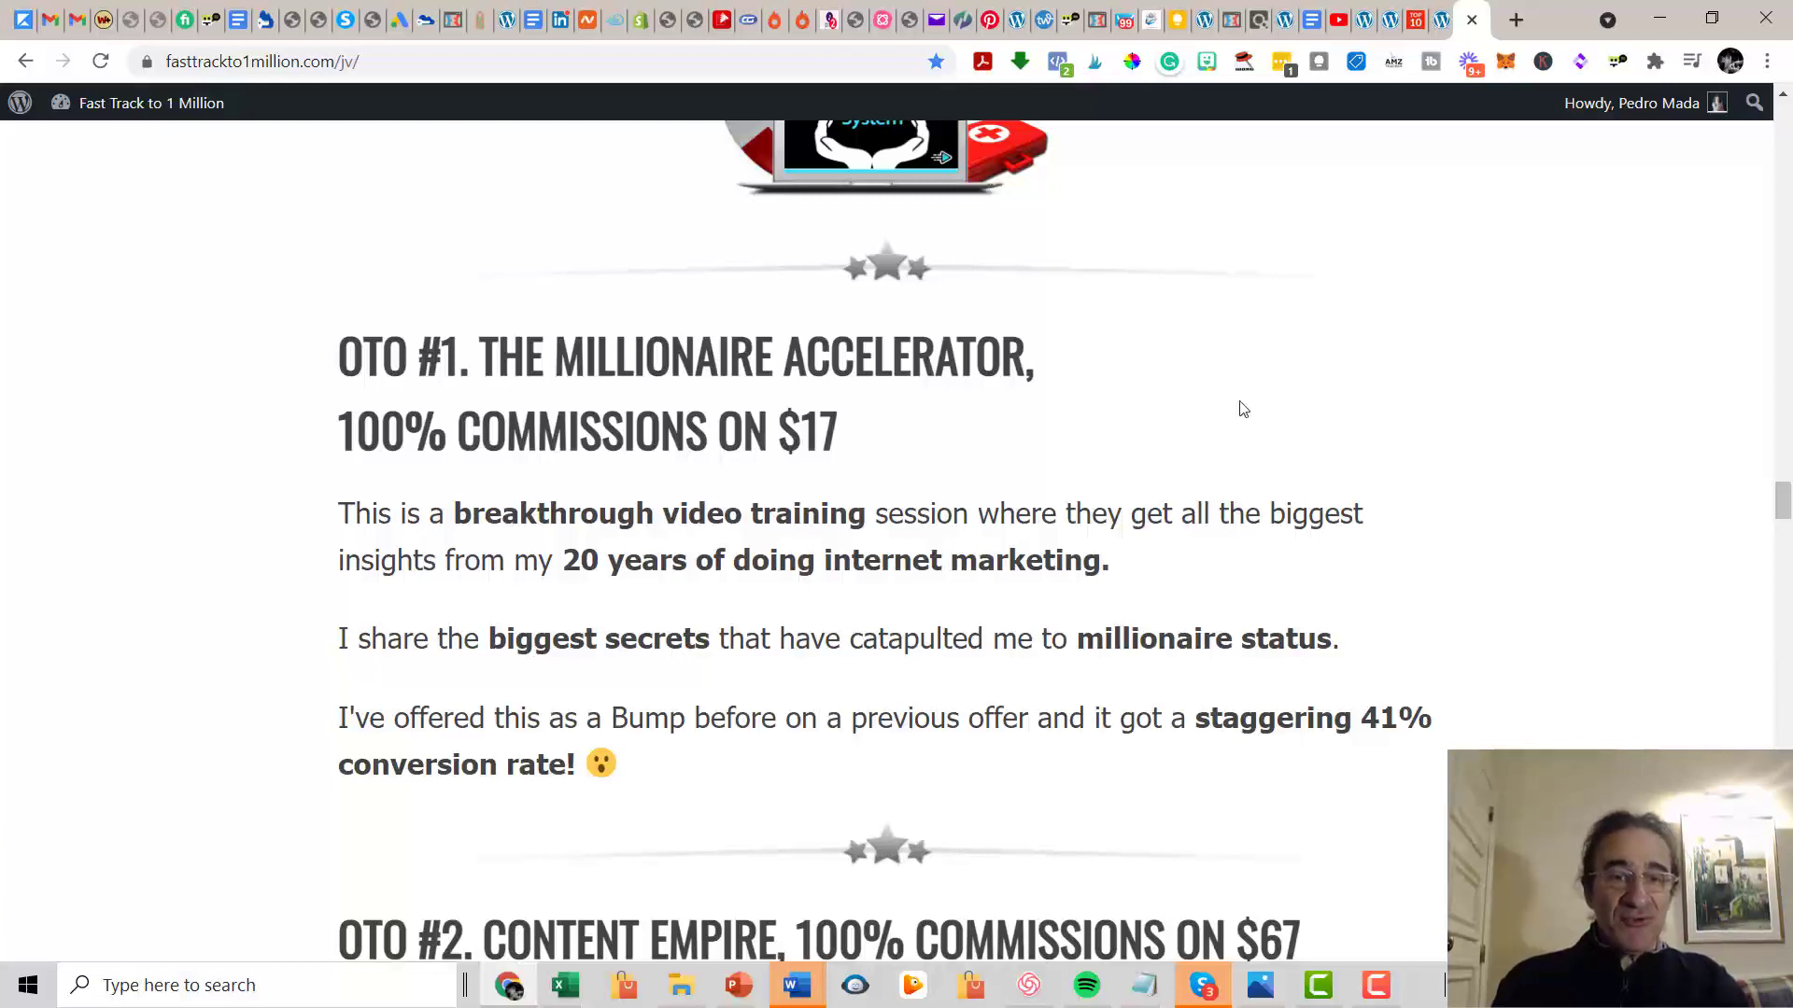
mouse_move(798, 417)
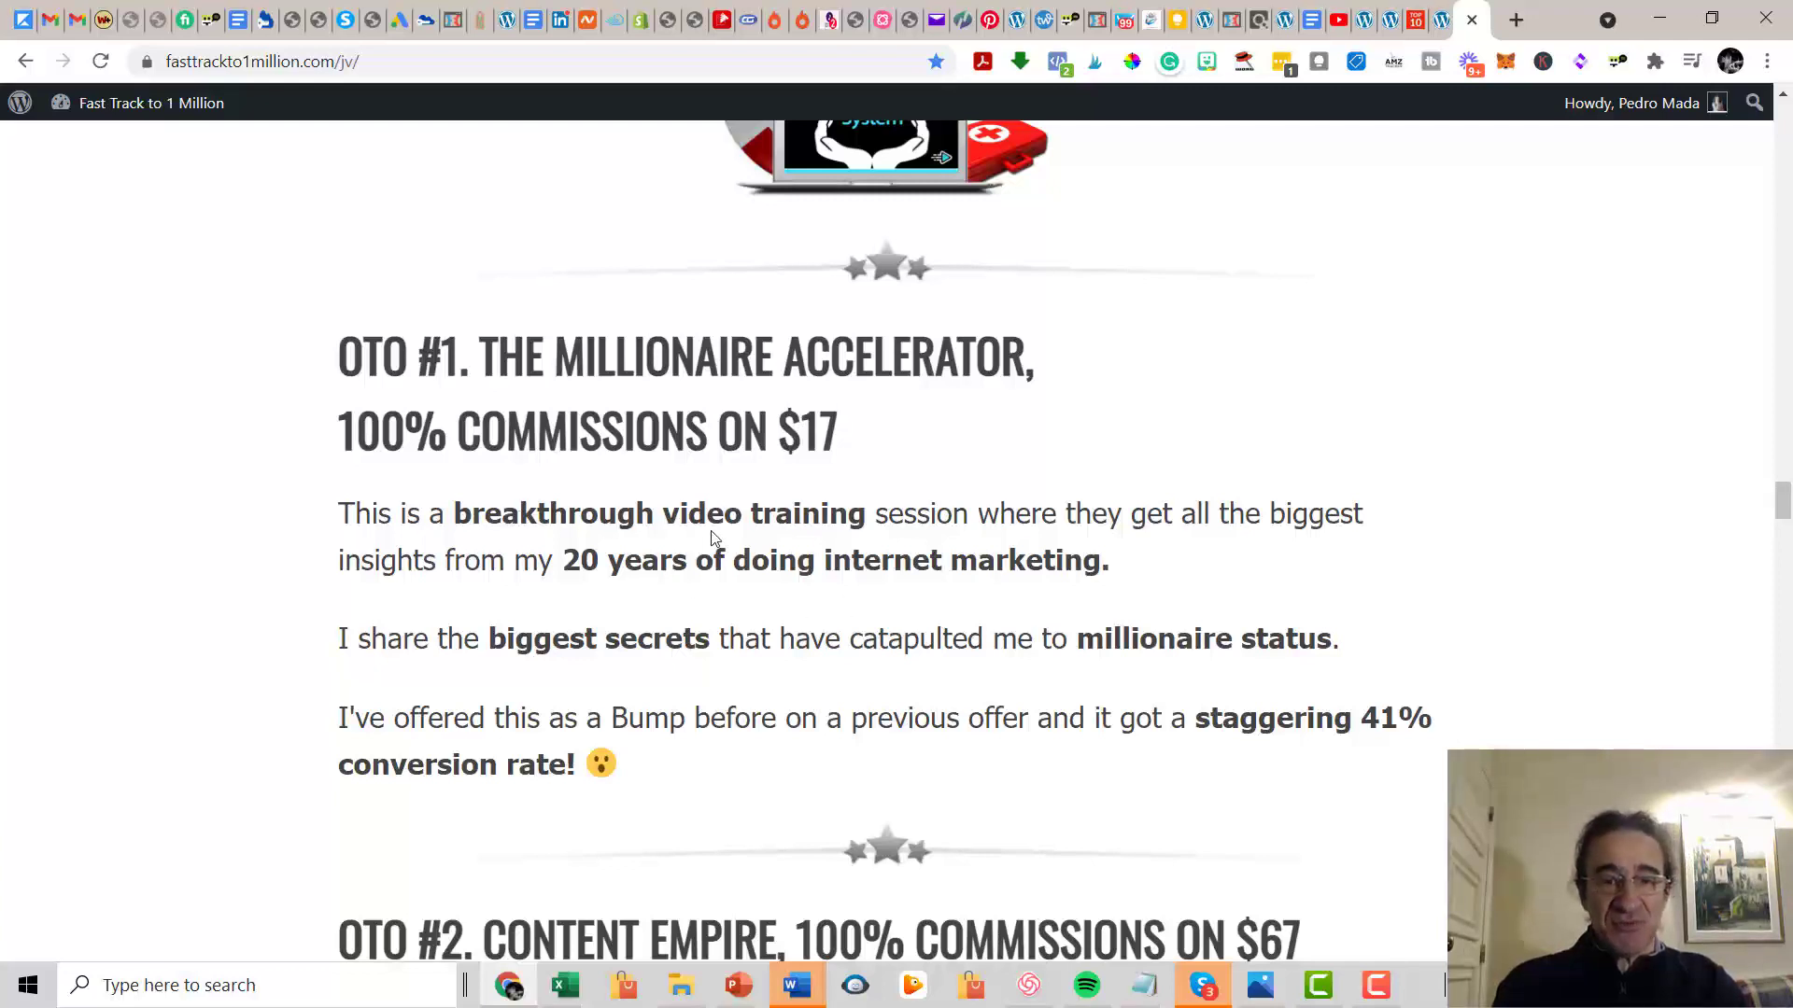
mouse_move(1098, 554)
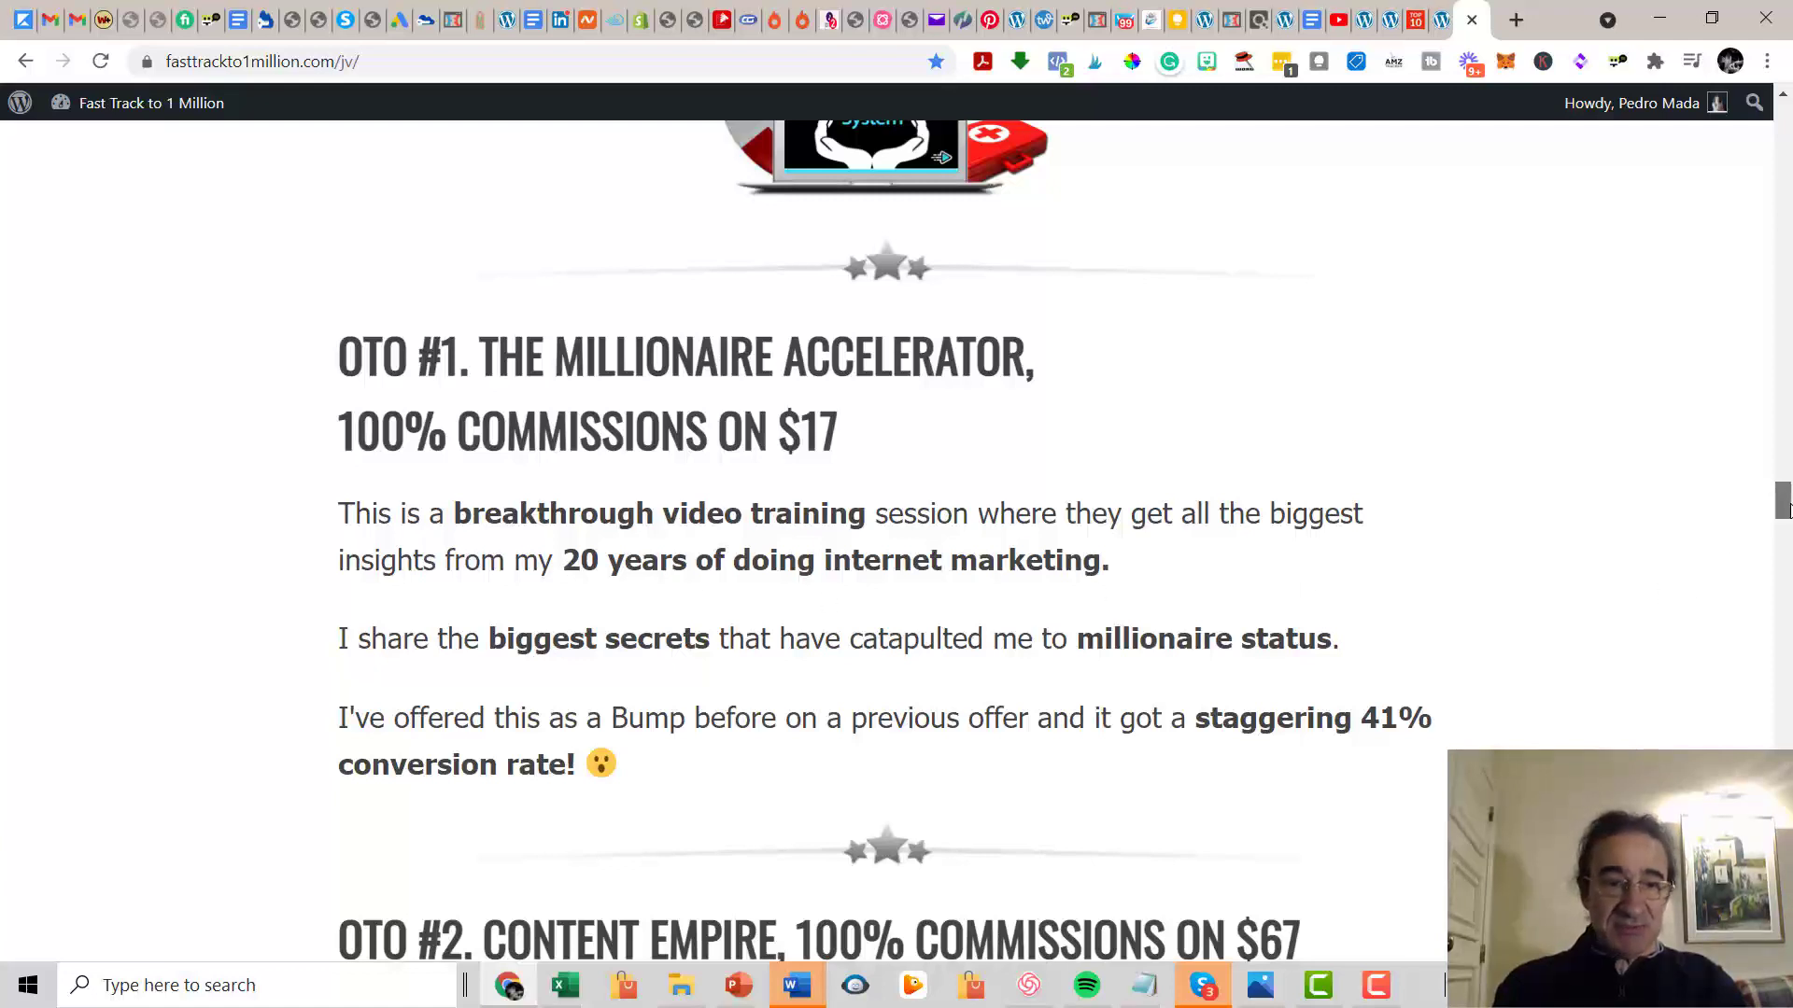
scroll(down, 3)
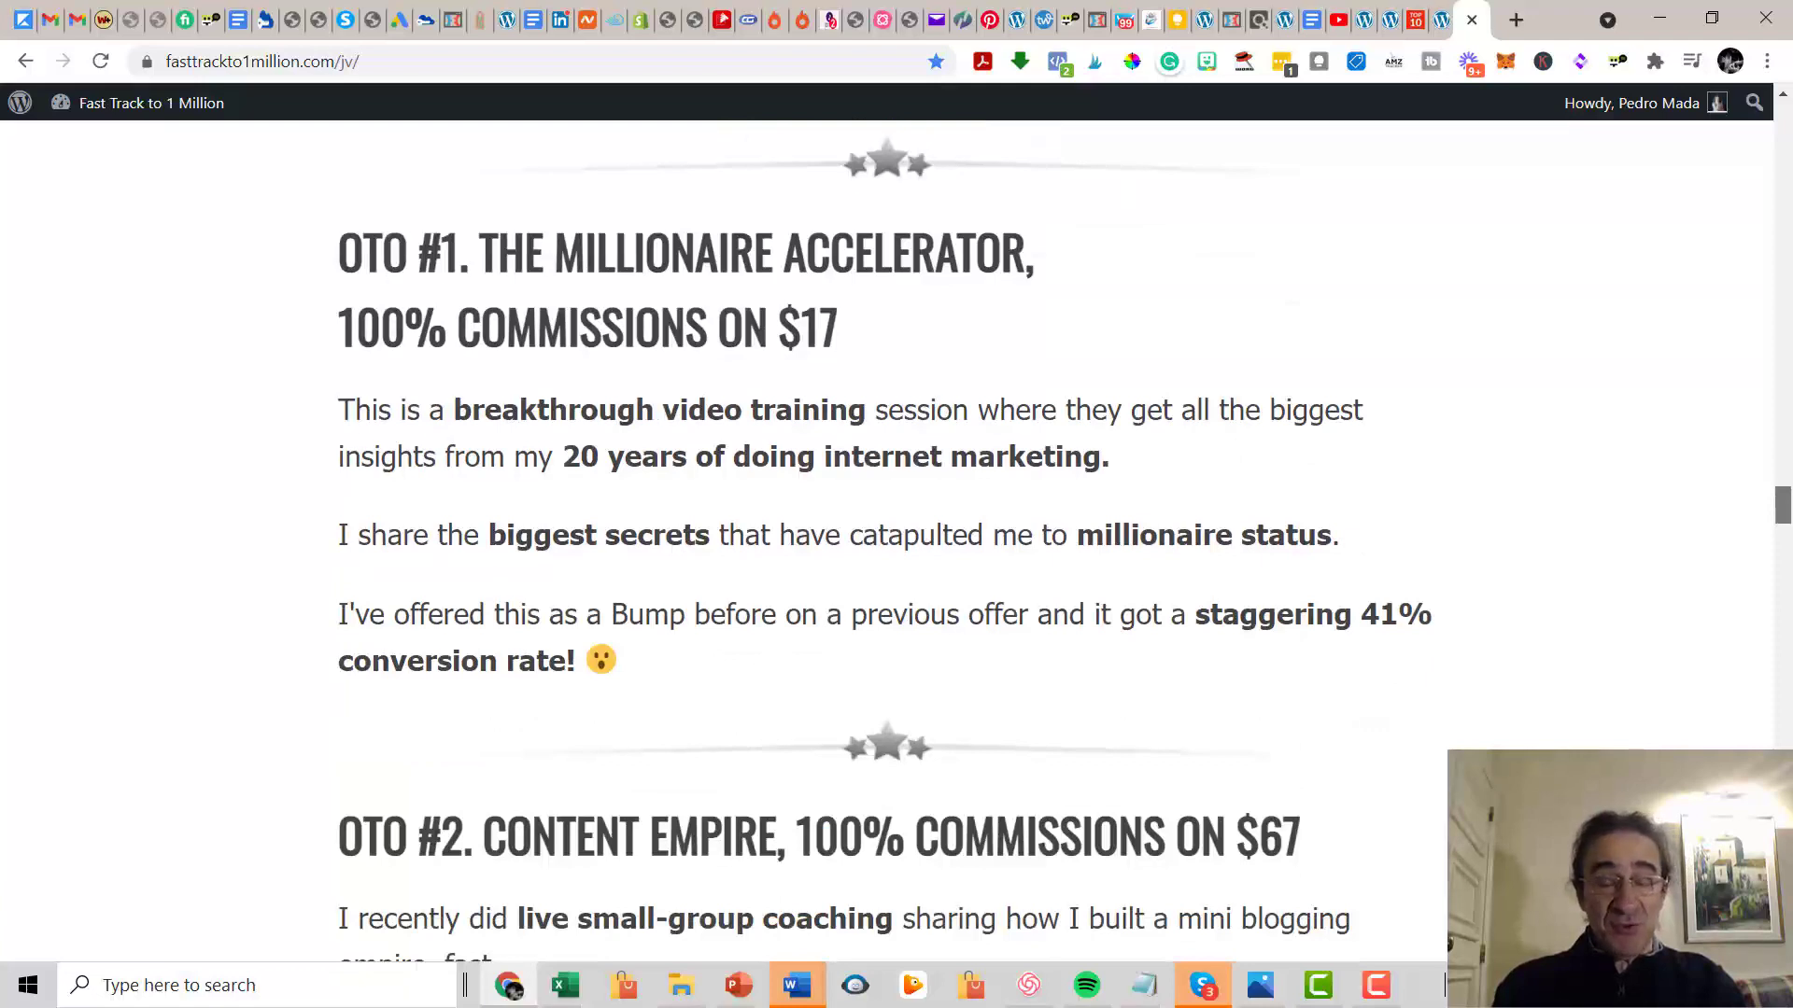
mouse_move(1574, 377)
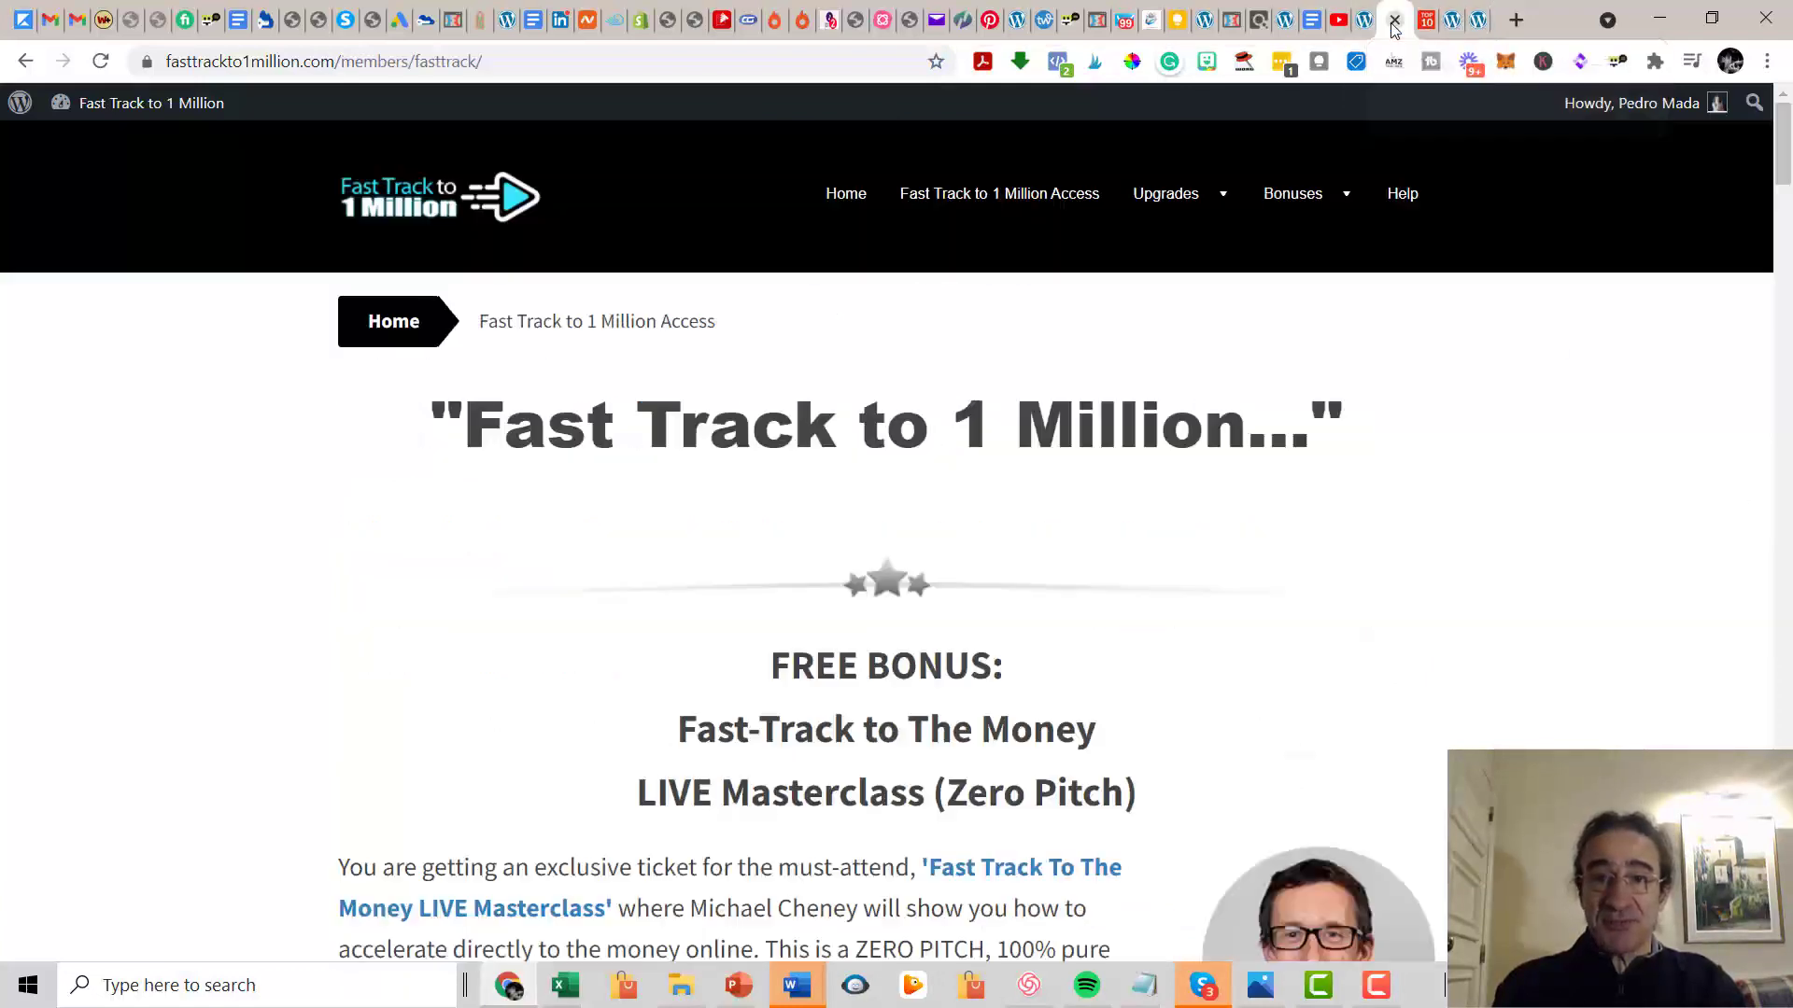
Open the Millionaire Accelerator Access upgrade page from the Upgrades menu, showing its training video.
click(1165, 193)
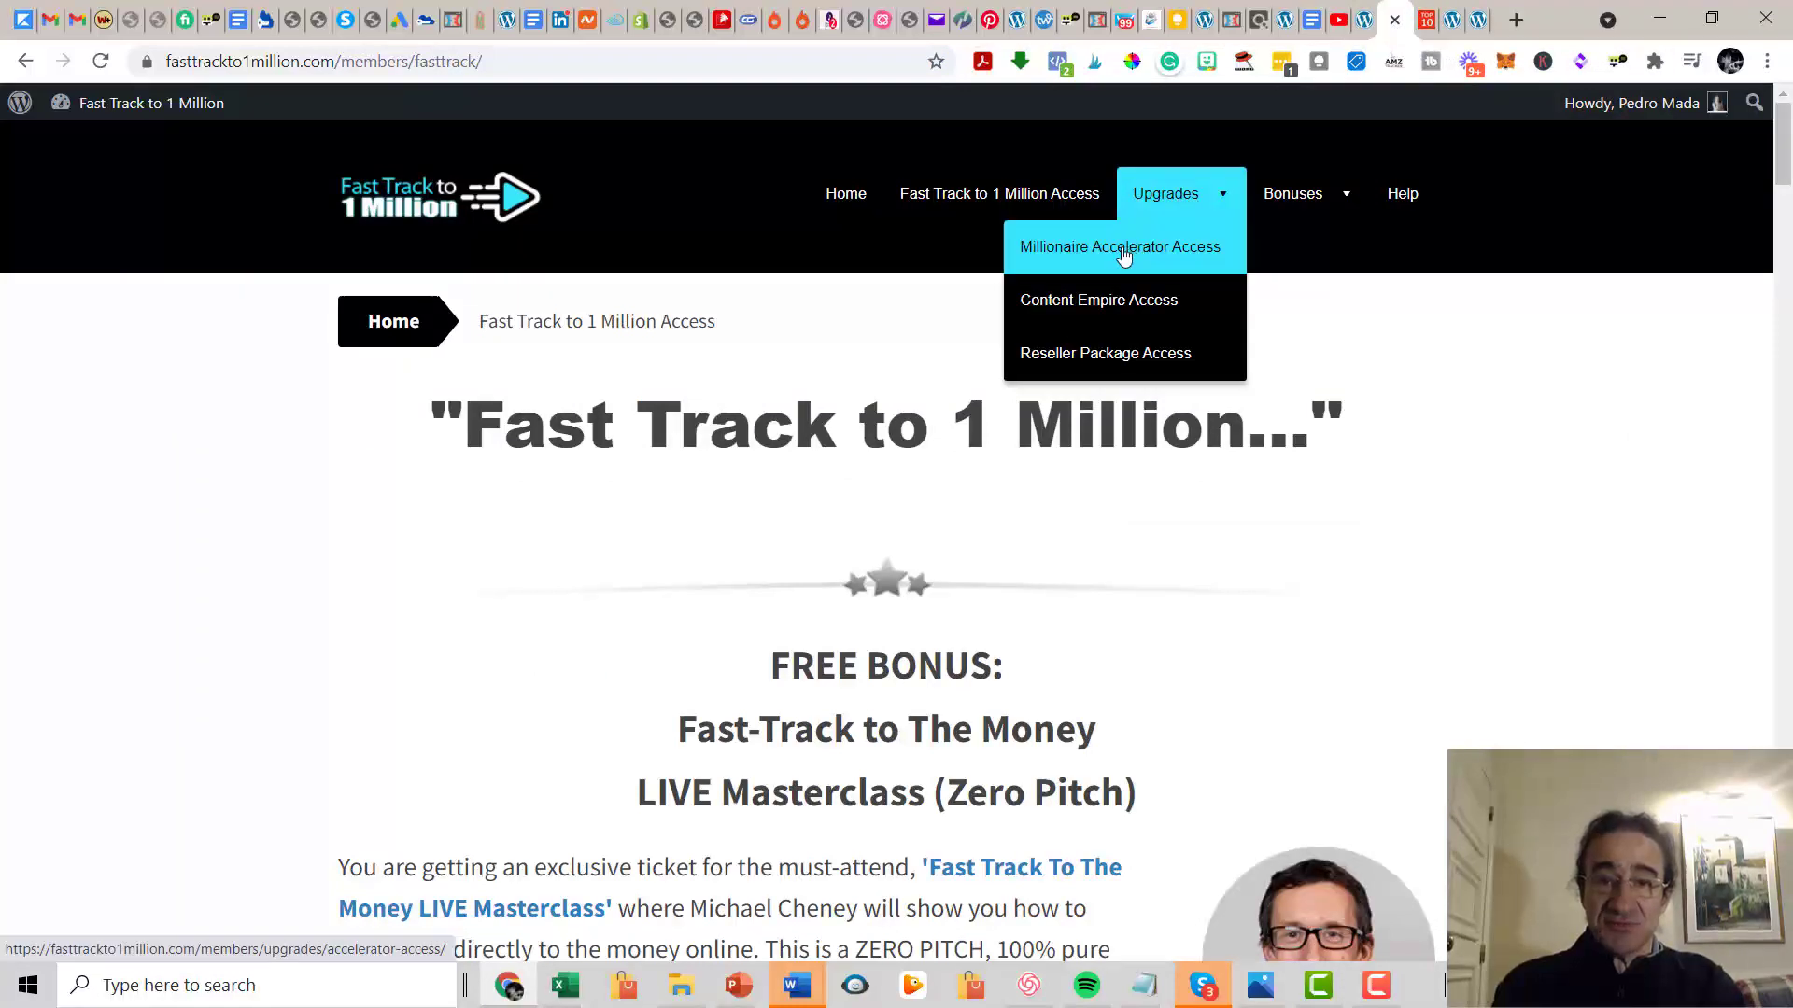
click(1119, 246)
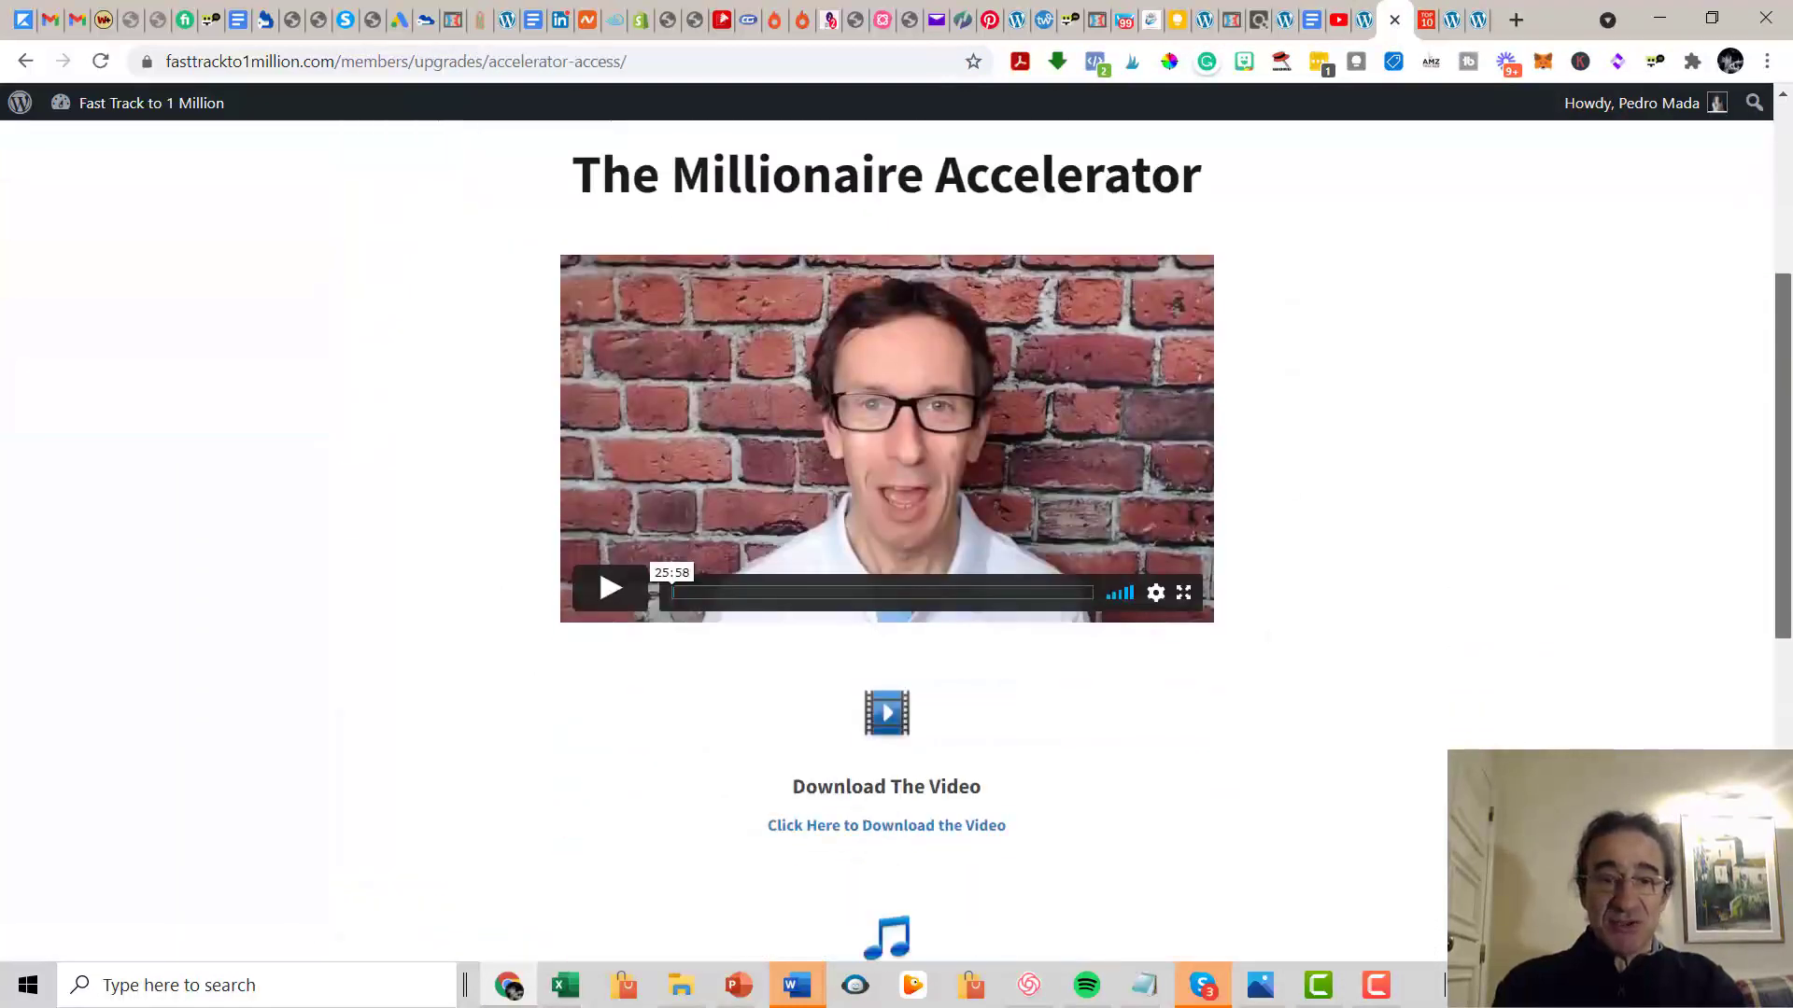
scroll(up, 3)
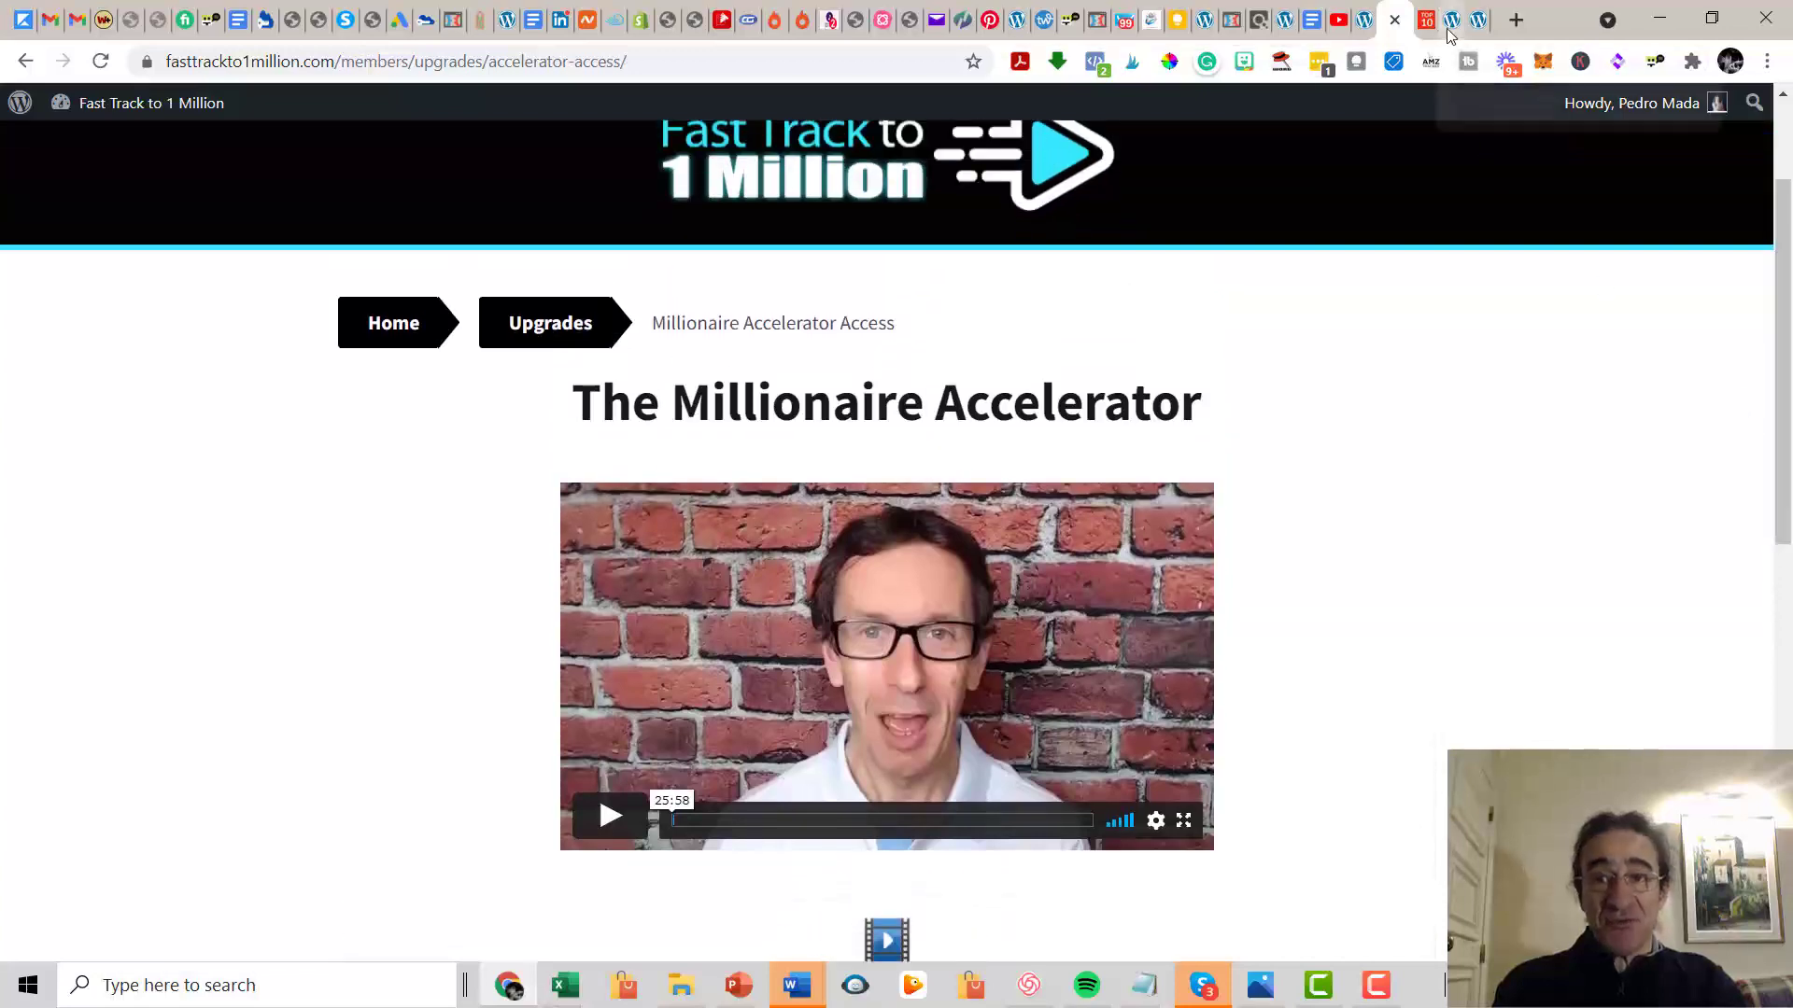
mouse_move(1479, 21)
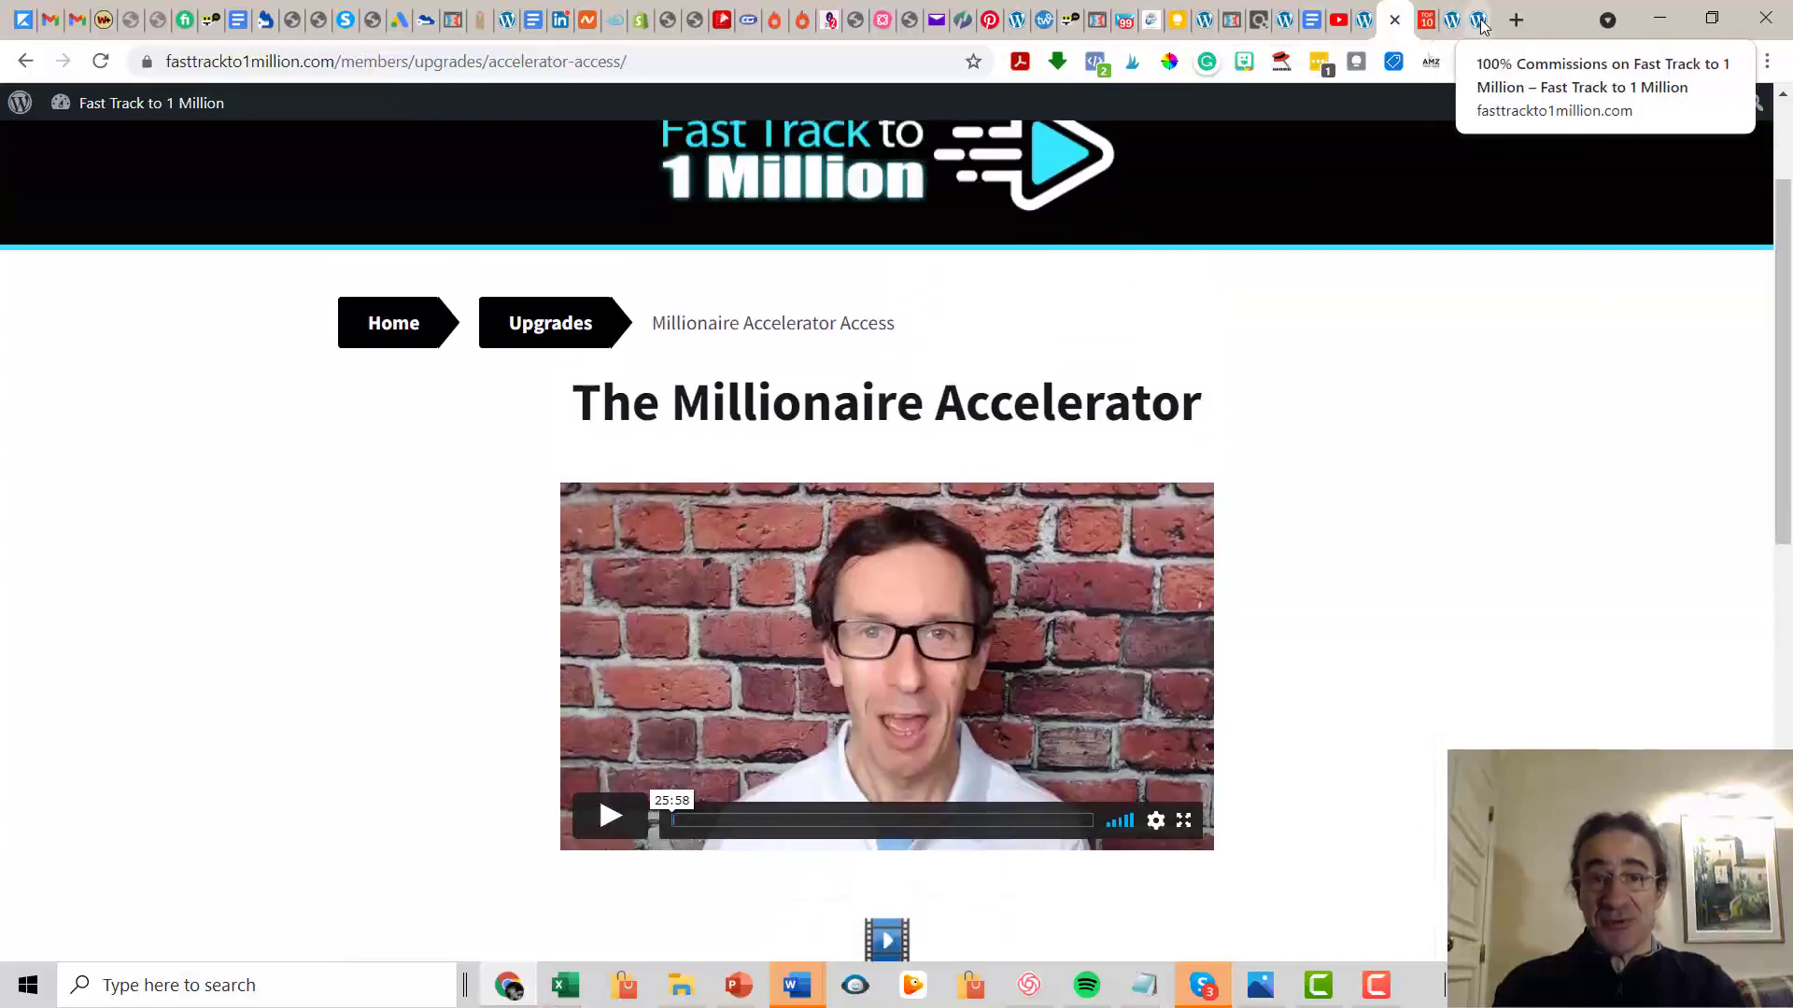
Return to the /jv/ affiliate page and review OTO #2 Content Empire and OTO #3 Reseller Package down to Step #5 prizes.
click(1475, 21)
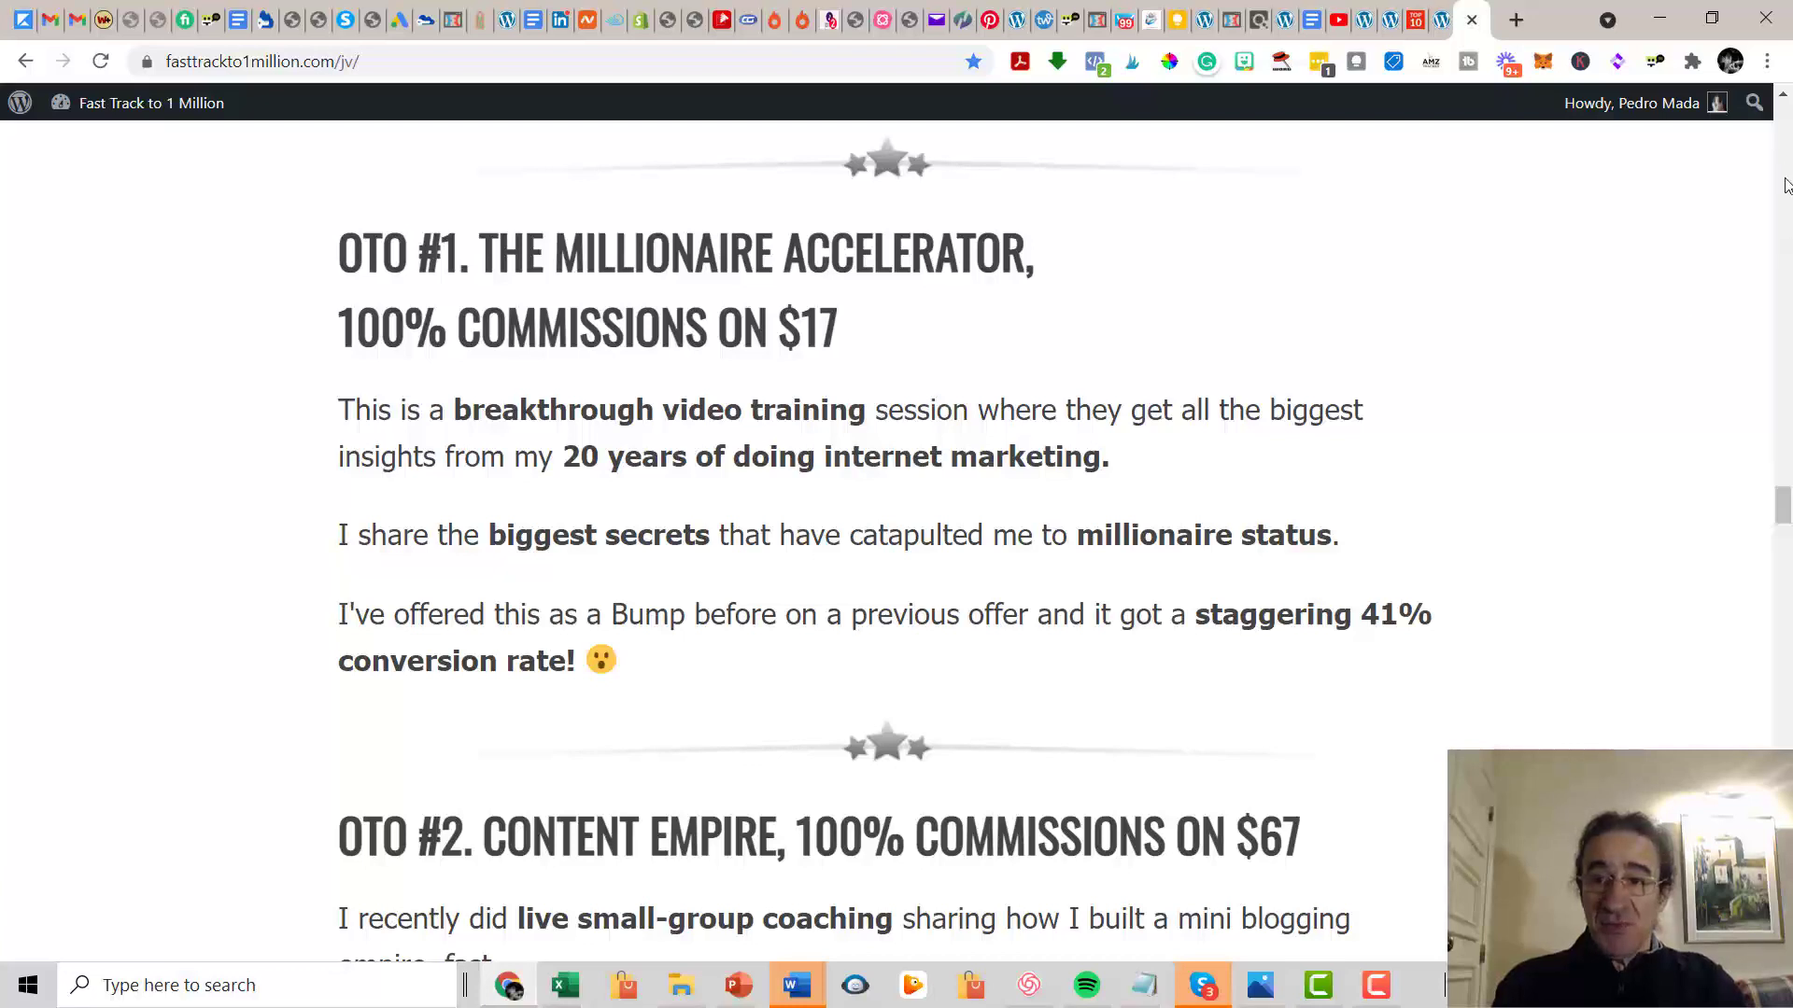
scroll(down, 3)
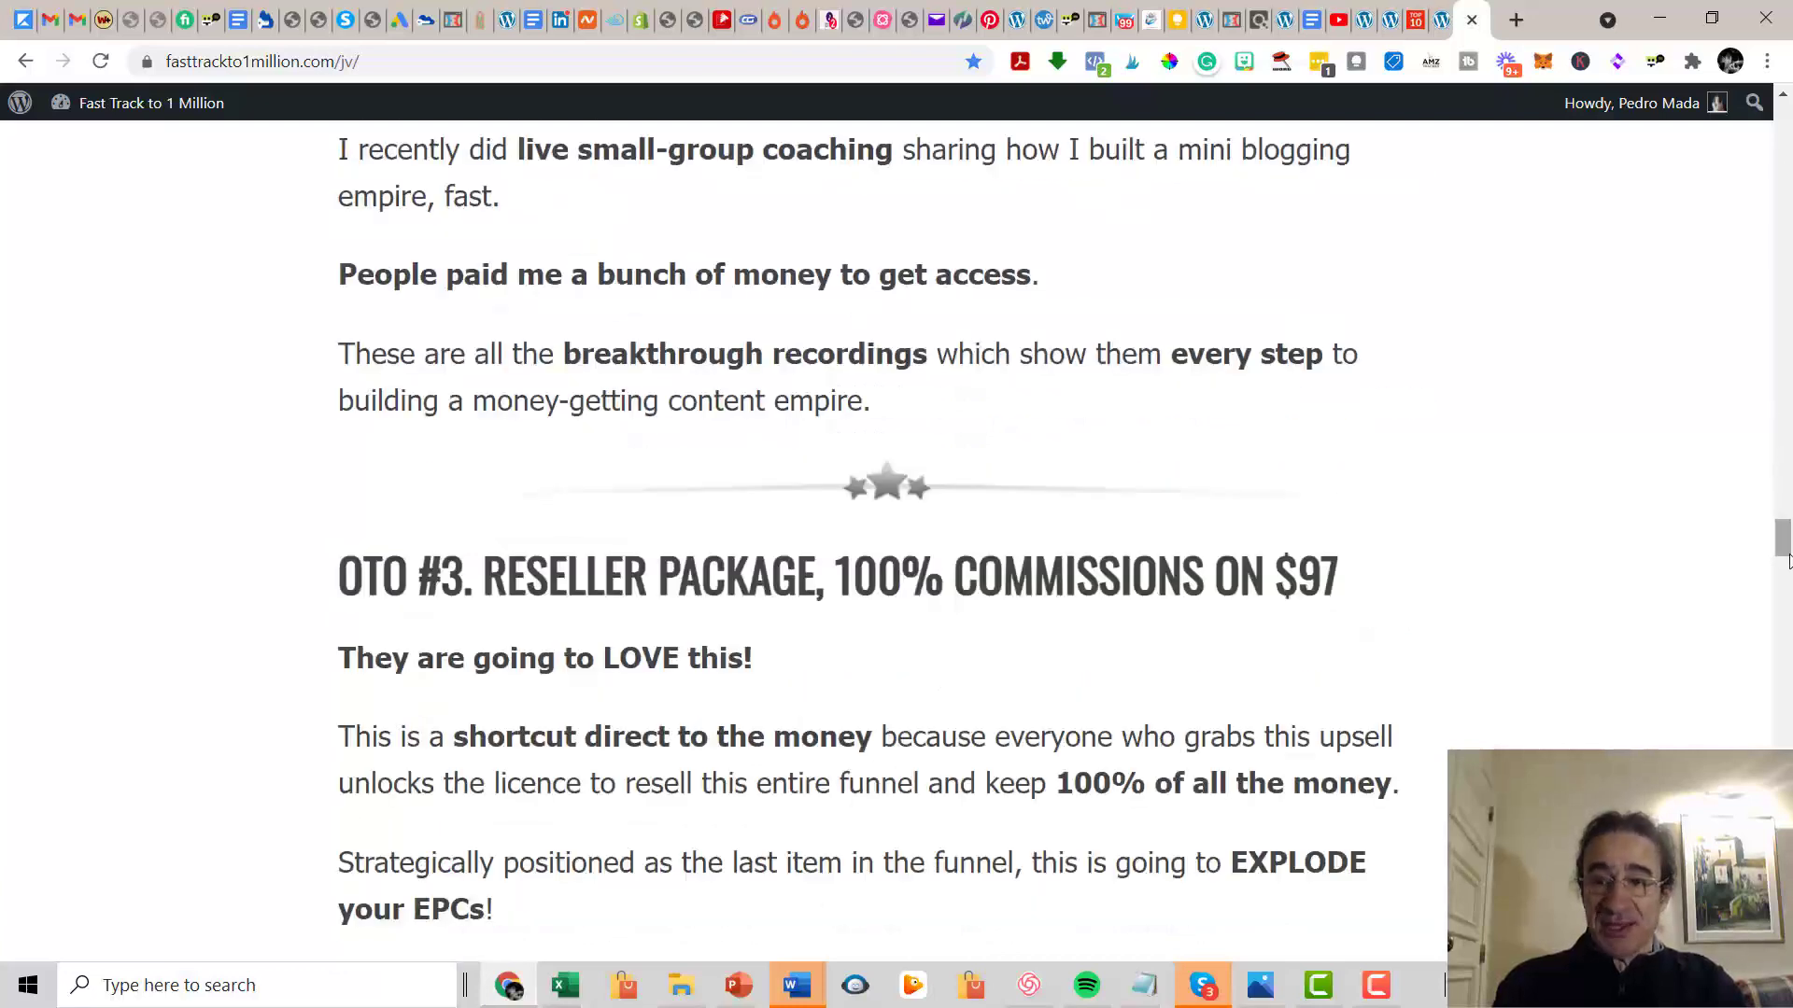
scroll(up, 3)
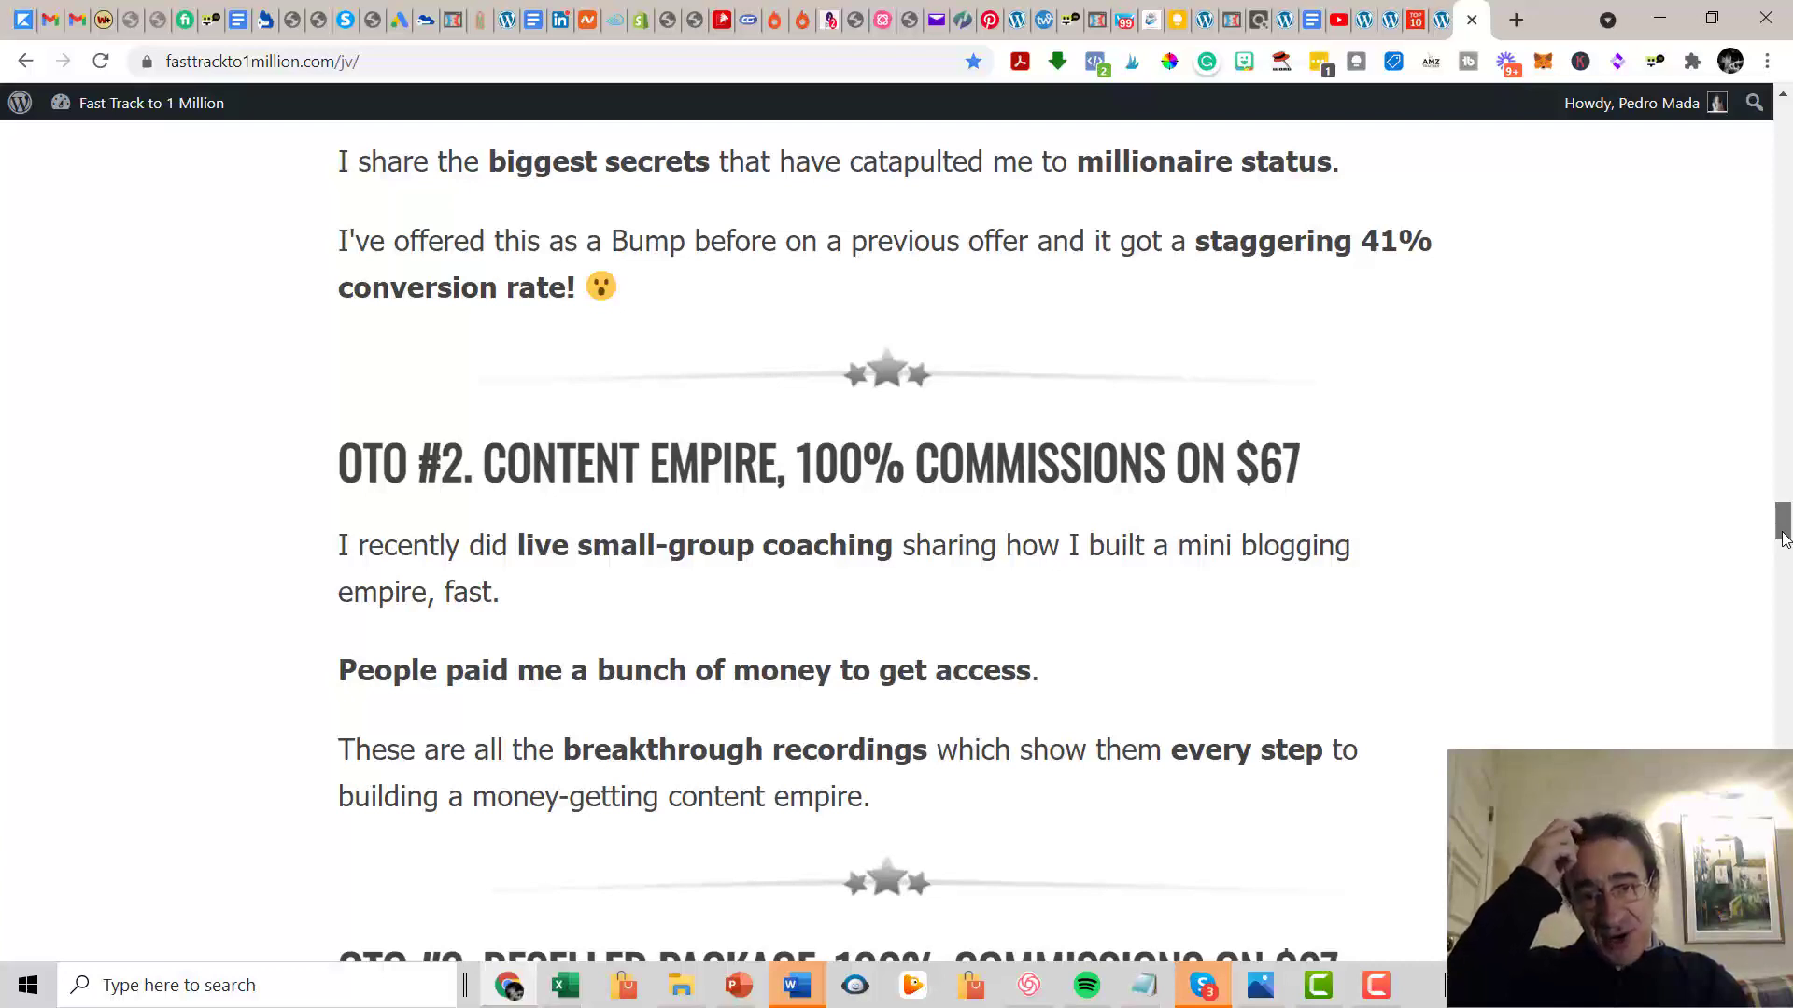
scroll(down, 3)
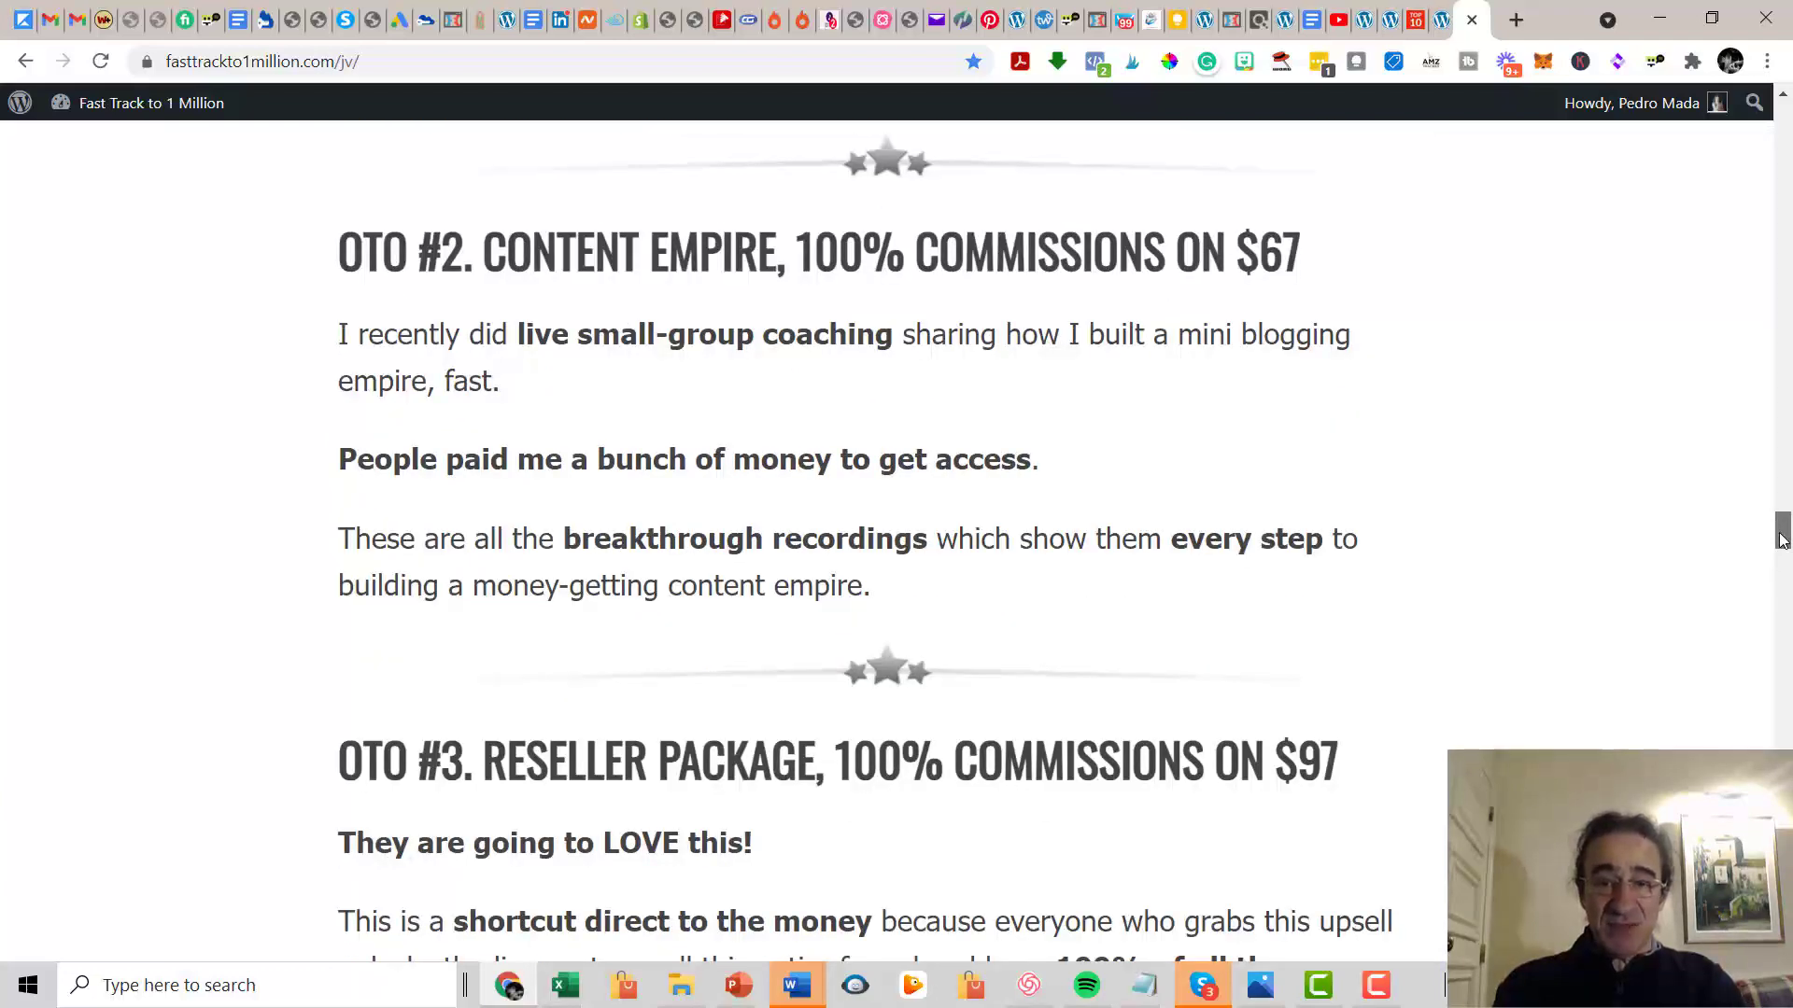
scroll(down, 3)
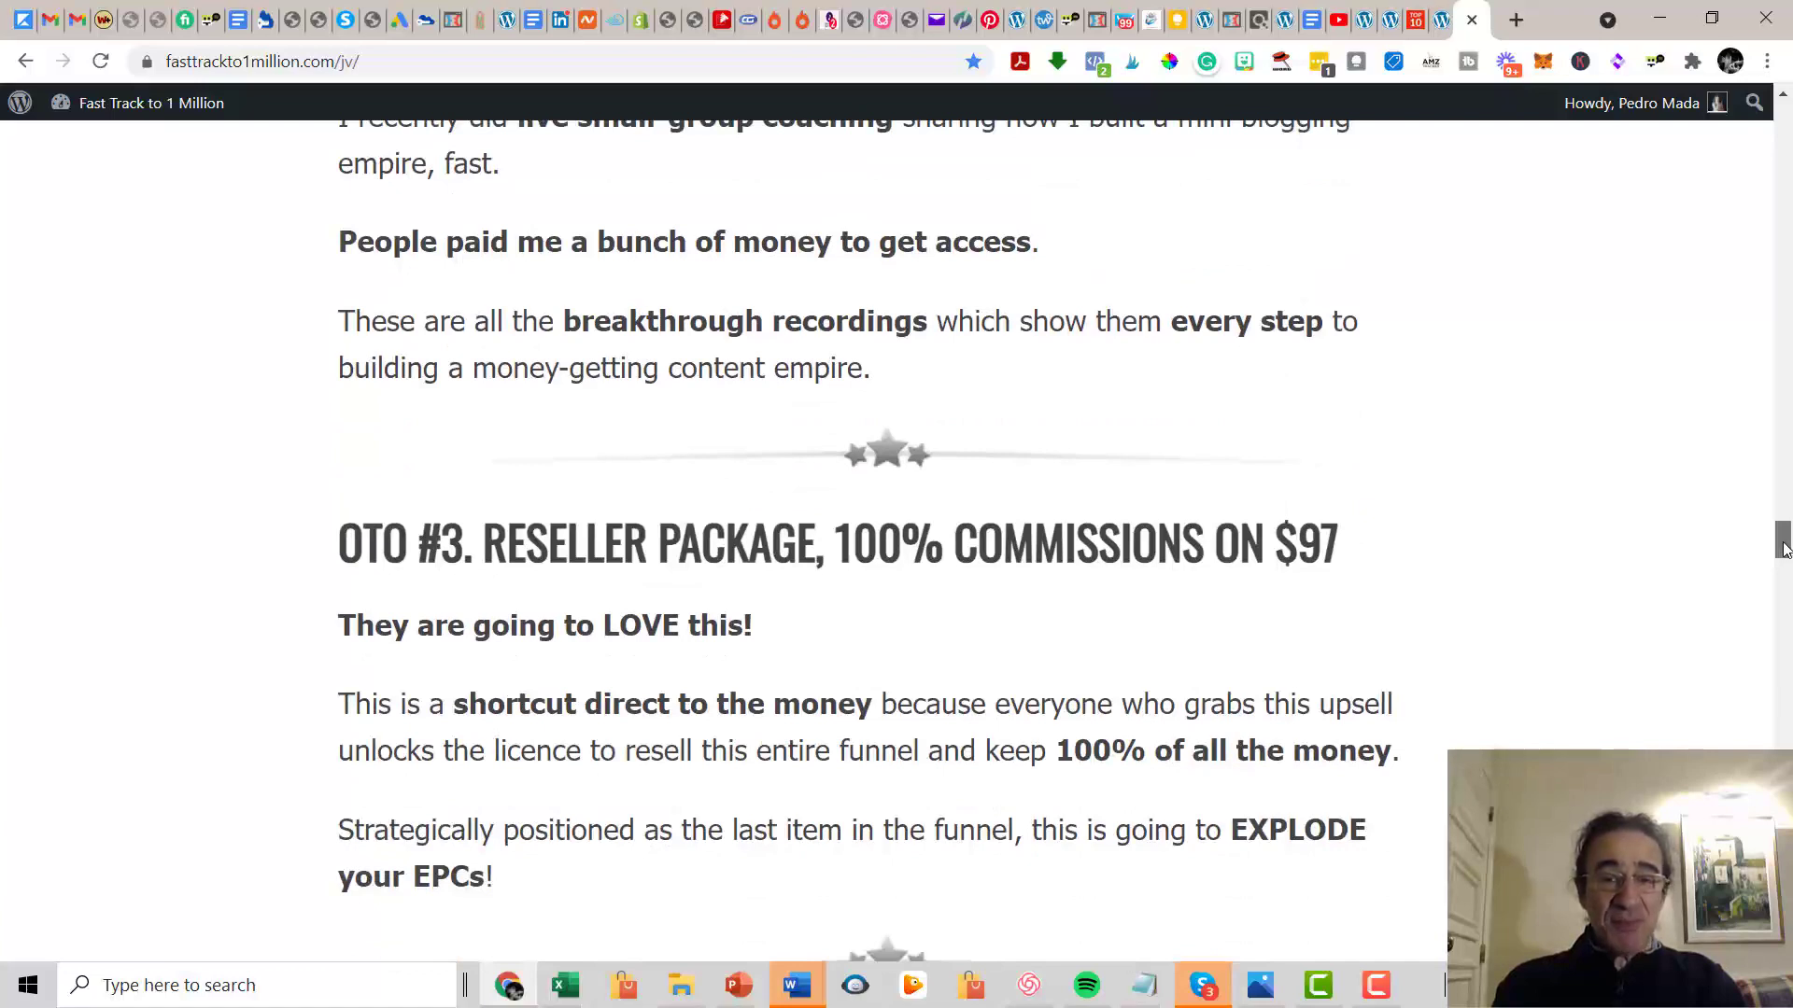
scroll(down, 3)
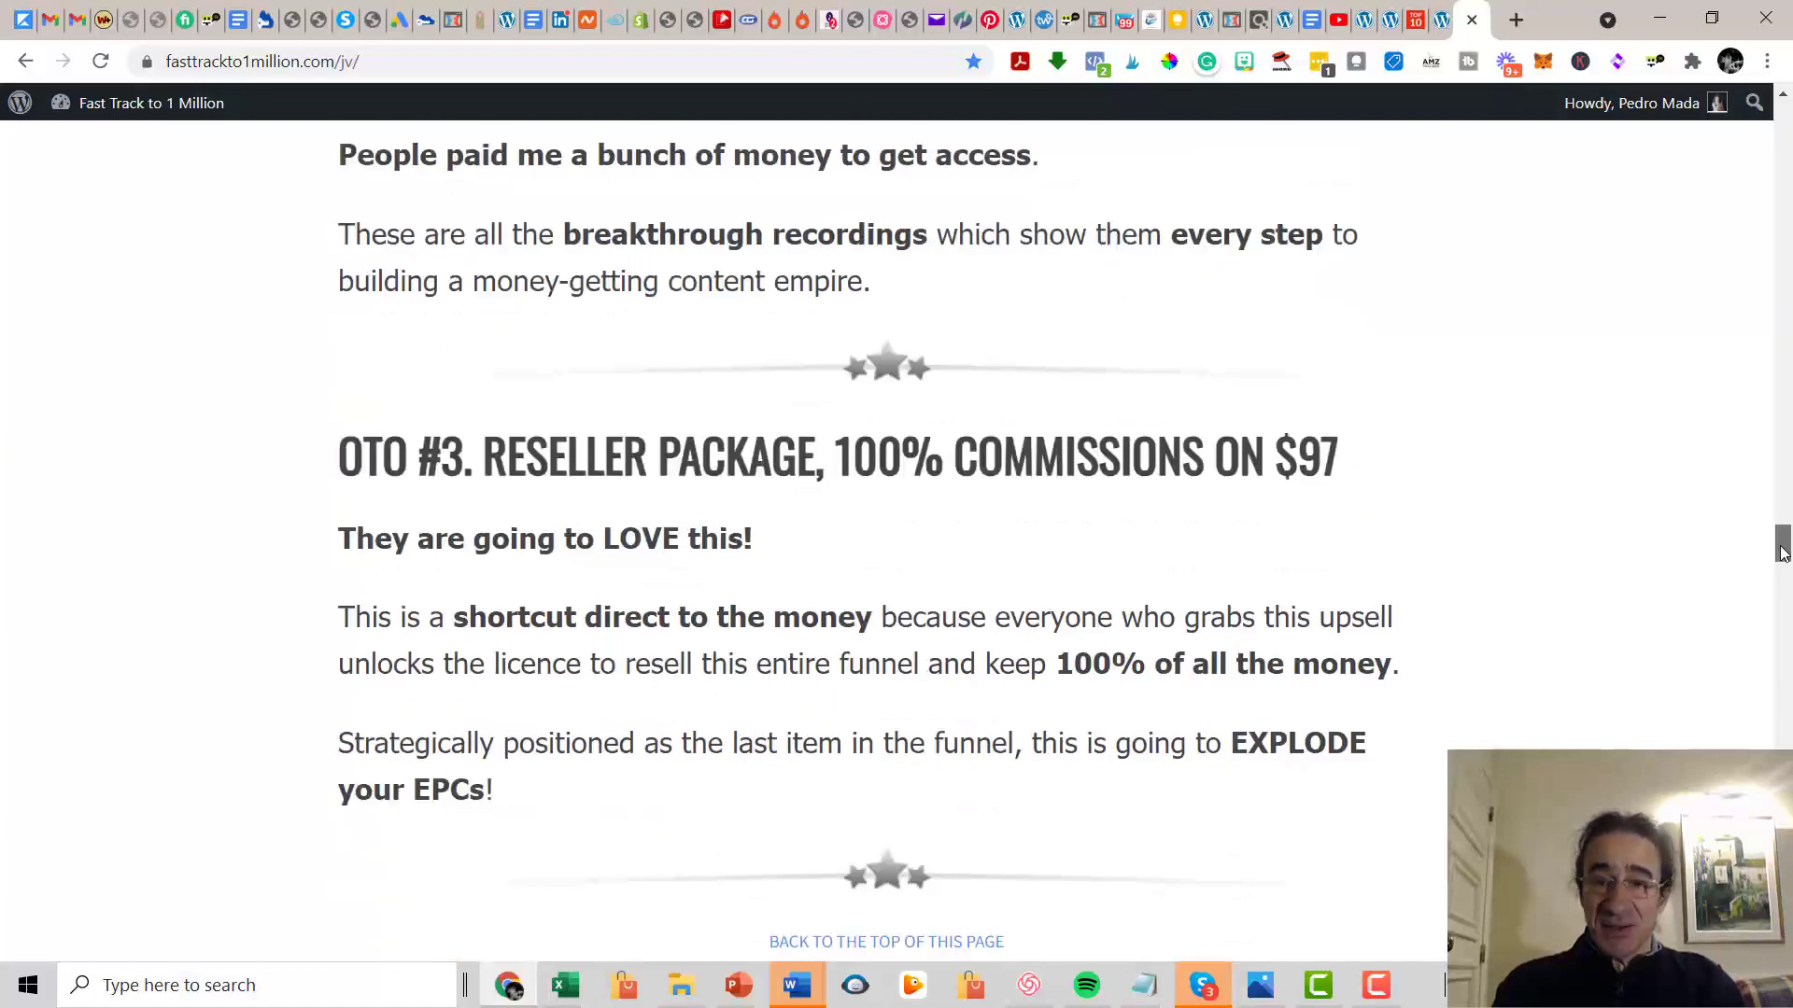
scroll(down, 3)
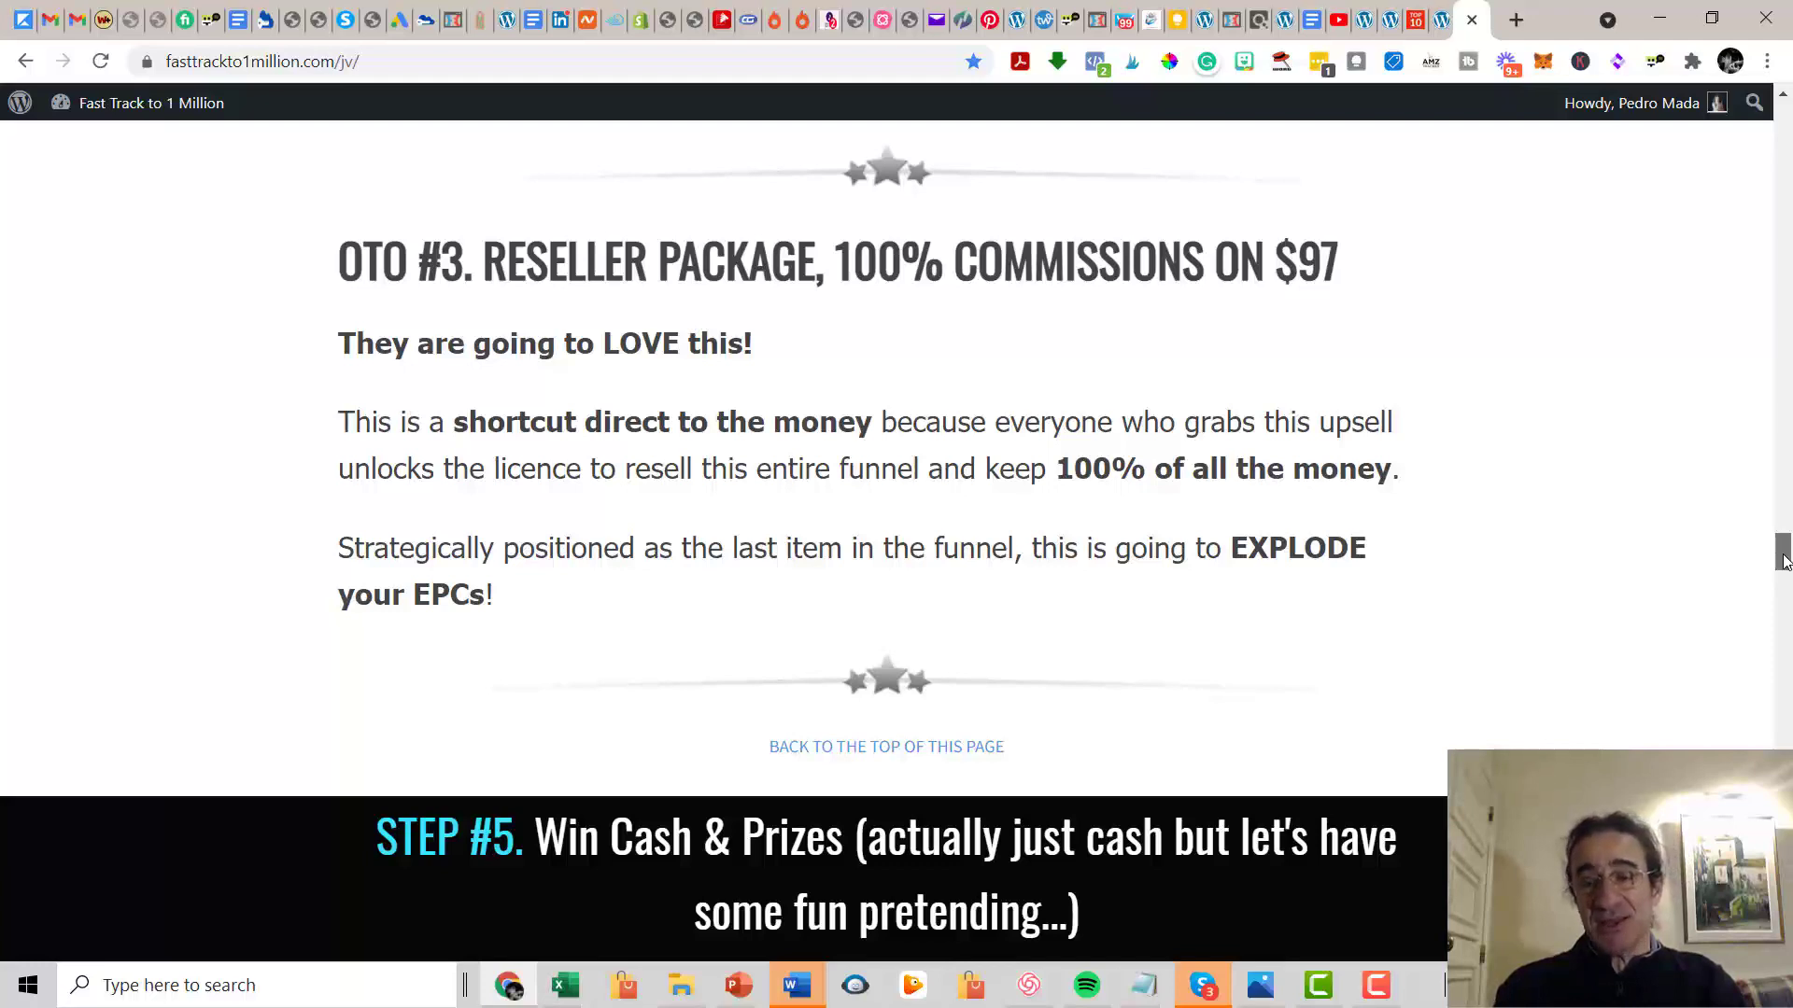
Scroll back up to the Millionaire Accelerator upgrade page and its training video.
scroll(up, 3)
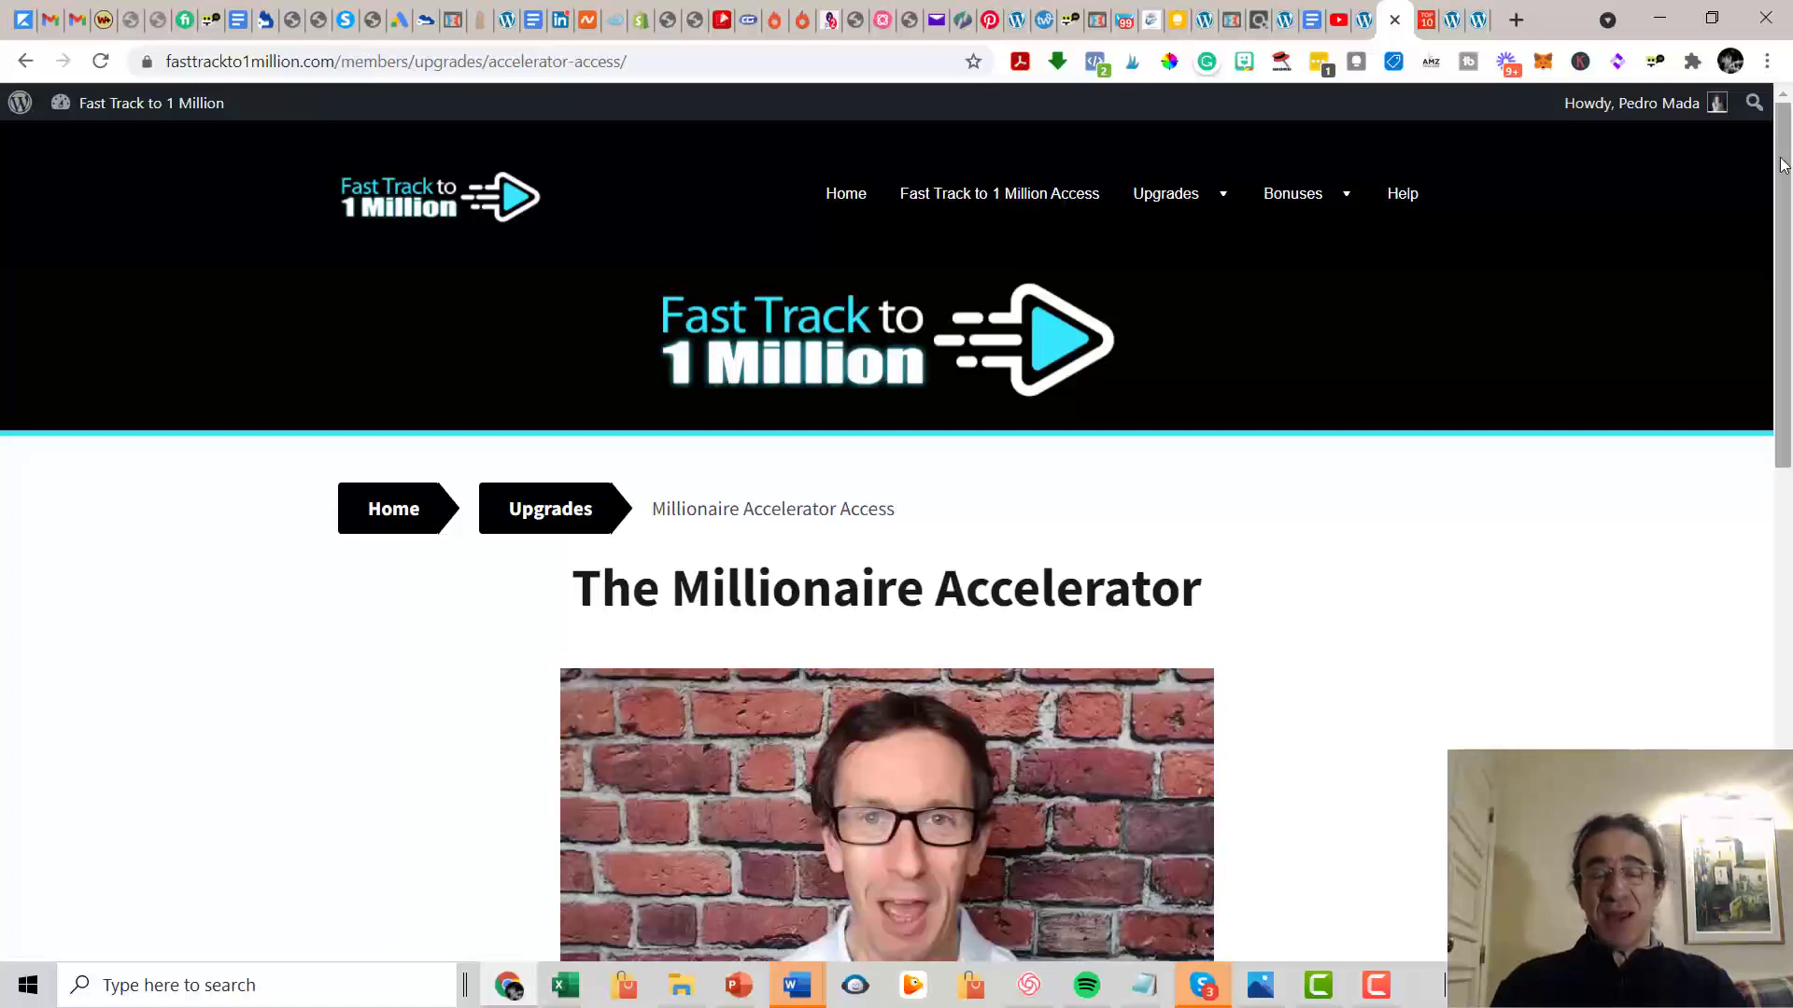
mouse_move(1298, 88)
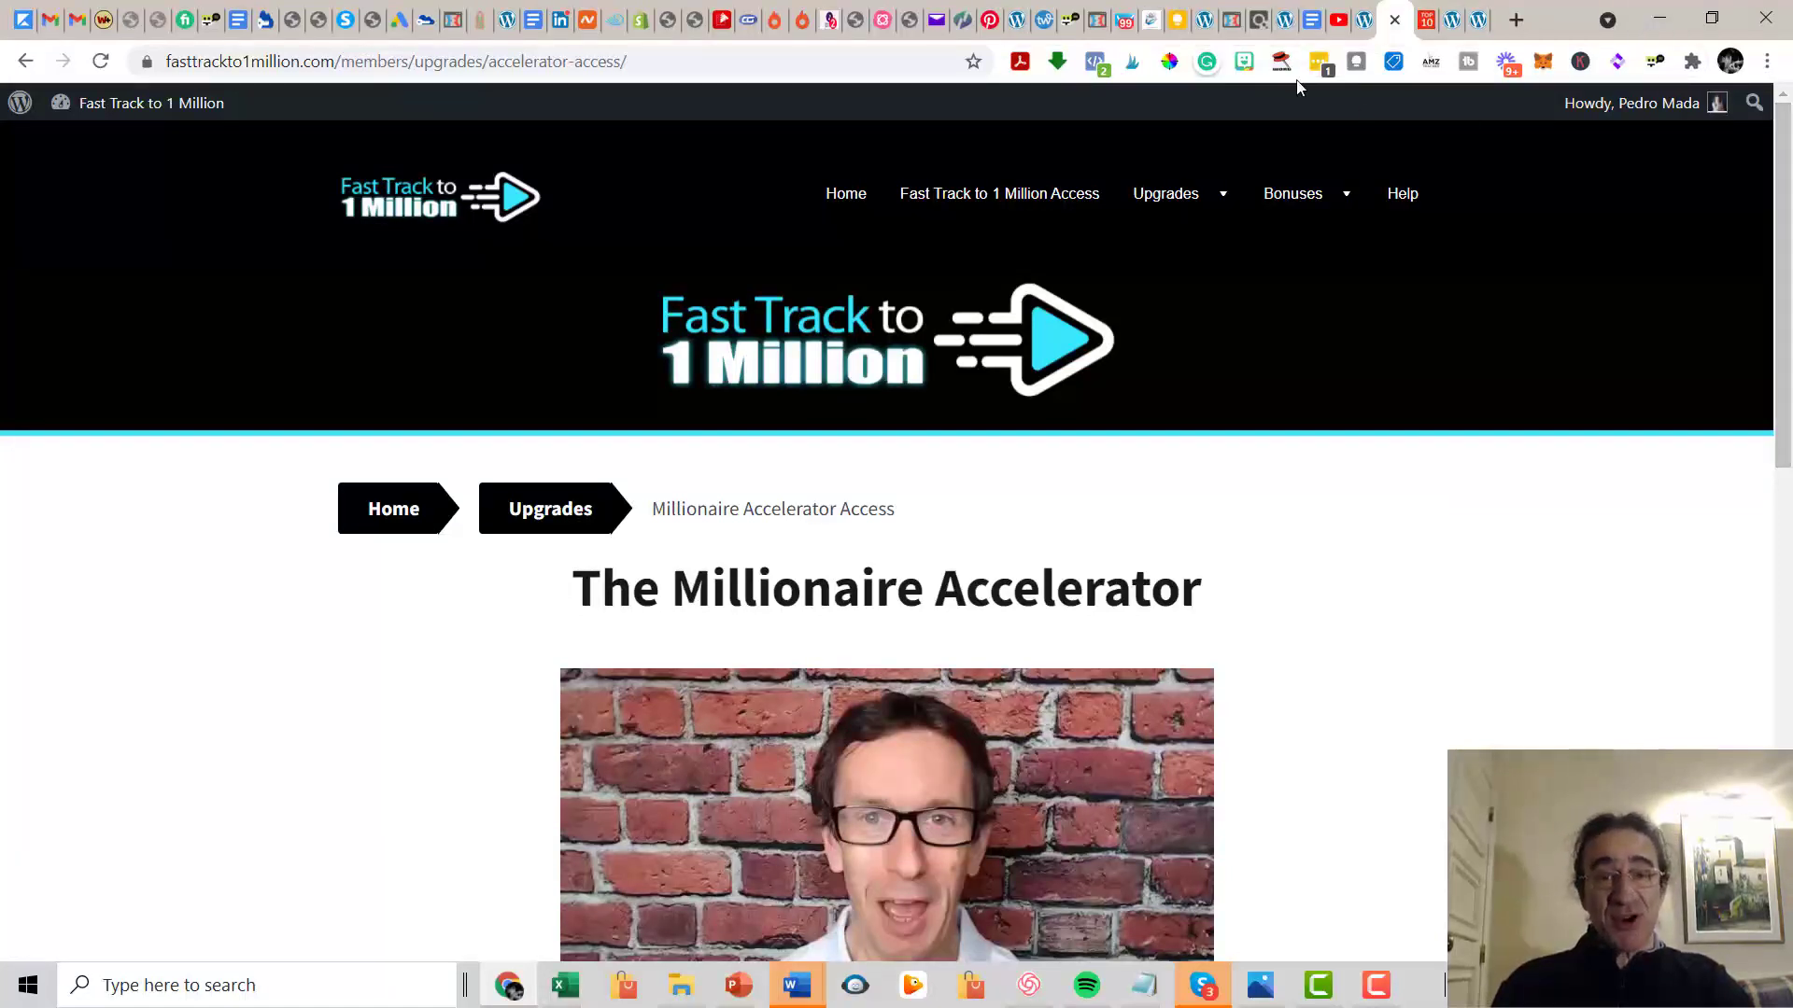